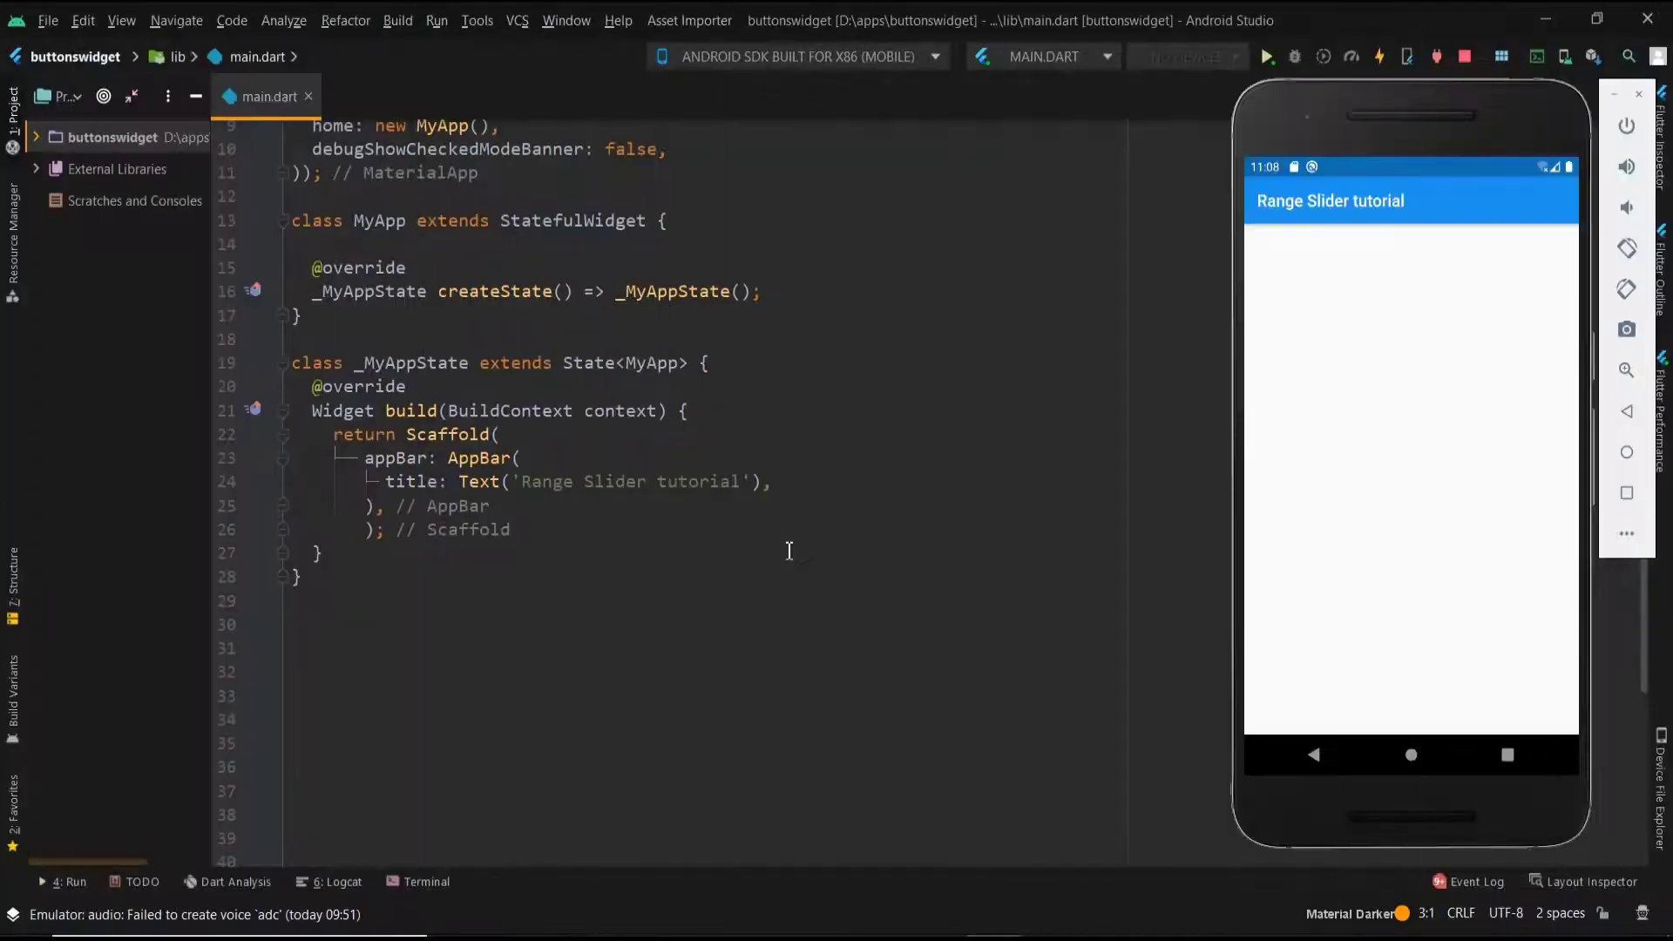
pyautogui.moveTo(1328, 224)
pyautogui.write('body: ,')
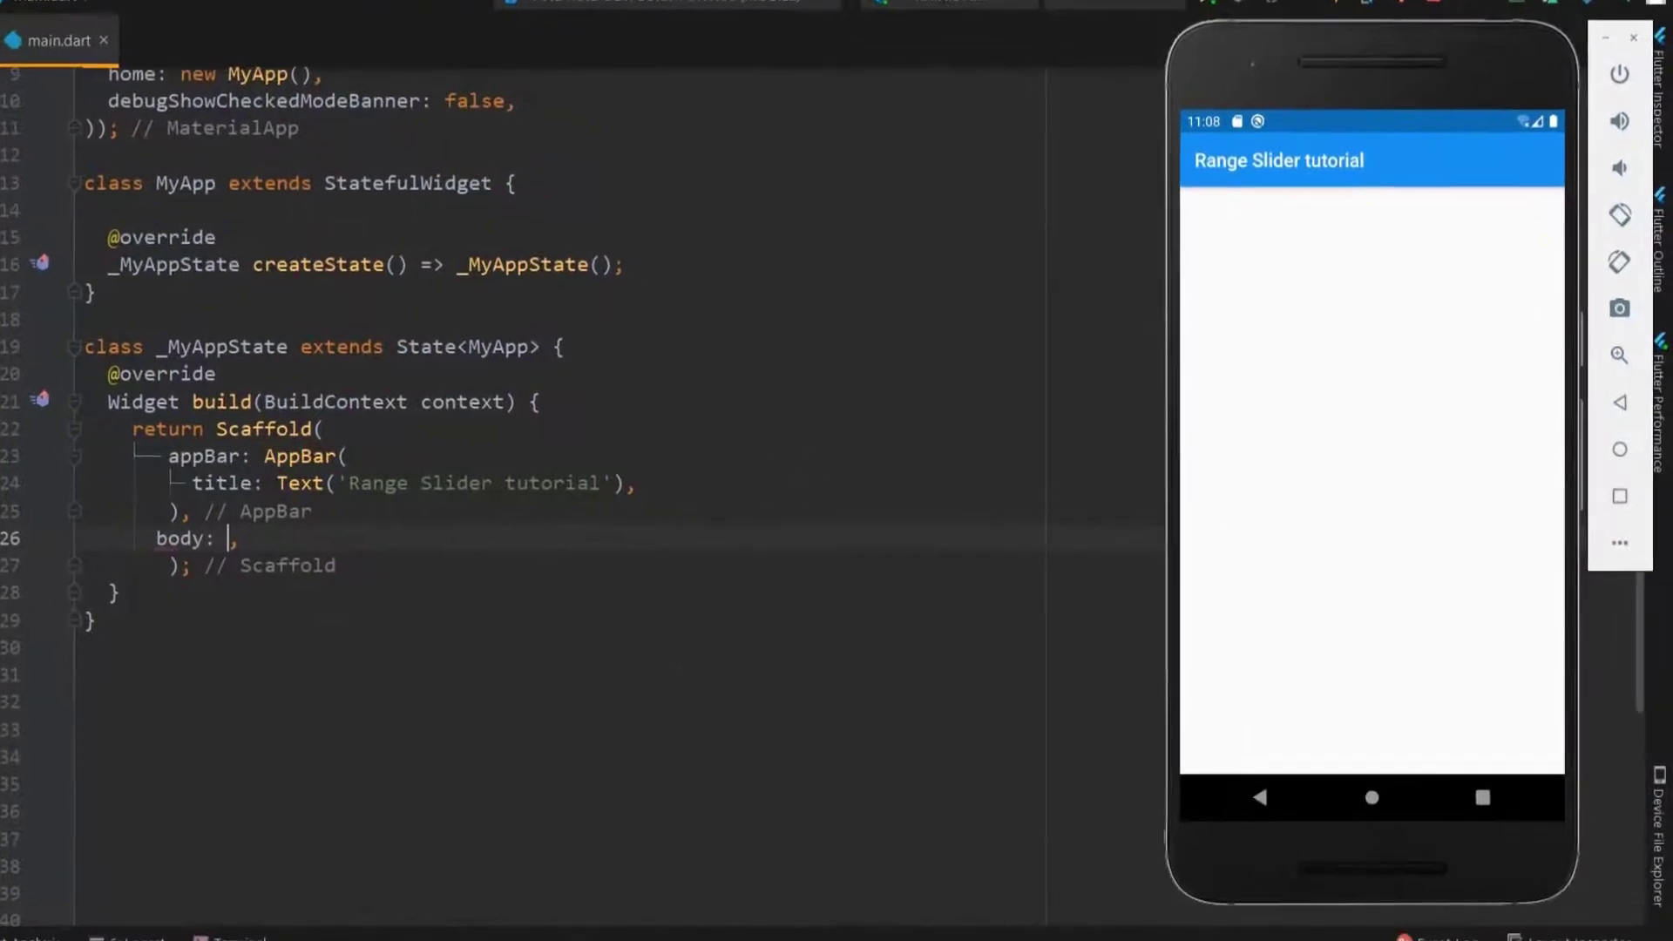
# Step: Set the body to Center with a RangeSlider child having min: 0, max: 100 and values:
pyautogui.write('Center(')
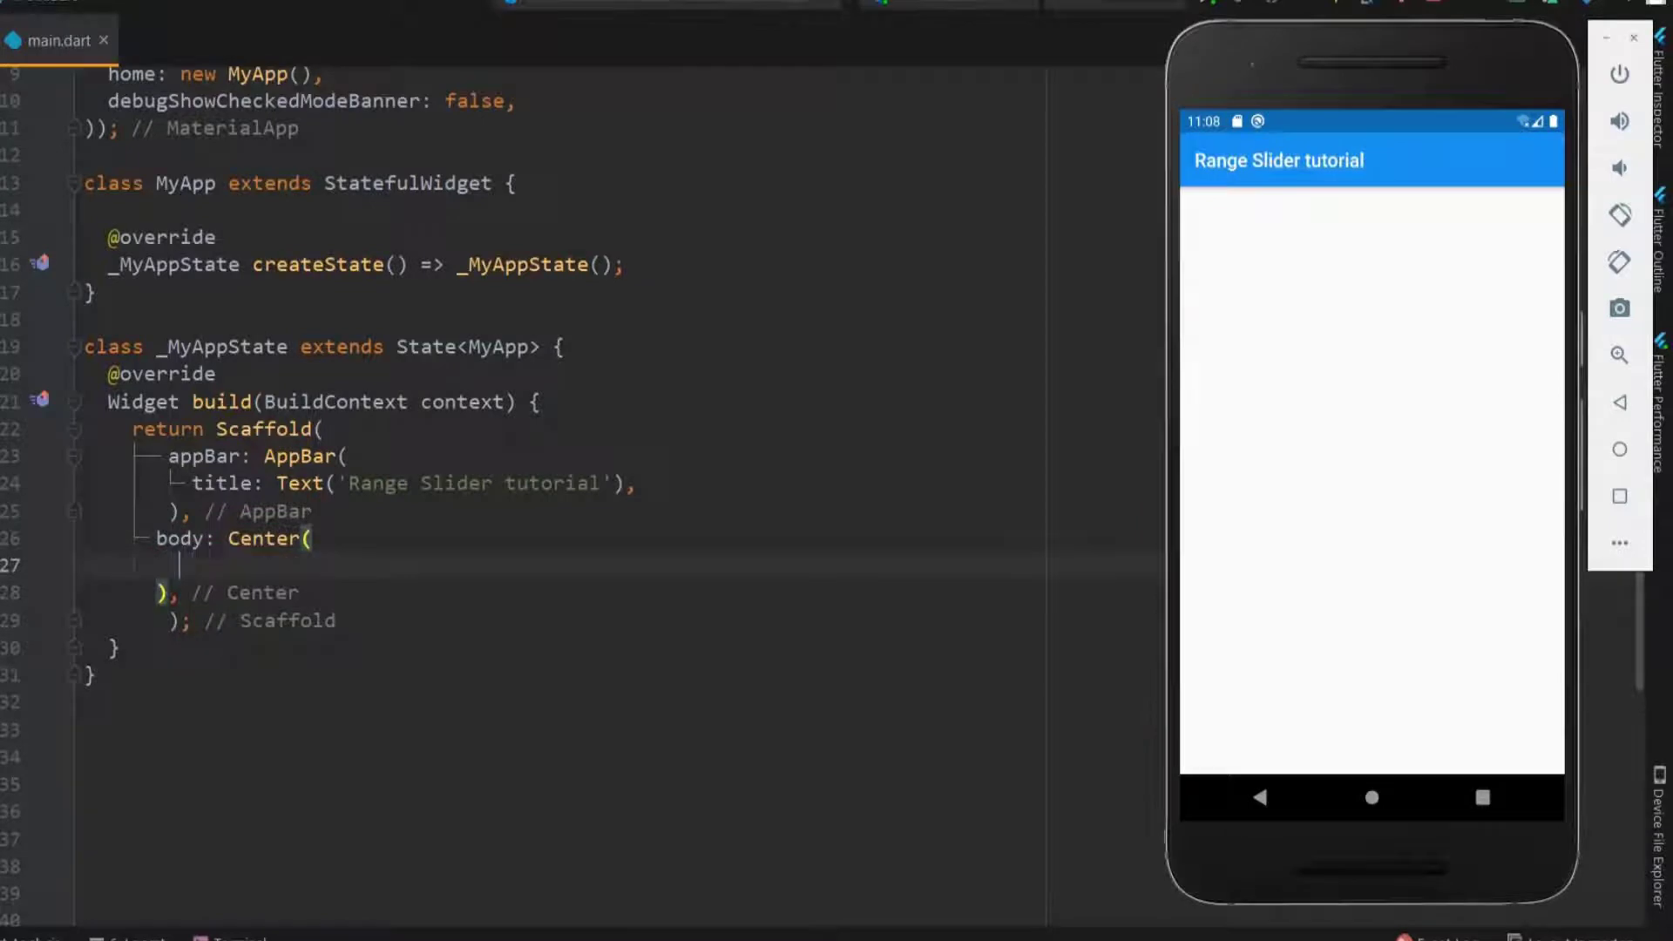
pyautogui.write('child: RangeSlider,')
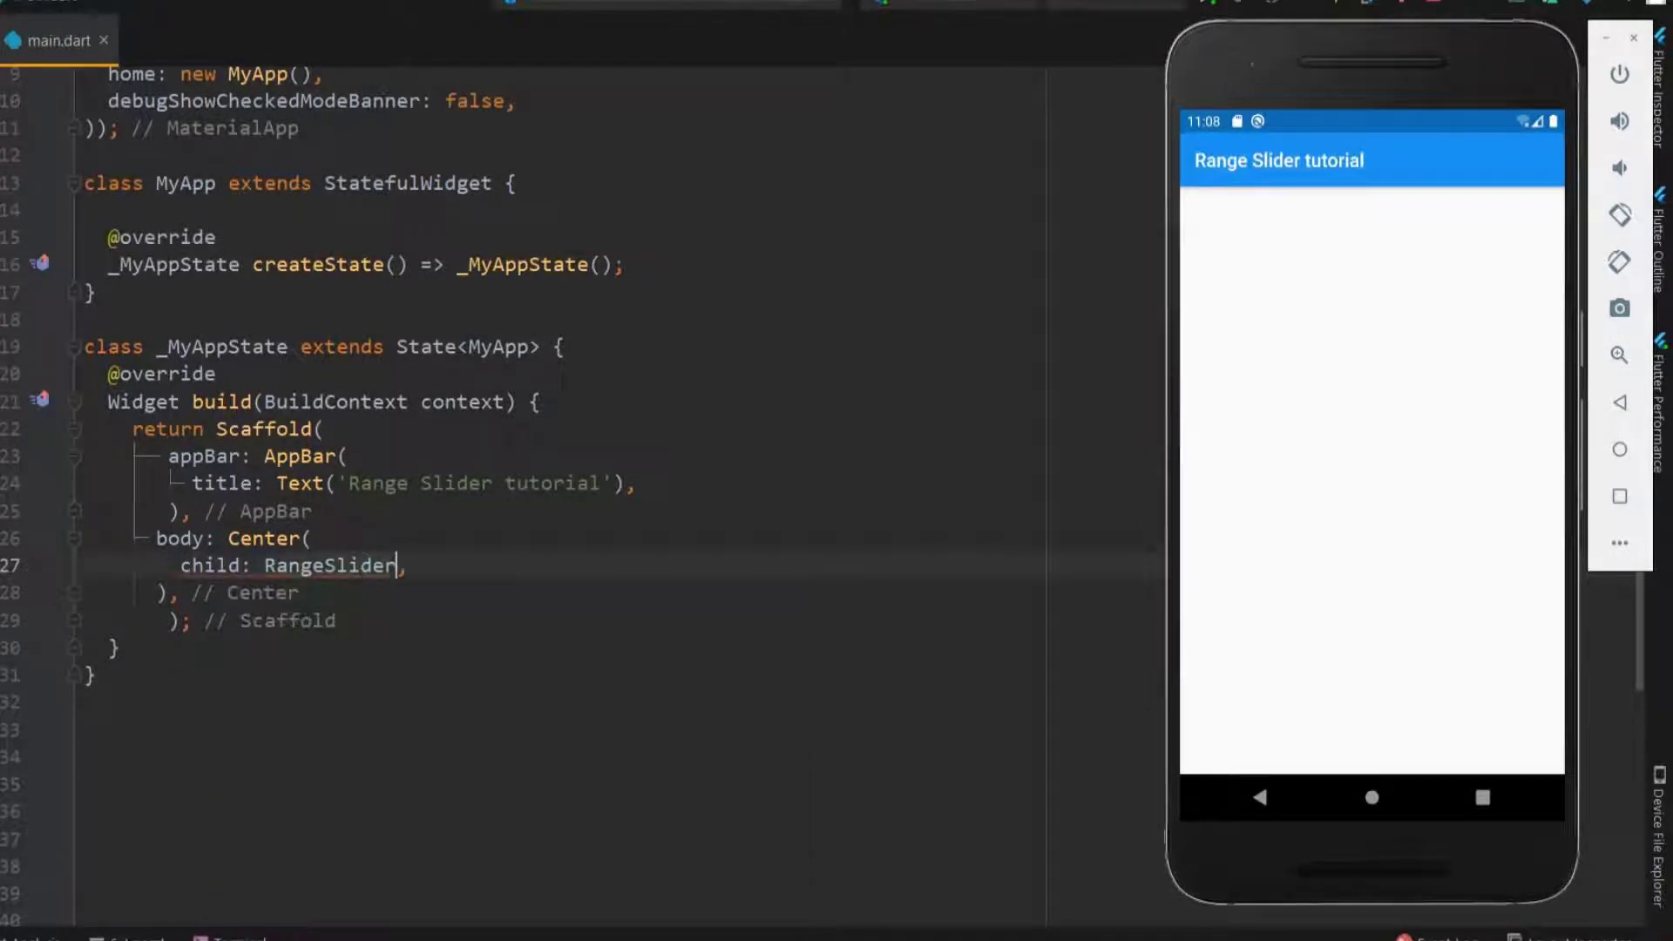
pyautogui.write('(')
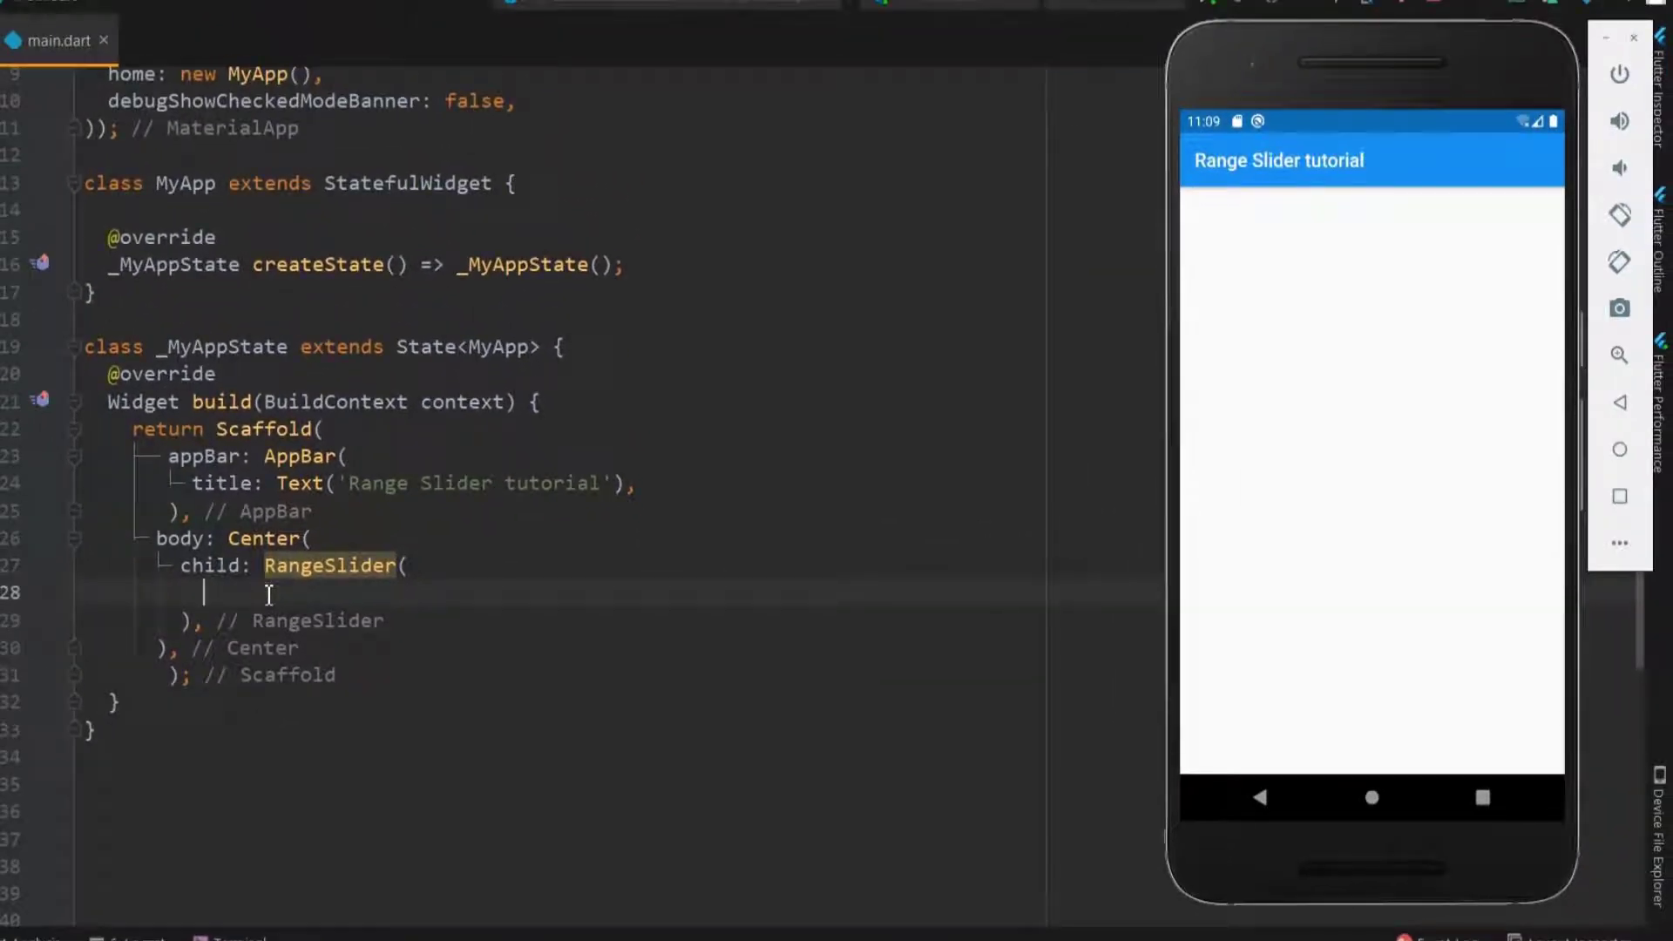
pyautogui.write('min: 0,')
pyautogui.write('max: 100,')
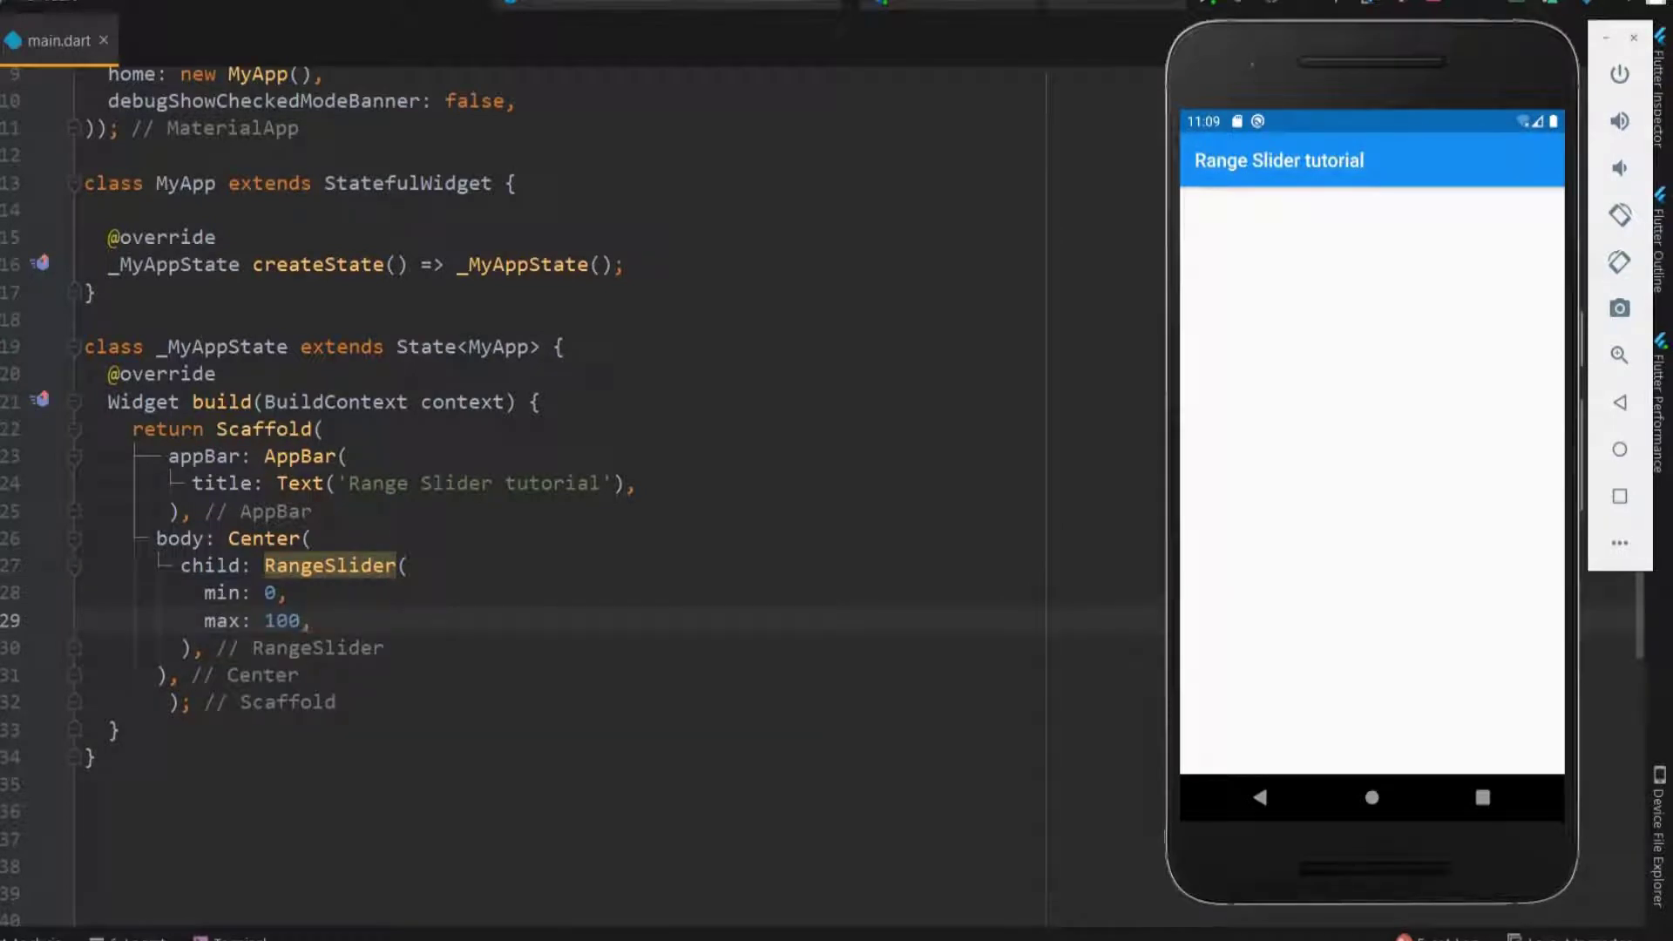
pyautogui.write('values: ,')
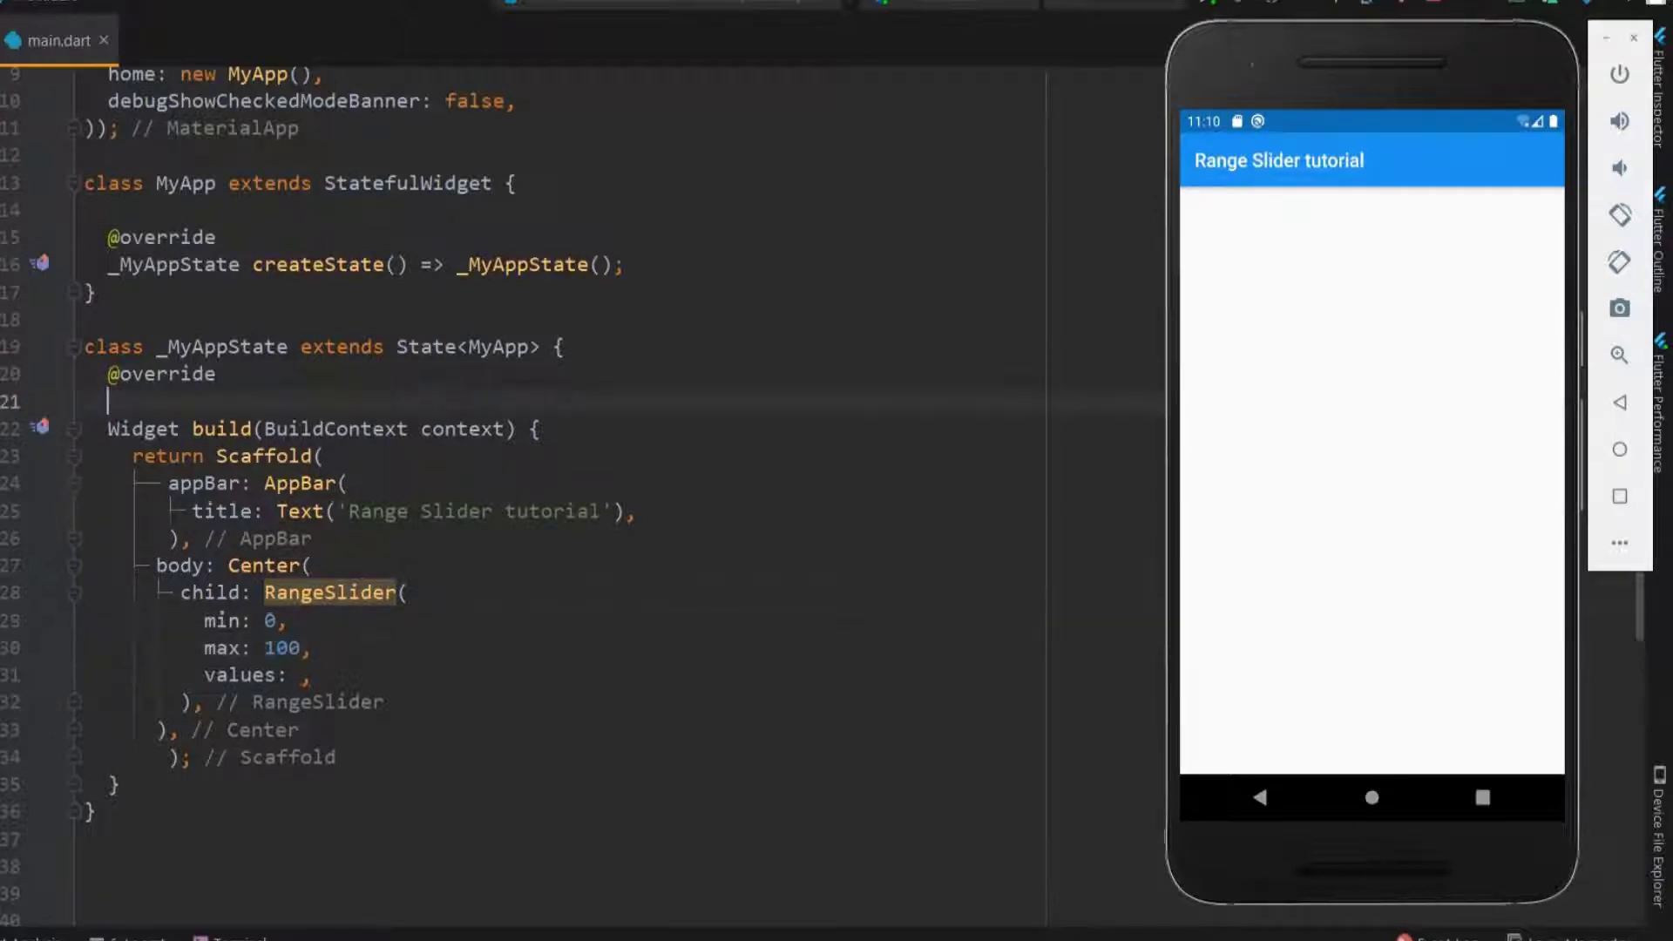
# Step: Declare double lvalue = 0.0 and uvalue = 100.0 for the slider's min and max
pyautogui.write('d')
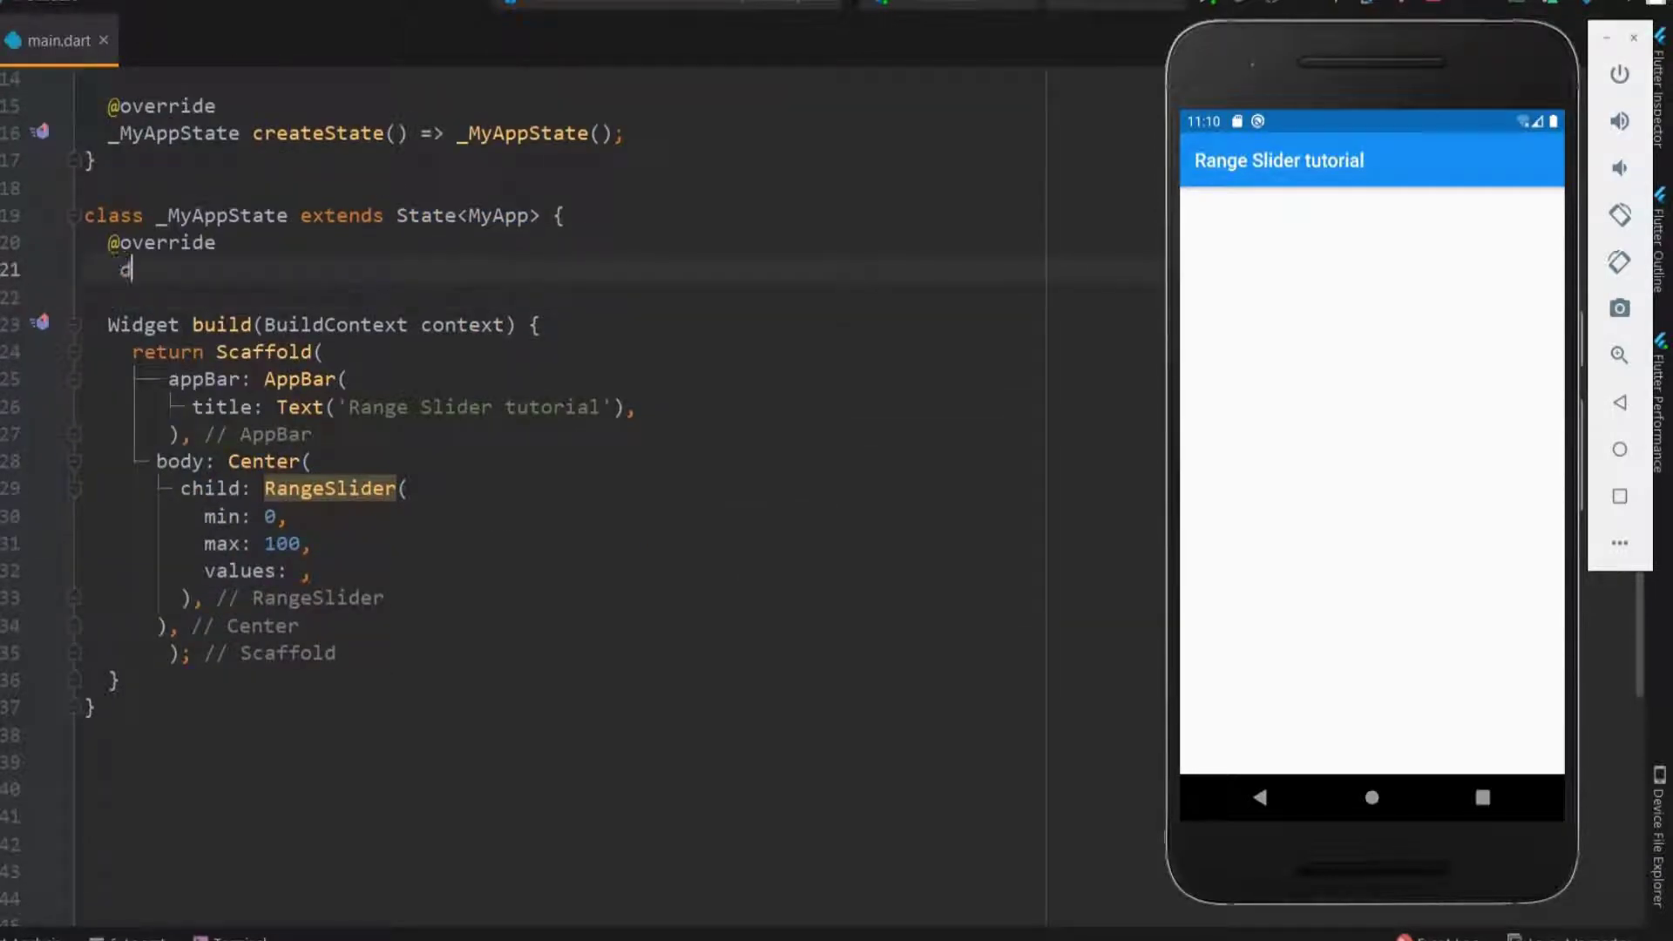
pyautogui.write('ouble lvalue')
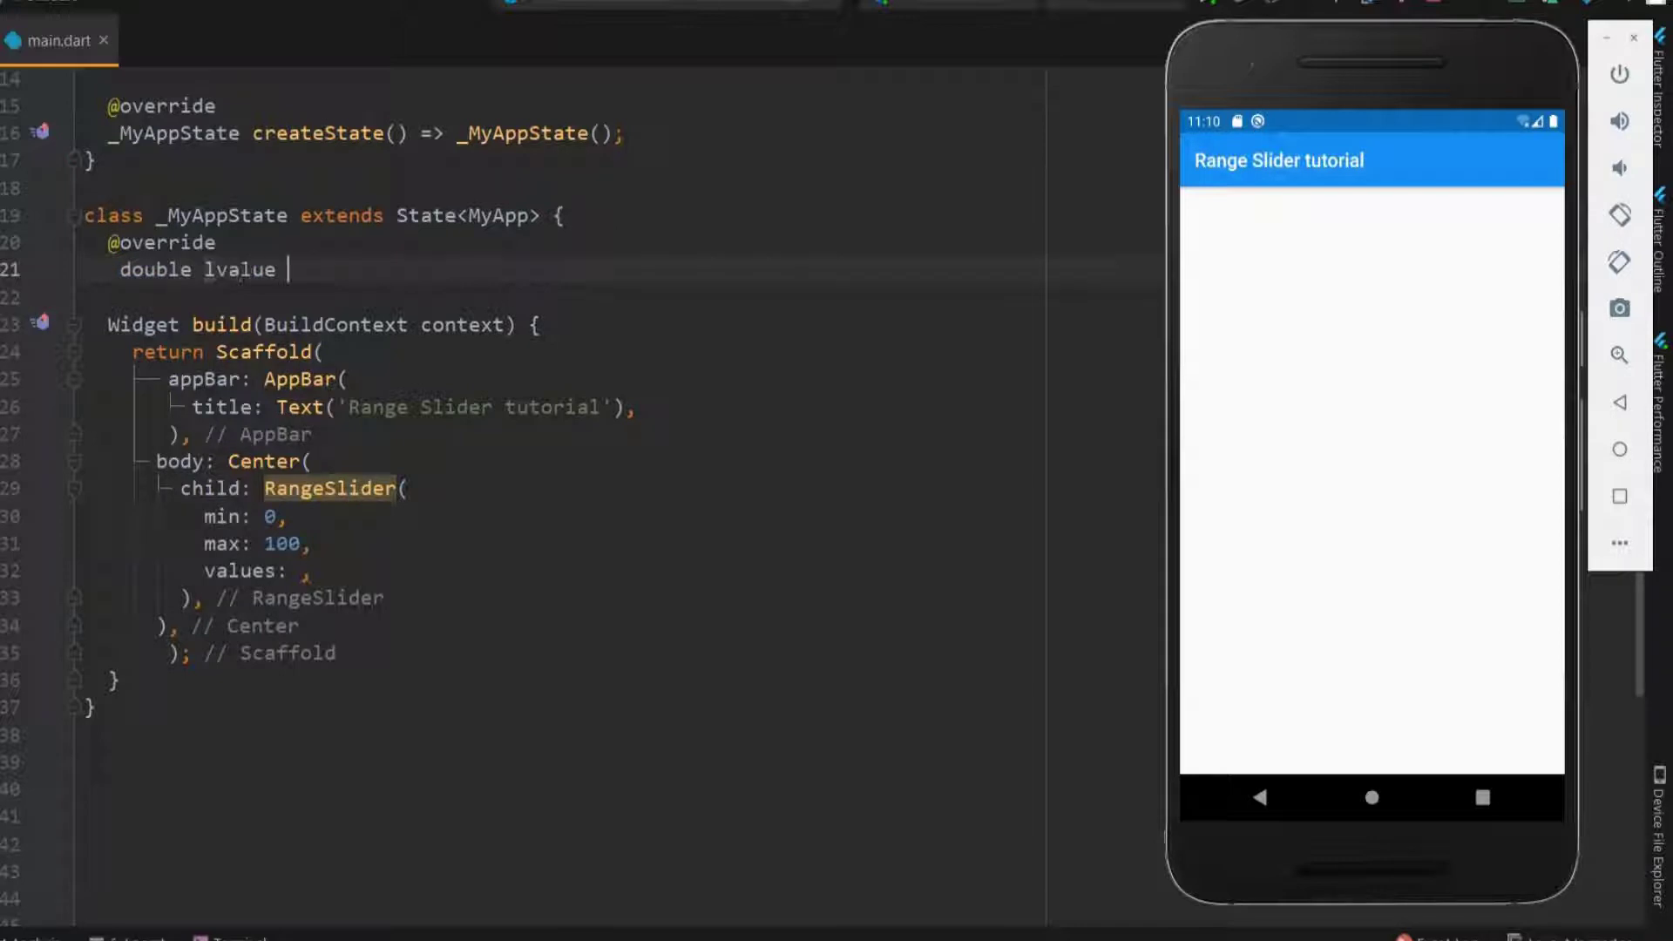
pyautogui.write('= 0.0;')
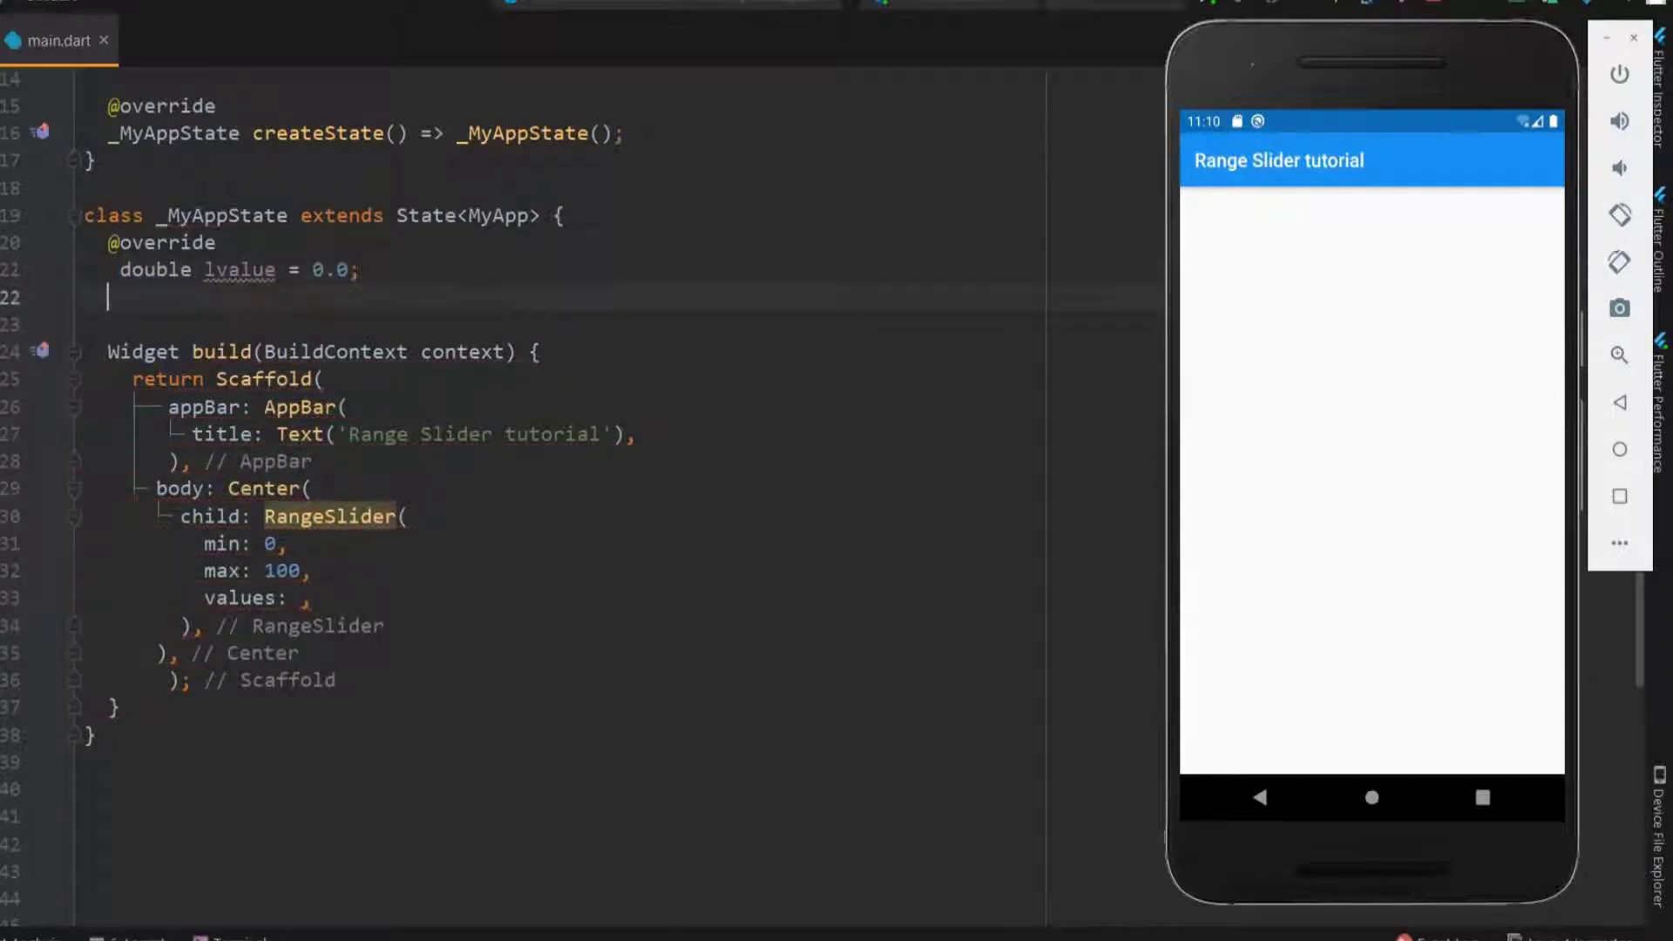
pyautogui.write('double u')
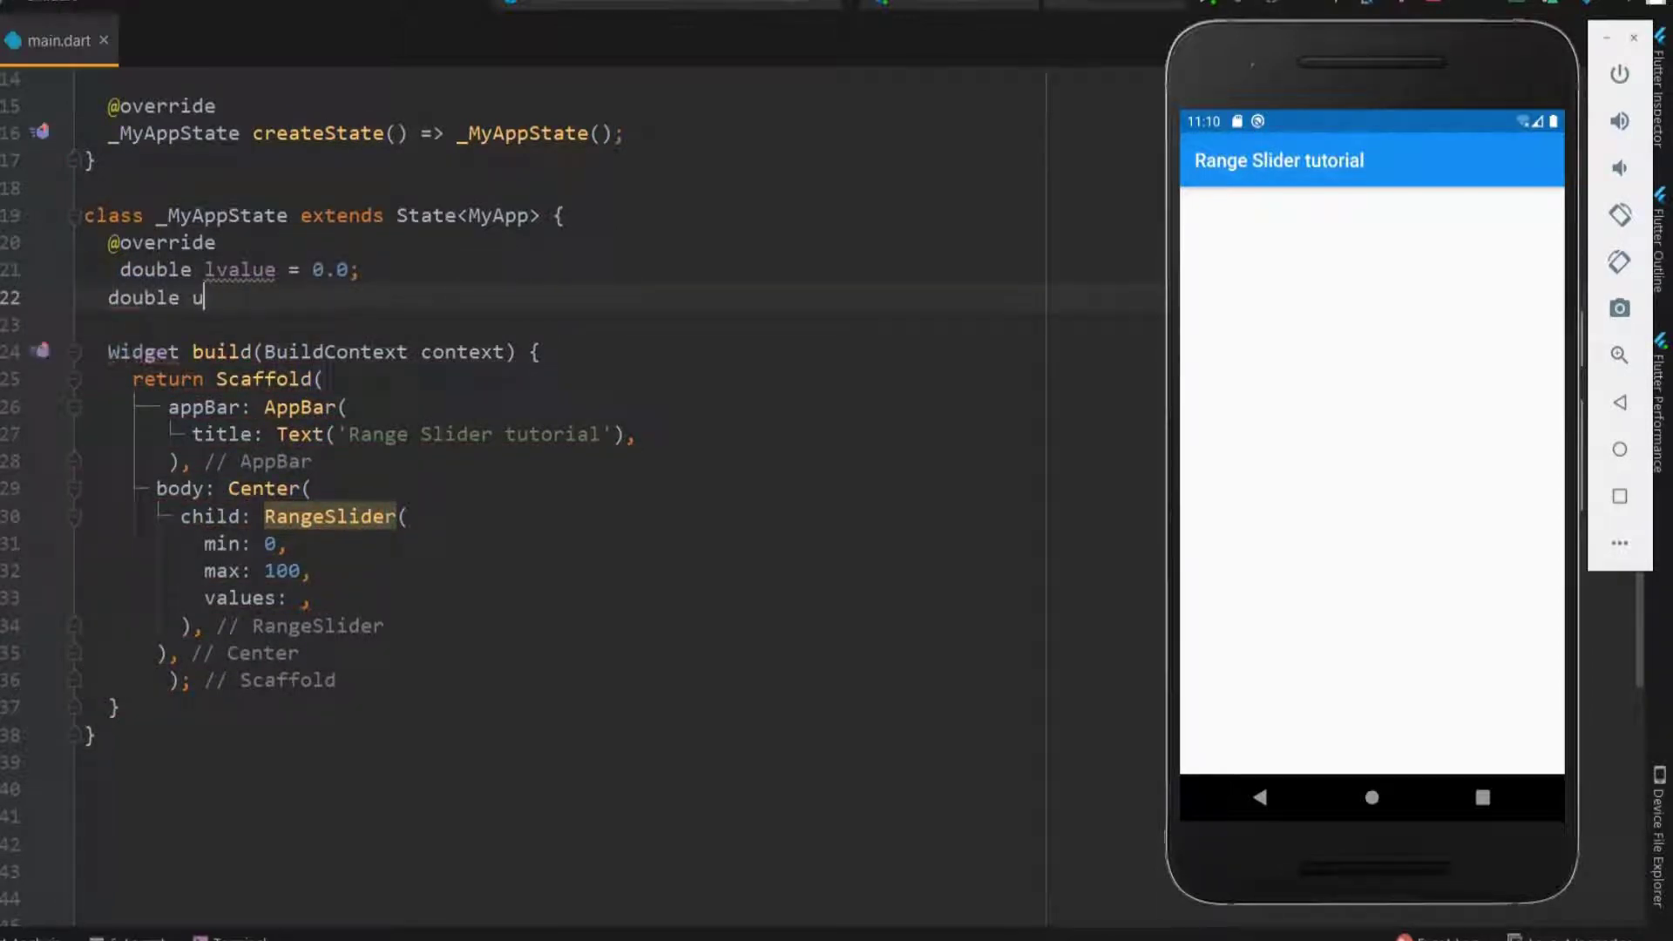
pyautogui.write('value=1')
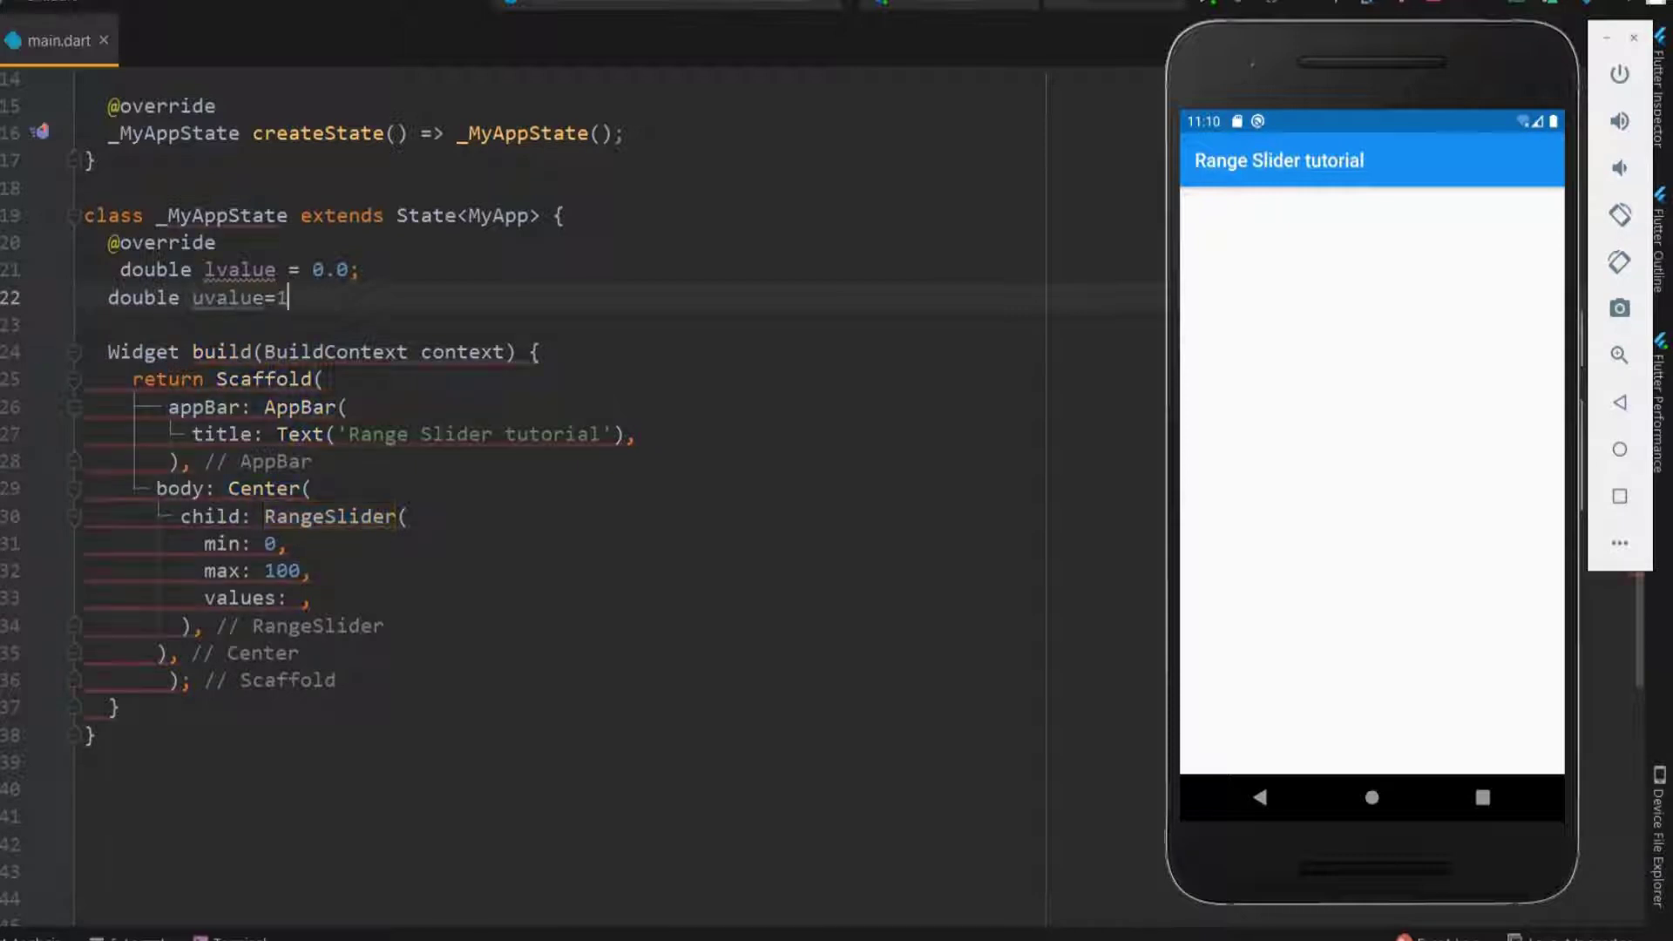
pyautogui.write('00.0;')
pyautogui.click(562, 570)
pyautogui.write('u')
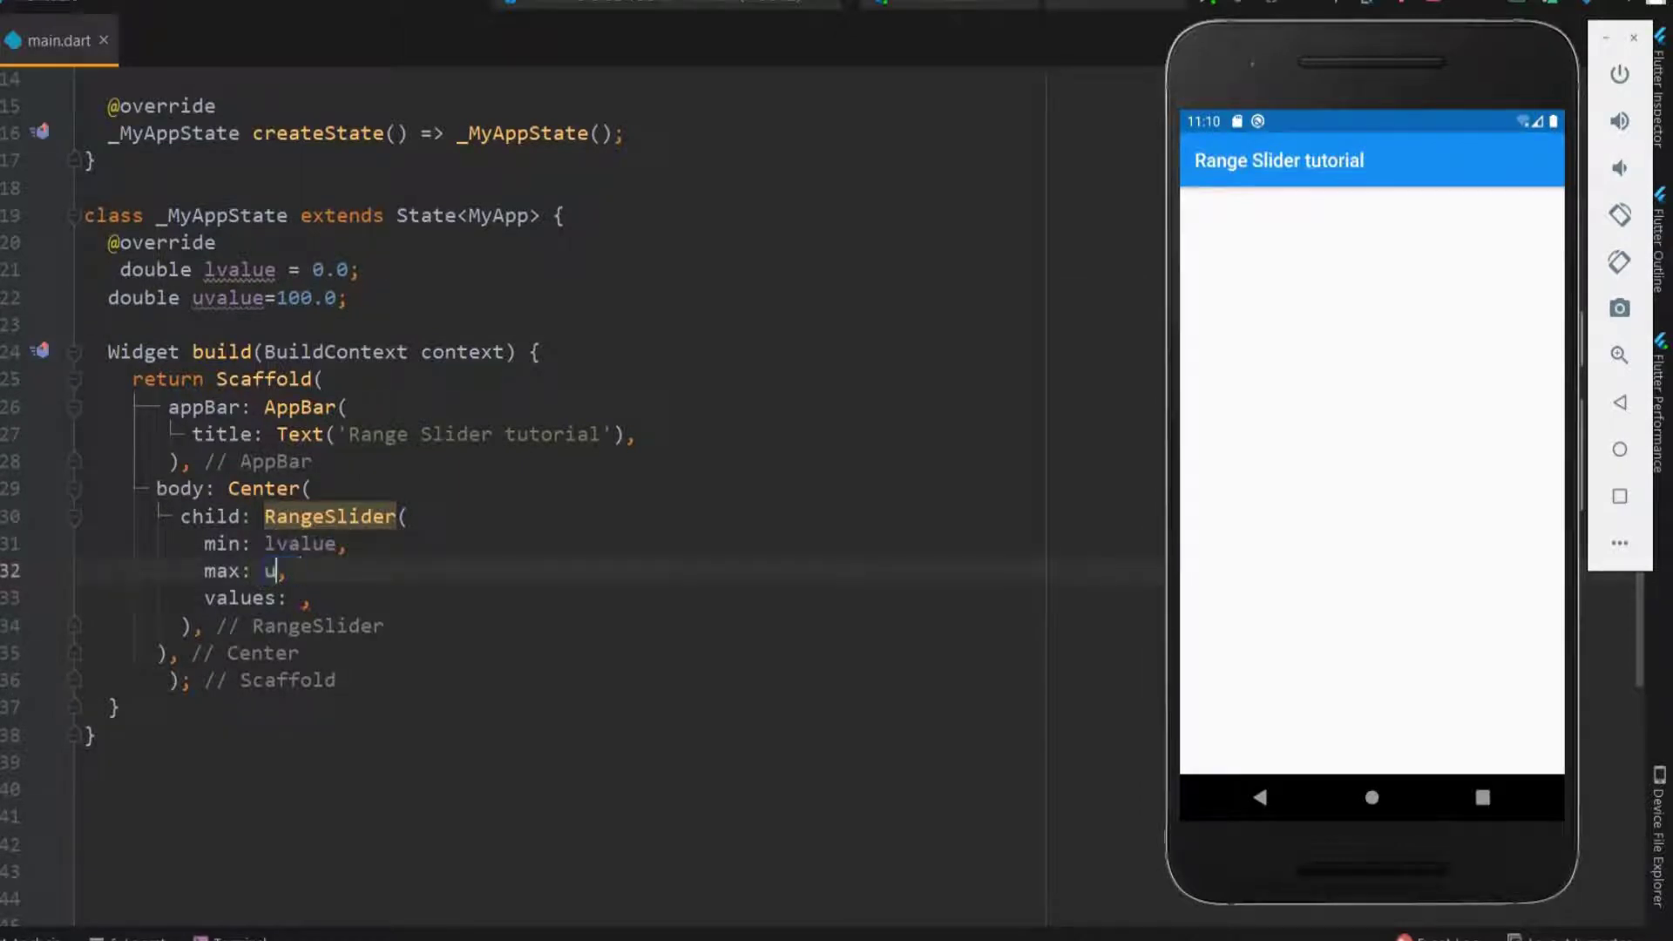
pyautogui.write('value')
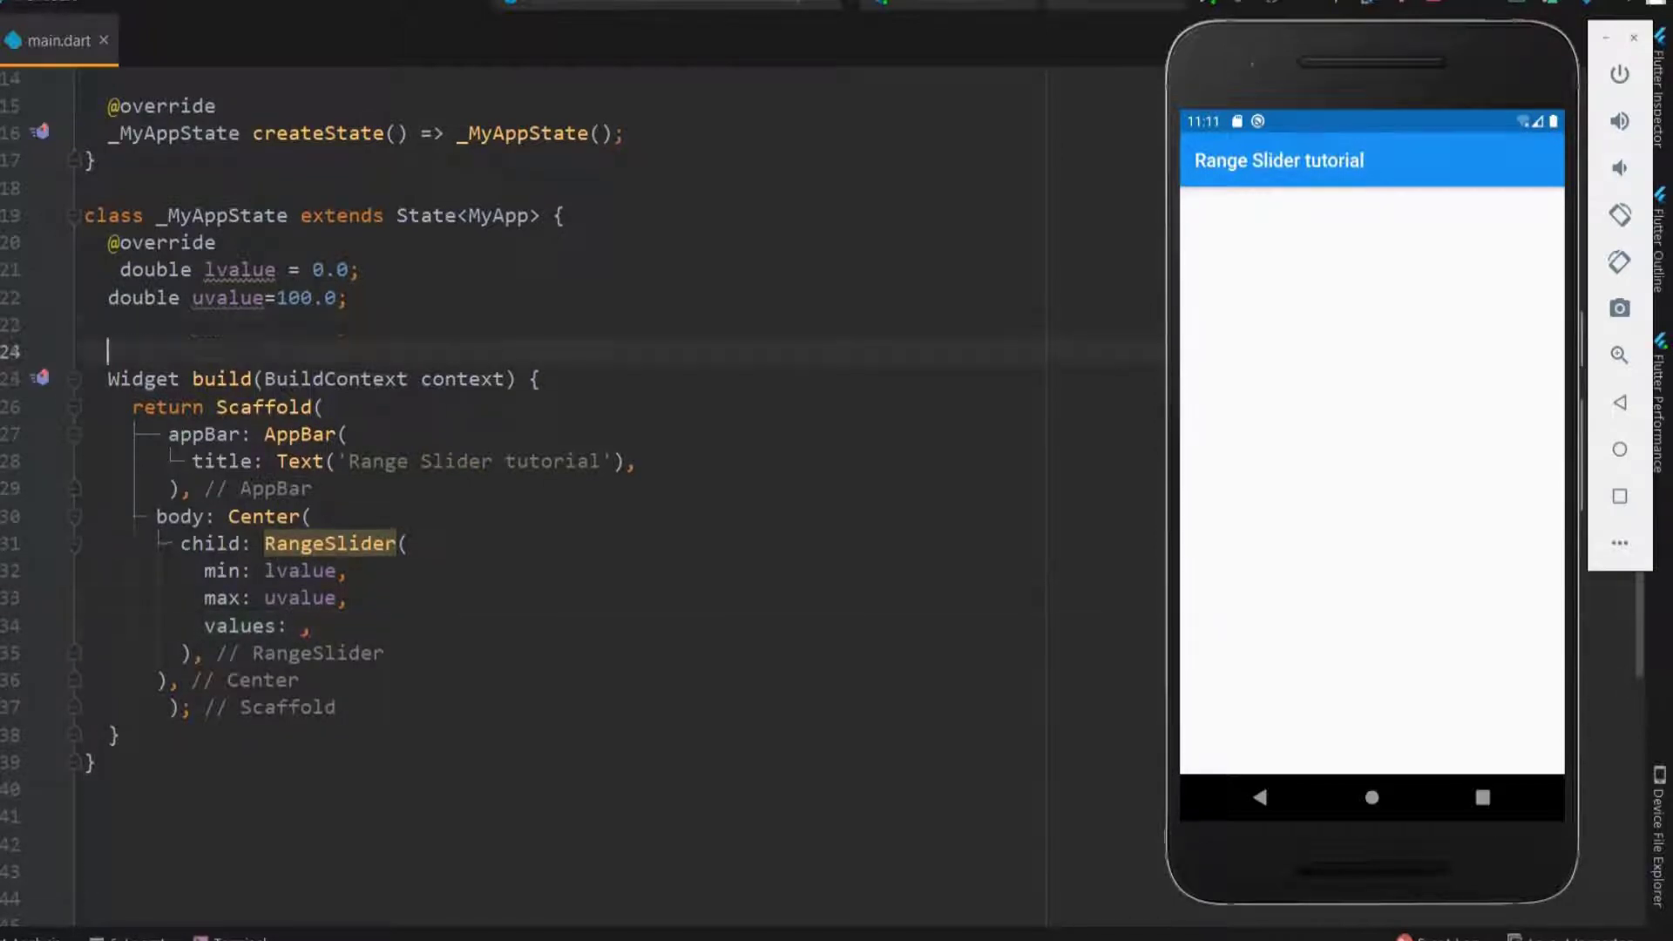
# Step: Declare a RangeValues values field initialised to RangeValues(0.0, 100.0)
pyautogui.press('Backspace')
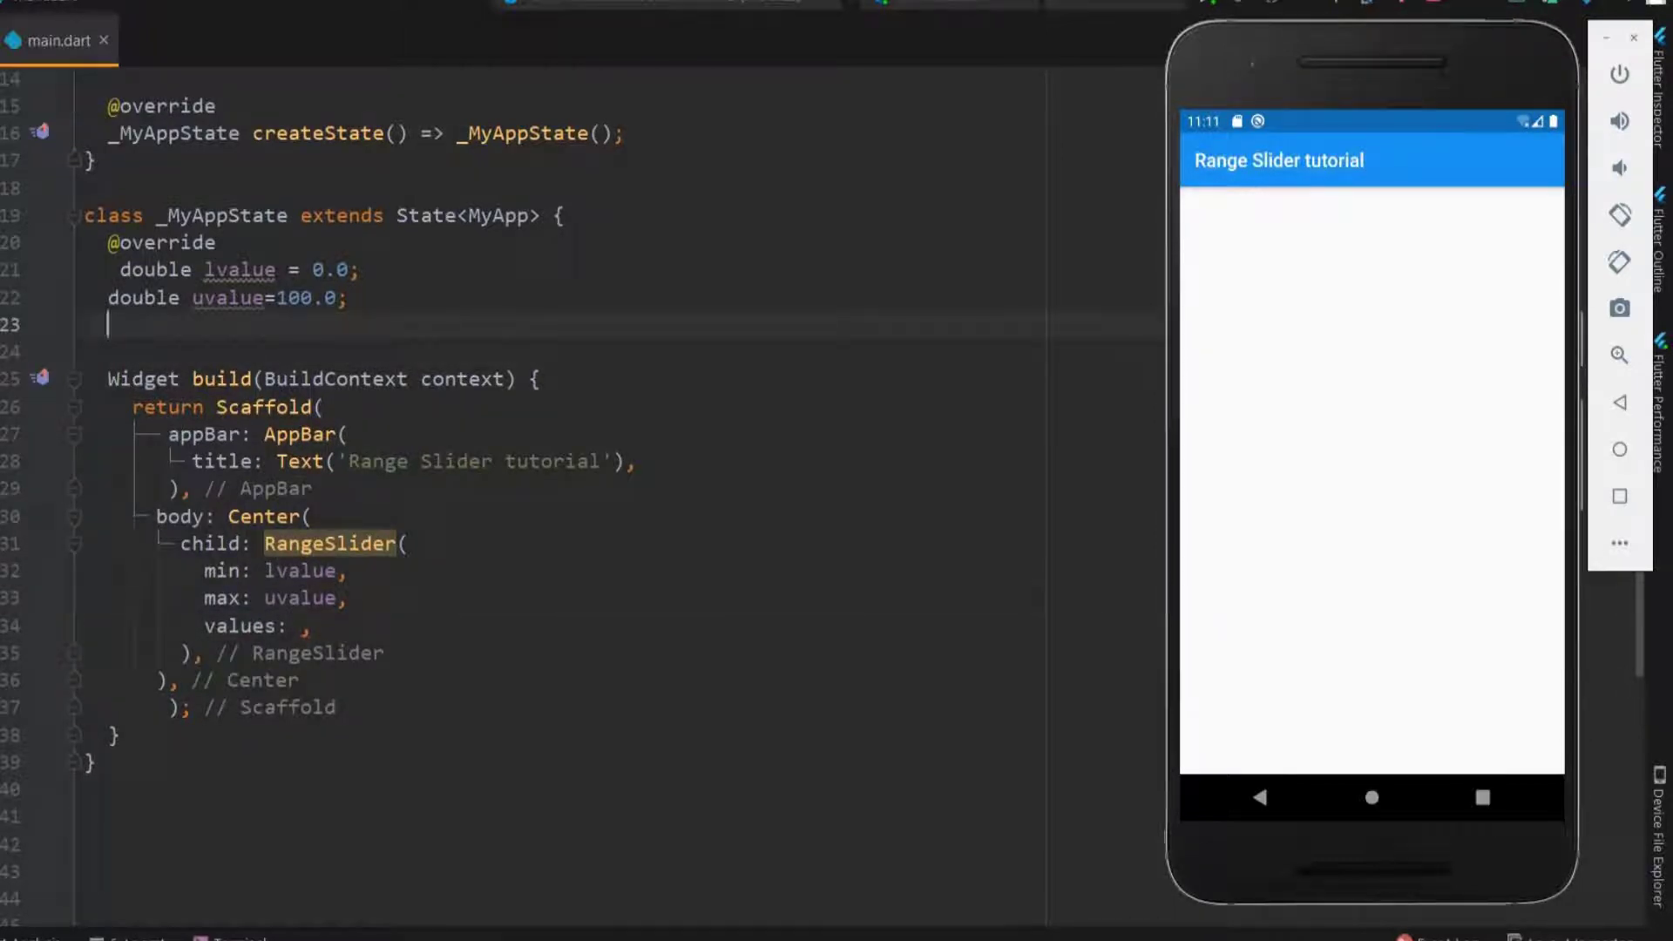
pyautogui.write('RangeValues')
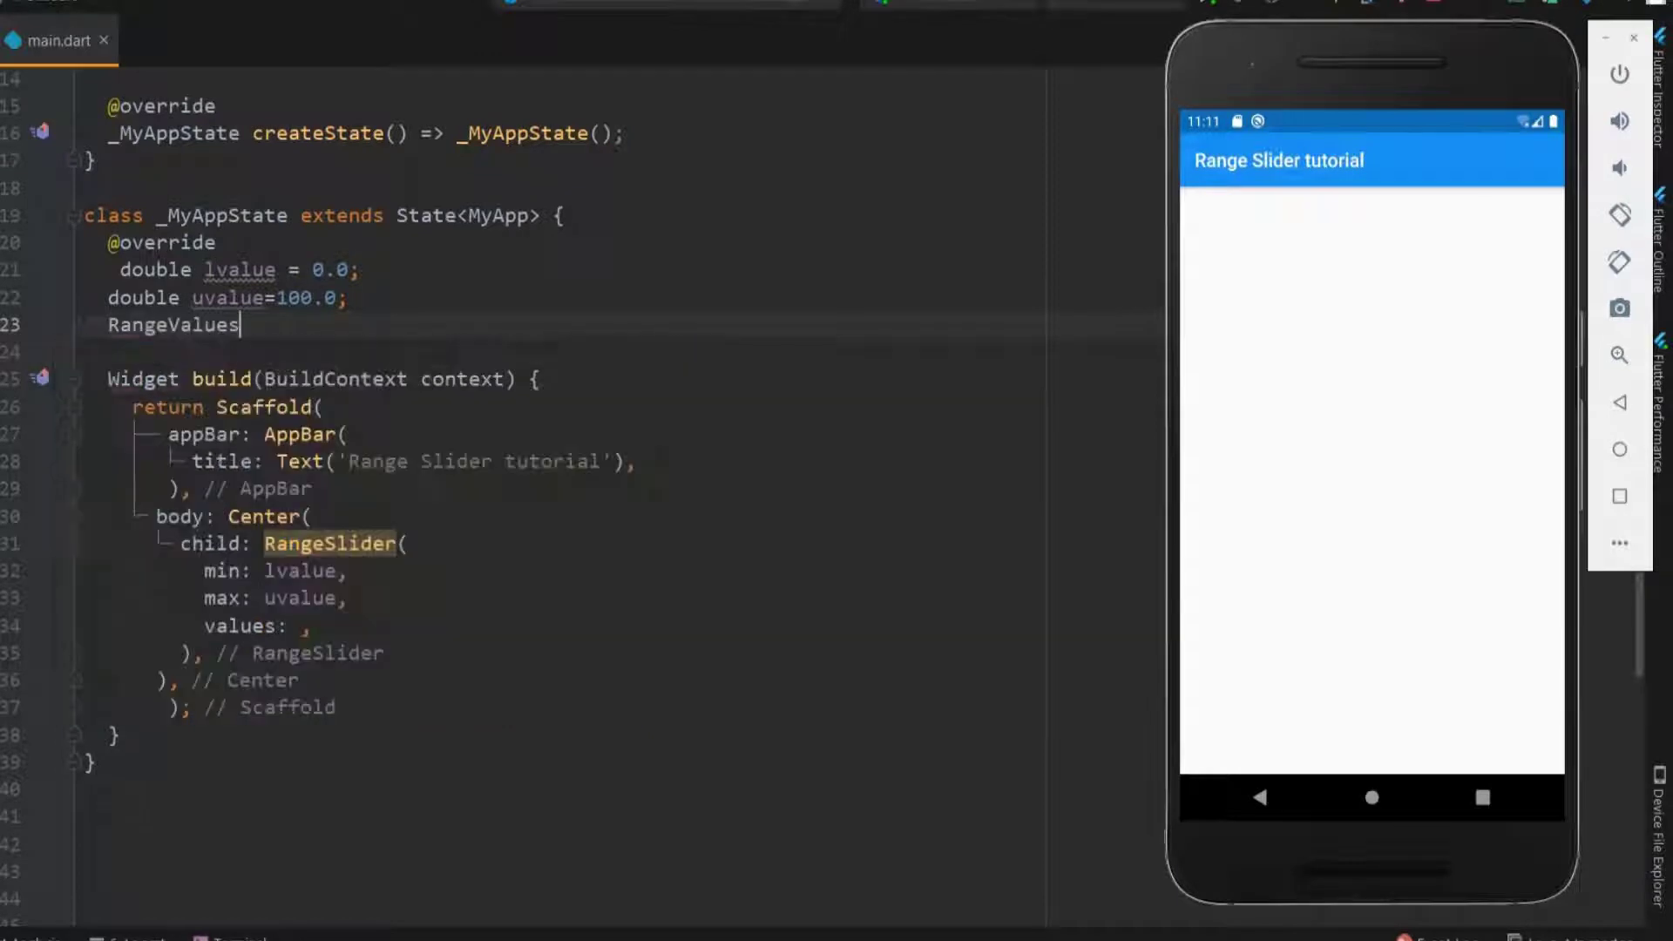
pyautogui.write('values')
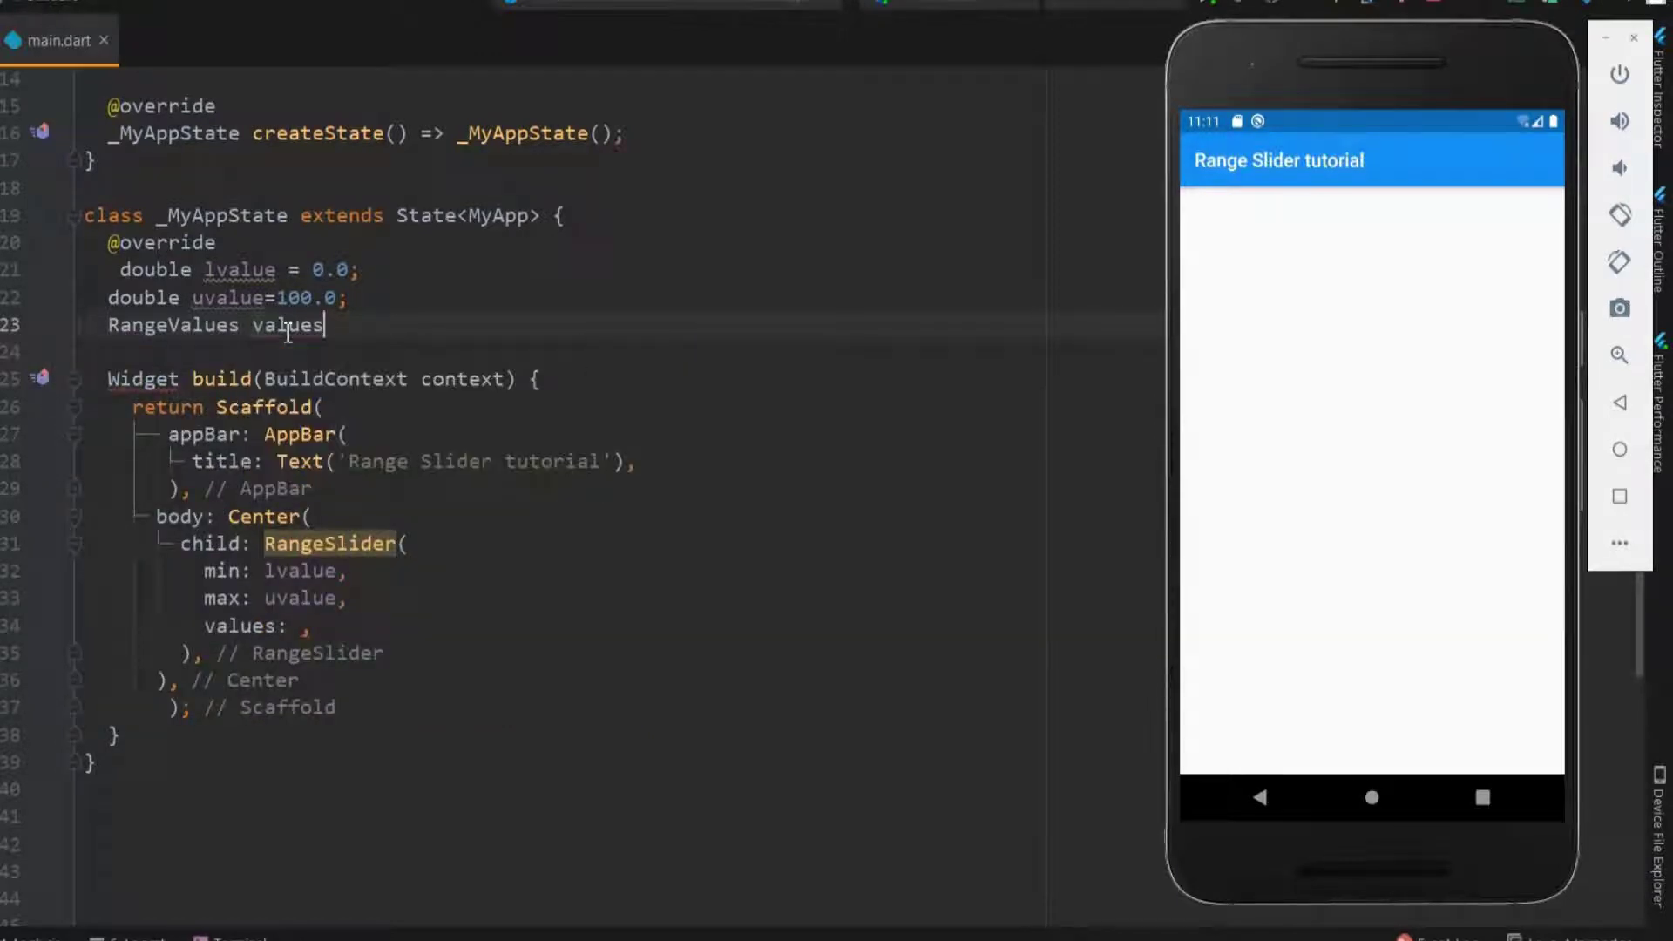
pyautogui.write('=')
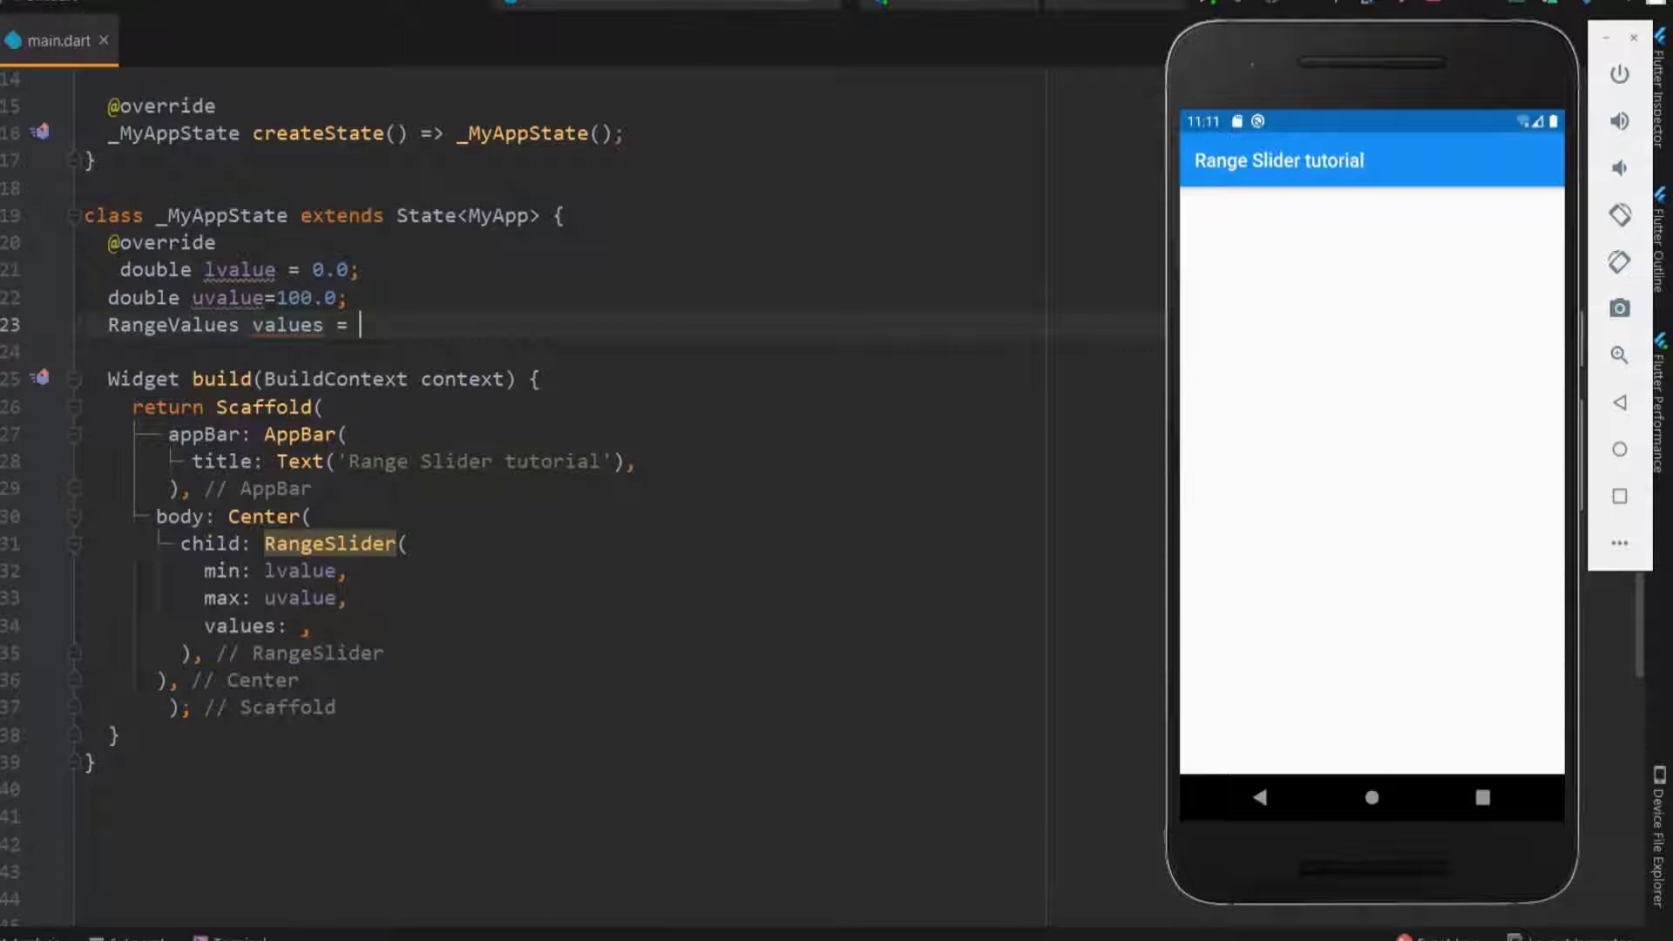
pyautogui.write('RangeValues()')
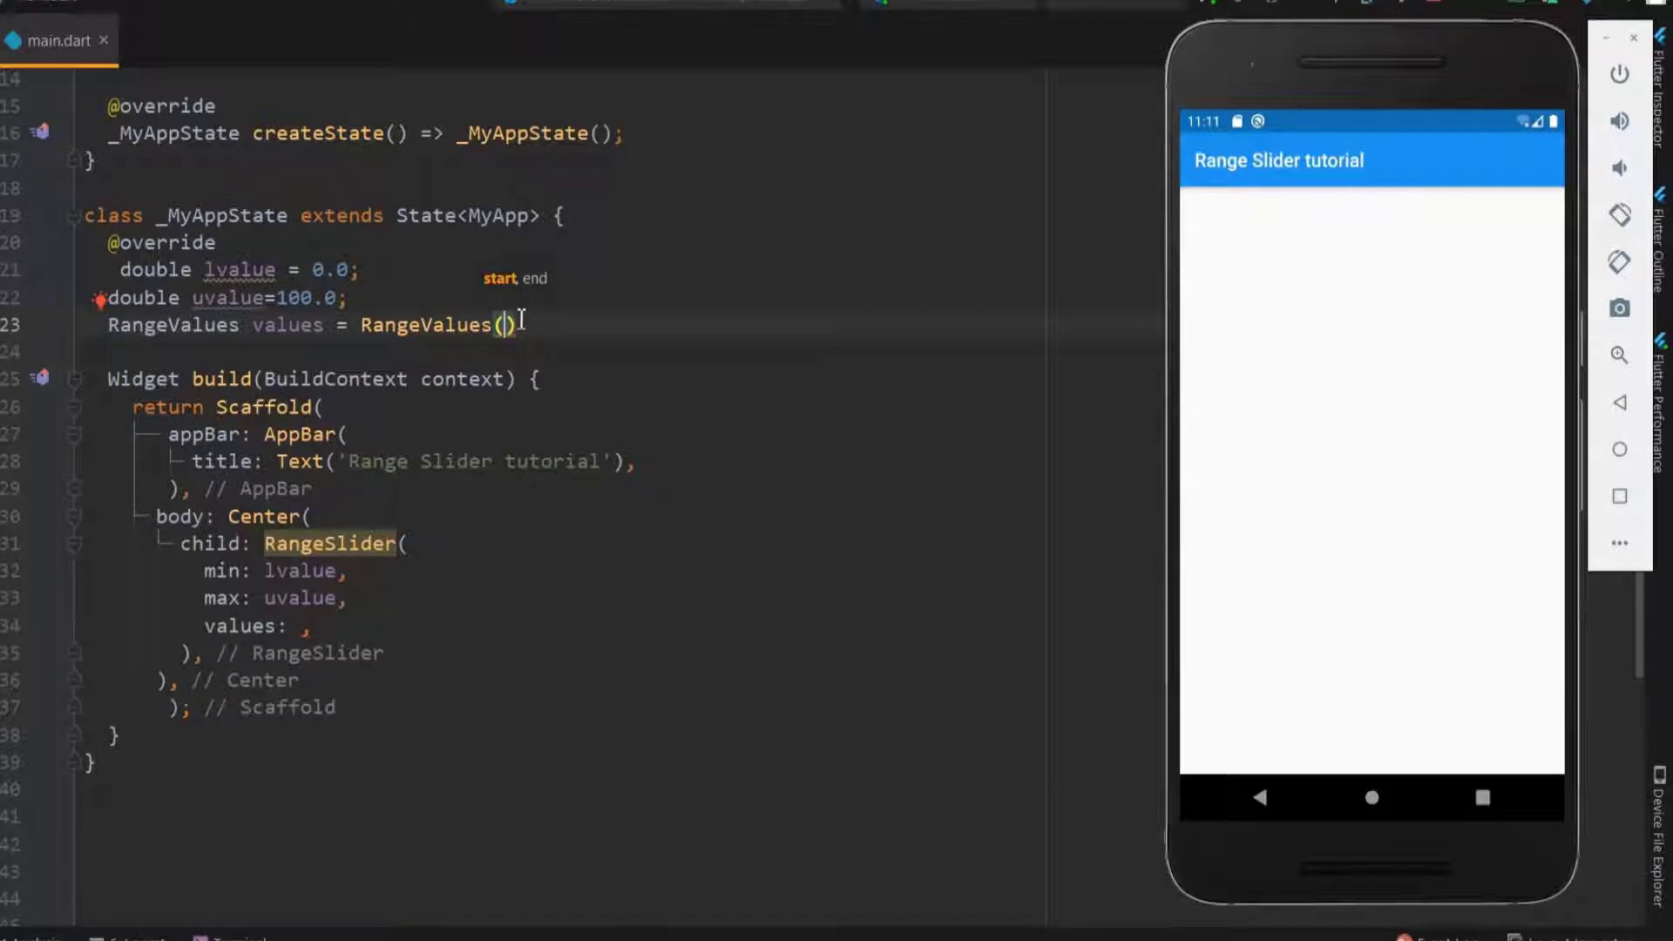
pyautogui.write('0.0,')
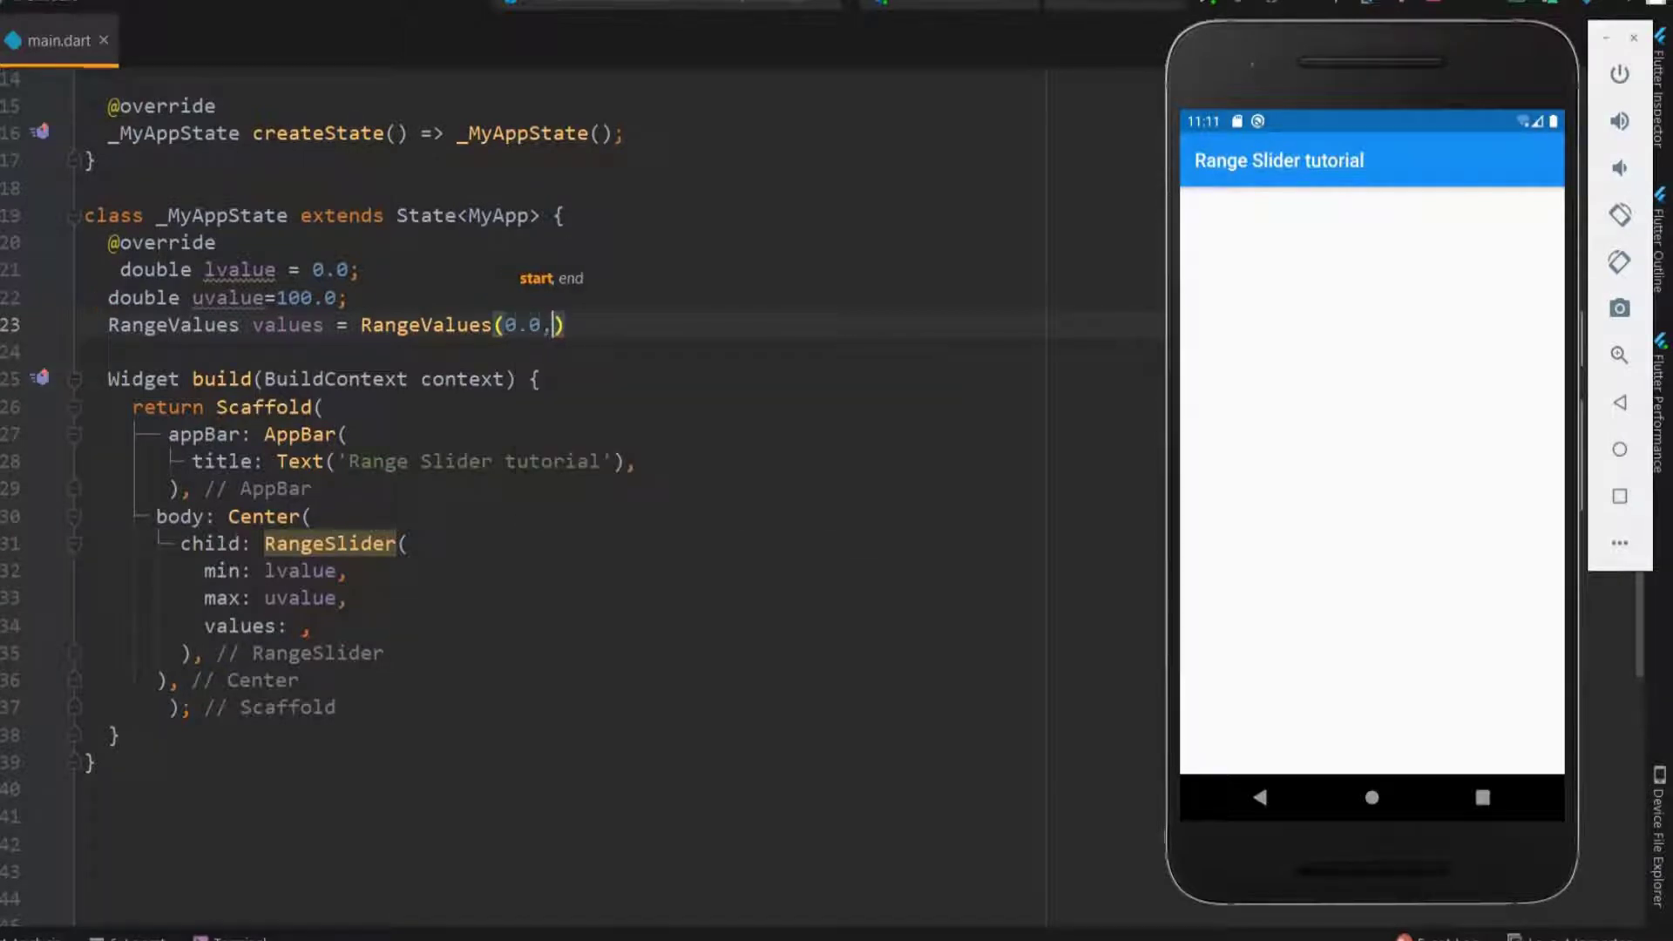
pyautogui.write('100')
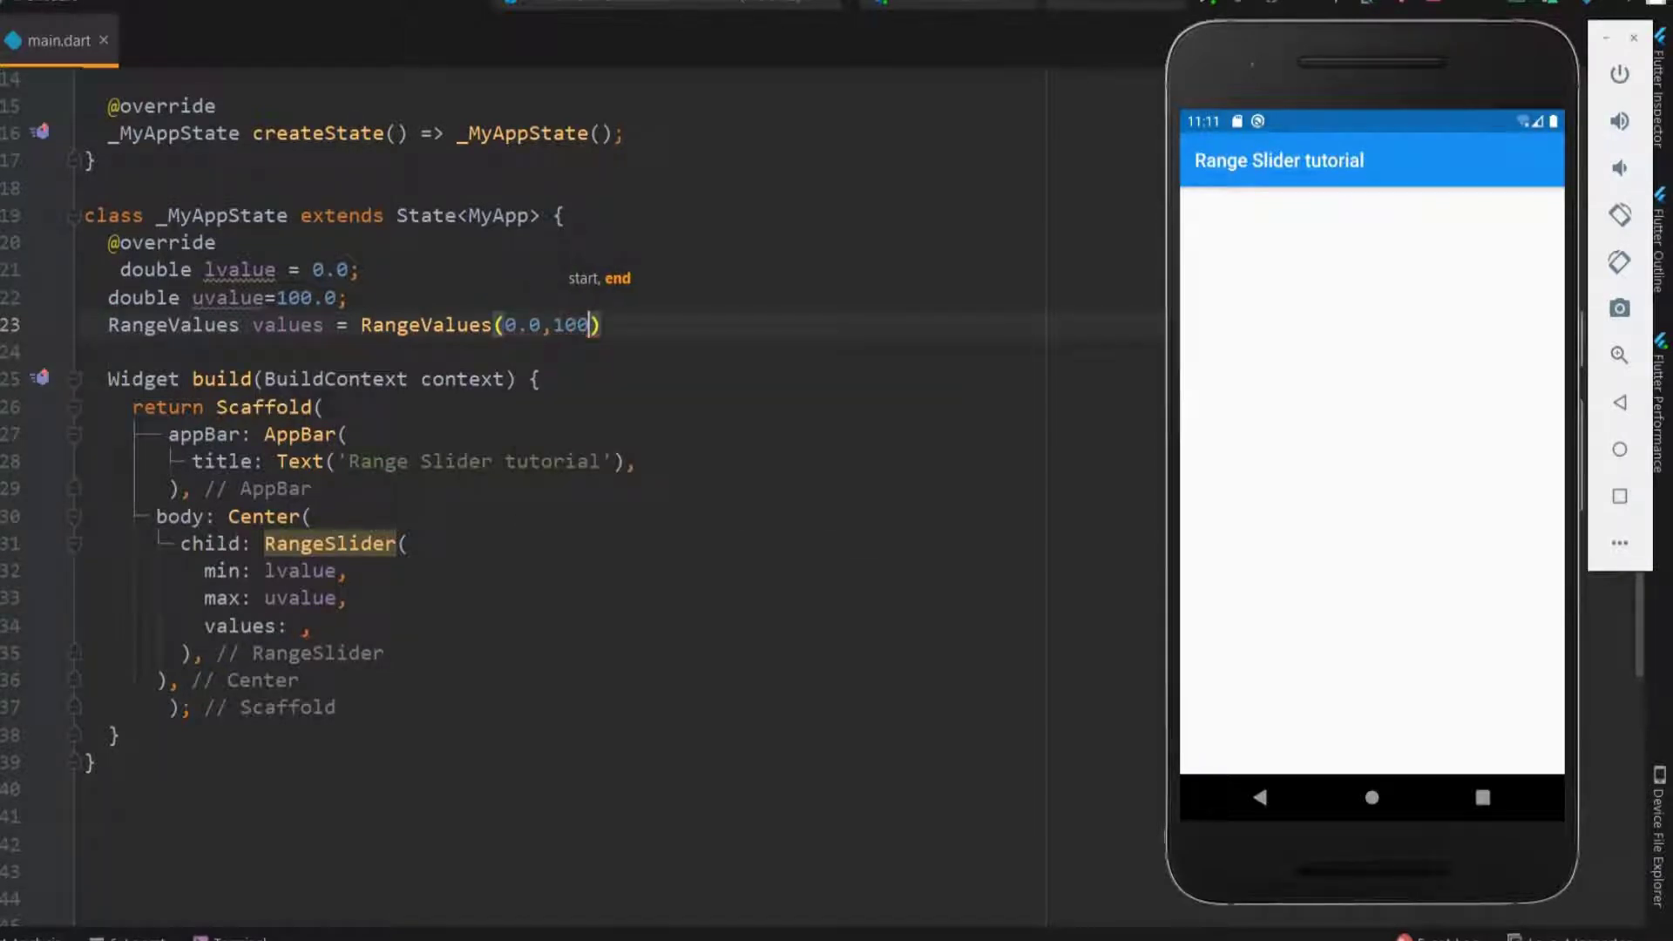
pyautogui.write('.0);')
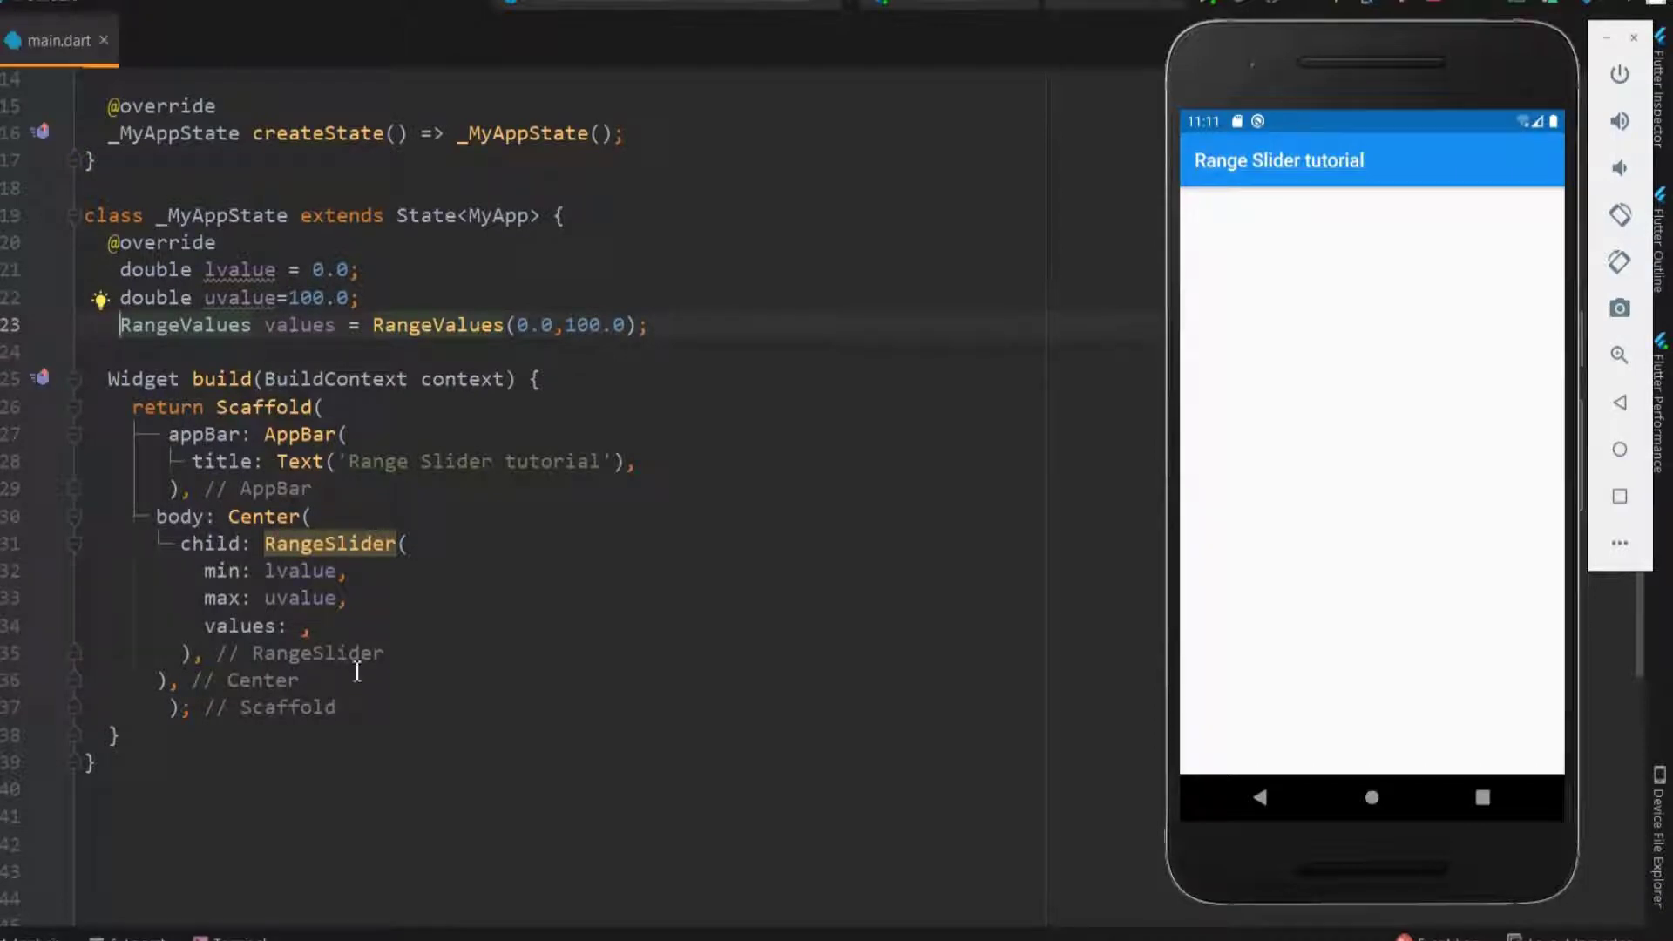
# Step: Set values: values on the RangeSlider and start an onChanged (value) callback
pyautogui.write('values')
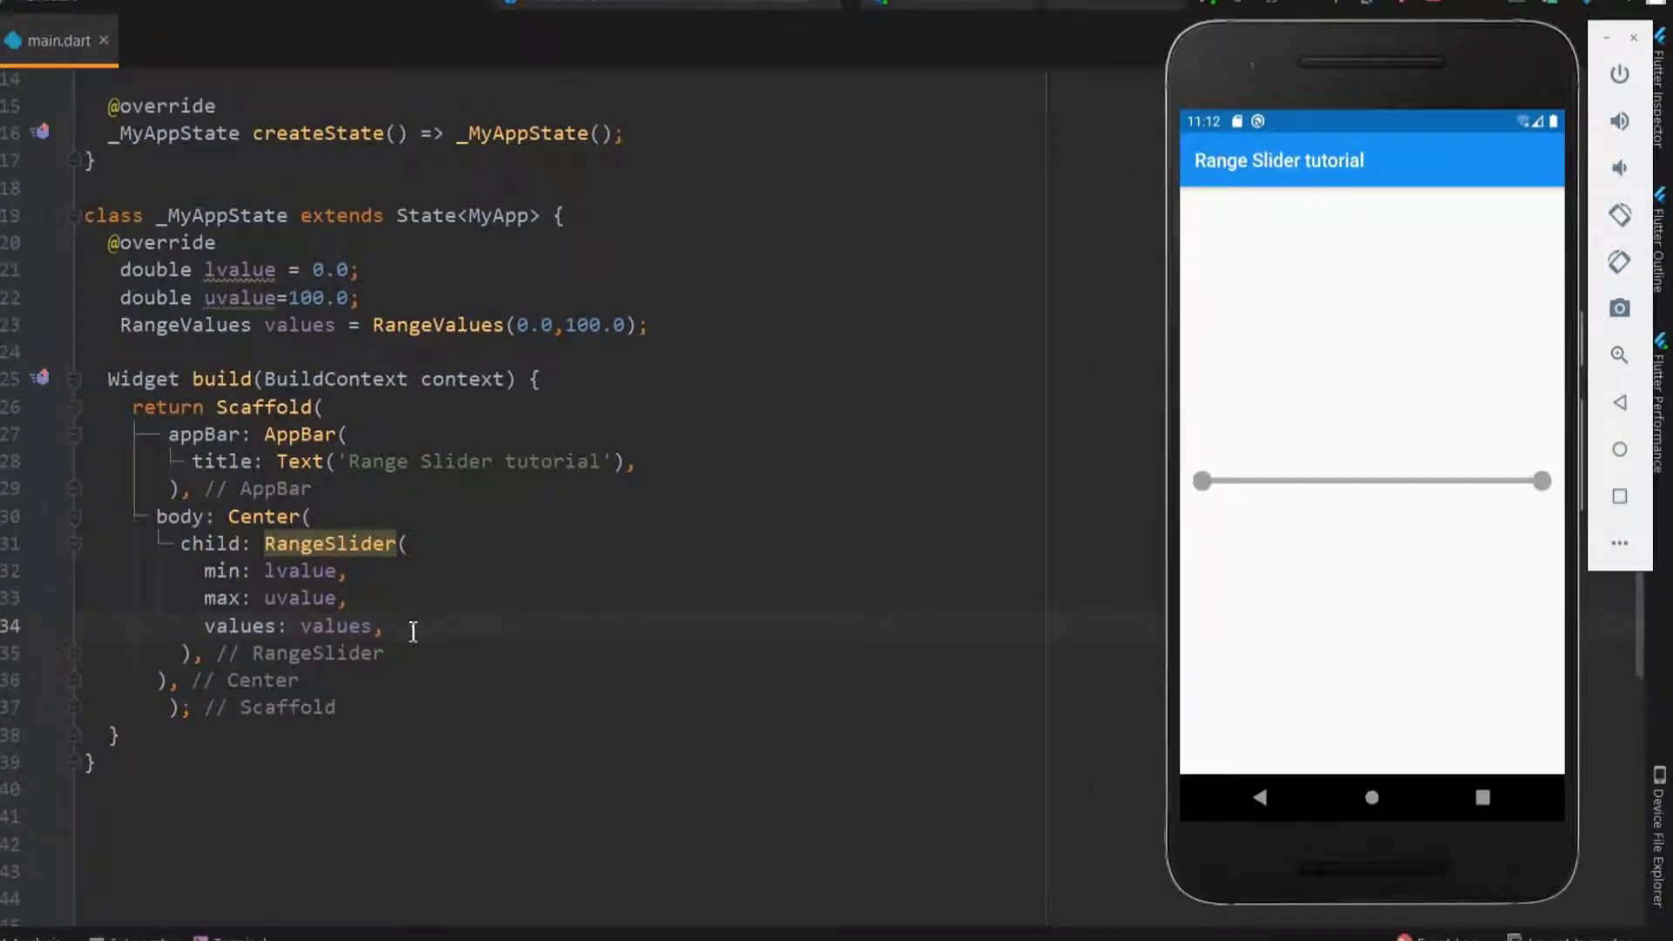
pyautogui.write('onChanged: (value){')
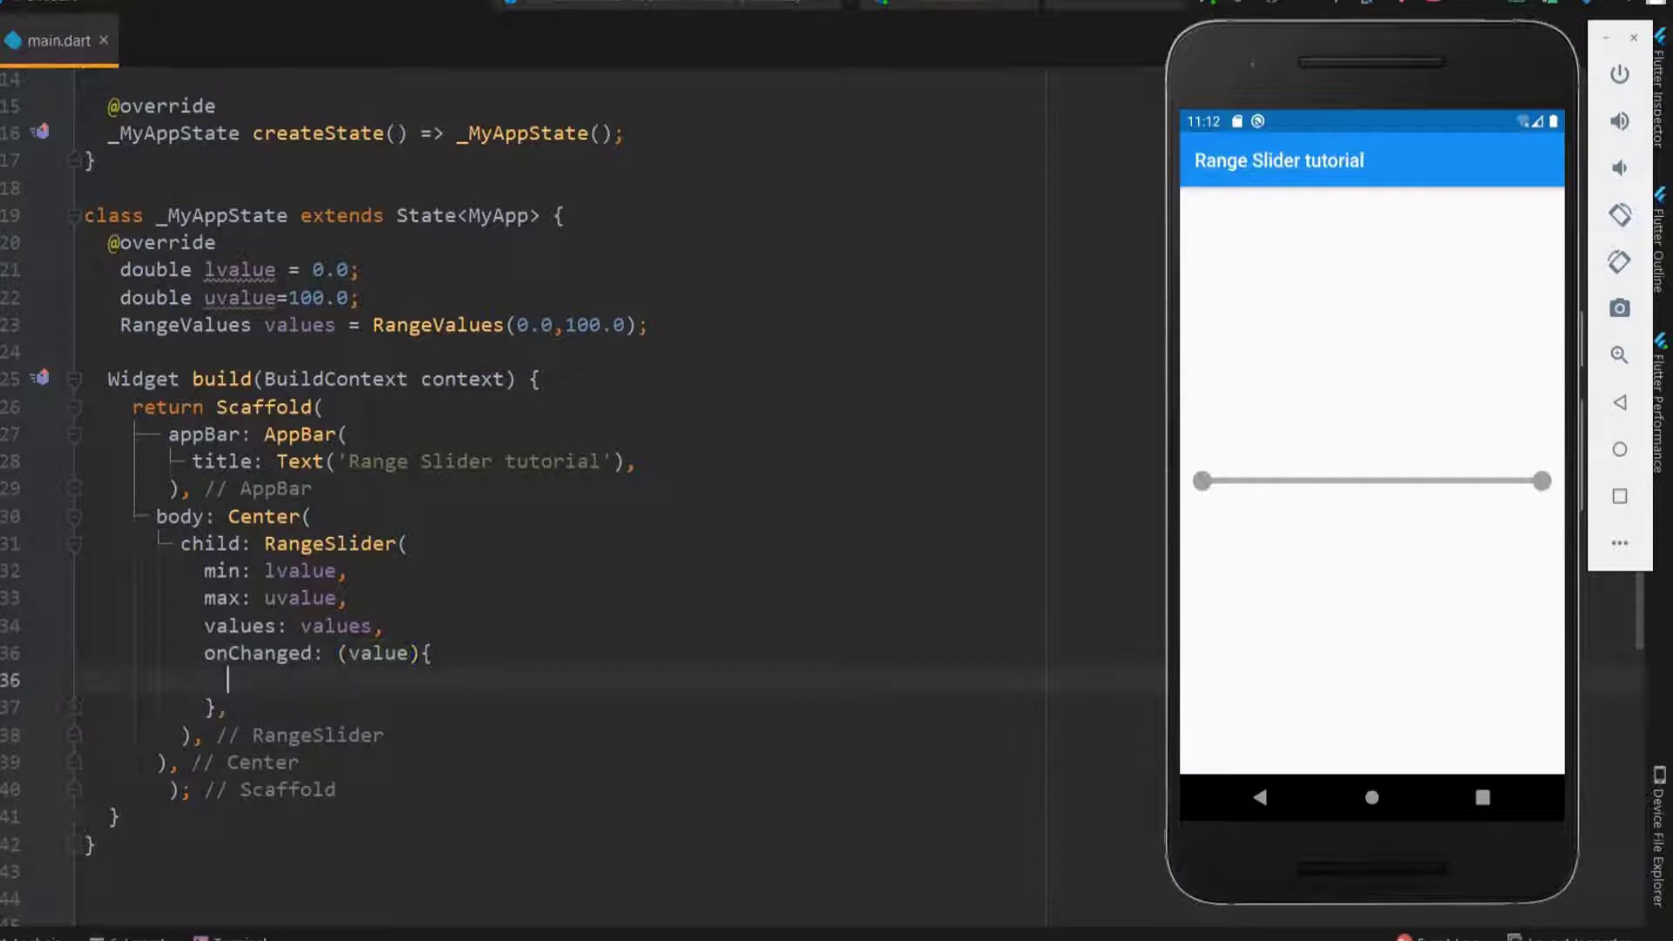
# Step: Assign values = value inside setState, then drag the upper thumb toward the middle
pyautogui.write('see')
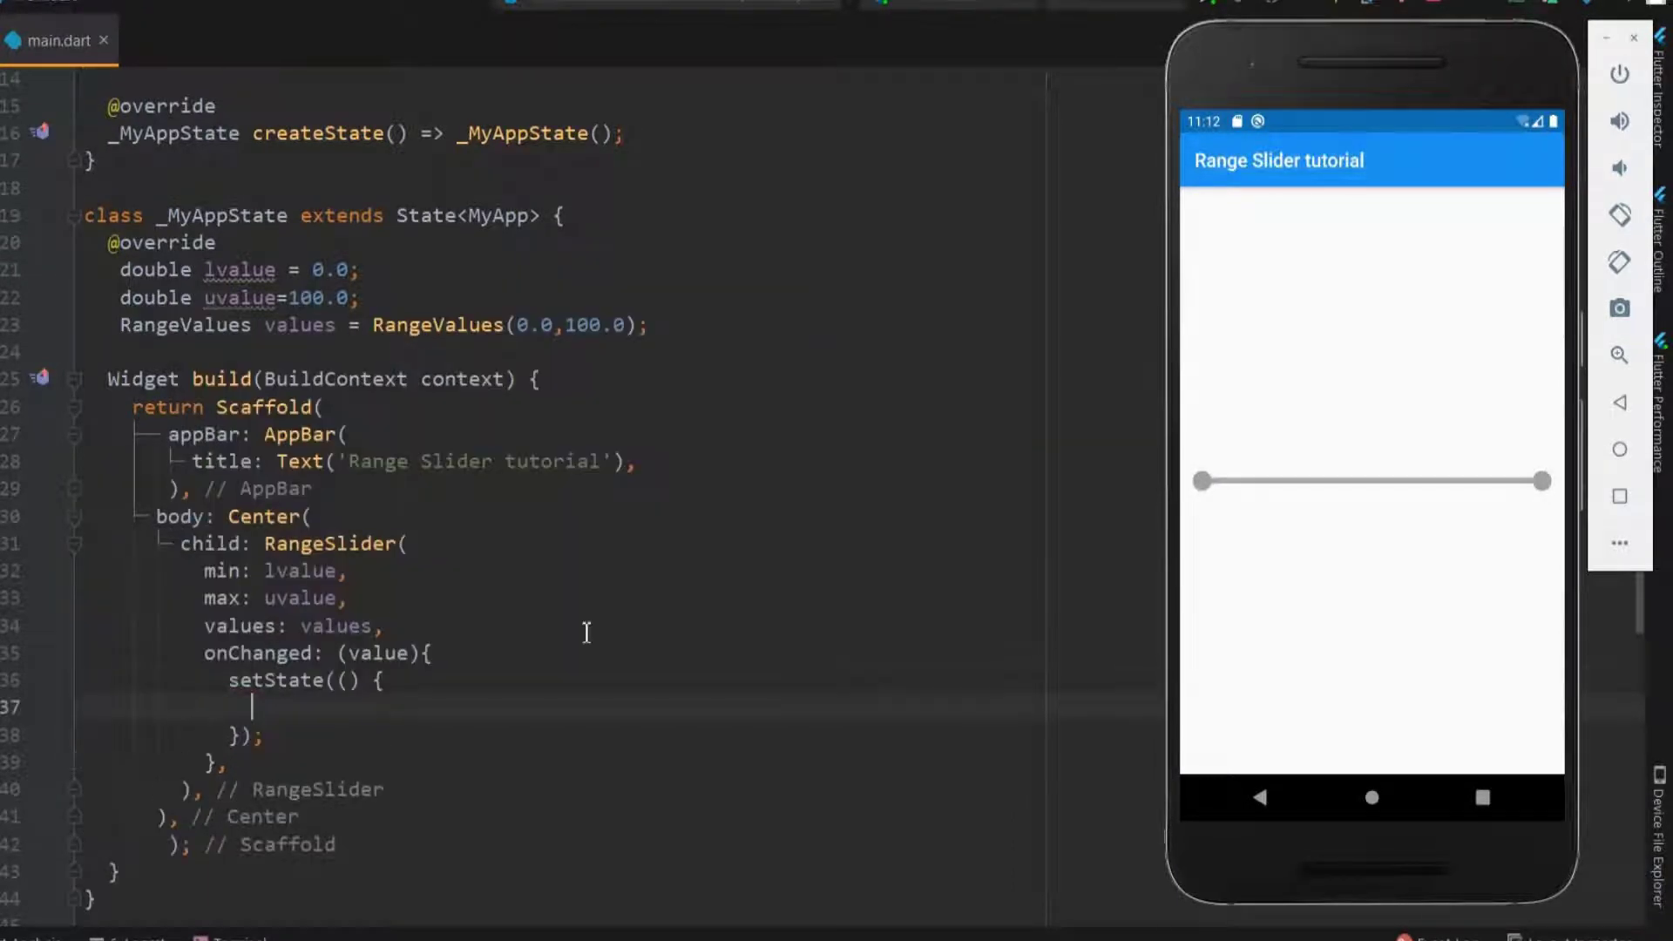
pyautogui.moveTo(706, 339)
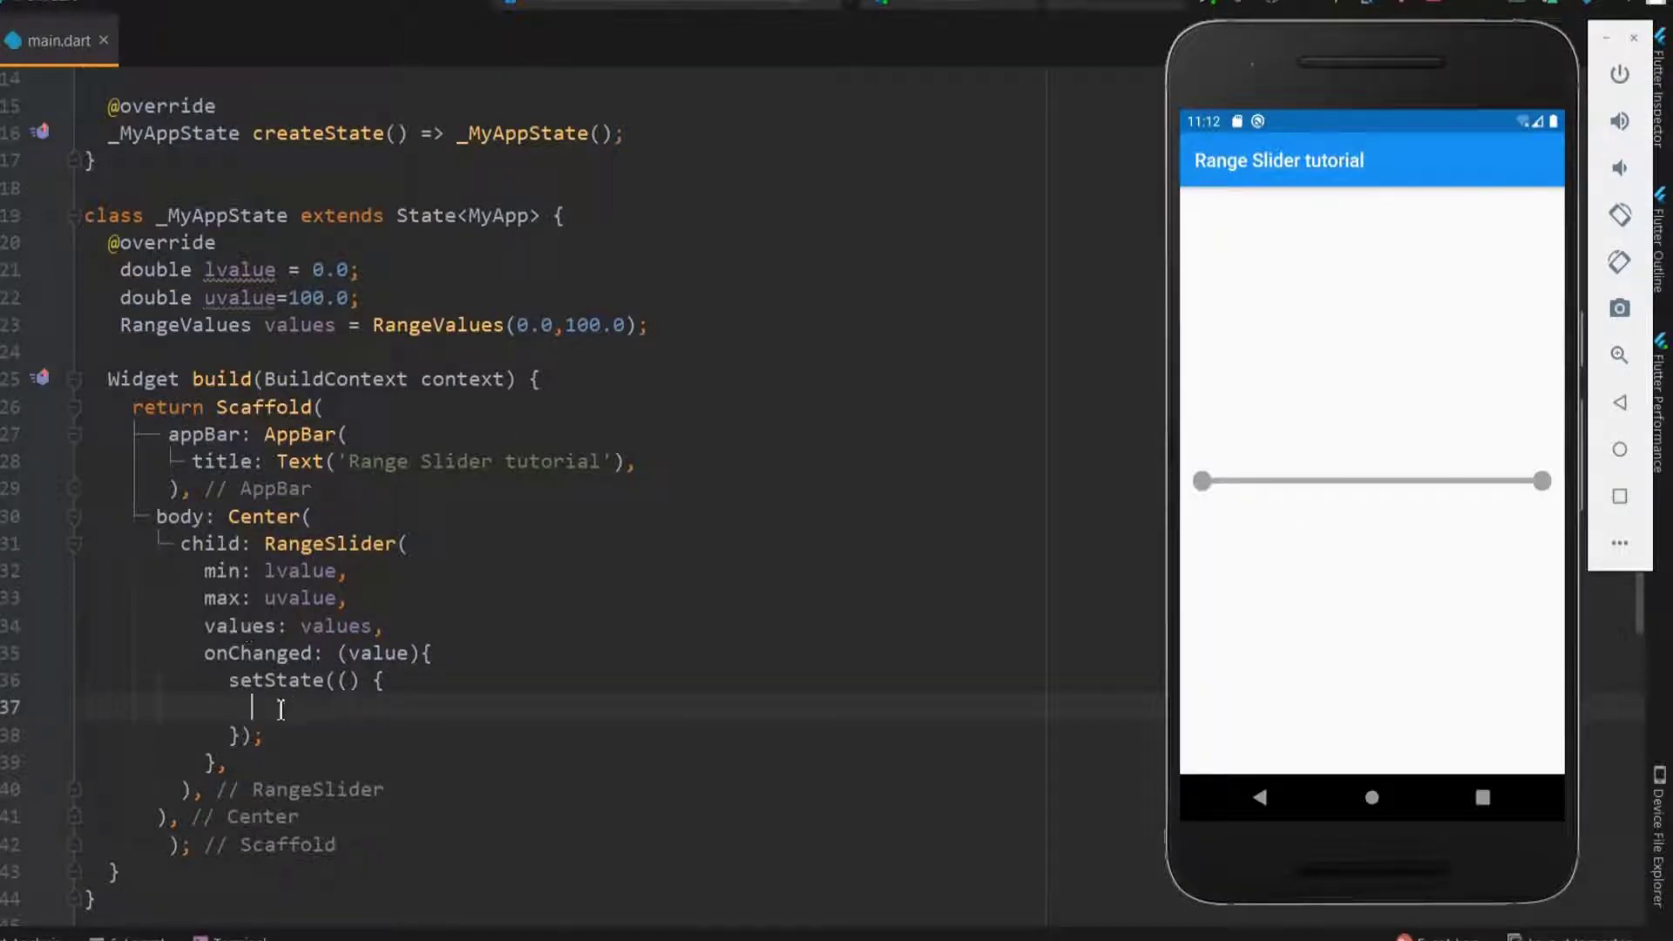
pyautogui.write('values')
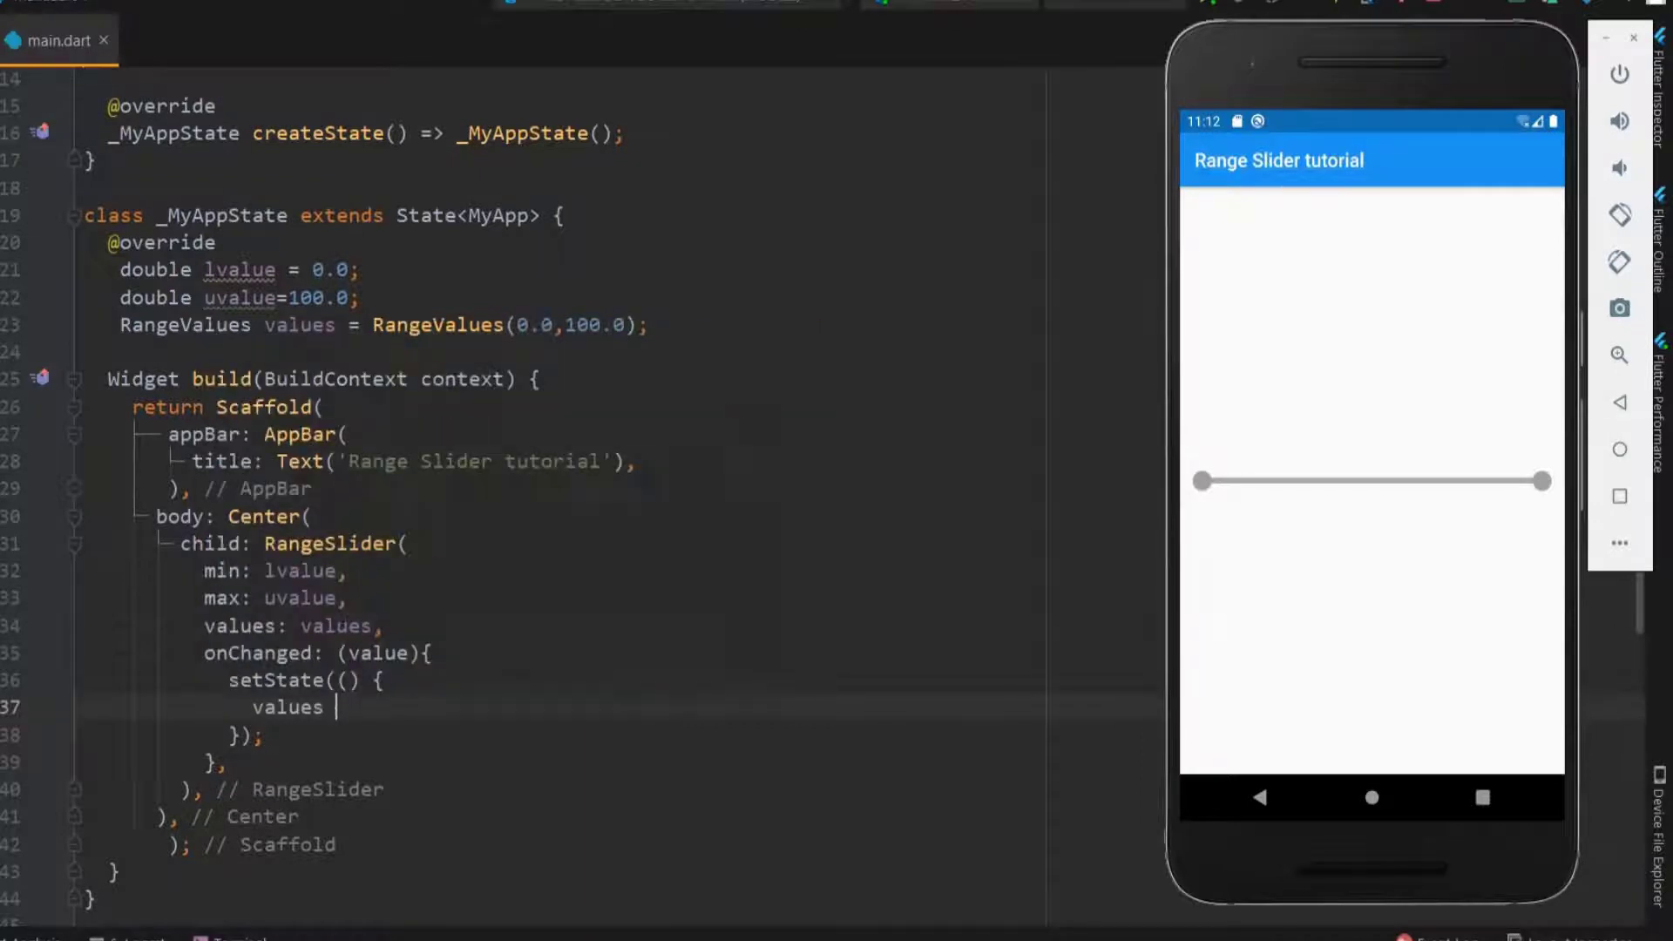
pyautogui.write('= value;')
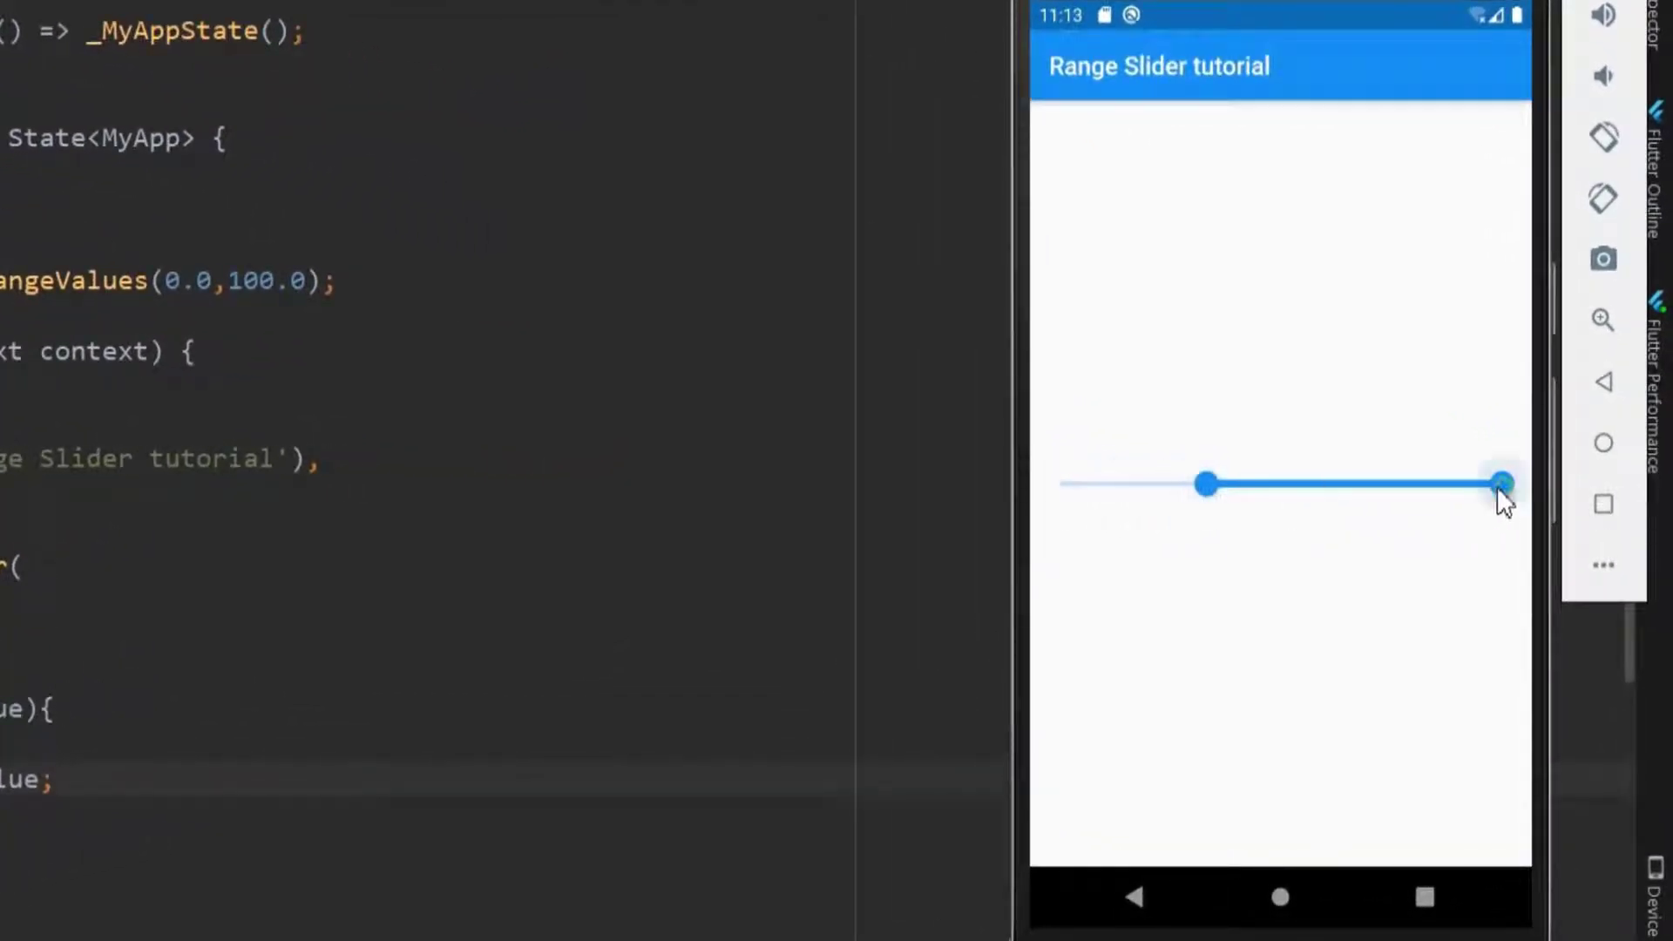
pyautogui.moveTo(1502, 484); pyautogui.dragTo(1355, 484)
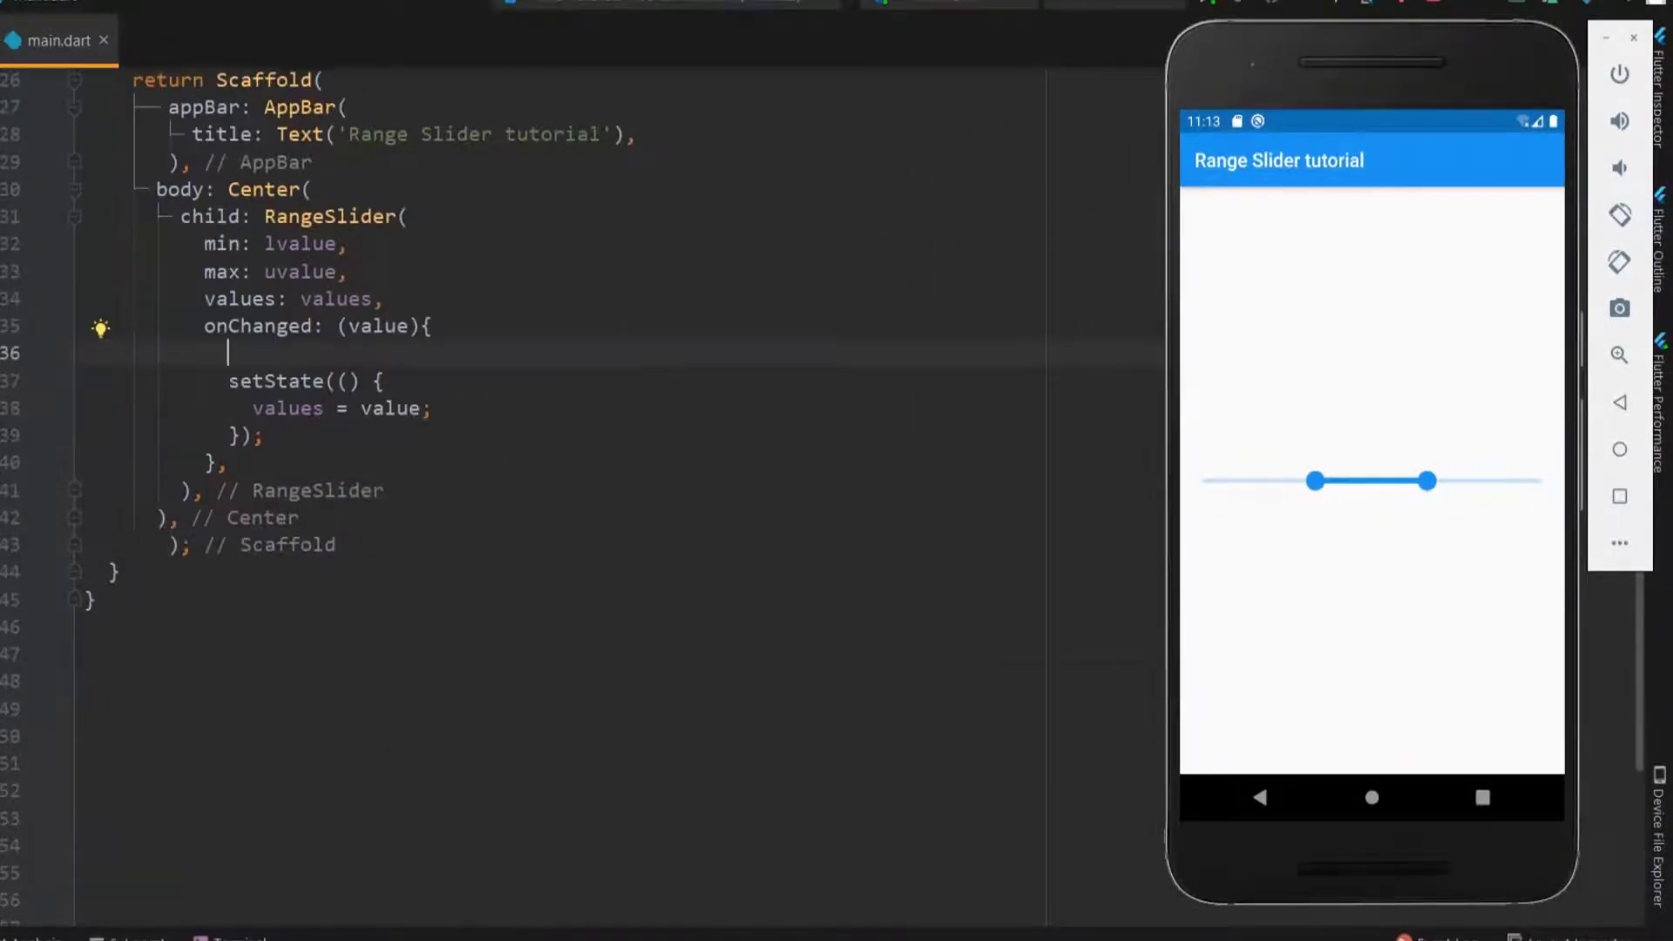
# Step: Log changes with print(value); and drag both thumbs toward the centre
pyautogui.write('print(value)')
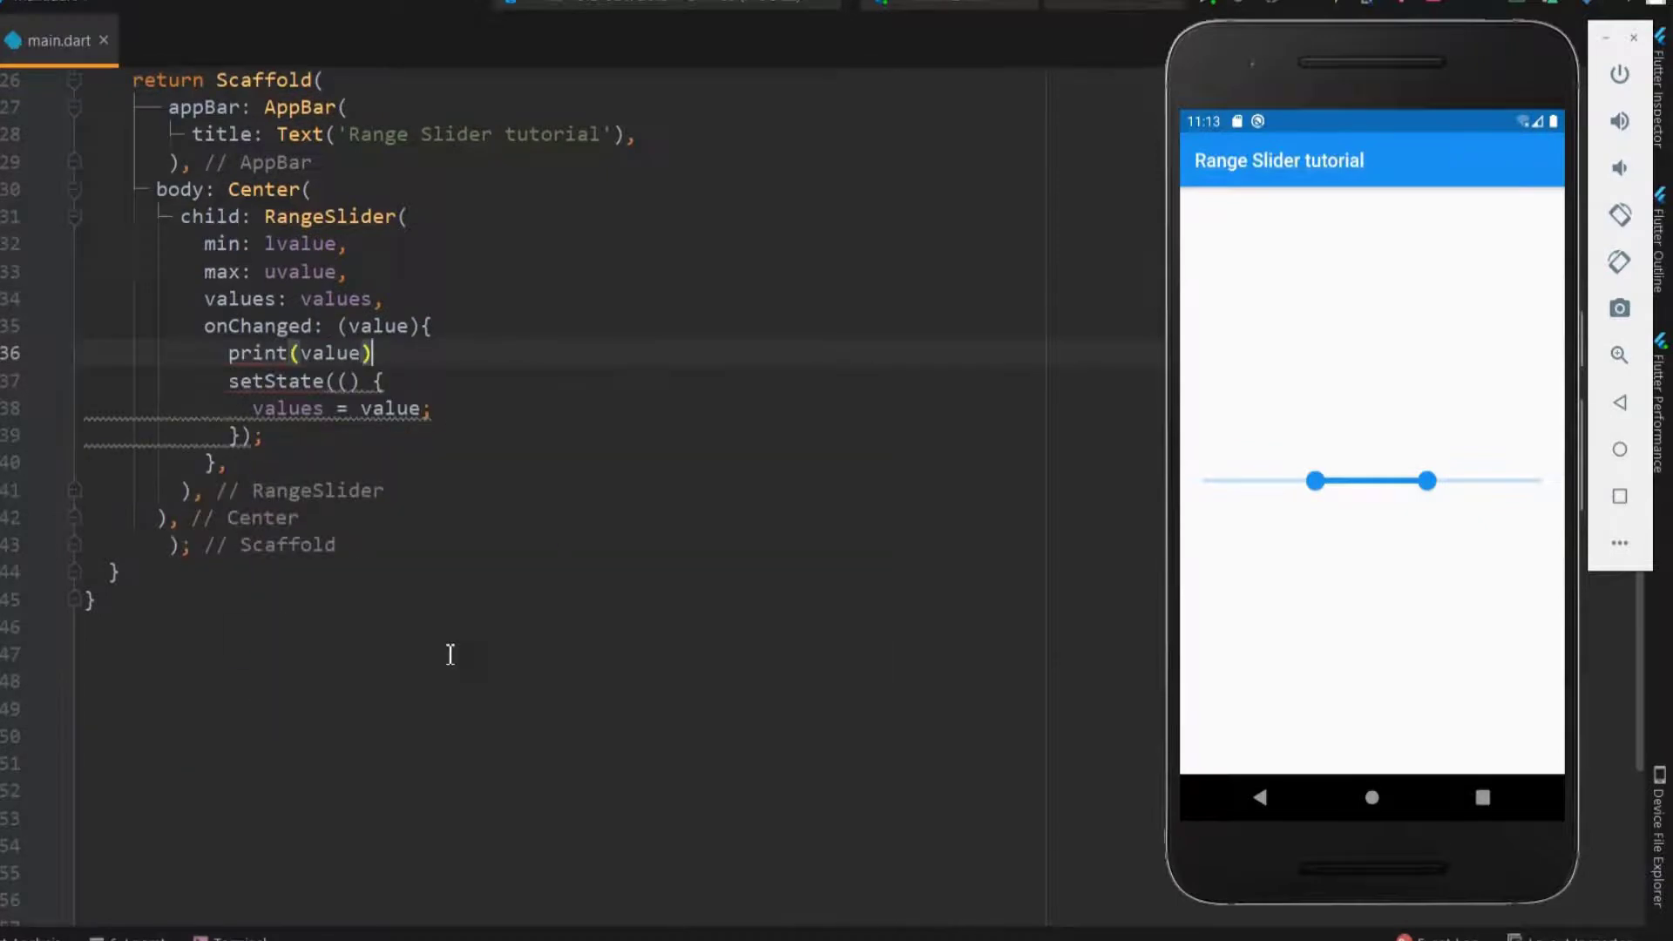
pyautogui.write(';')
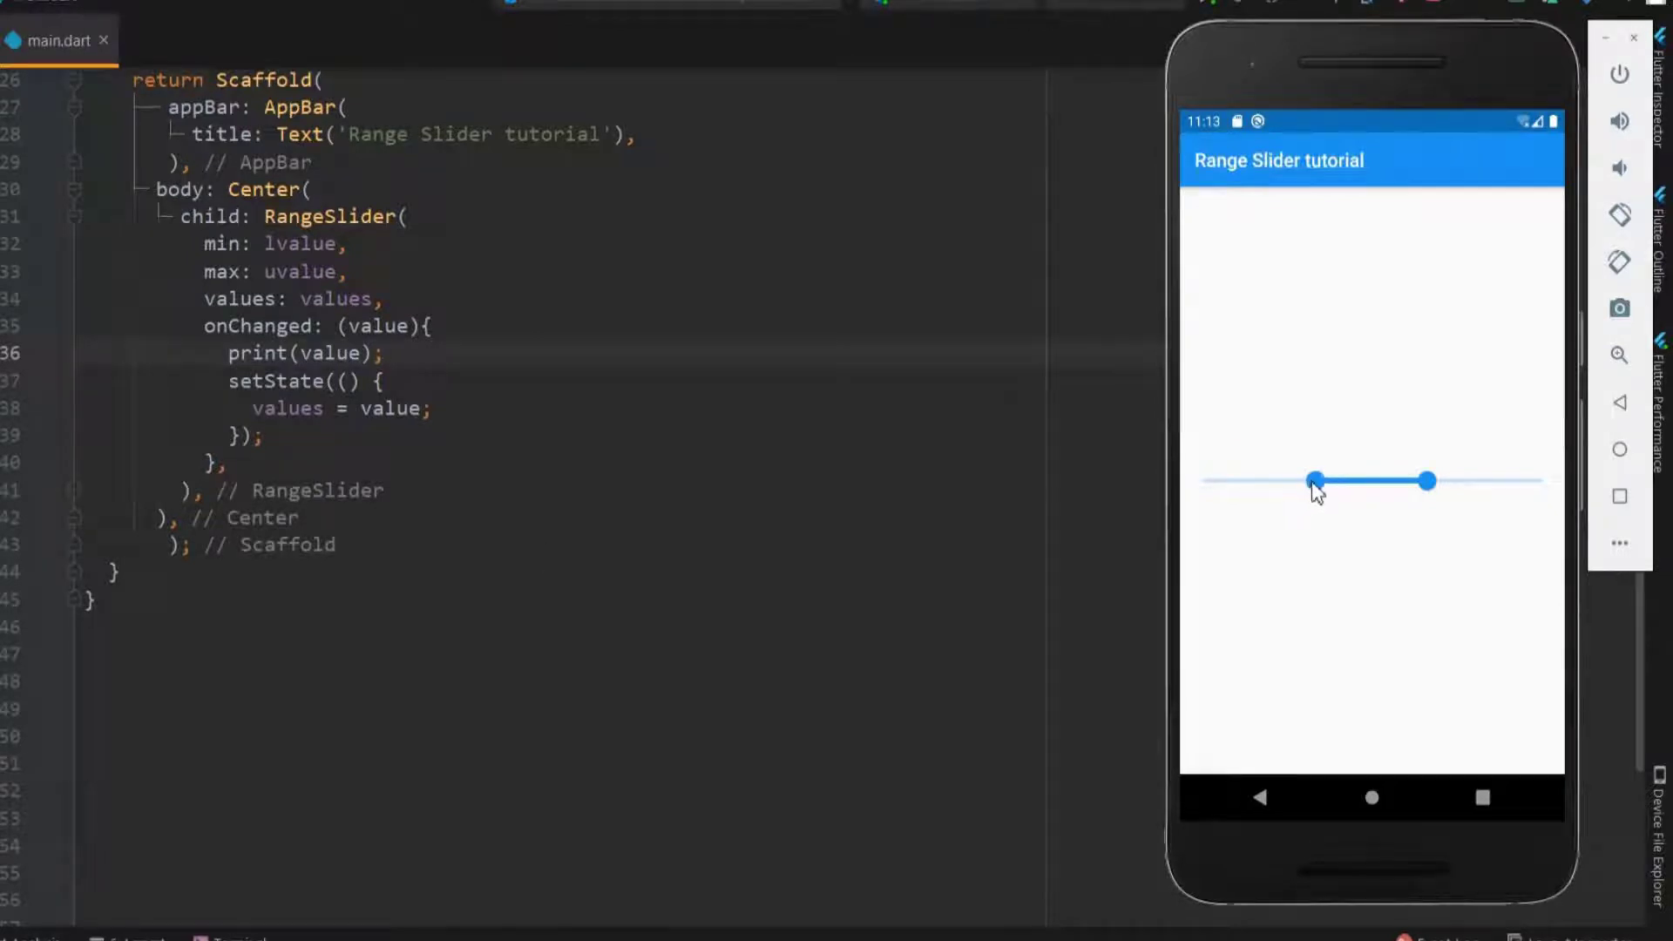
pyautogui.moveTo(1313, 480); pyautogui.dragTo(1203, 480)
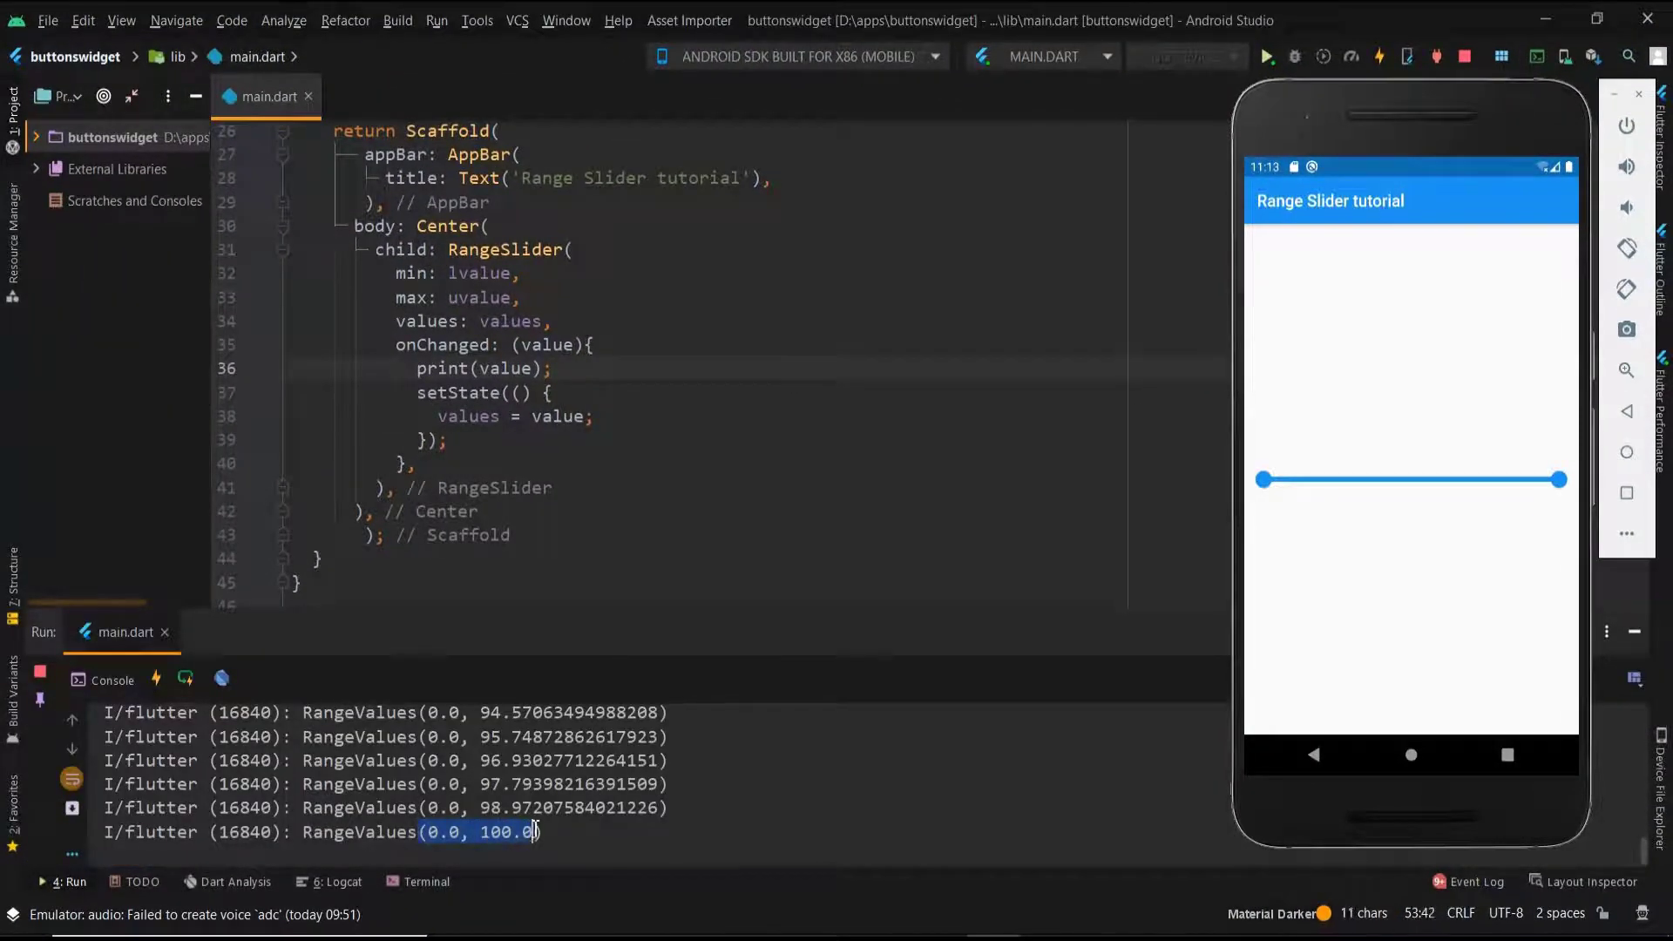
pyautogui.moveTo(1263, 480); pyautogui.dragTo(1287, 479)
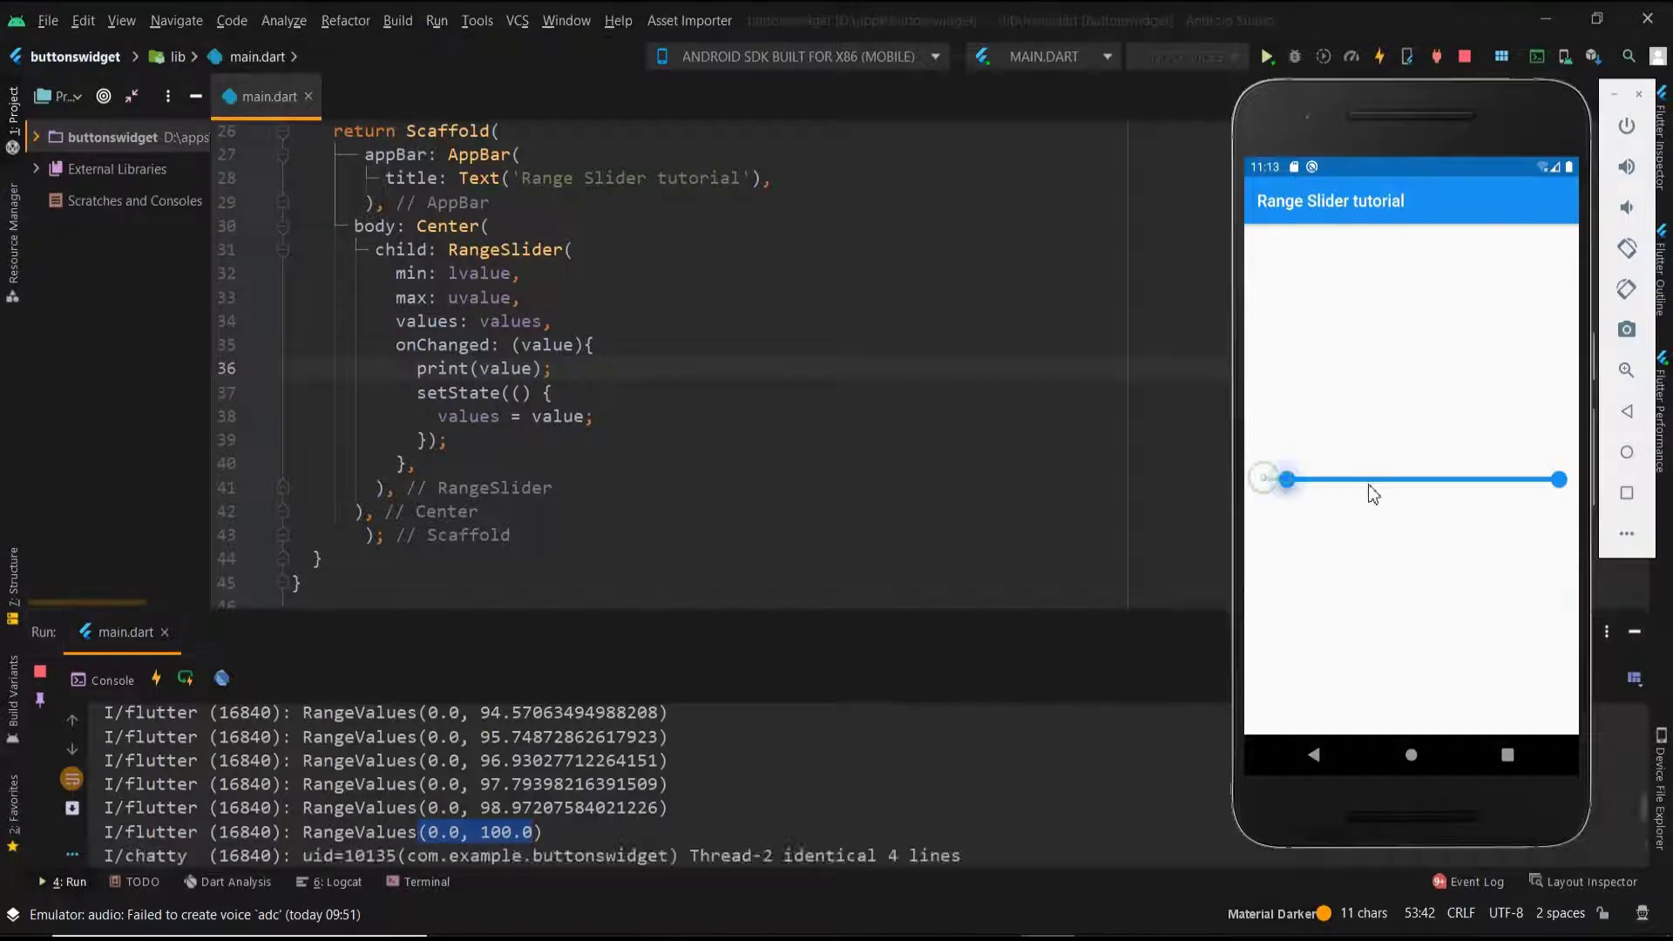
pyautogui.moveTo(1286, 478); pyautogui.dragTo(1393, 479)
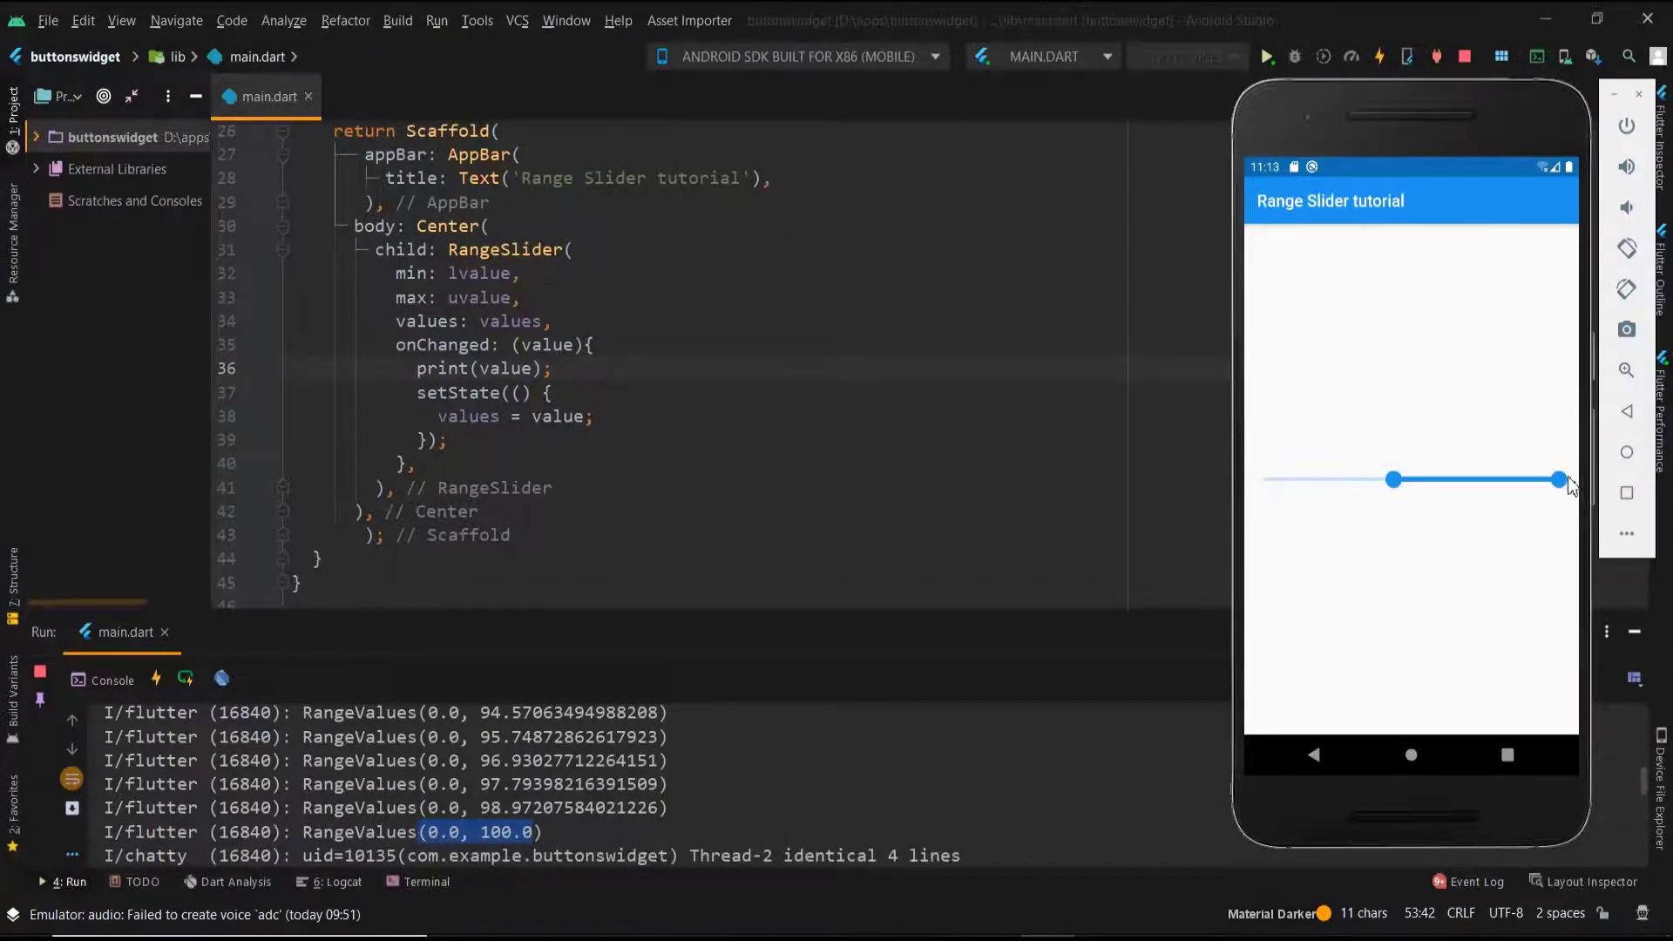
pyautogui.moveTo(1558, 480); pyautogui.dragTo(1408, 480)
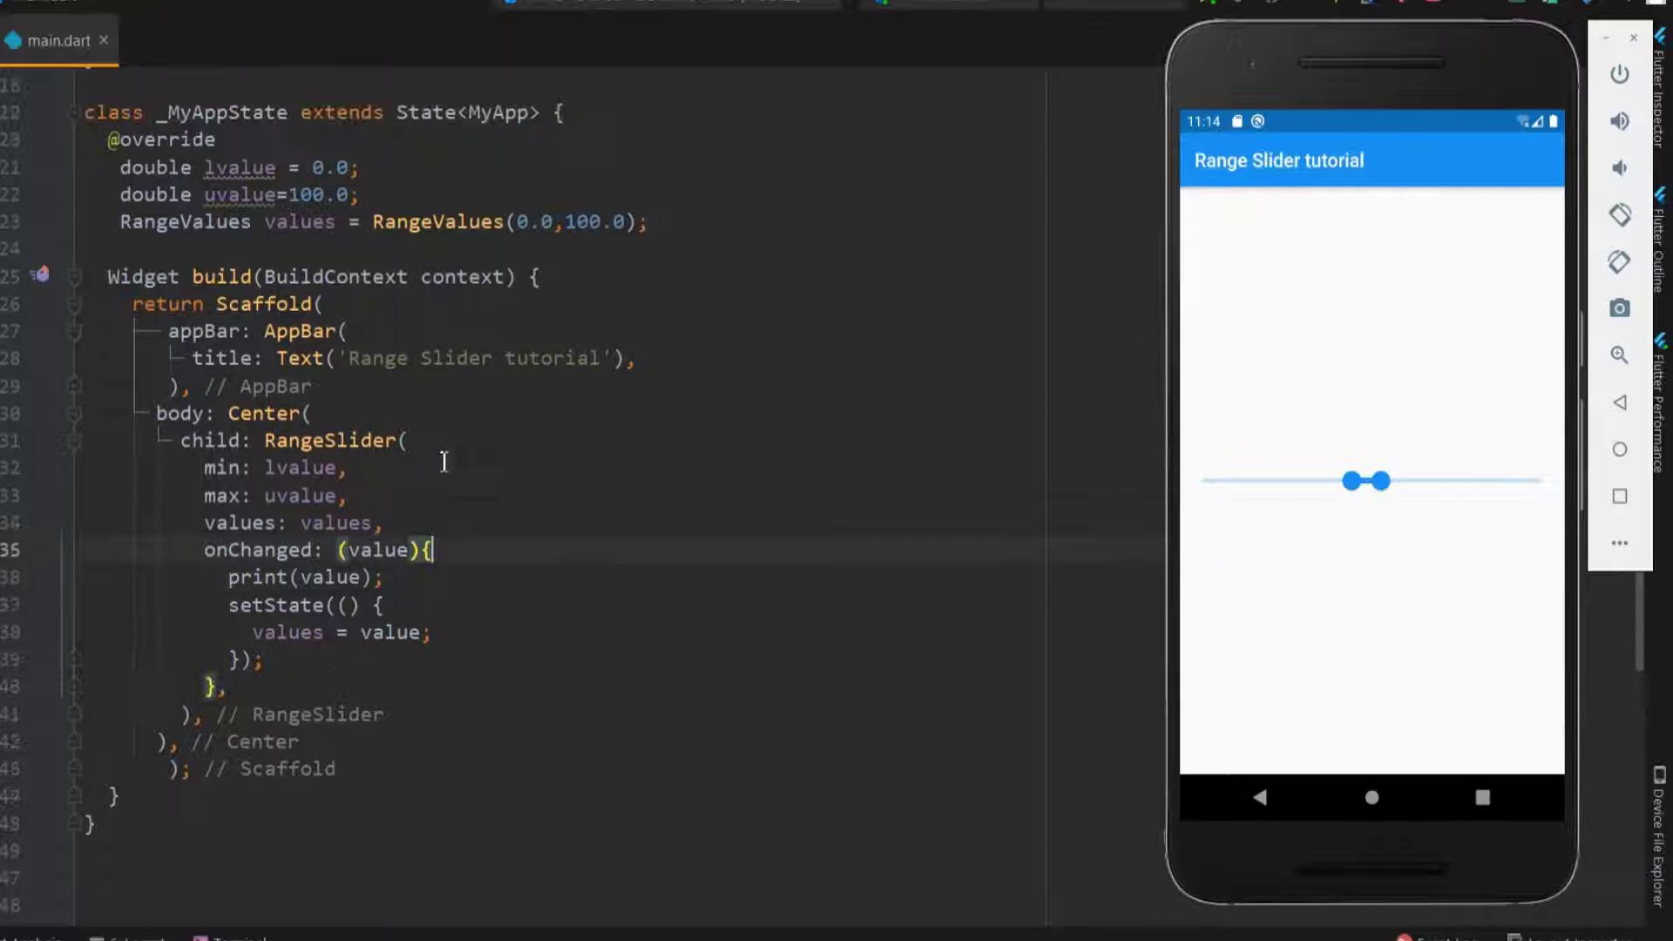
# Step: Add divisions: 10 and drag the thumbs to the track ends to see them snap
pyautogui.write('divisions: ,')
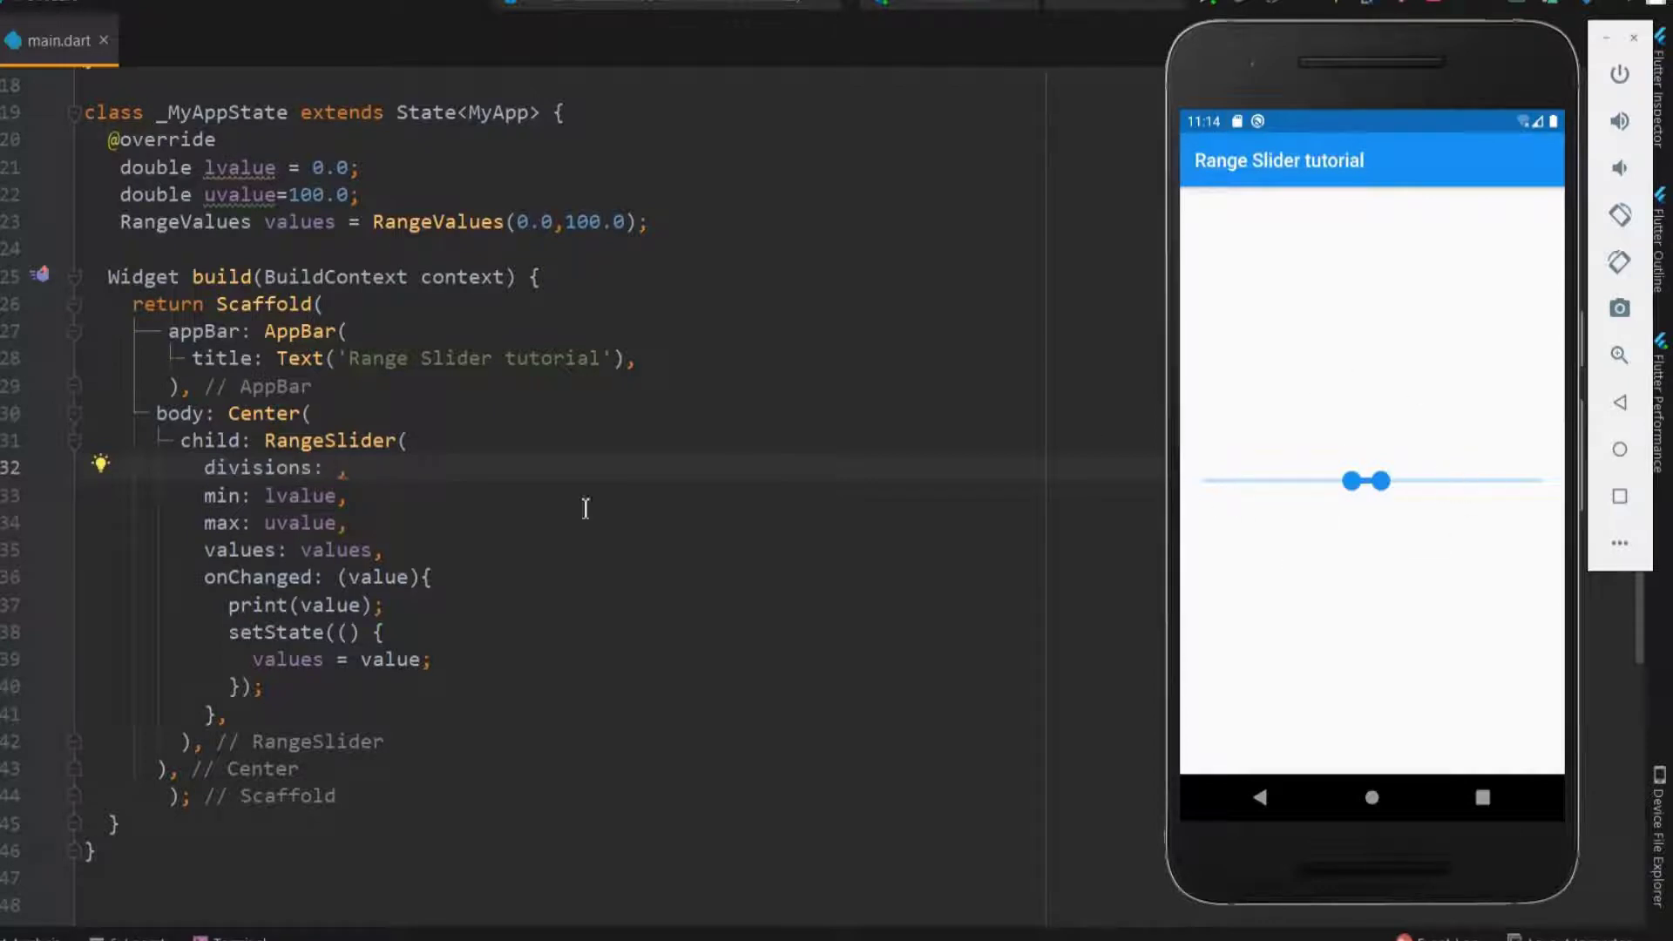
pyautogui.write('10')
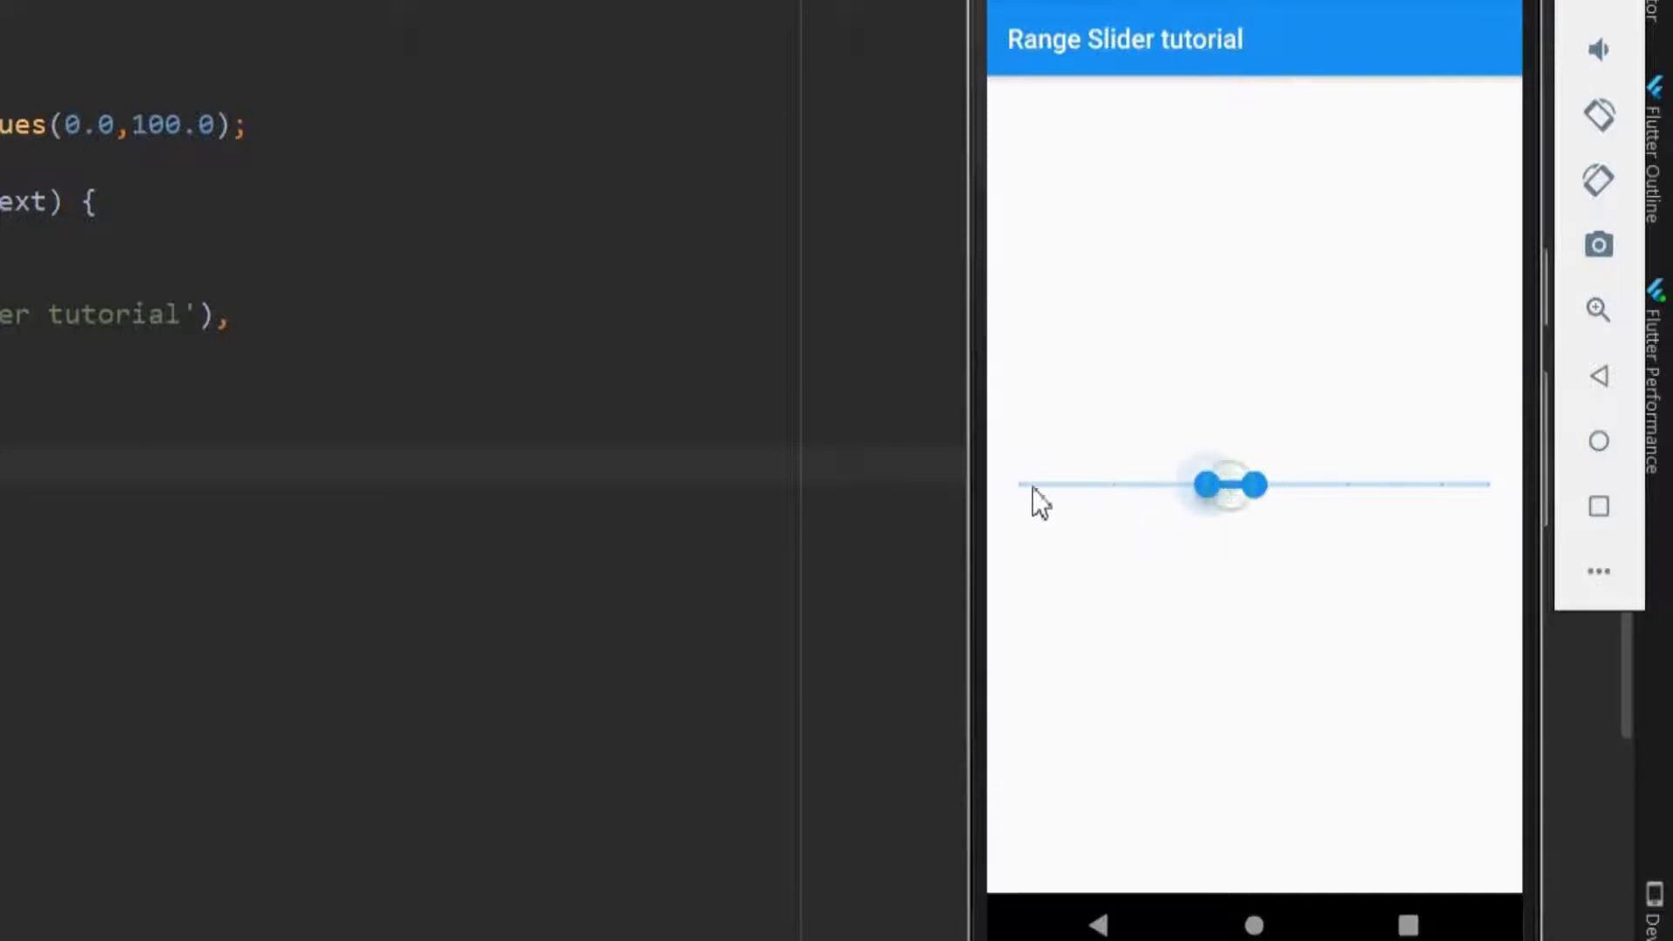
pyautogui.moveTo(1206, 484); pyautogui.dragTo(1019, 484)
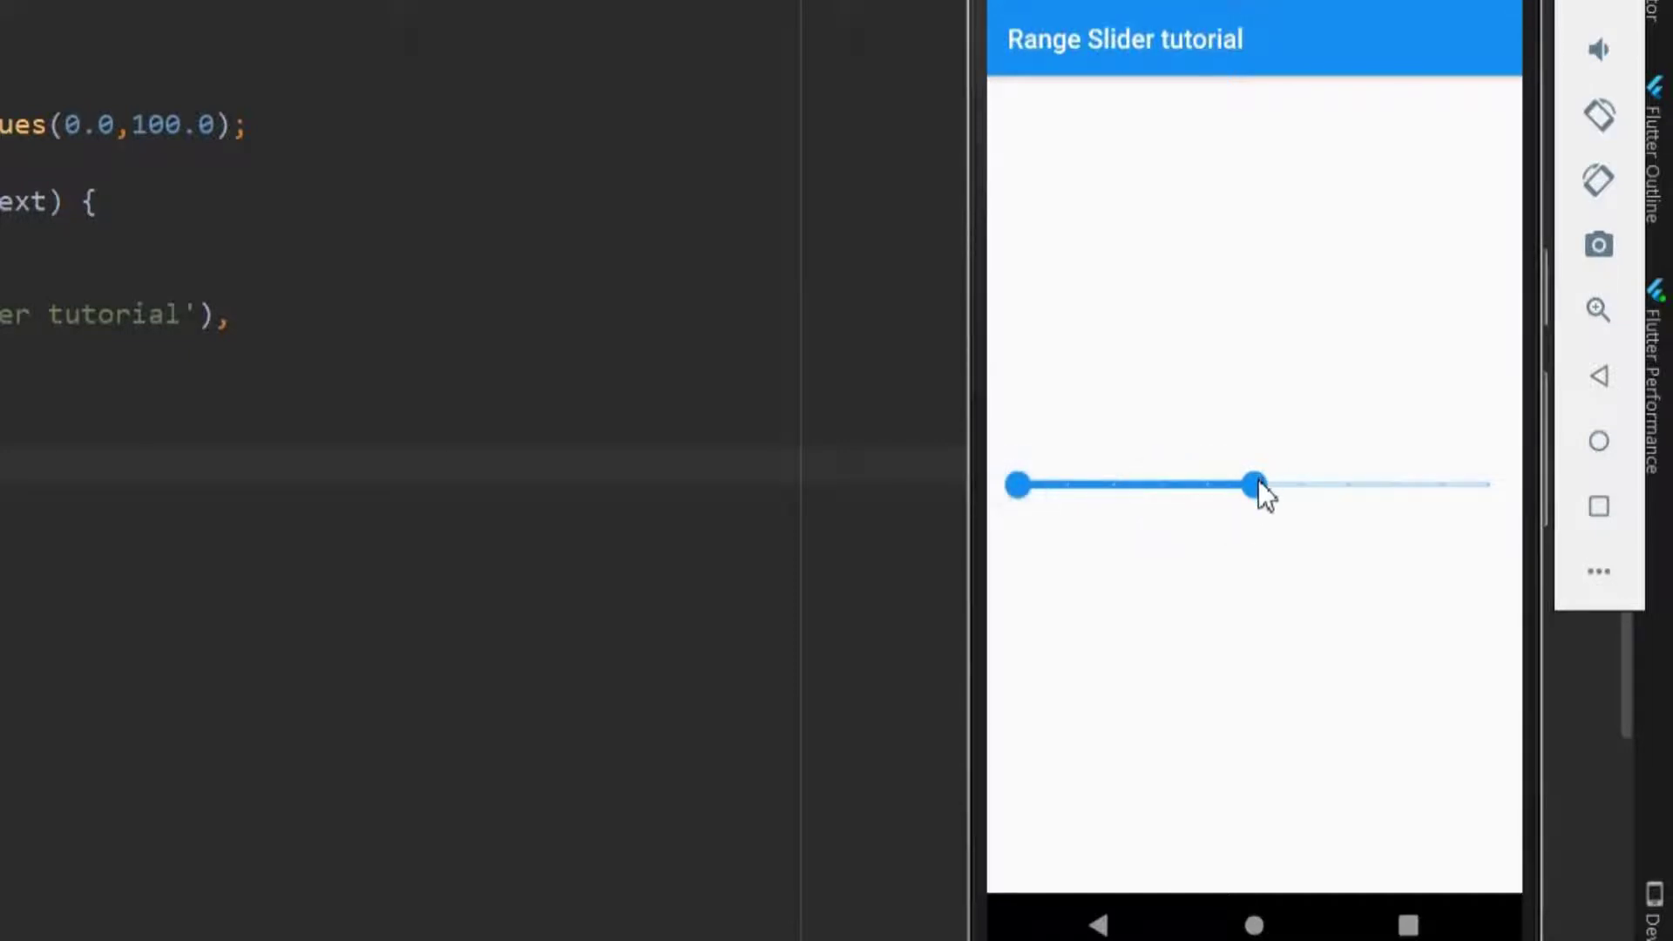
pyautogui.moveTo(1255, 485); pyautogui.dragTo(1487, 484)
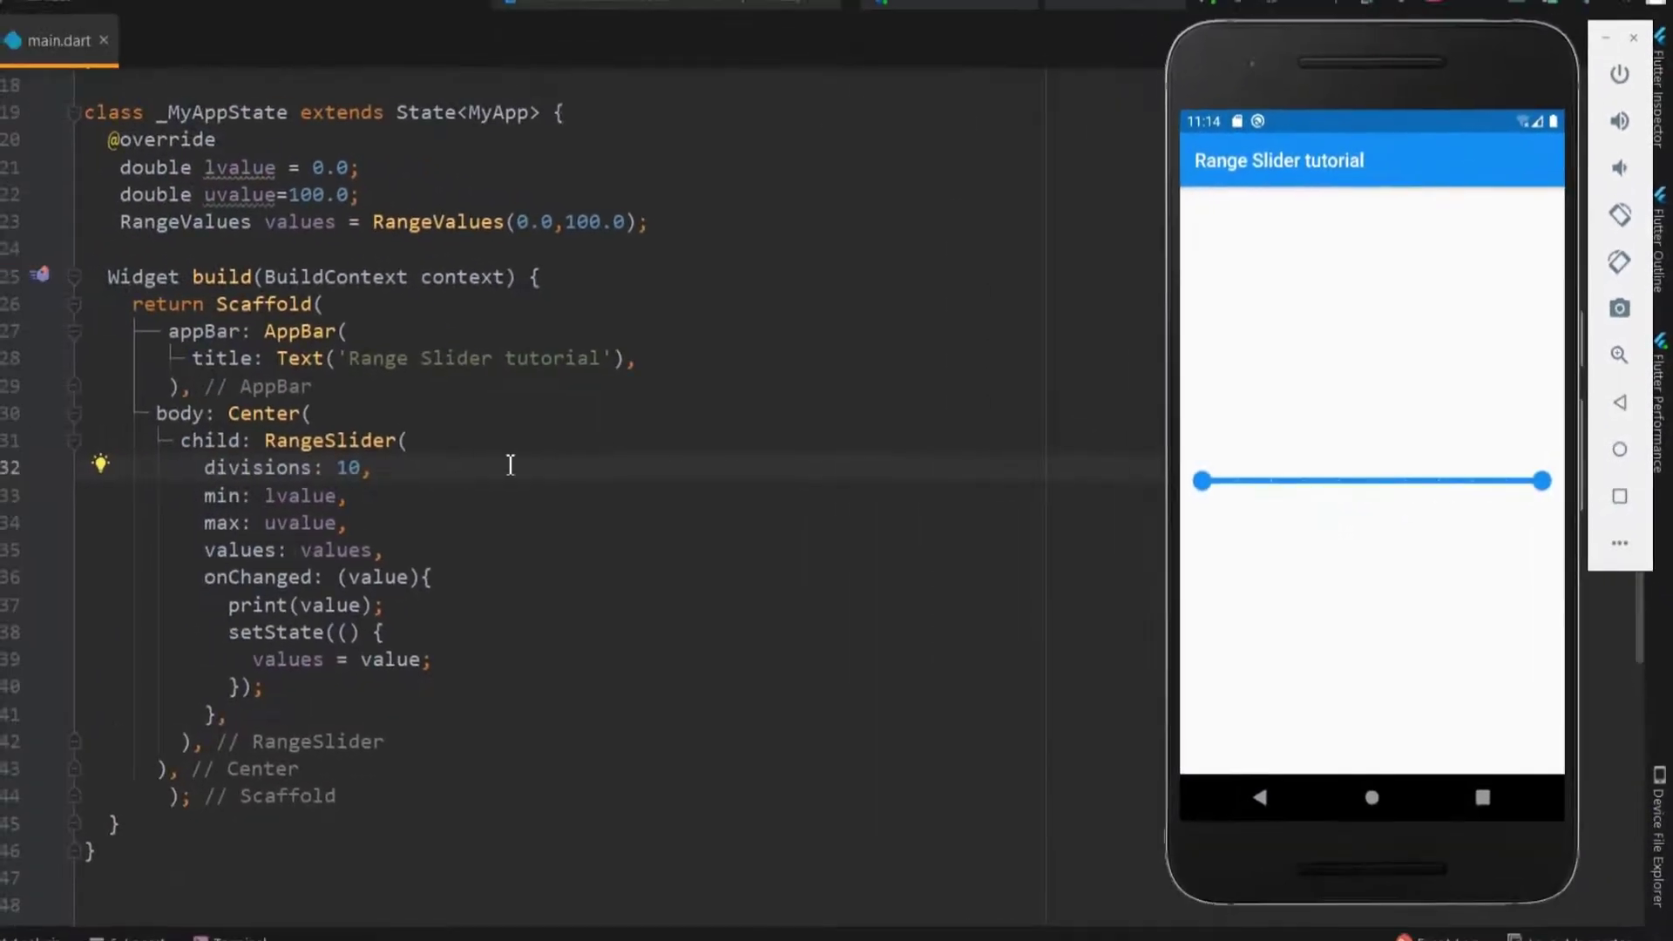
pyautogui.press('enter')
pyautogui.write('labels: ,')
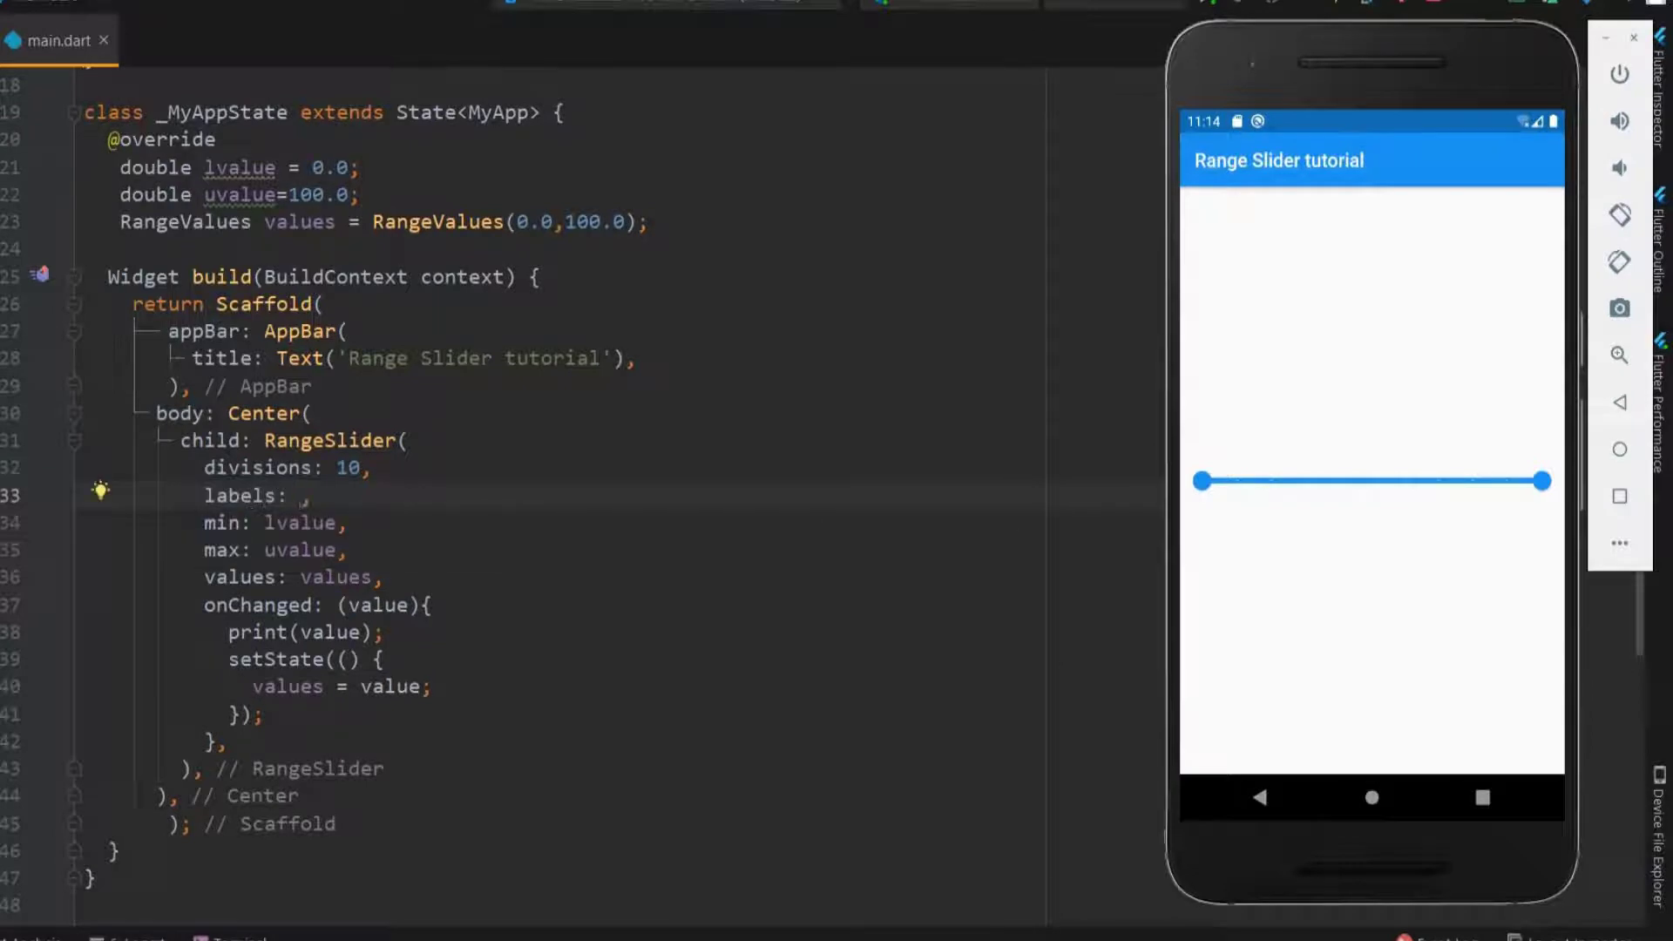
# Step: Add labels: RangeLabels(values.start.toString(), values.end.toString()) and drag the upper thumb
pyautogui.write('RangeLab')
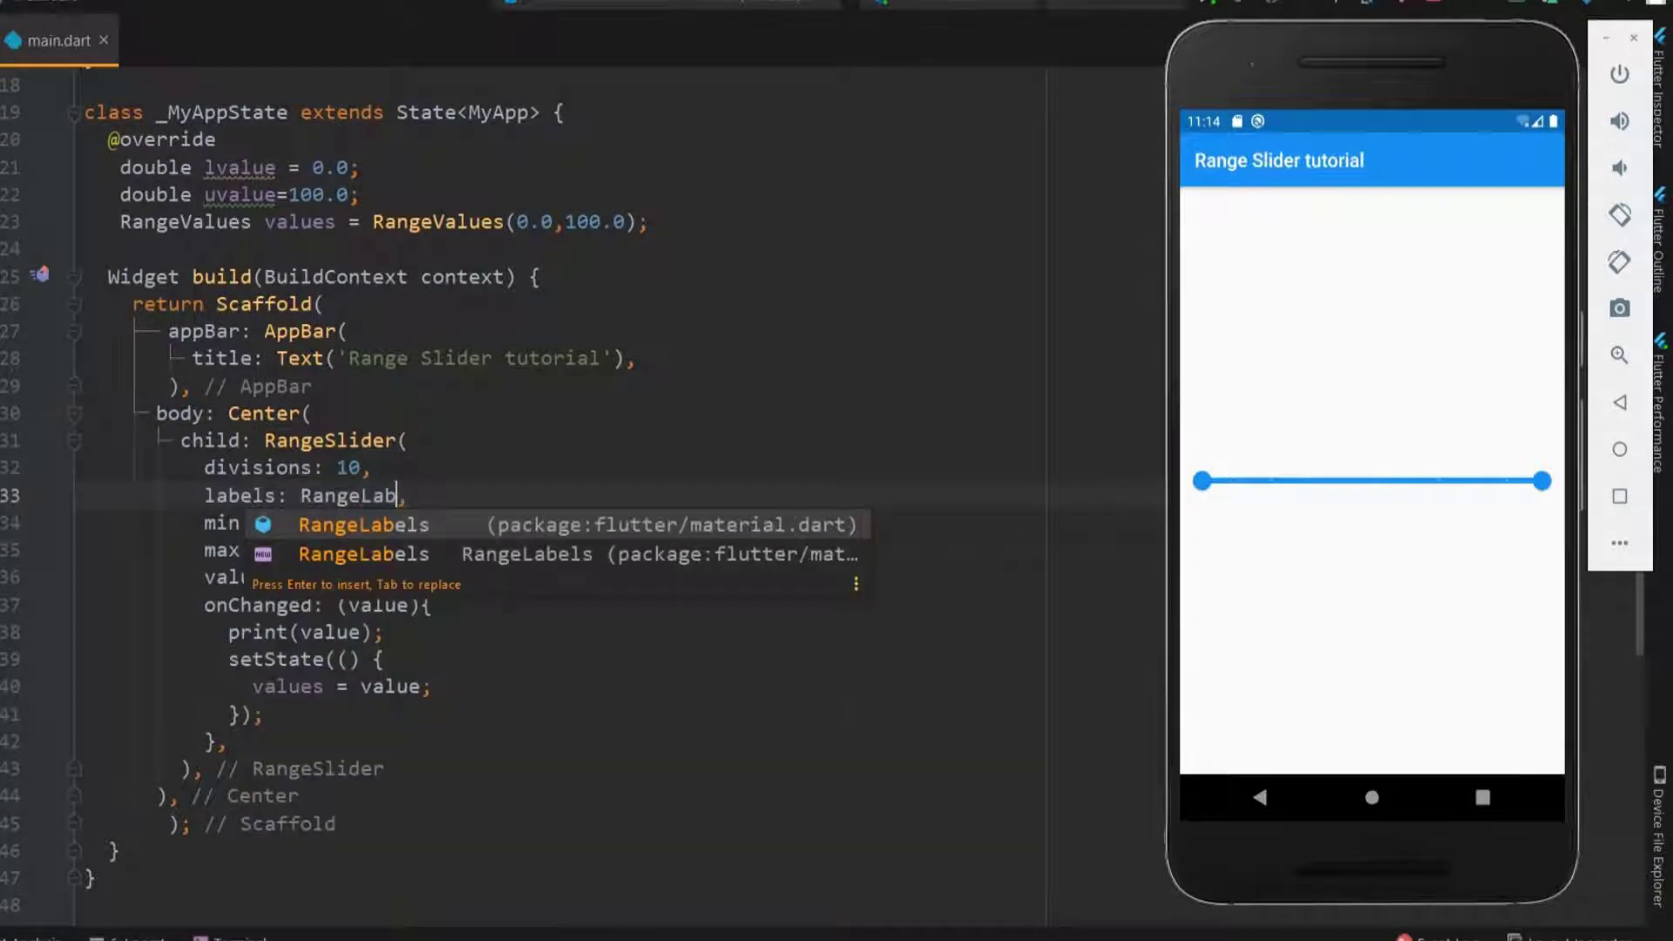
pyautogui.press('enter')
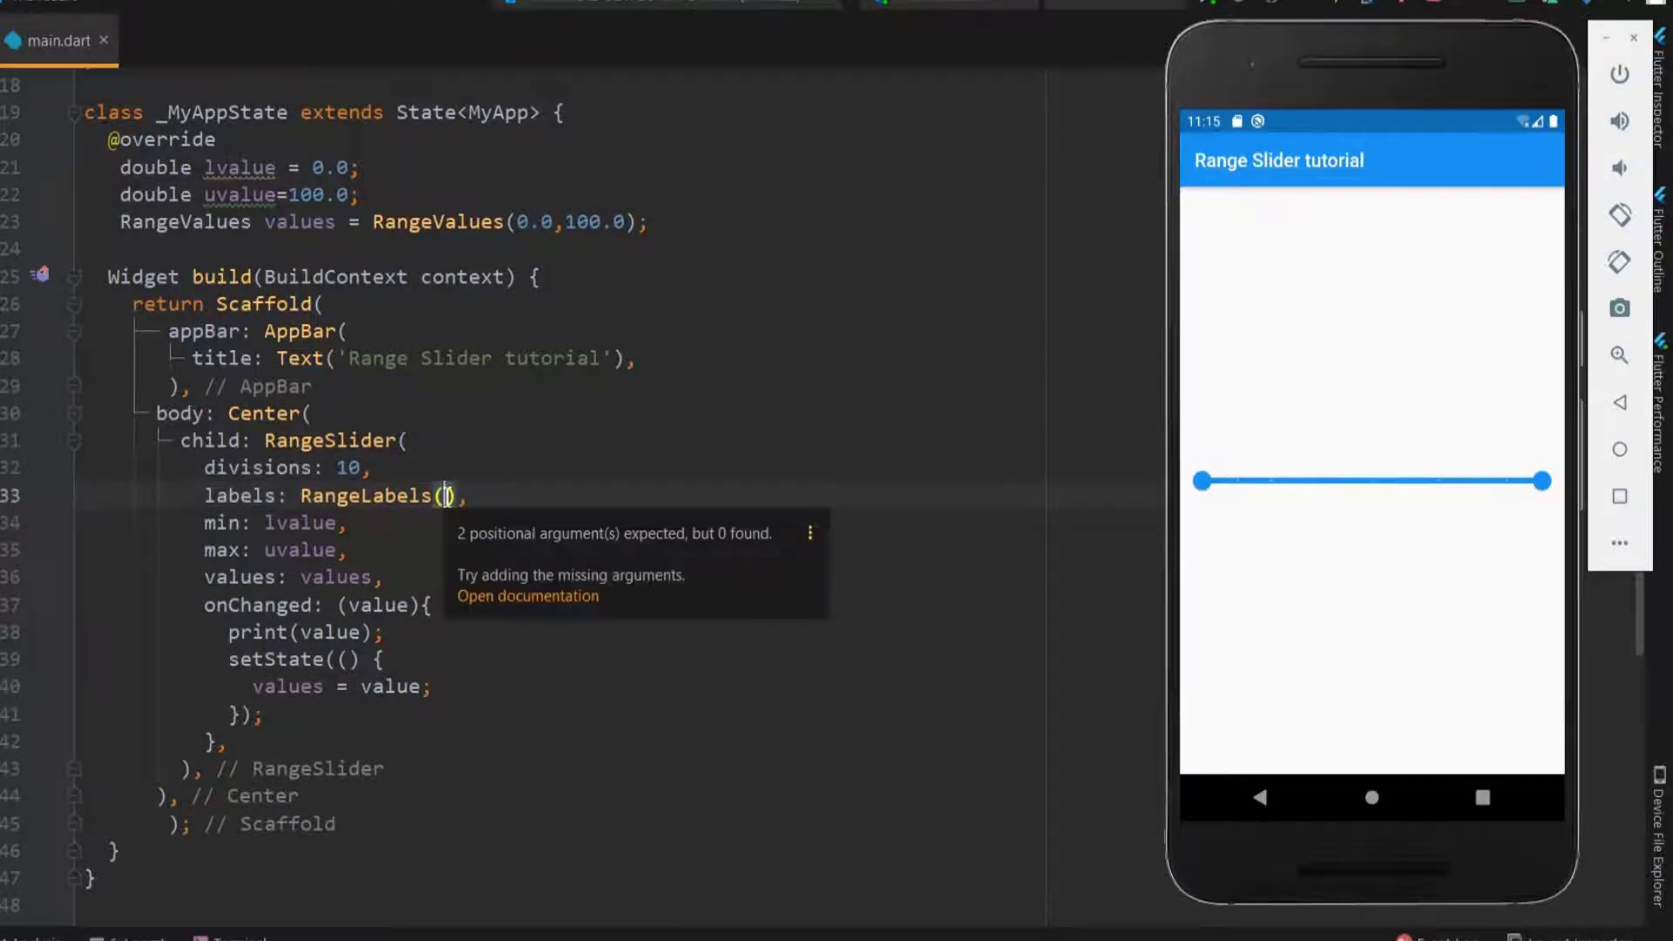
pyautogui.write('values.sta')
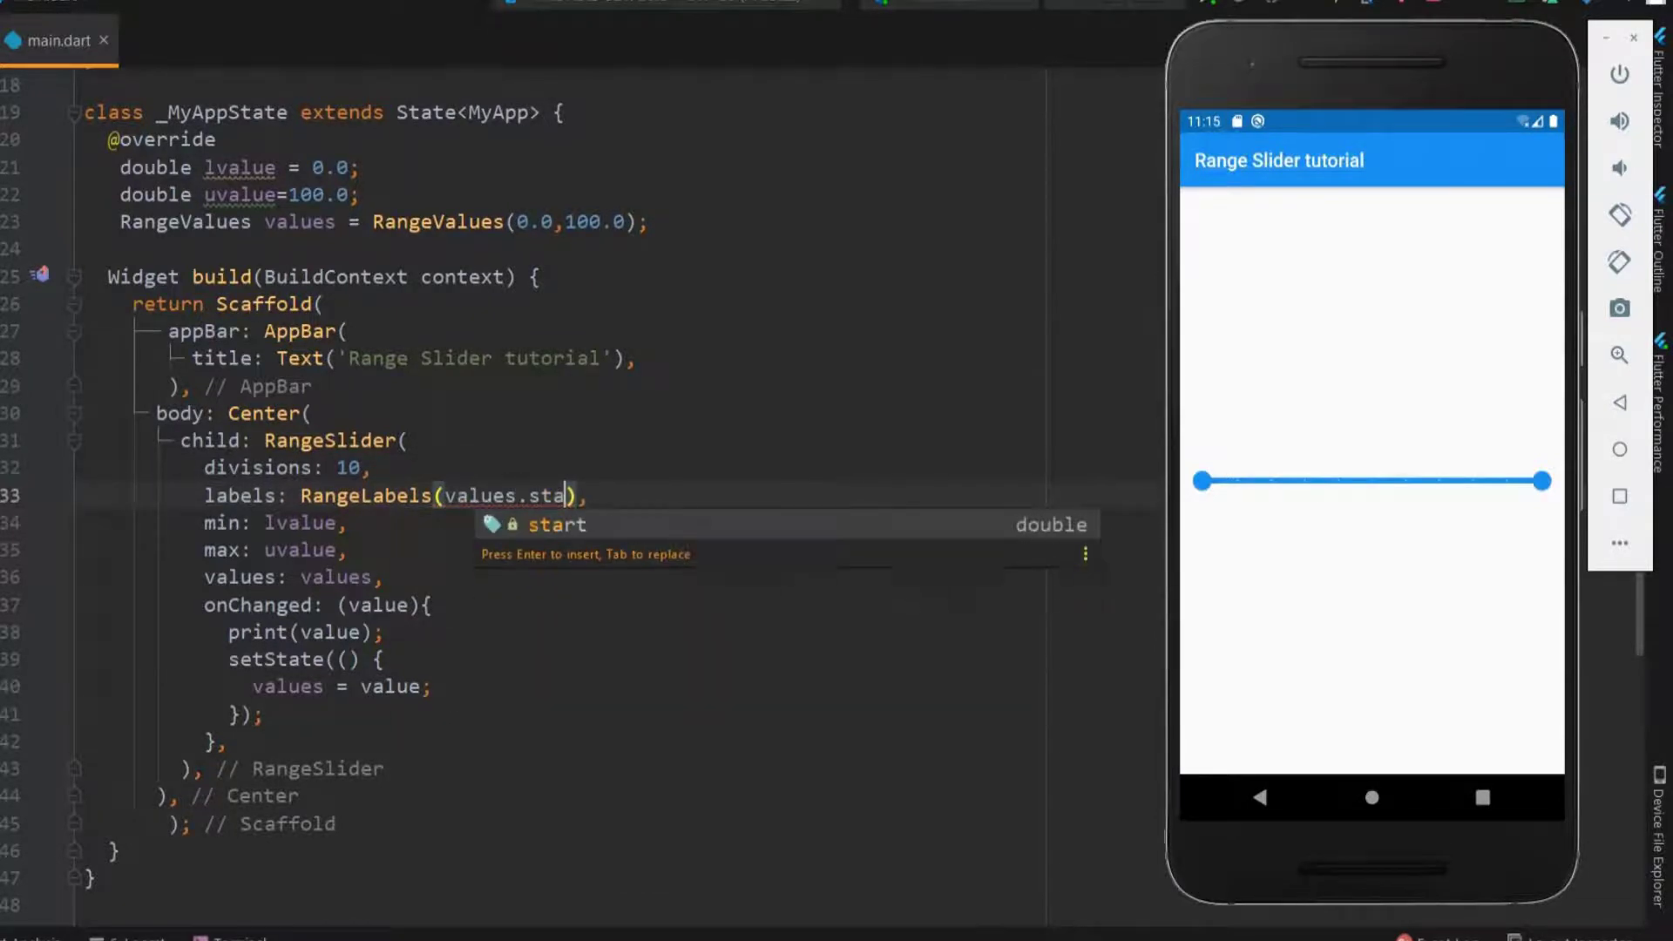
pyautogui.press('Tab')
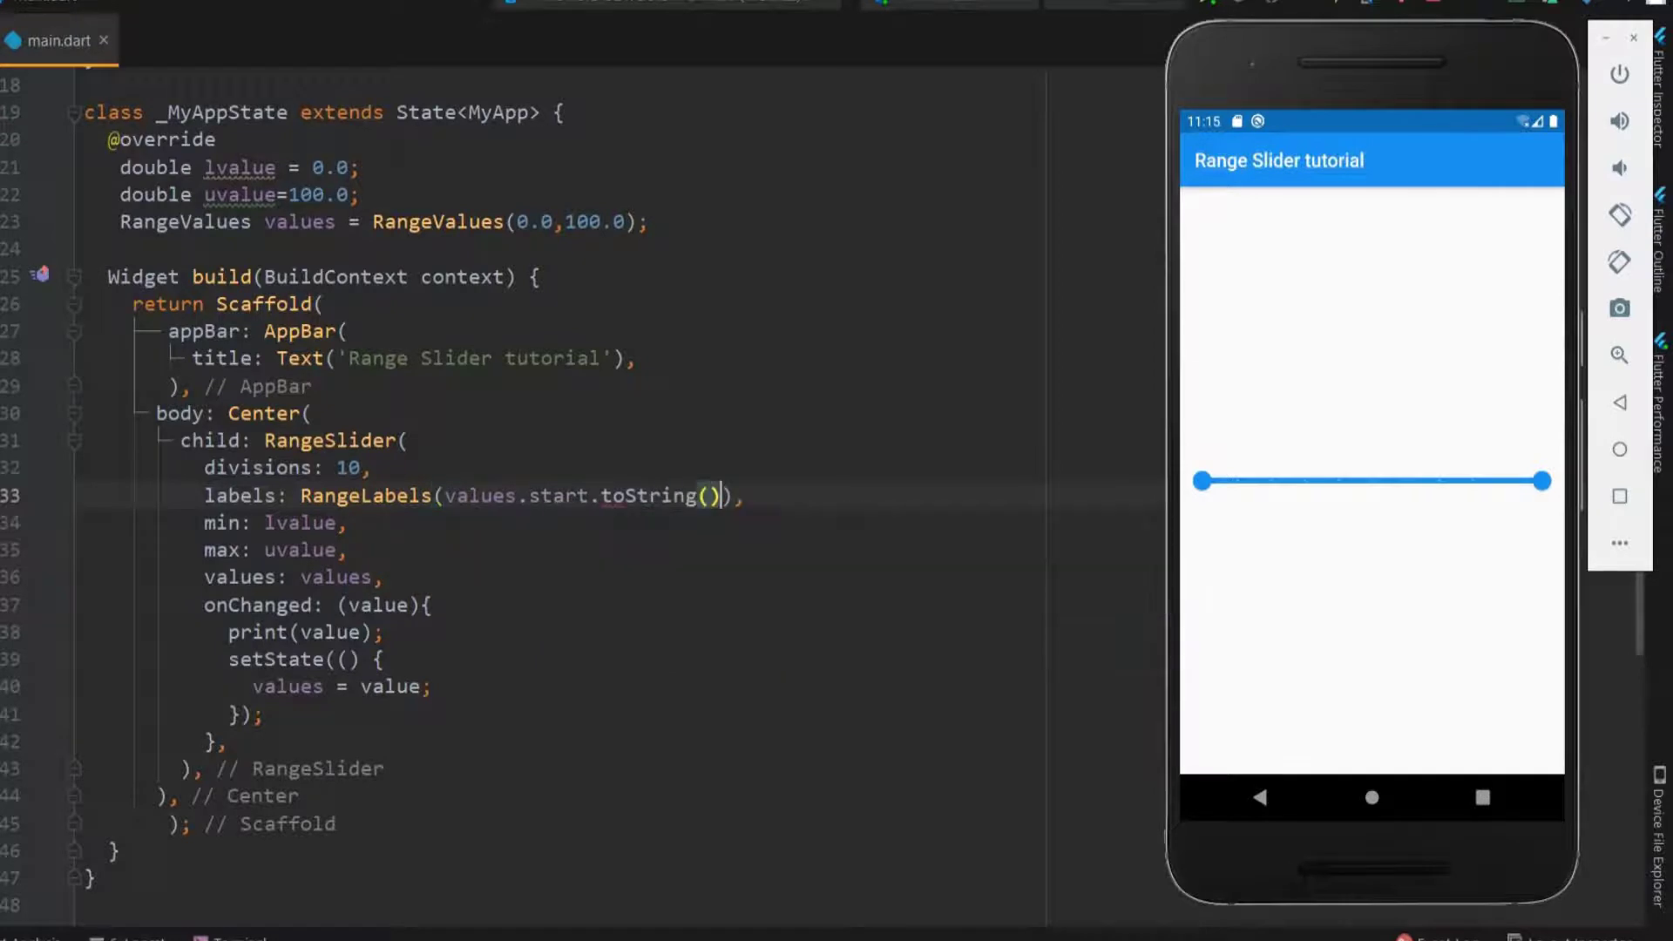
pyautogui.write(',values.end.')
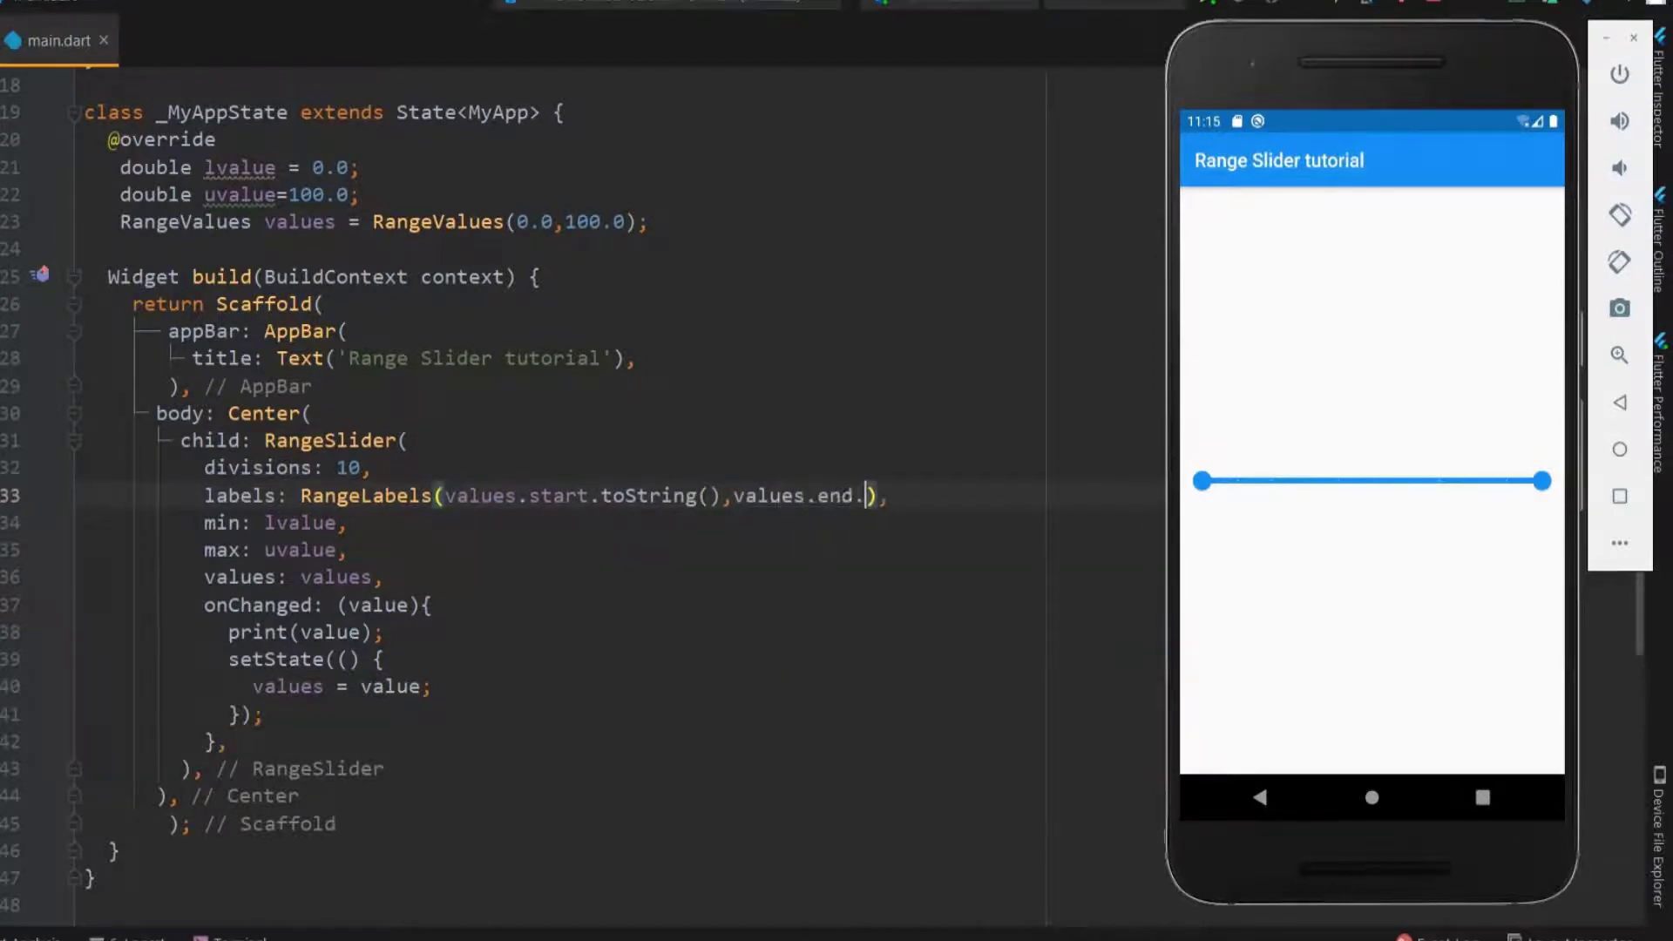
pyautogui.write('.toString()')
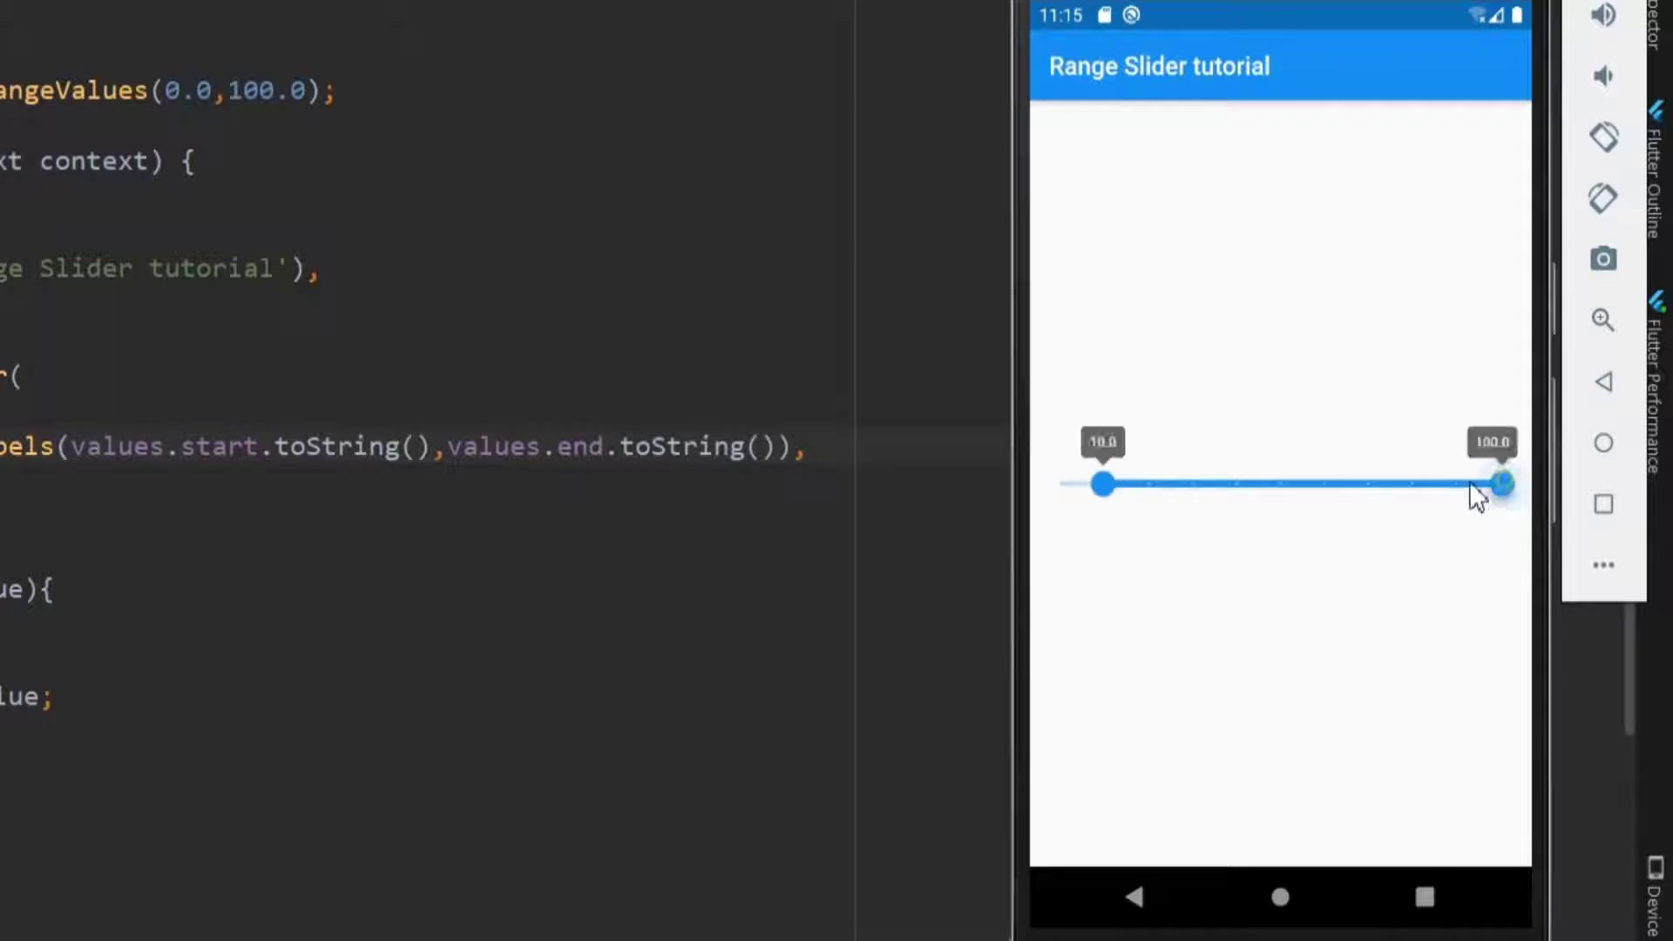
pyautogui.moveTo(1499, 484); pyautogui.dragTo(1369, 483)
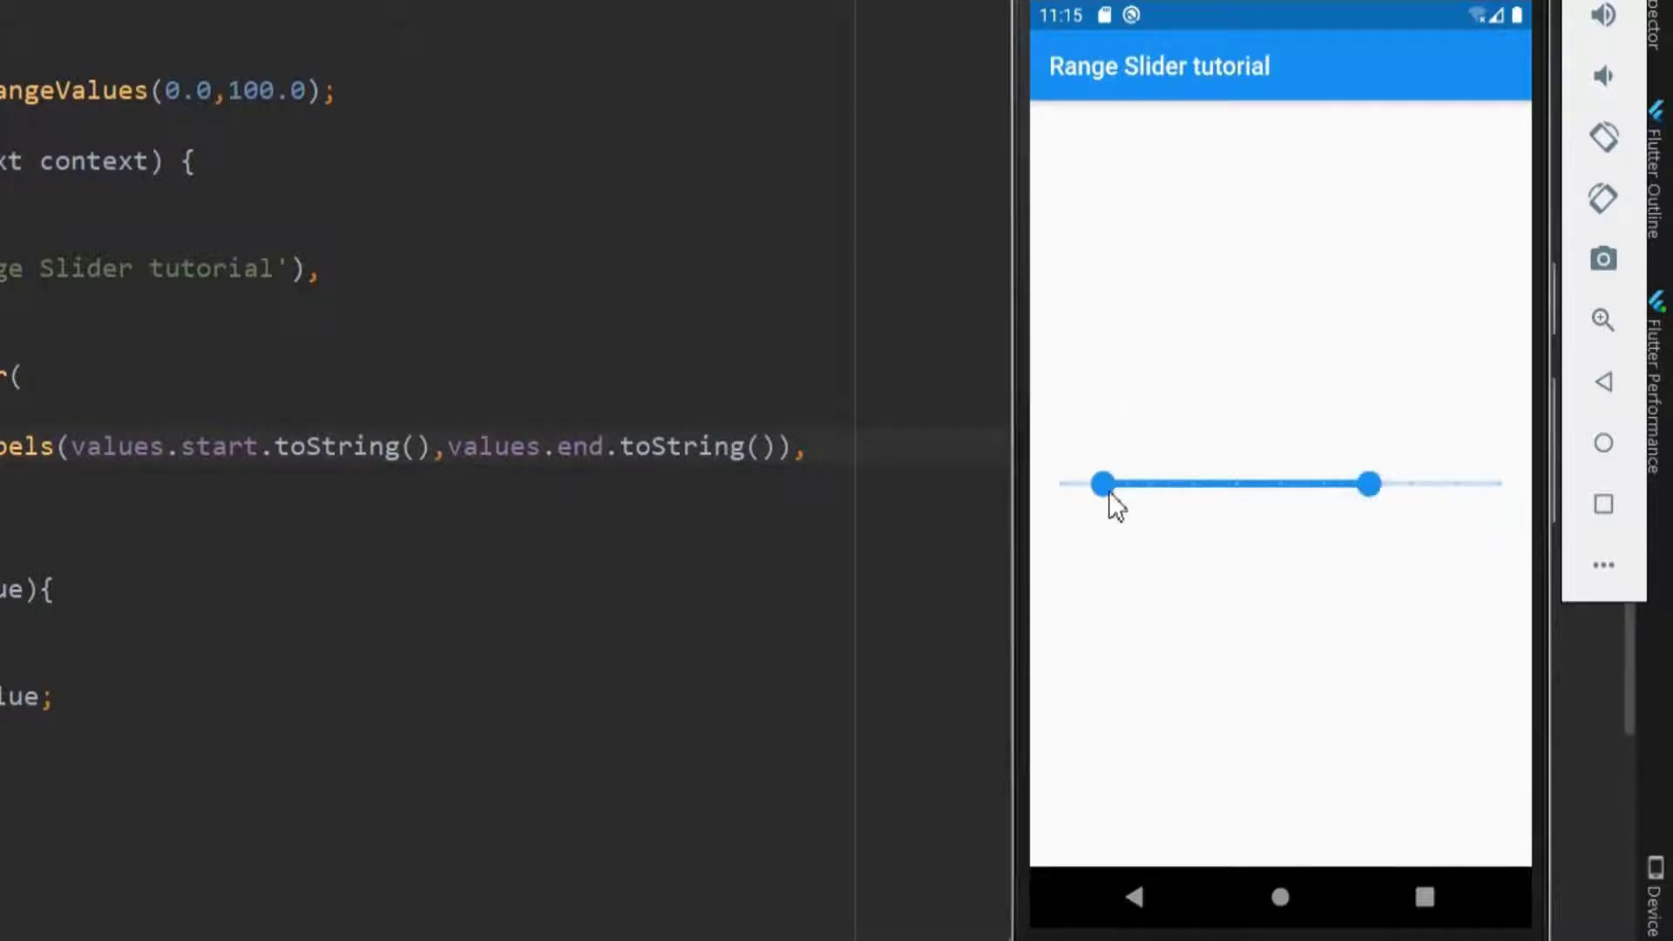
# Step: Set activeColor purple and inactiveColor deepOrange, then drag the thumbs to 0.0 and 80.0+
pyautogui.moveTo(1105, 484); pyautogui.dragTo(1235, 484)
pyautogui.write('activeColor: Colors.purple,')
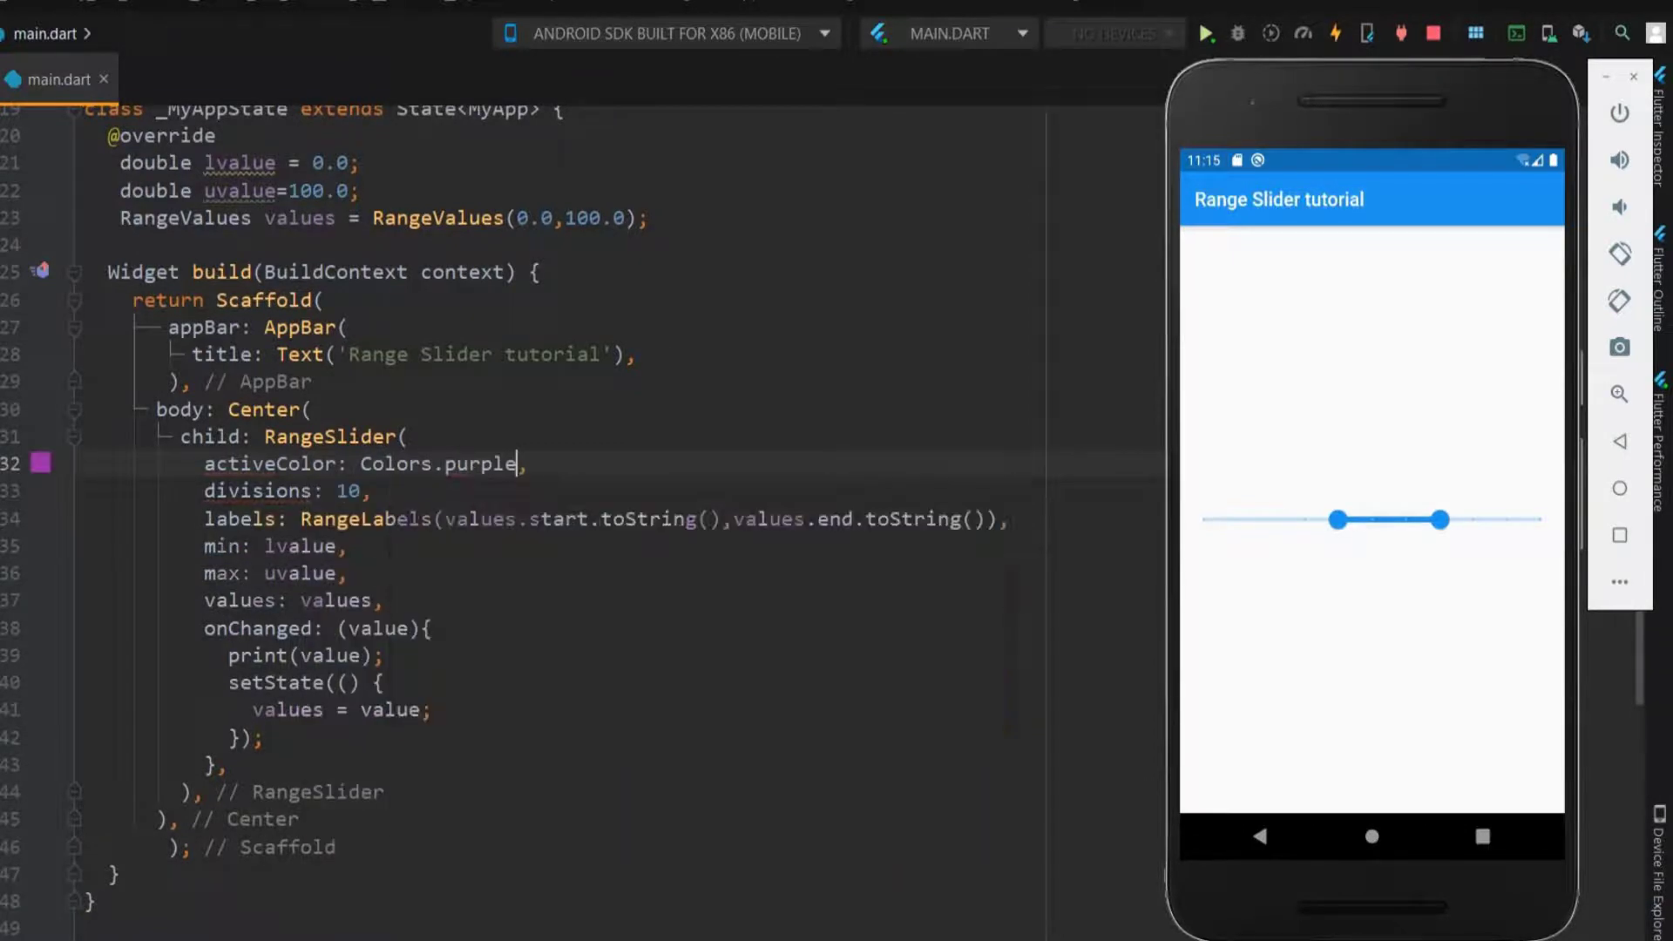
pyautogui.write('in')
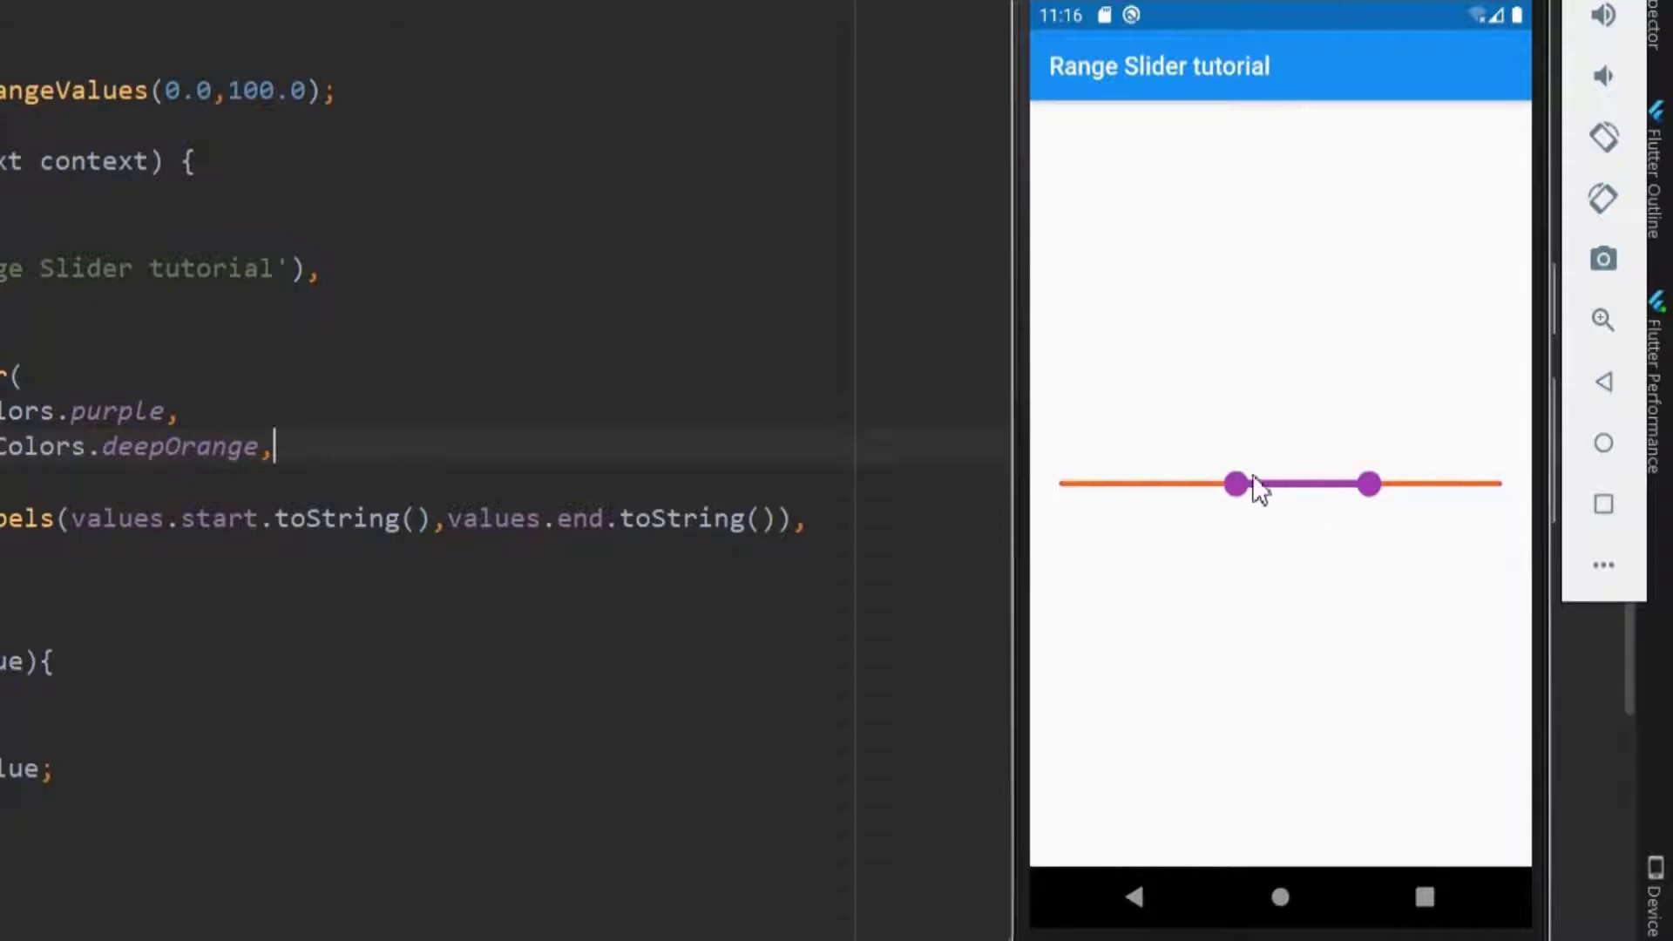
pyautogui.moveTo(1235, 483); pyautogui.dragTo(1057, 484)
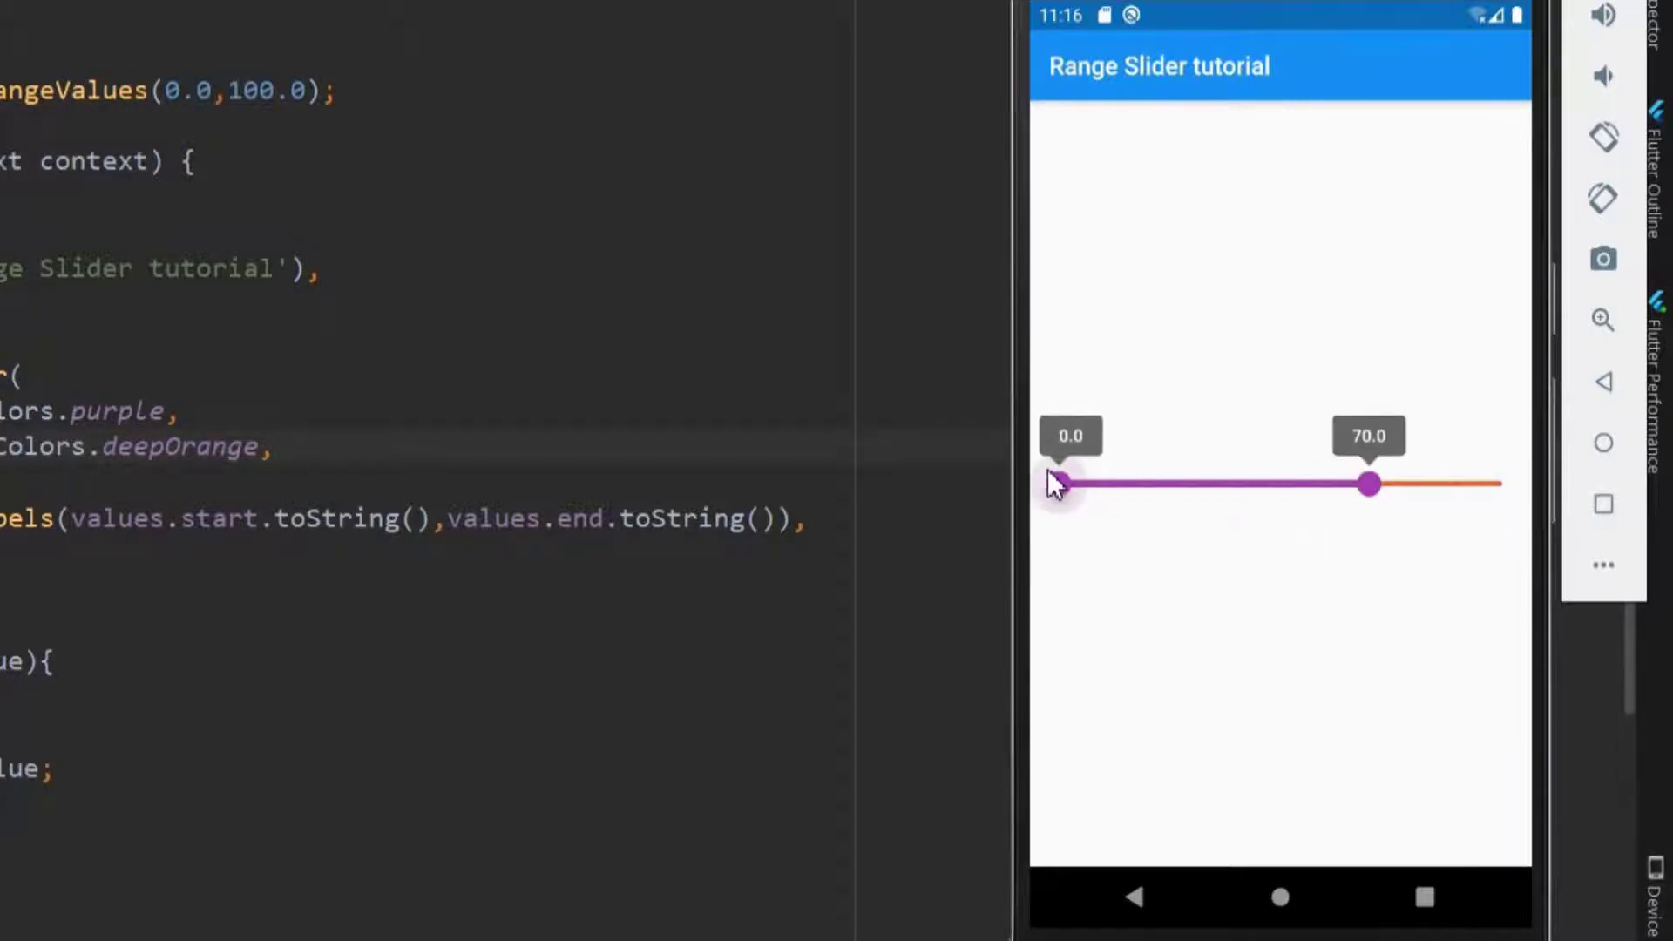
pyautogui.moveTo(1369, 484); pyautogui.dragTo(1459, 484)
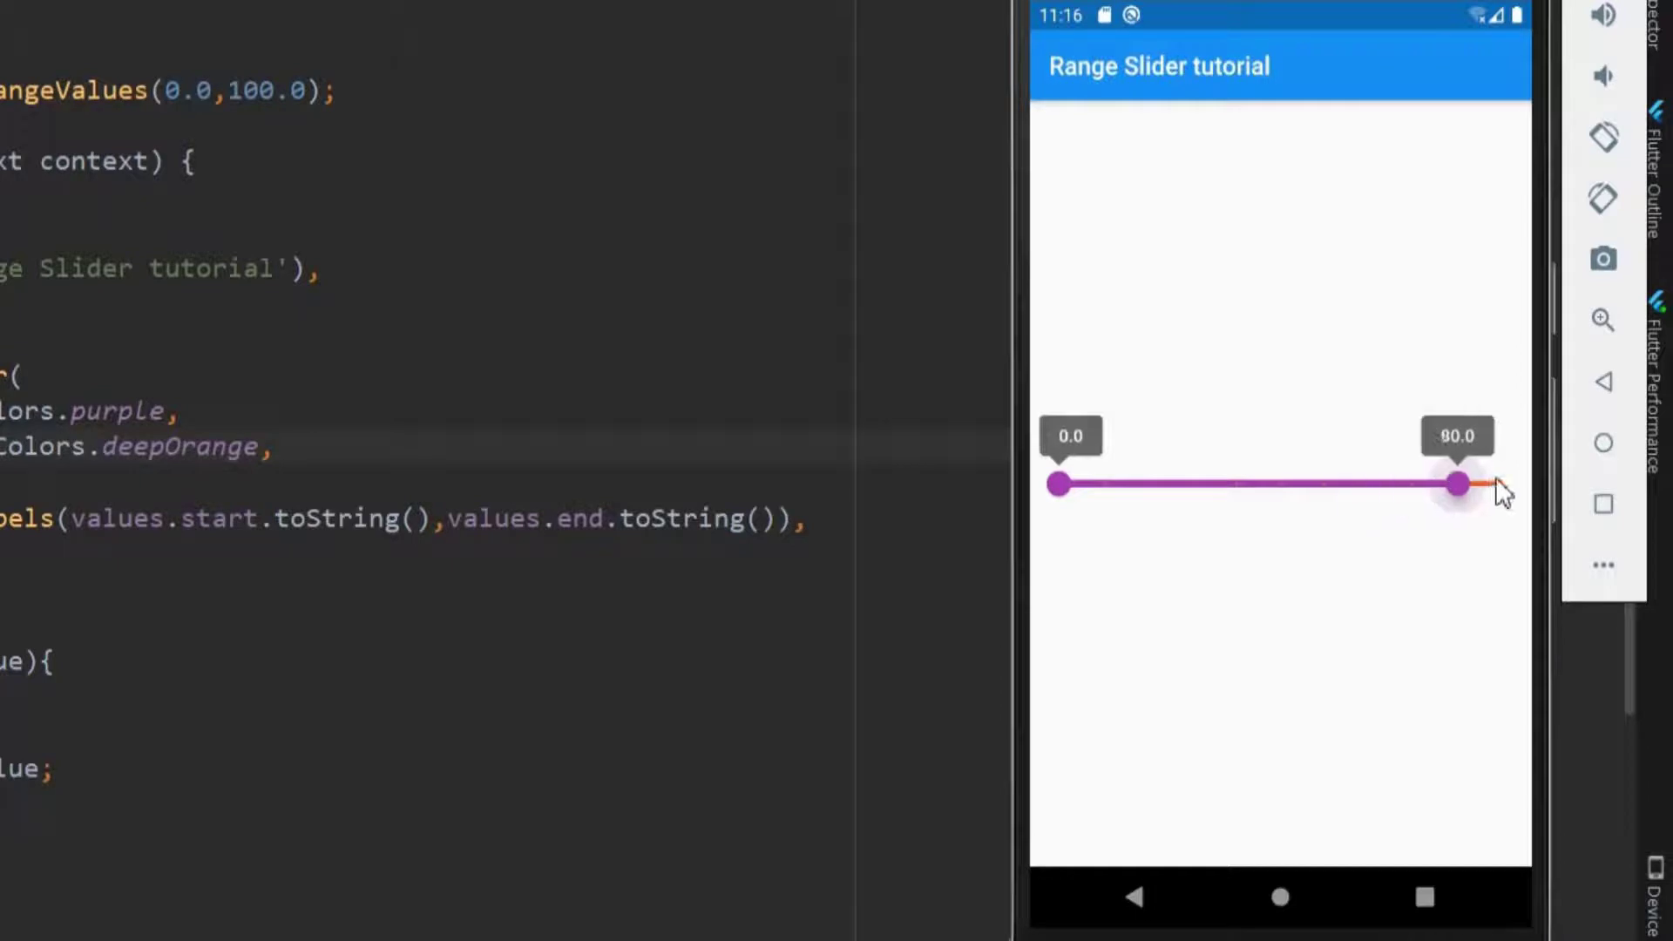
pyautogui.moveTo(1459, 484); pyautogui.dragTo(1502, 484)
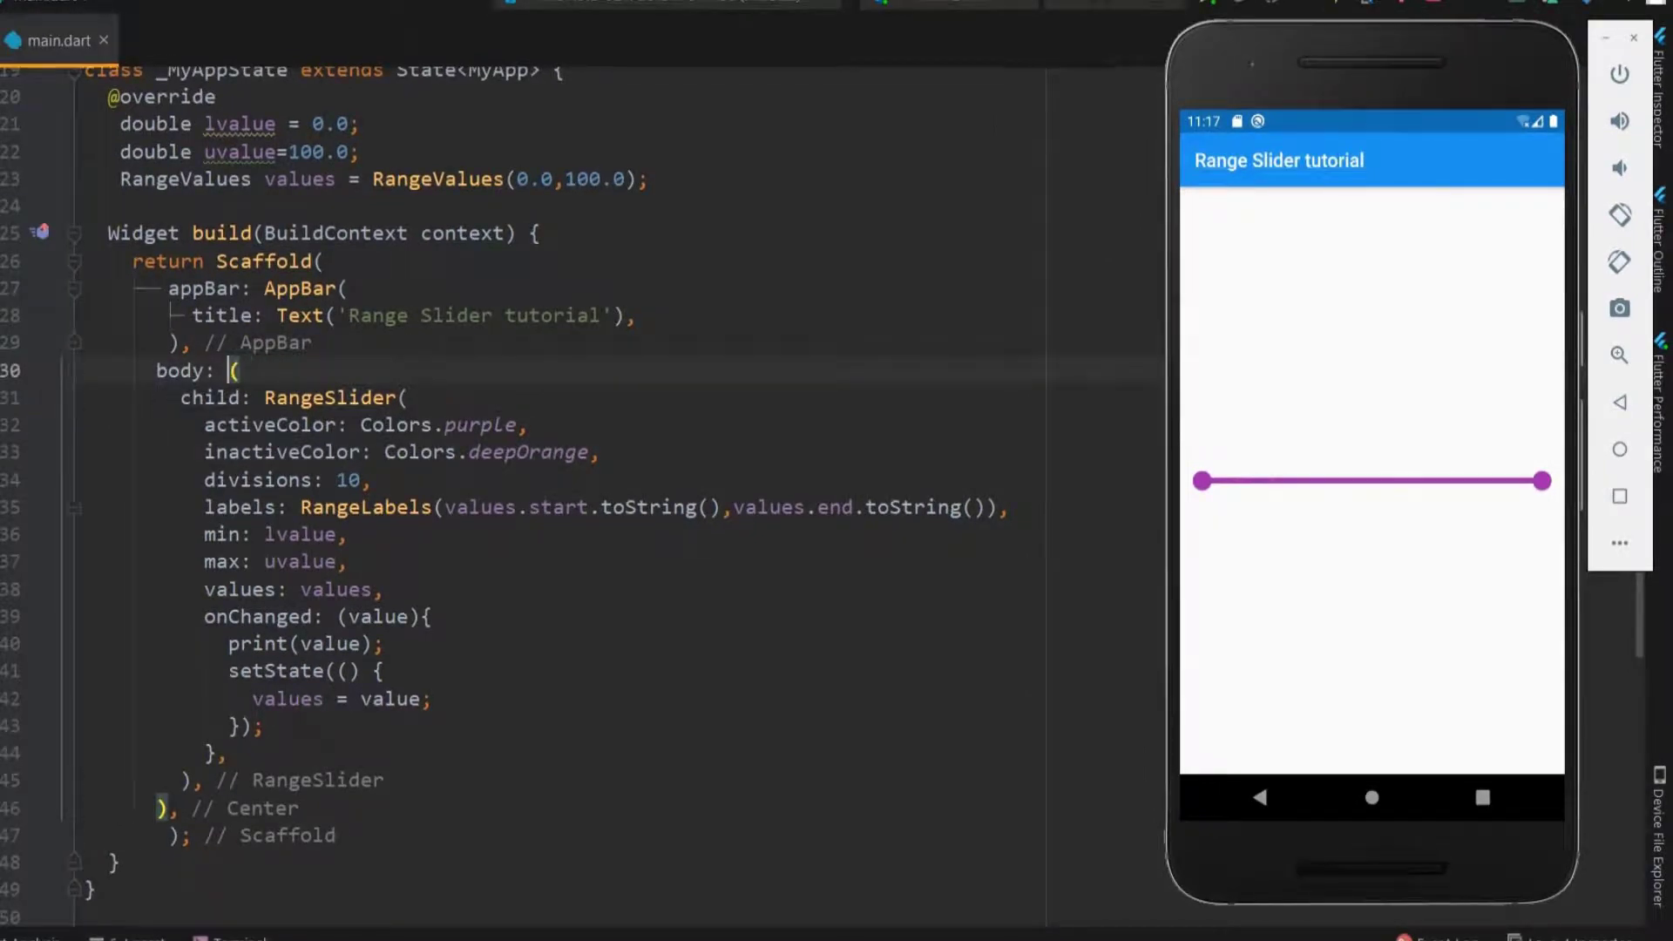
# Step: Wrap the slider in SliderTheme with SliderThemeData(trackHeight: 20.0) and test the lower thumb
pyautogui.write('SliderThee')
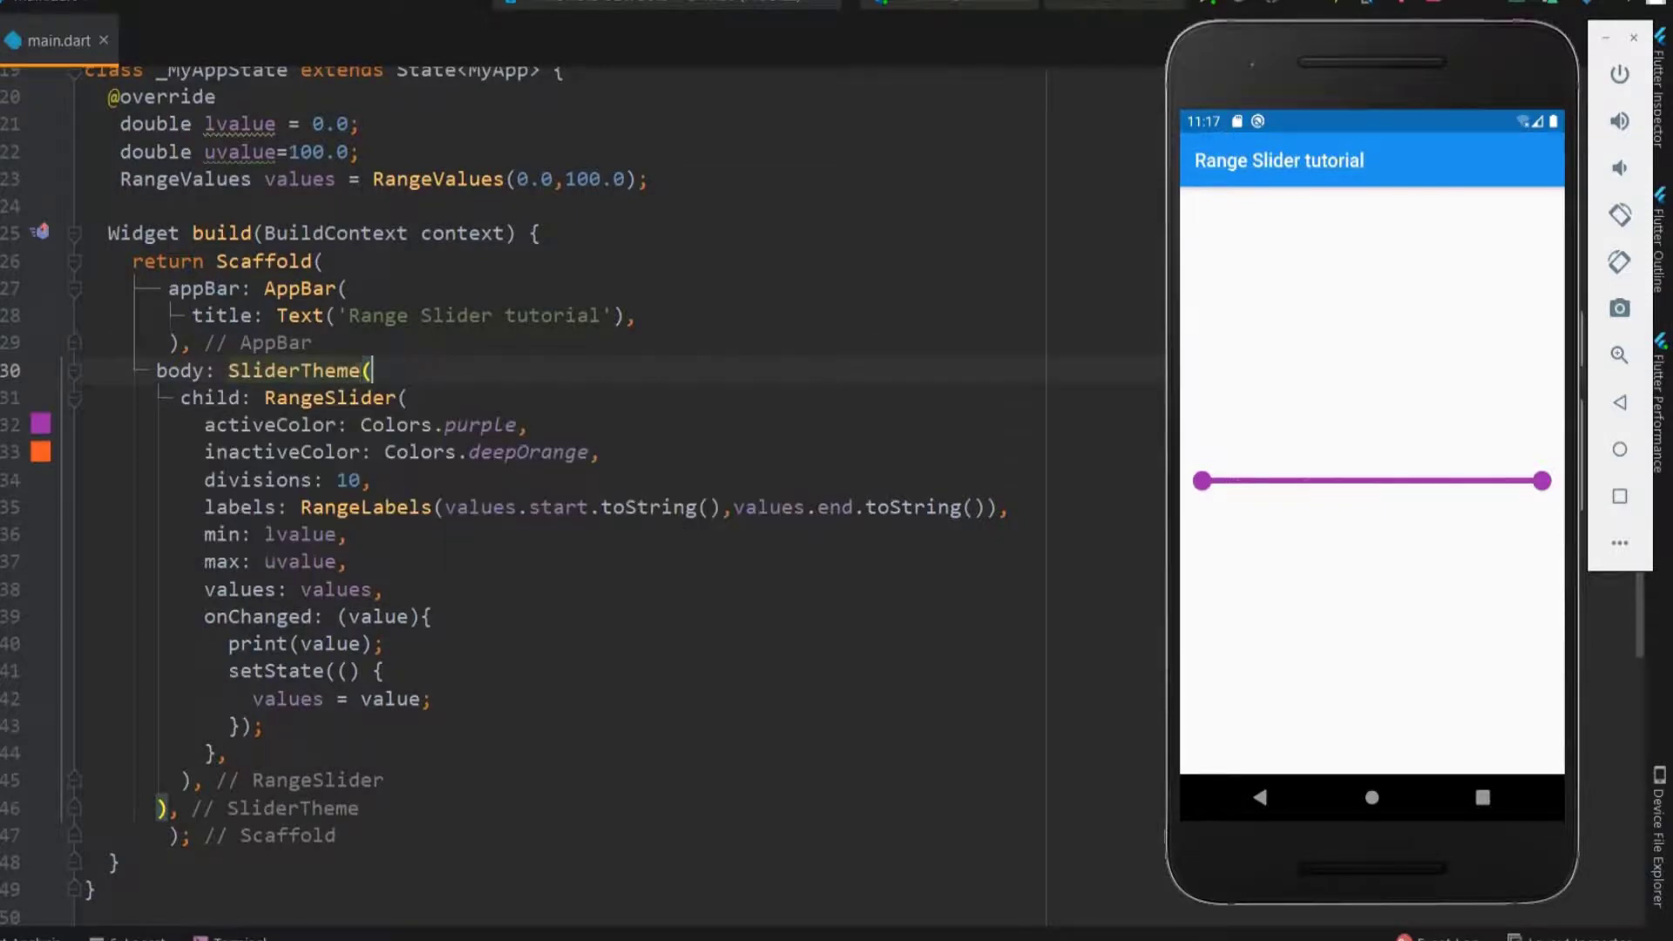
pyautogui.write('data: Slidert,')
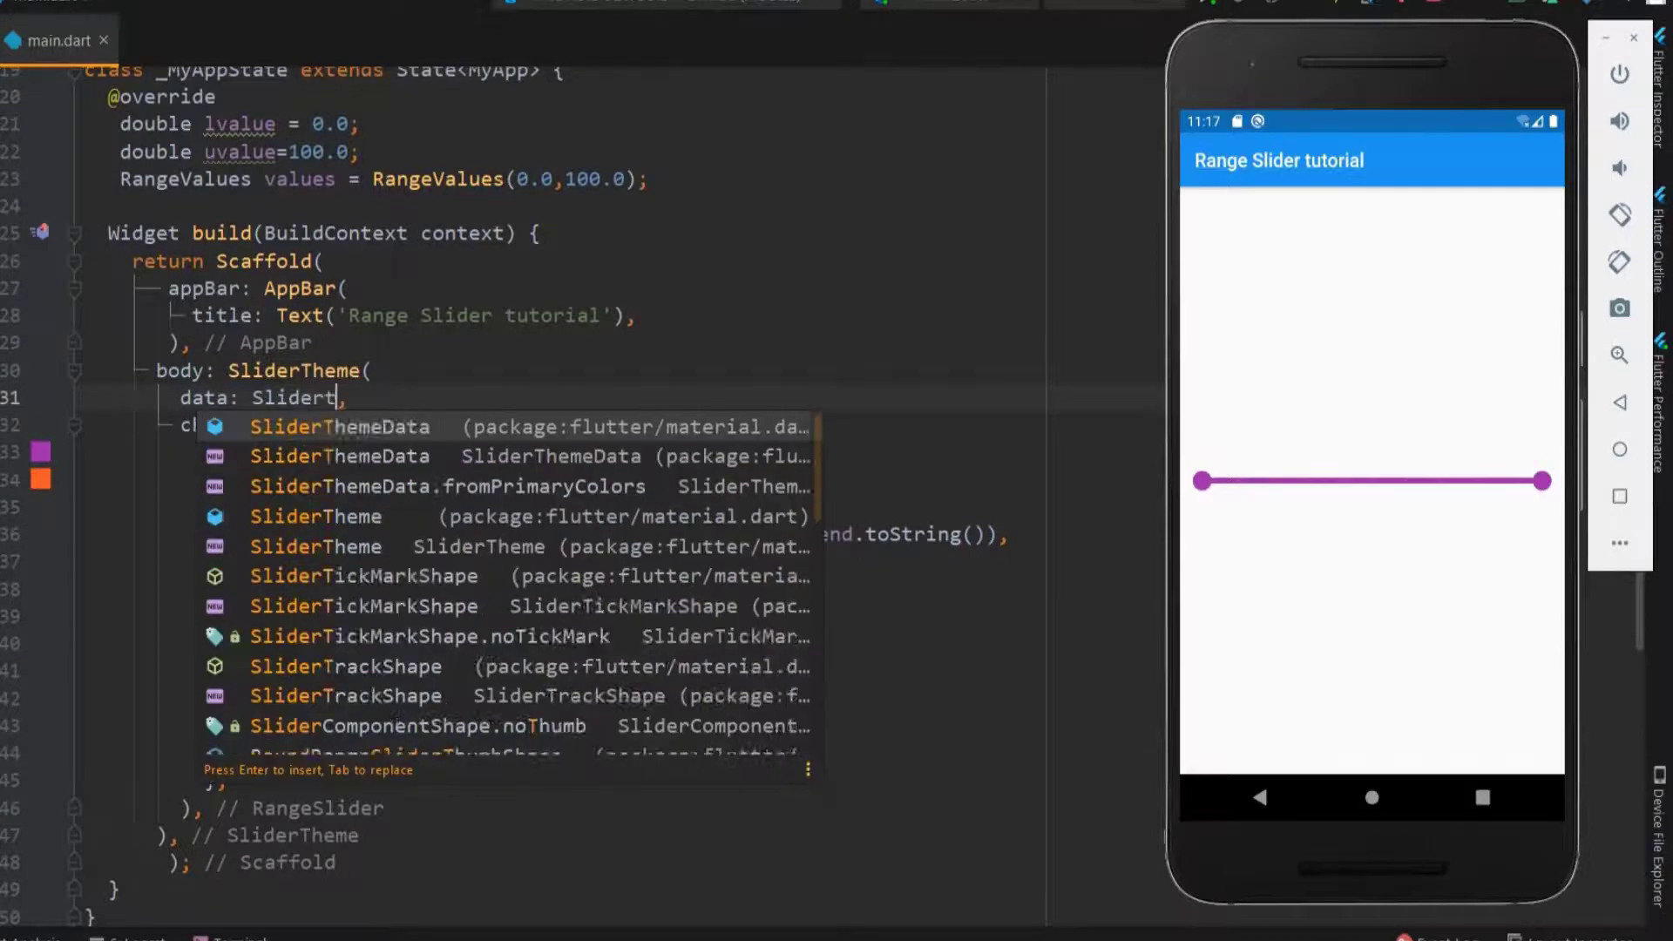
pyautogui.press('Enter')
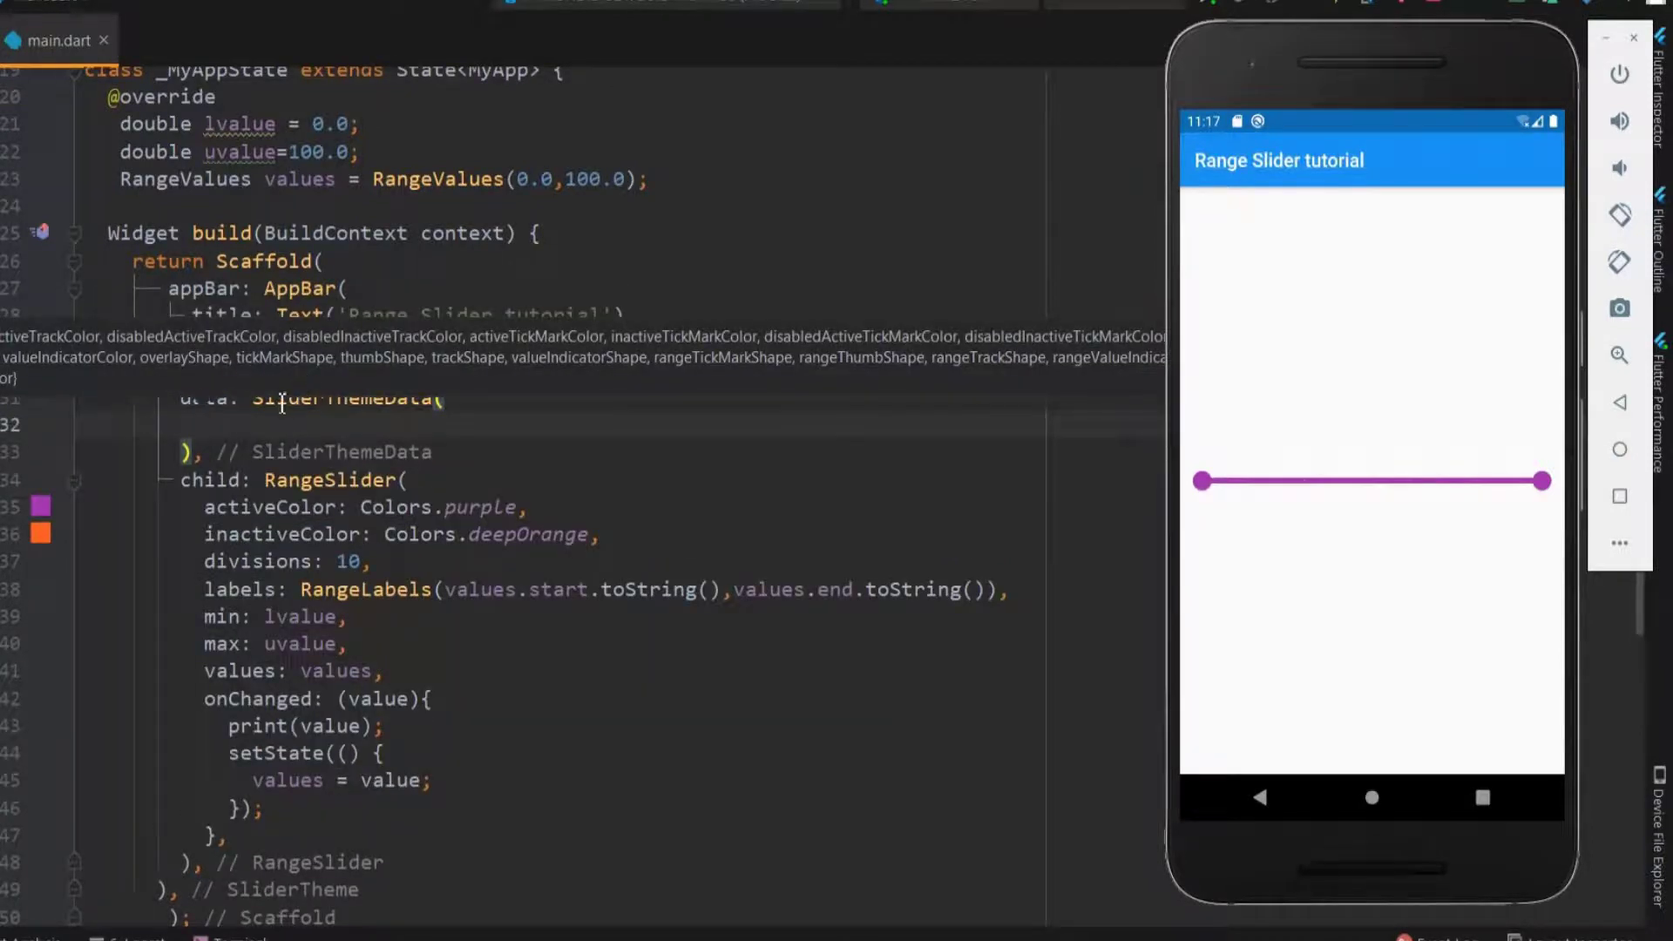
pyautogui.write('trackHeight:')
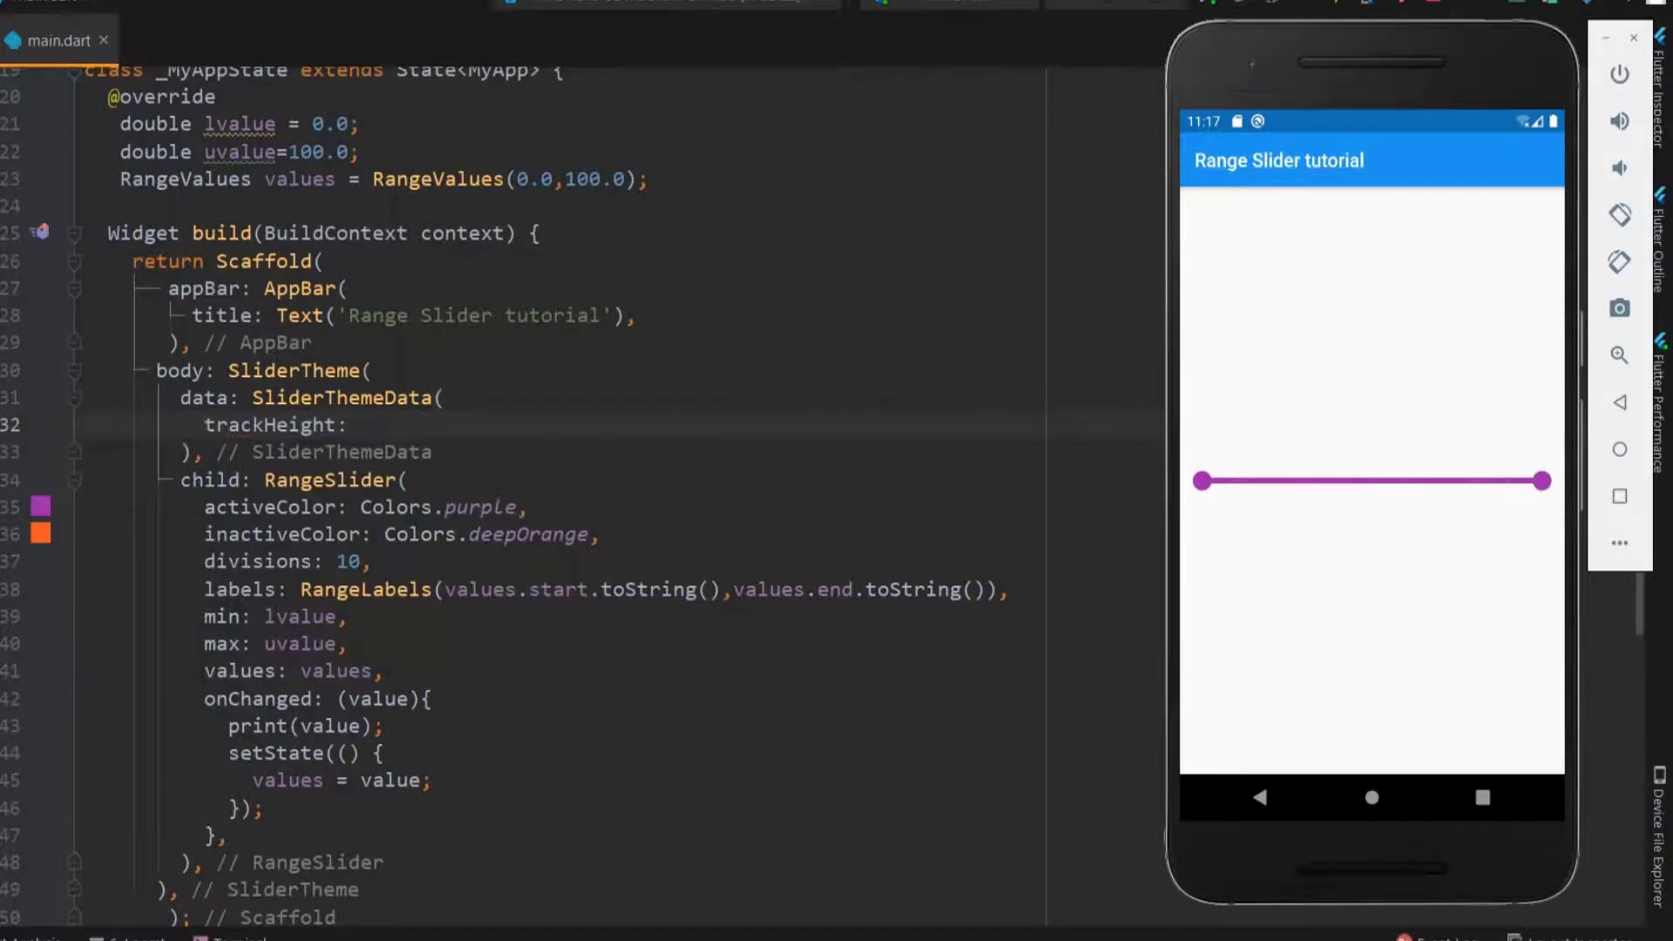
pyautogui.write('20.0,')
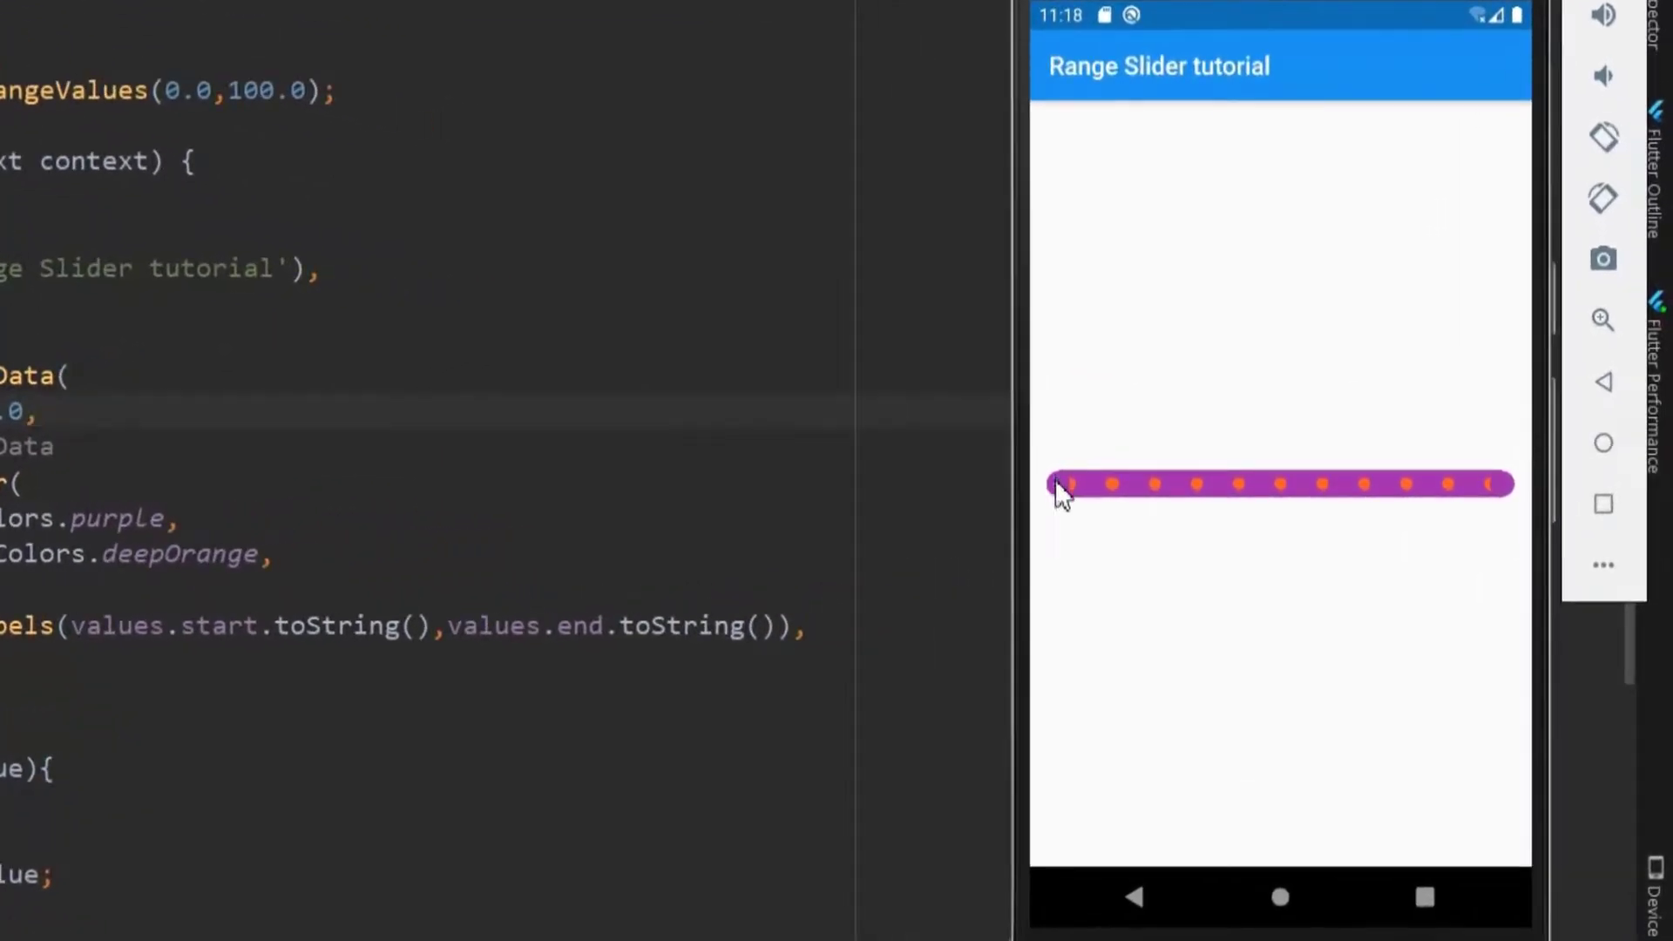
pyautogui.moveTo(1060, 484); pyautogui.dragTo(1147, 483)
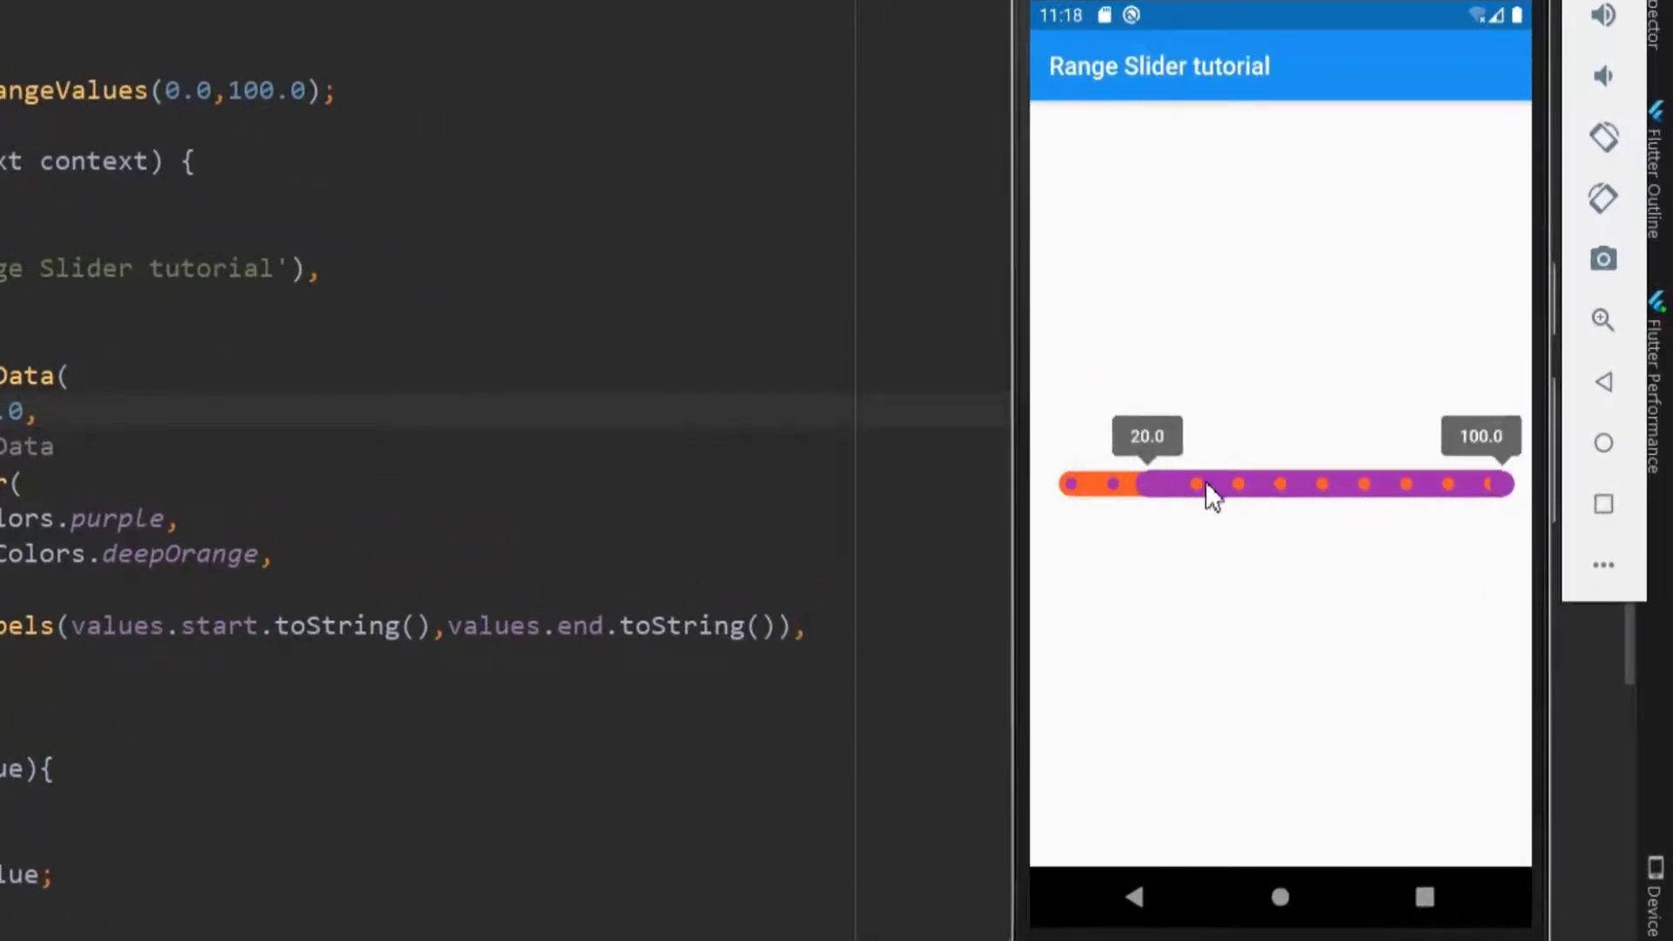
pyautogui.moveTo(1195, 484); pyautogui.dragTo(1062, 483)
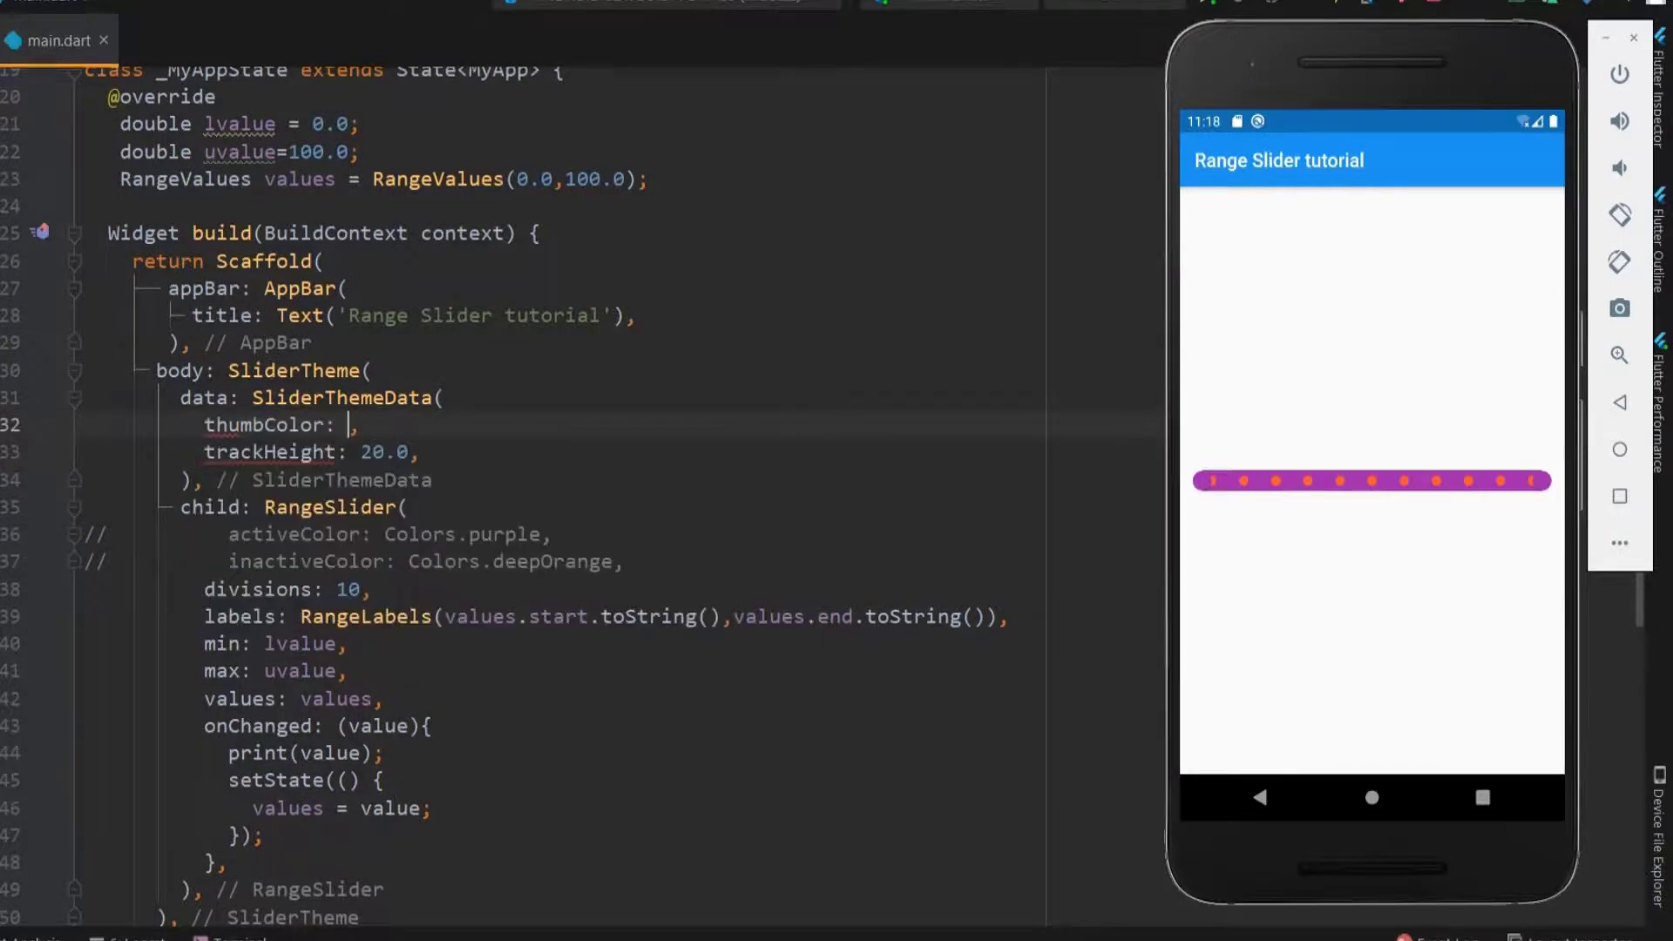
# Step: Set thumbColor: Colors.white in SliderThemeData and drag both white thumbs
pyautogui.write('Colors.white')
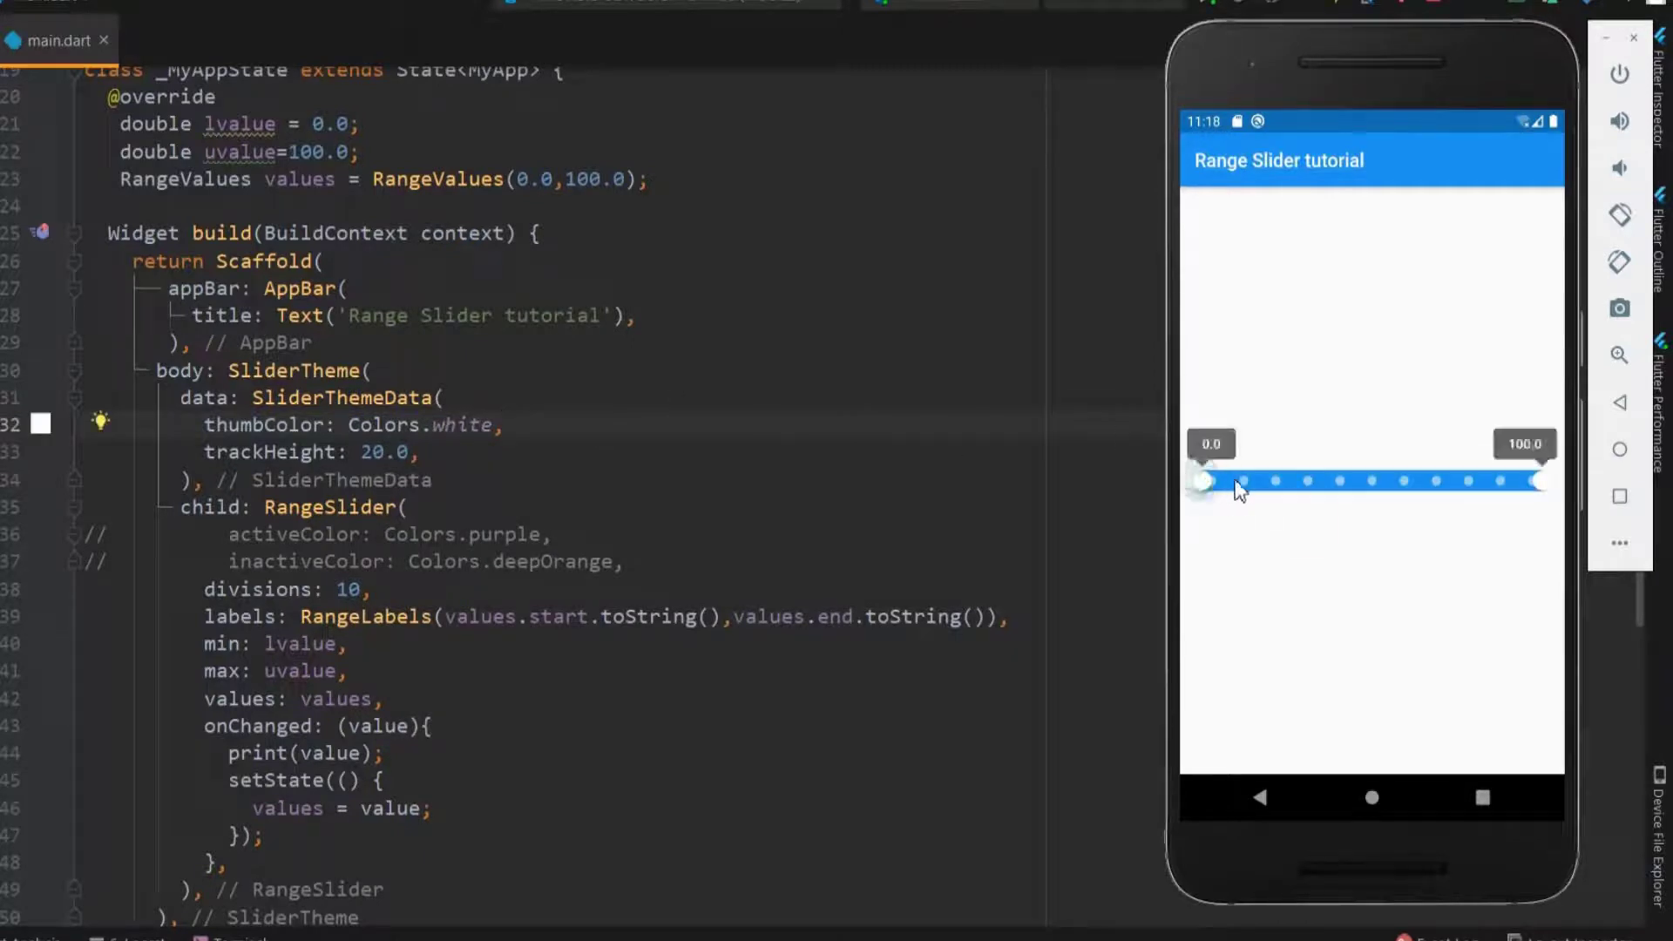
pyautogui.moveTo(1203, 480); pyautogui.dragTo(1270, 480)
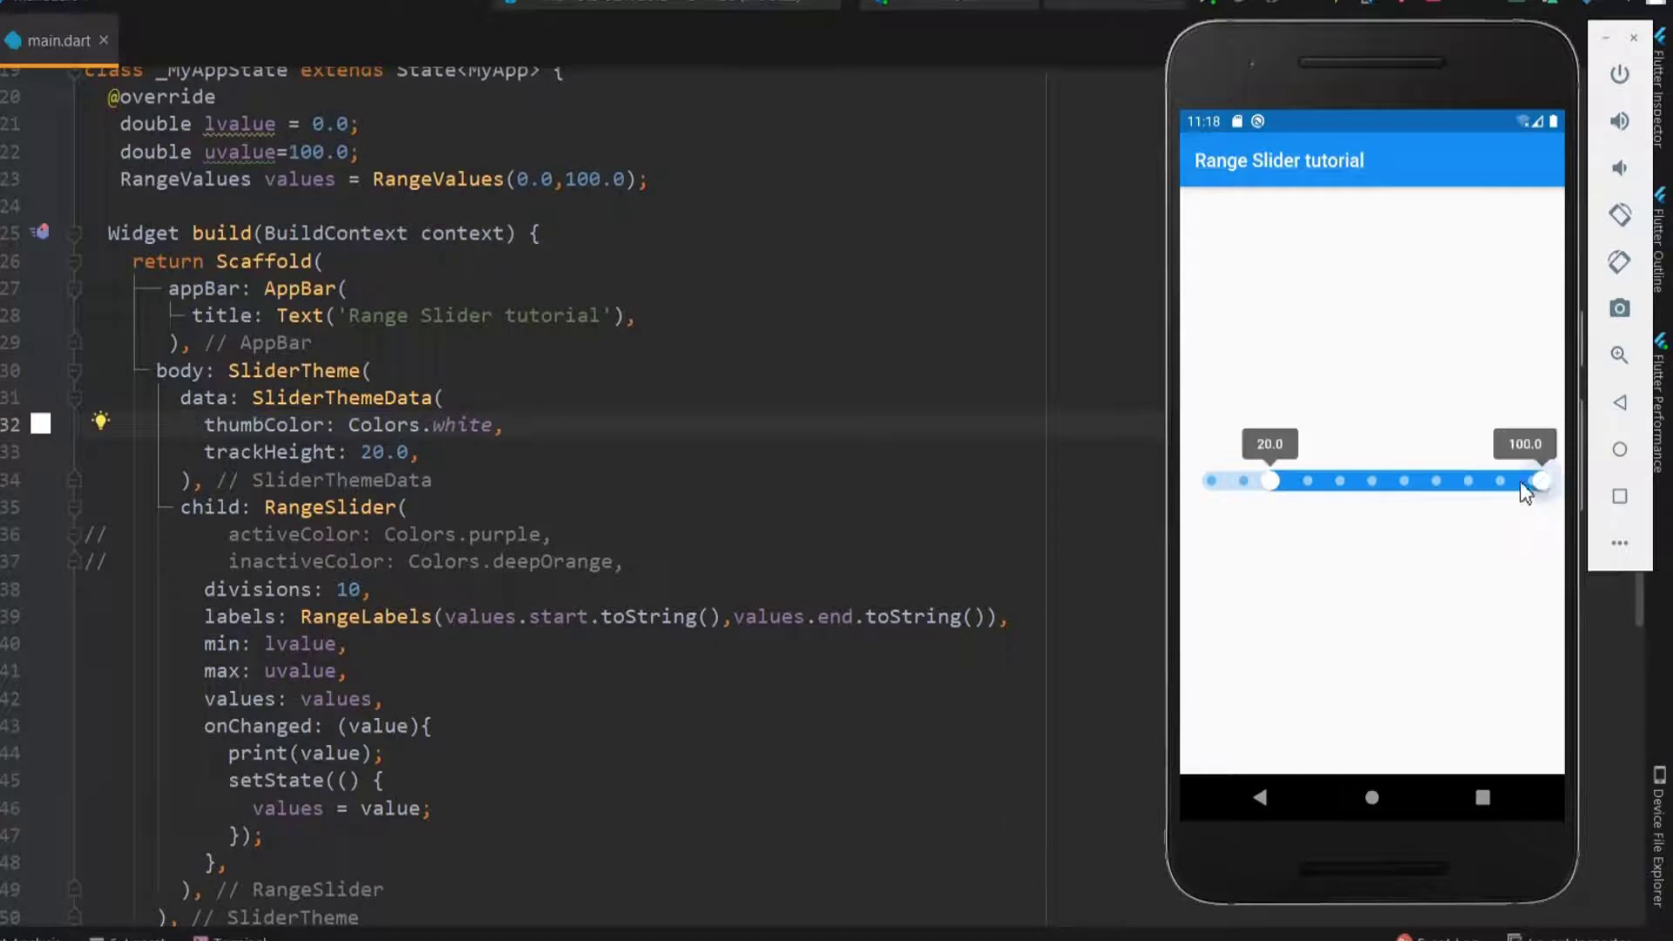
pyautogui.moveTo(1542, 481); pyautogui.dragTo(1441, 481)
pyautogui.write('valueIndicator')
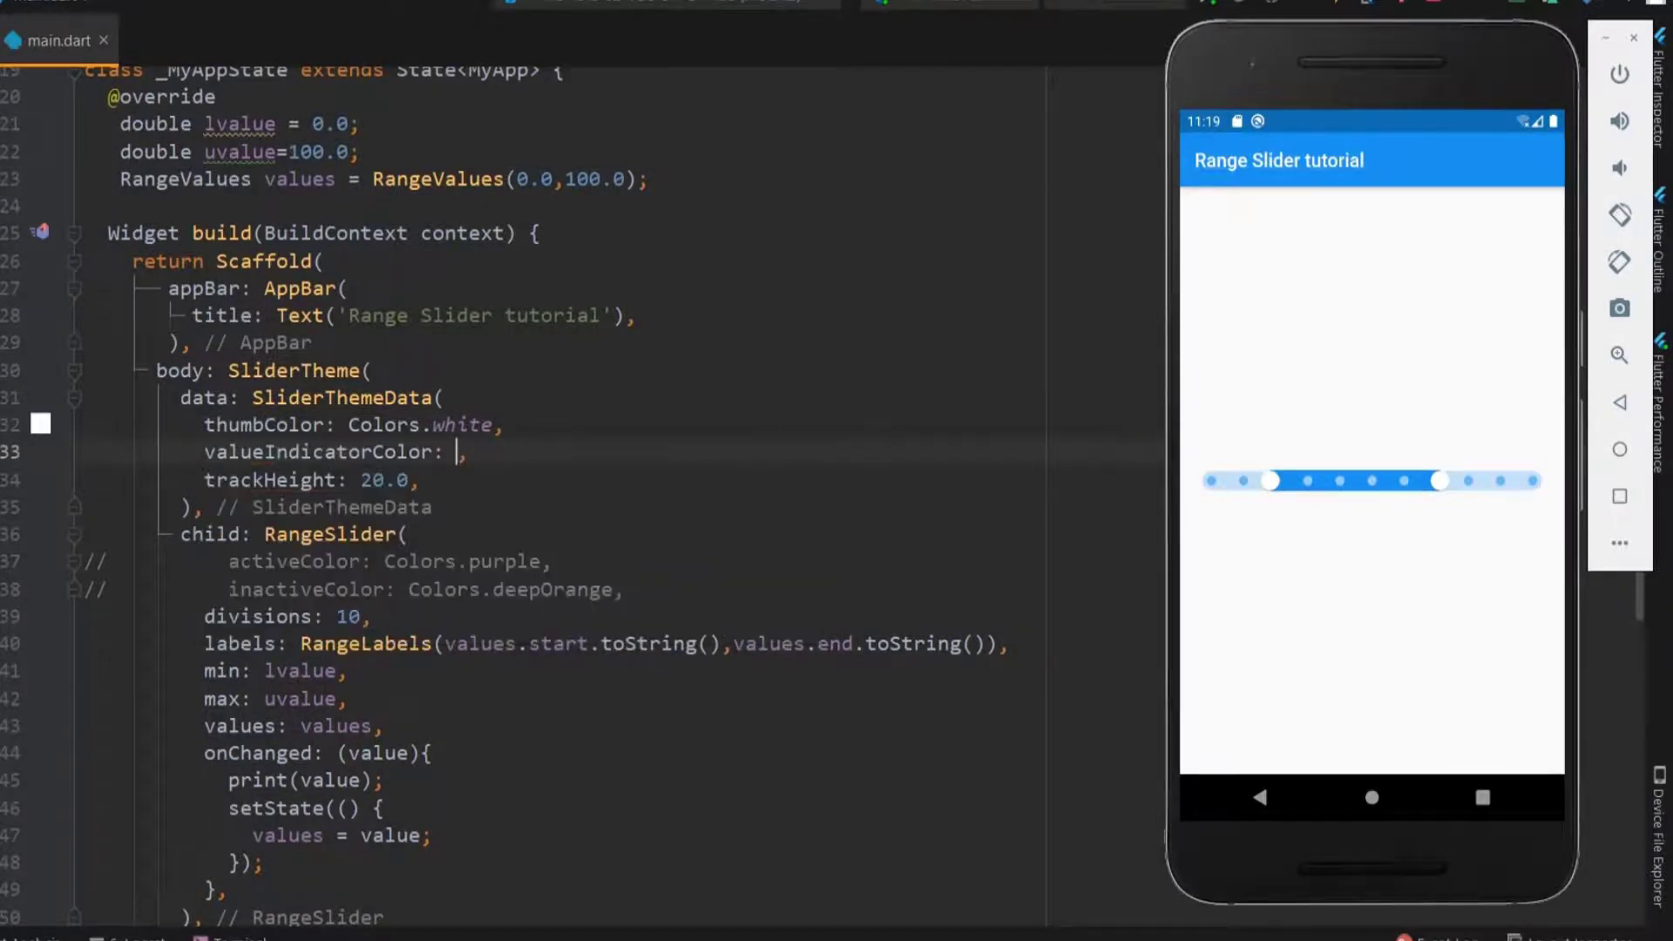
# Step: Make the value labels teal and set their text style to font size 10.0, testing the thumbs
pyautogui.write('Colors.teal,')
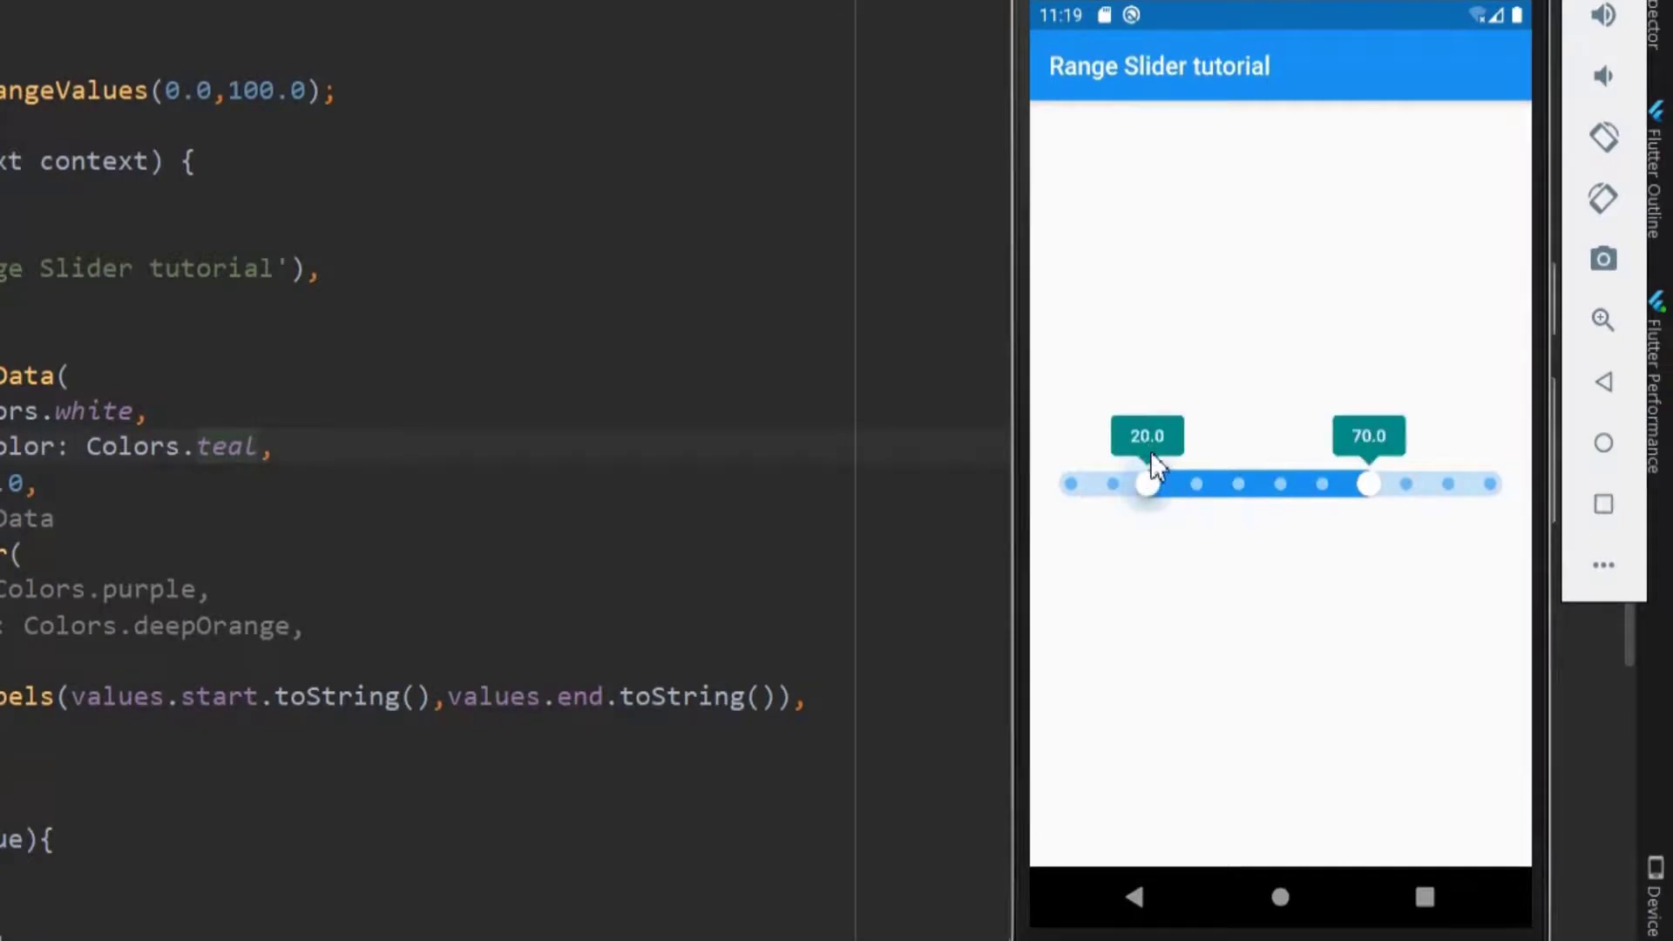
pyautogui.moveTo(1147, 484); pyautogui.dragTo(1105, 484)
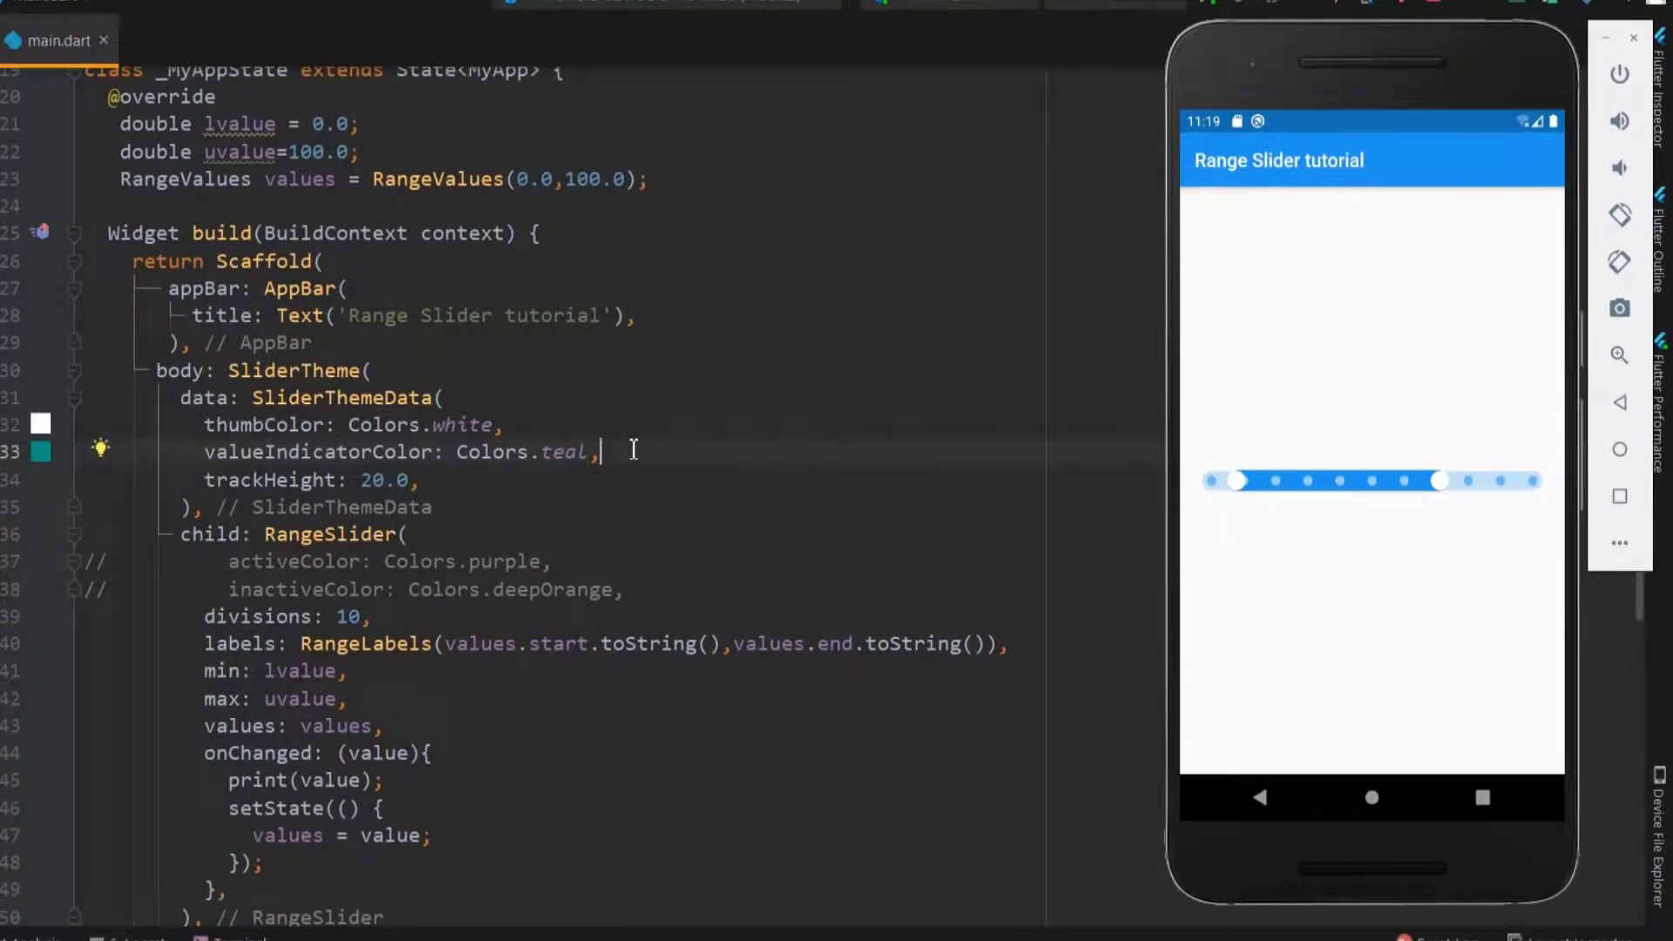
pyautogui.write('valu')
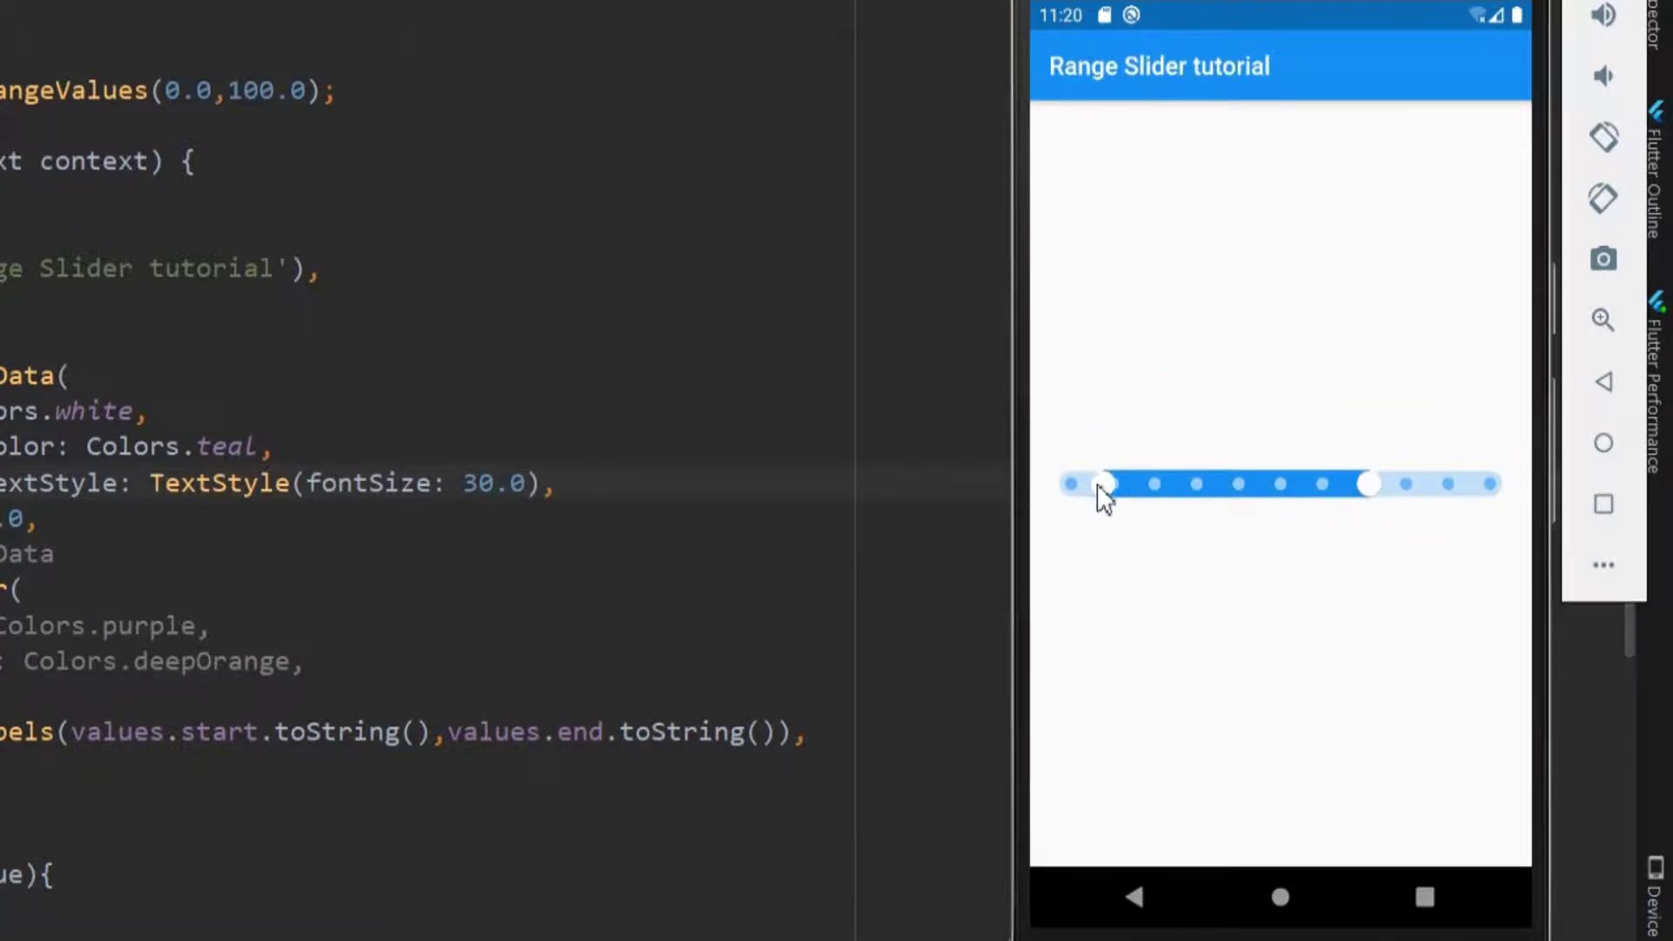
pyautogui.moveTo(1104, 484); pyautogui.dragTo(1238, 483)
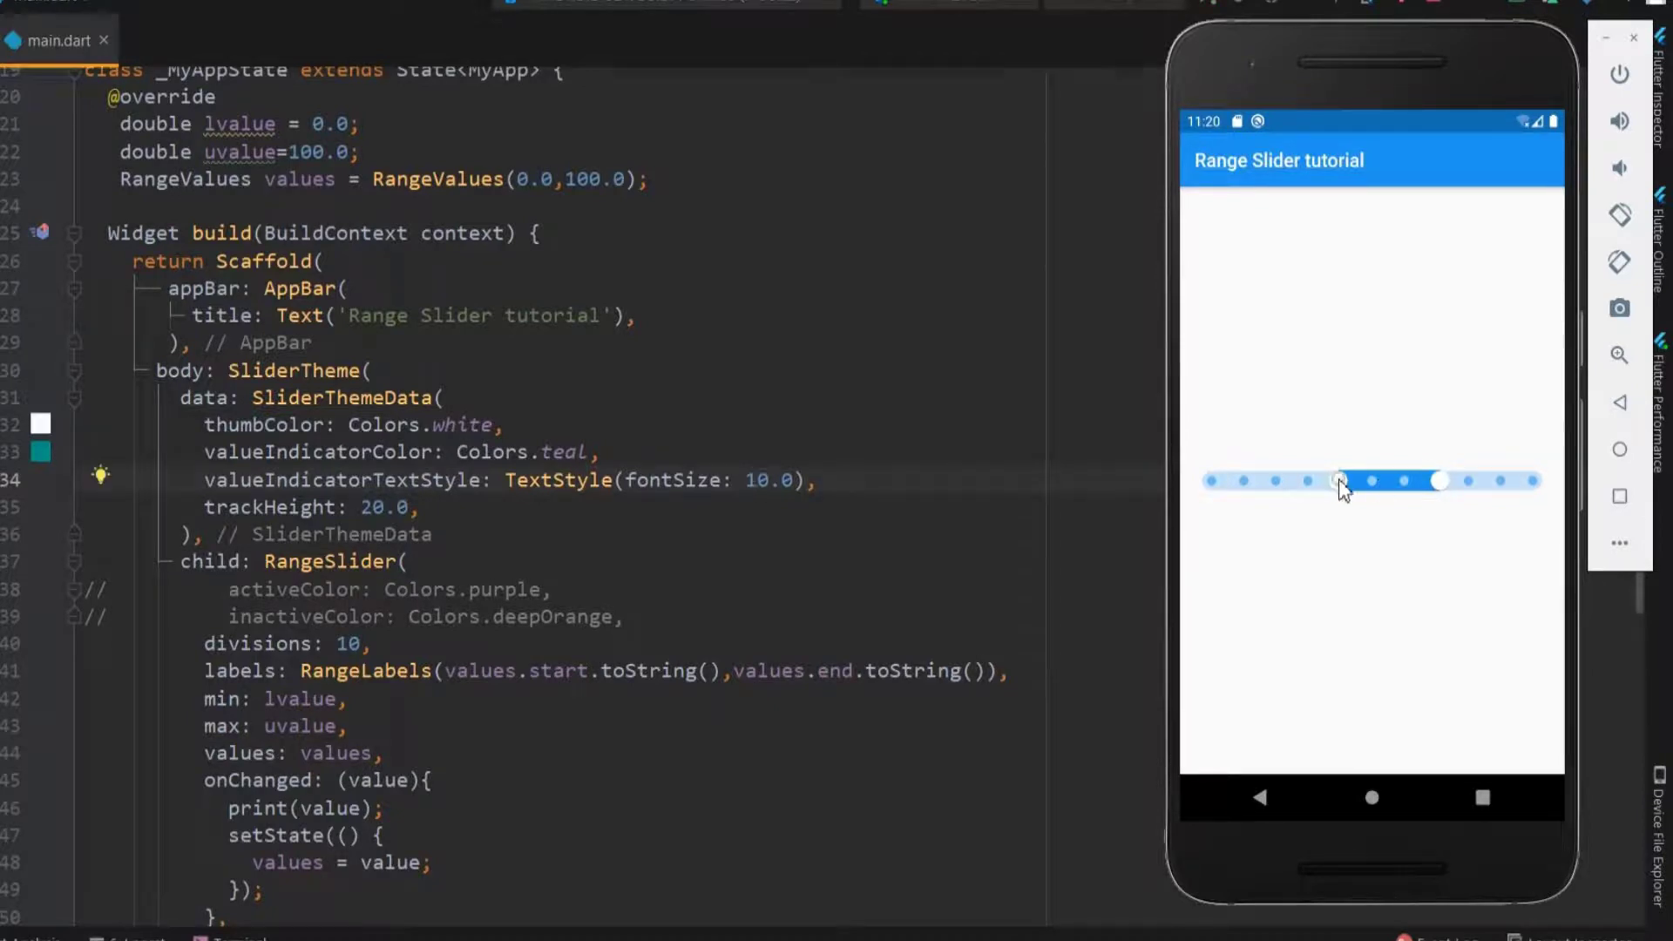
pyautogui.moveTo(1339, 481); pyautogui.dragTo(1273, 481)
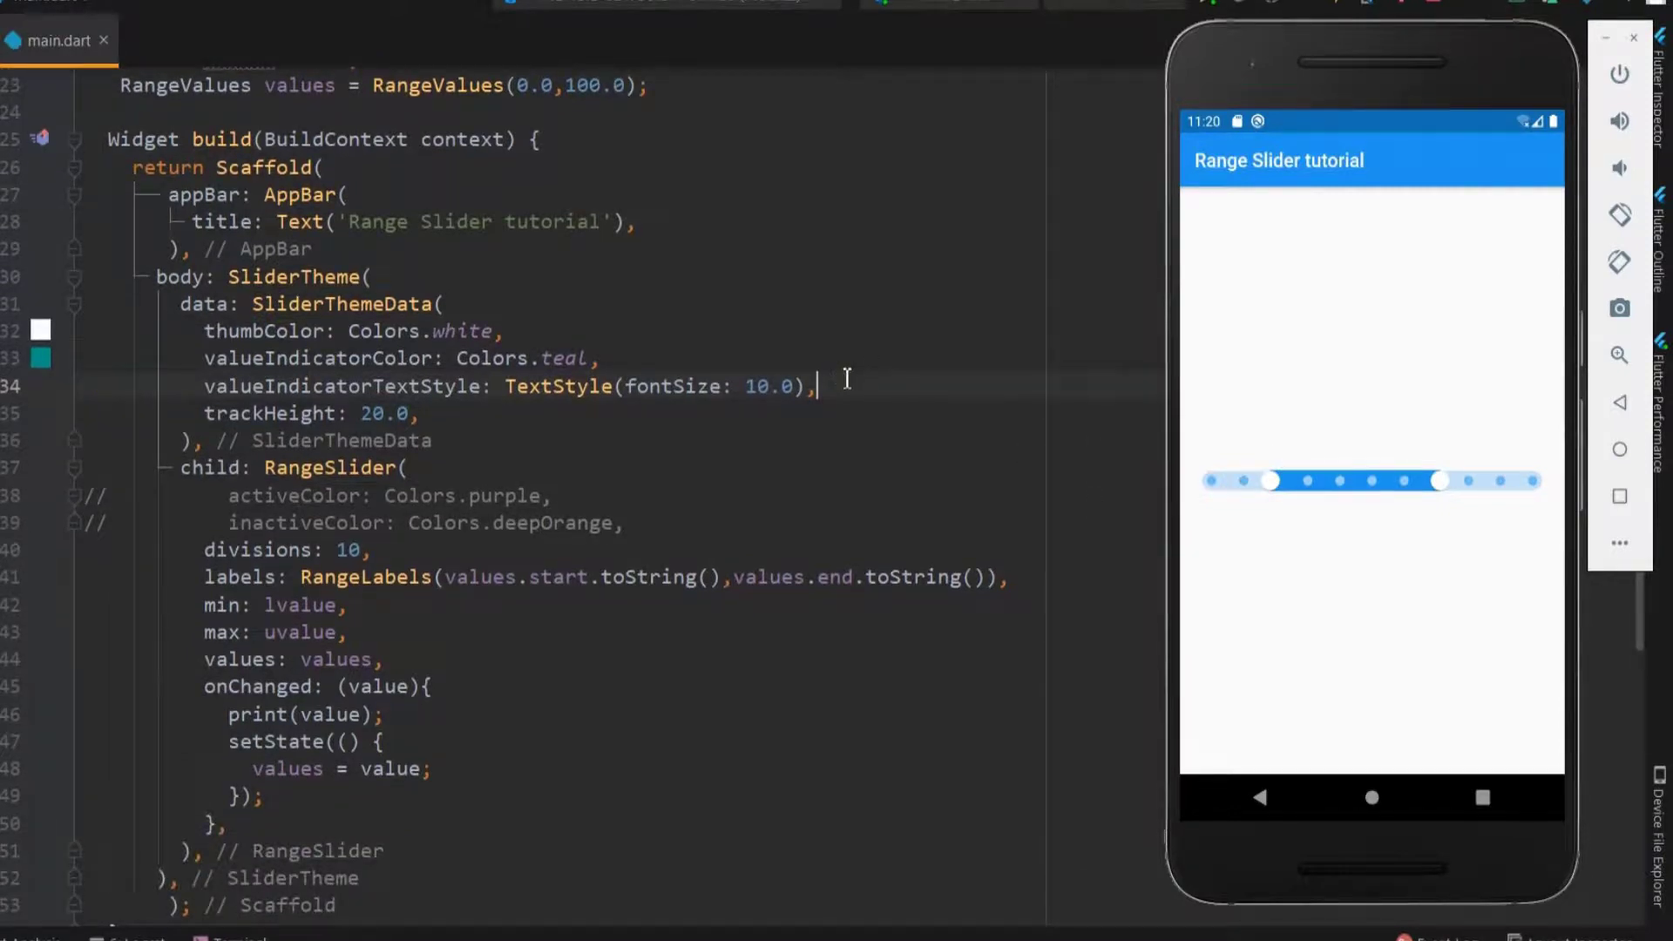
# Step: Add overlayColor: Colors.amber and drag the lower thumb to show the amber halo
pyautogui.write('overla')
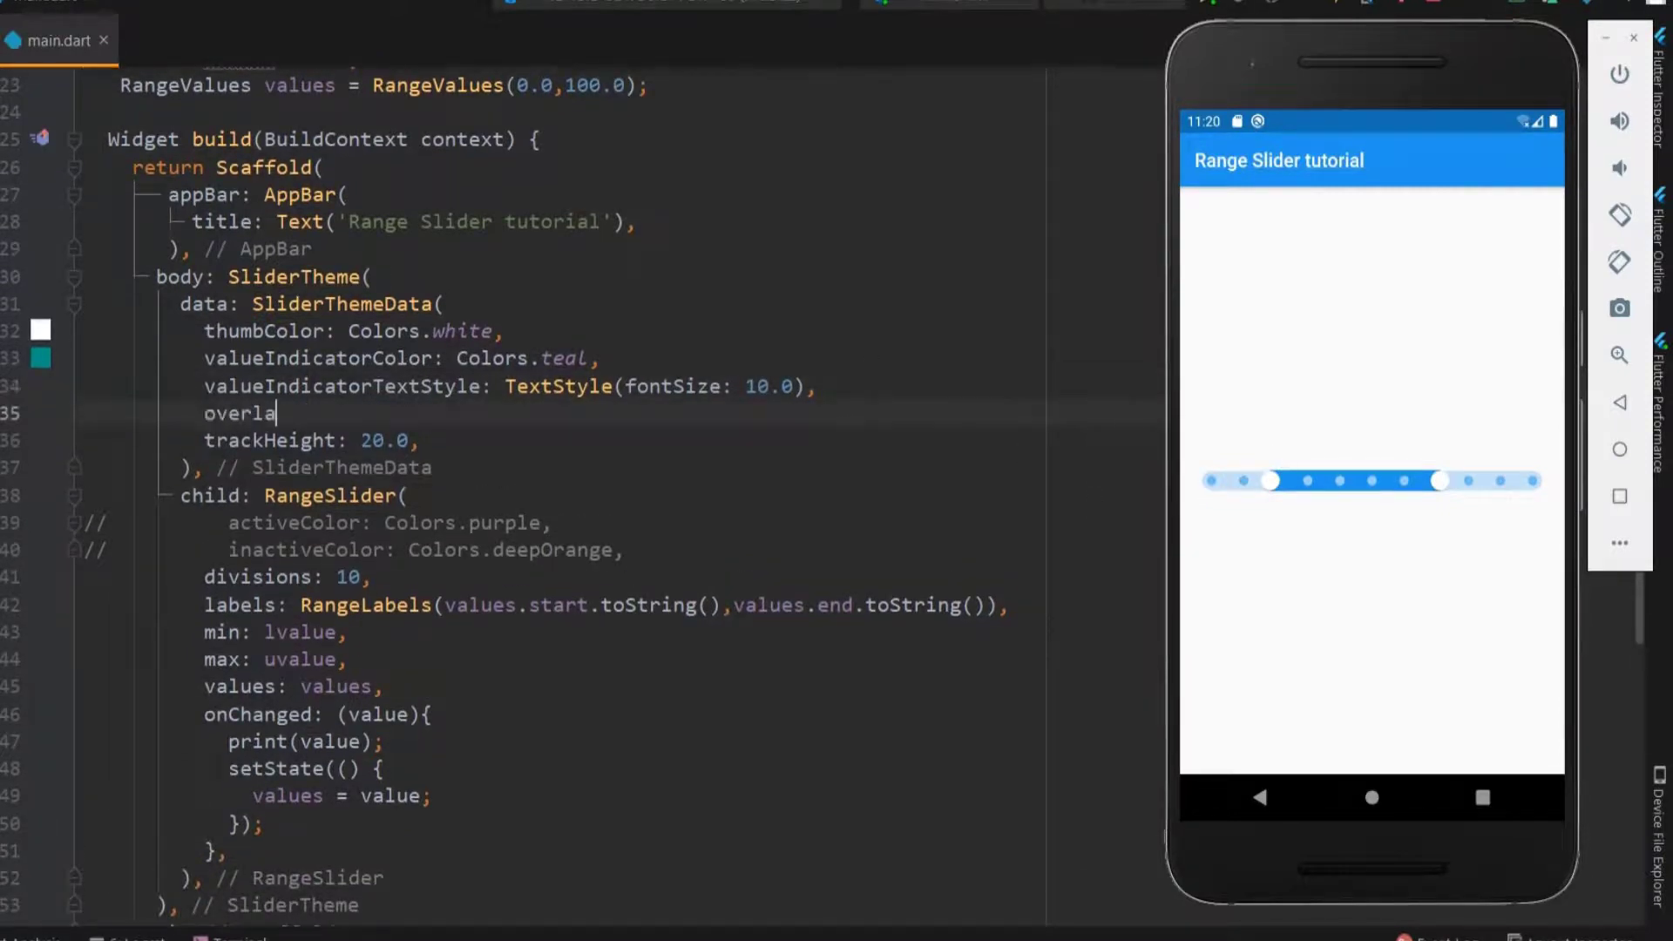
pyautogui.write('yColor: Colors.amber,')
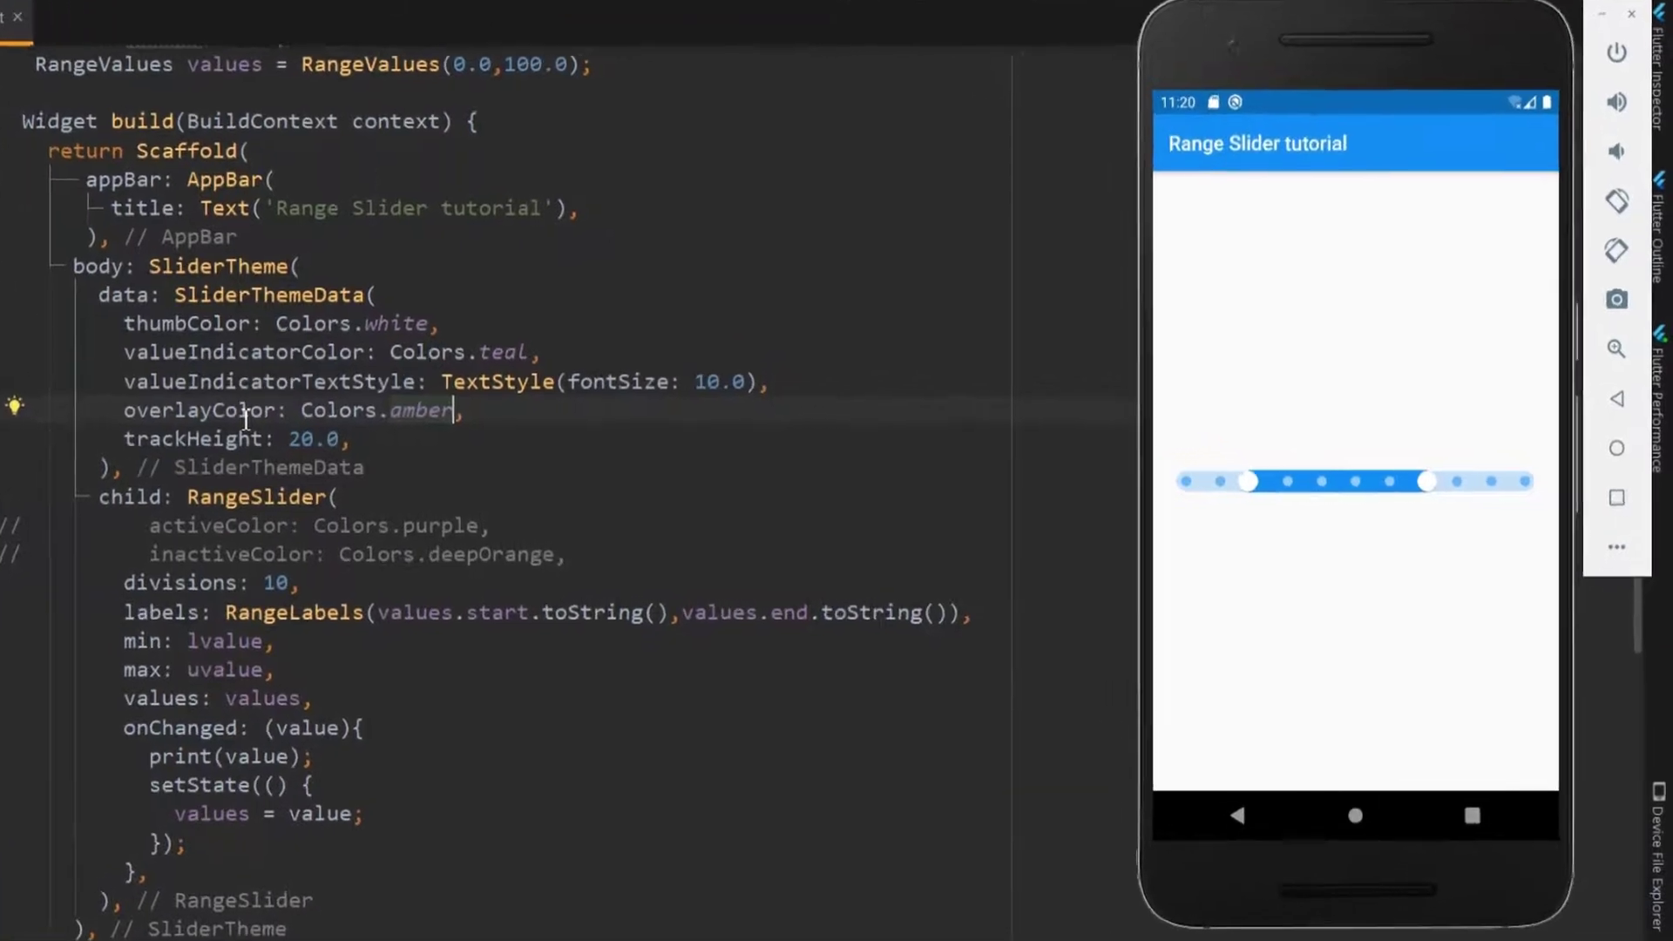
pyautogui.moveTo(1249, 481); pyautogui.dragTo(1141, 484)
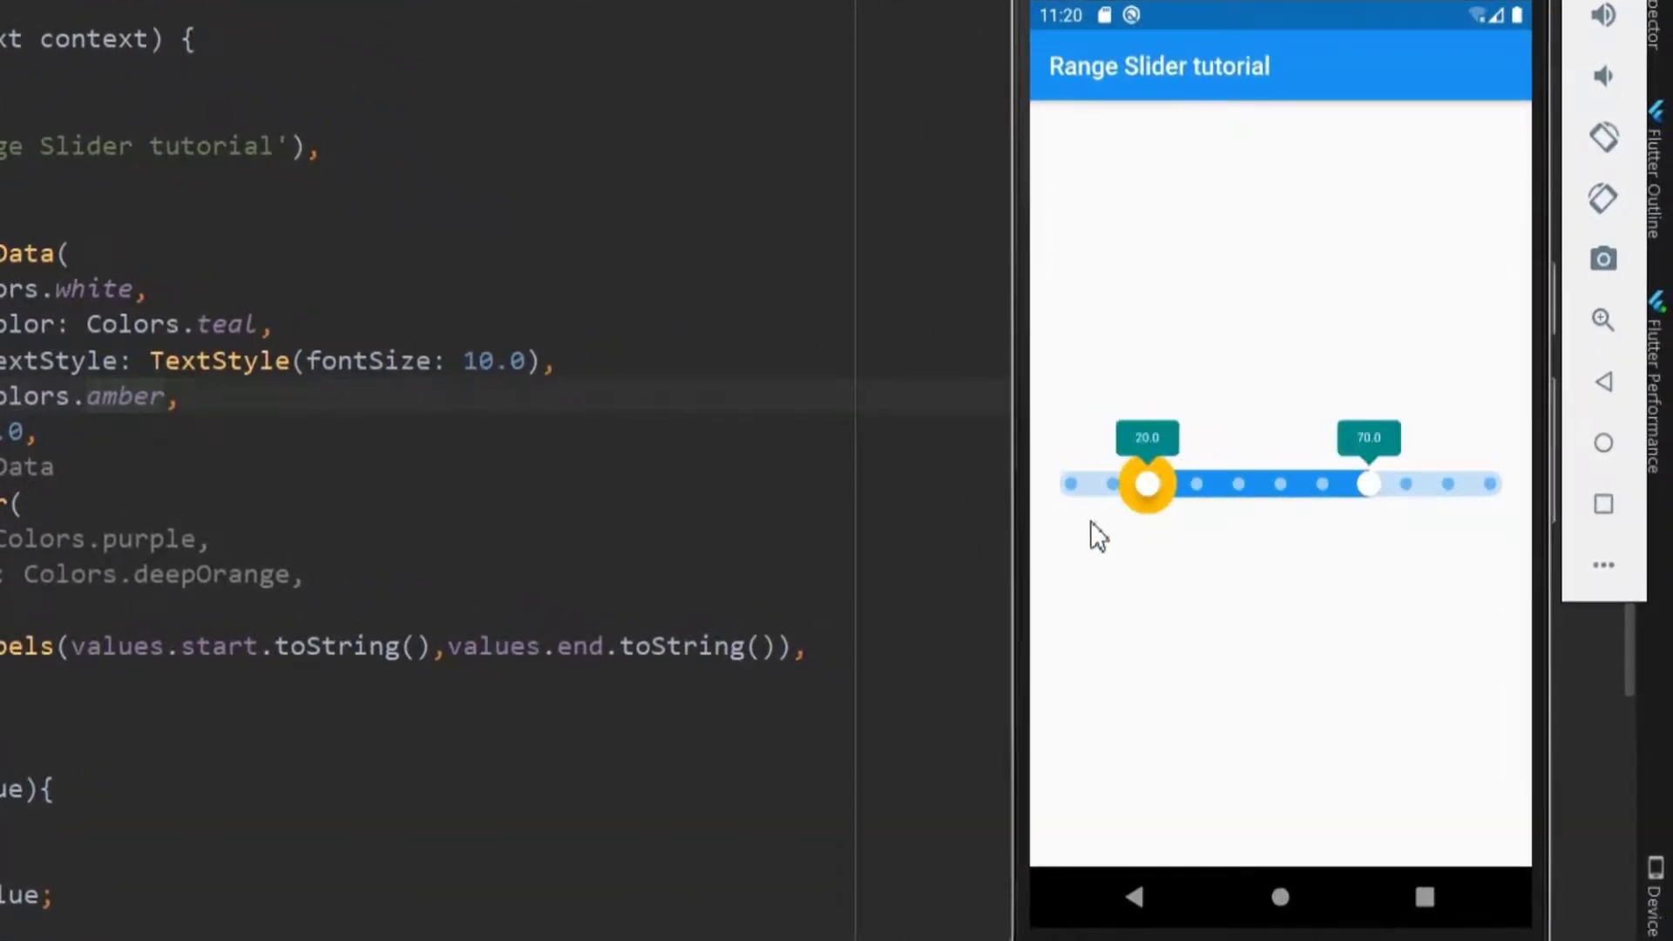
pyautogui.moveTo(1147, 484); pyautogui.dragTo(1191, 483)
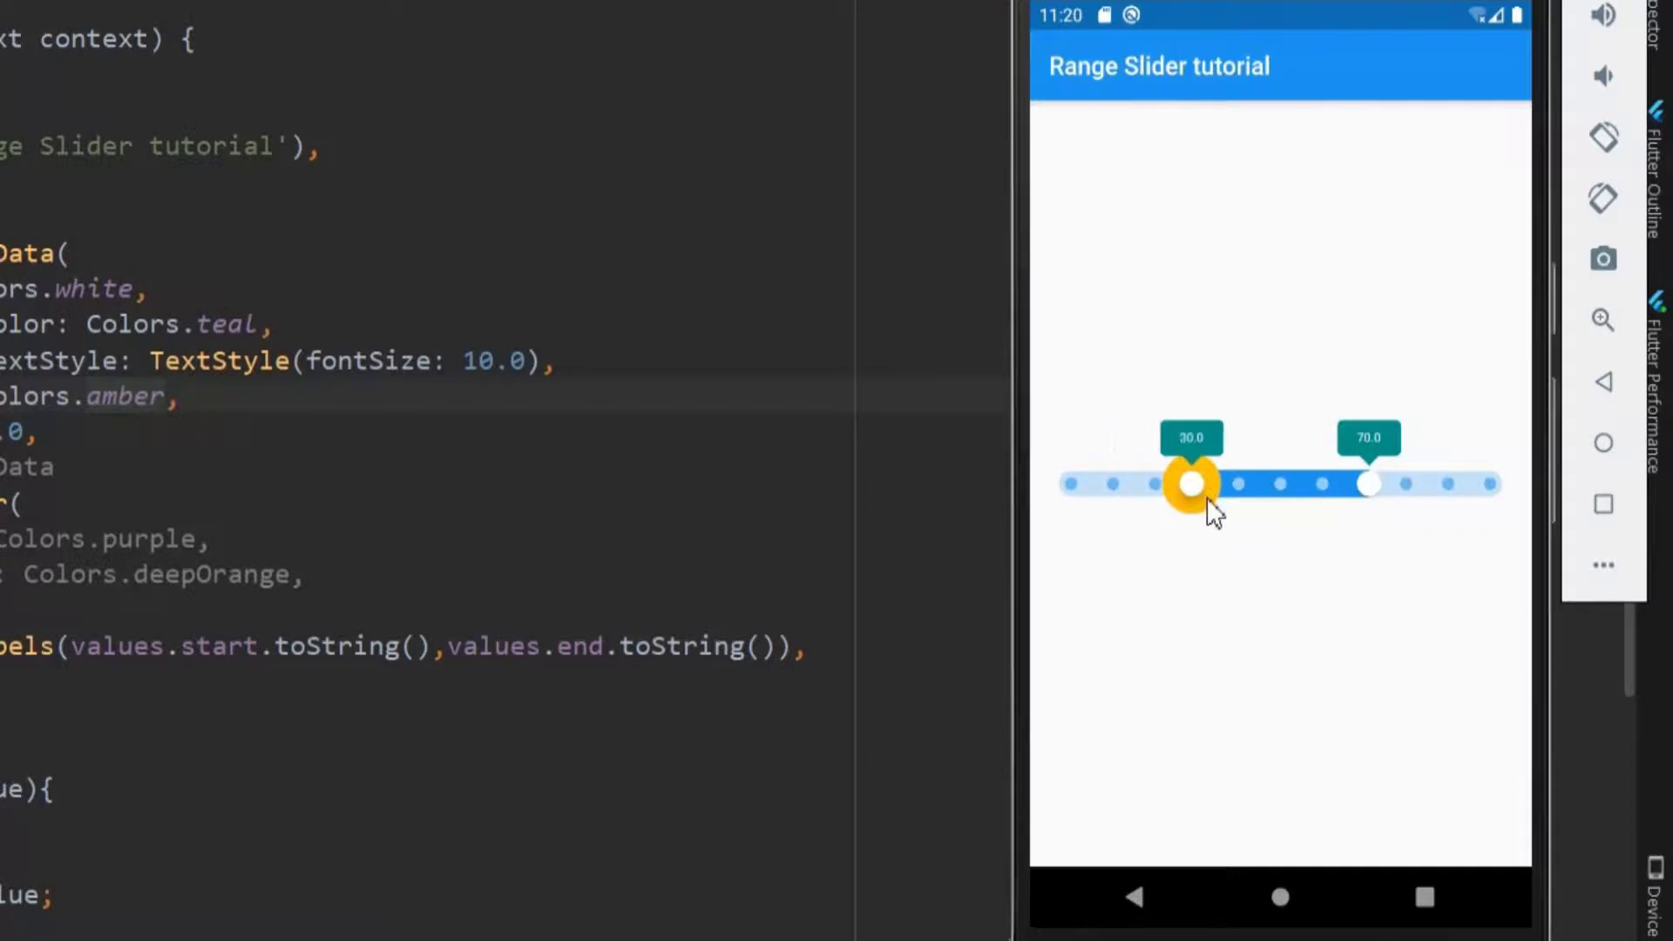
pyautogui.moveTo(1189, 484); pyautogui.dragTo(1237, 484)
pyautogui.write('ion: 50.0,')
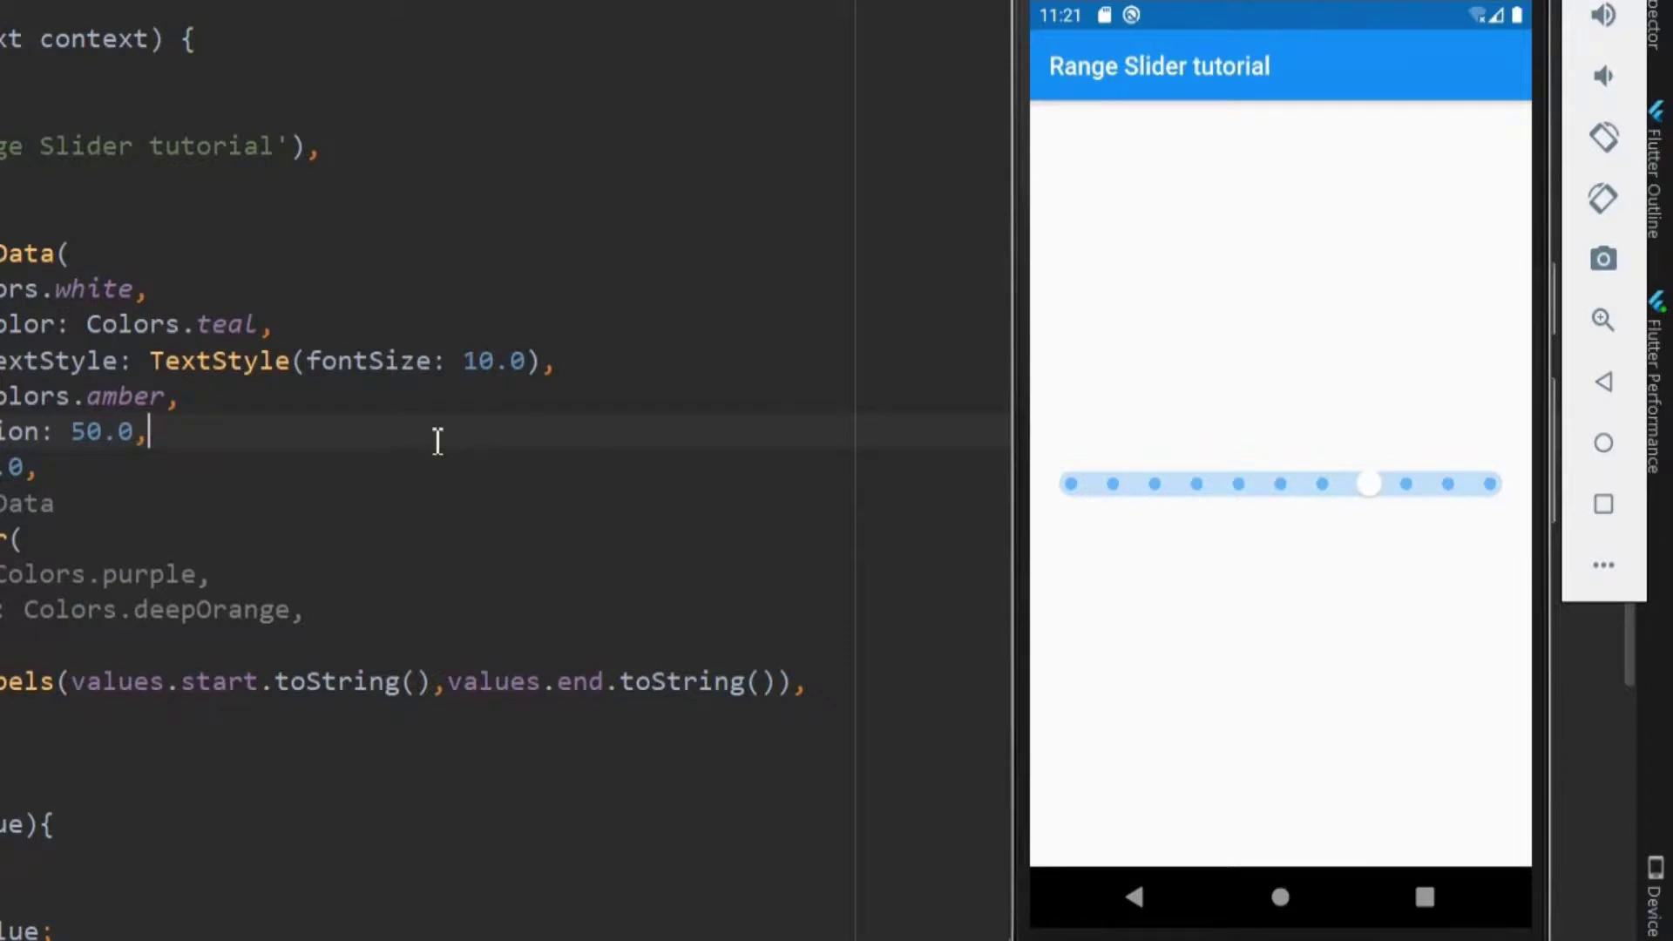
pyautogui.moveTo(1136, 557)
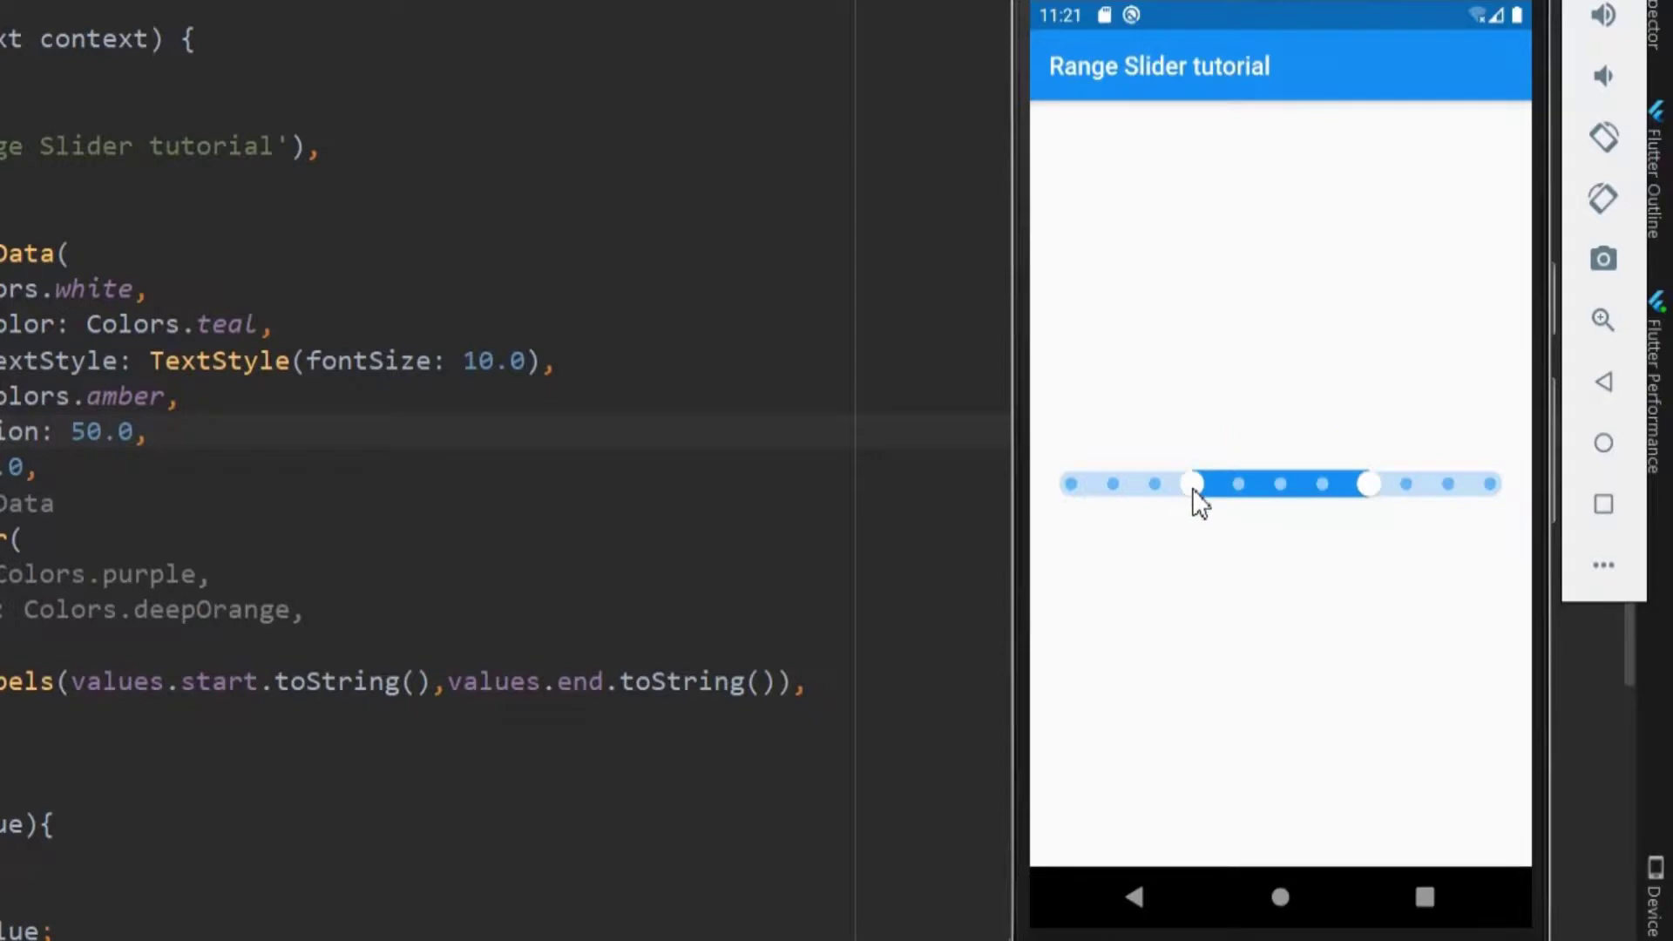
# Step: Test thumb separation, raise minThumbSeparation to 100.0, and push the thumbs together again
pyautogui.moveTo(1195, 483); pyautogui.dragTo(1323, 484)
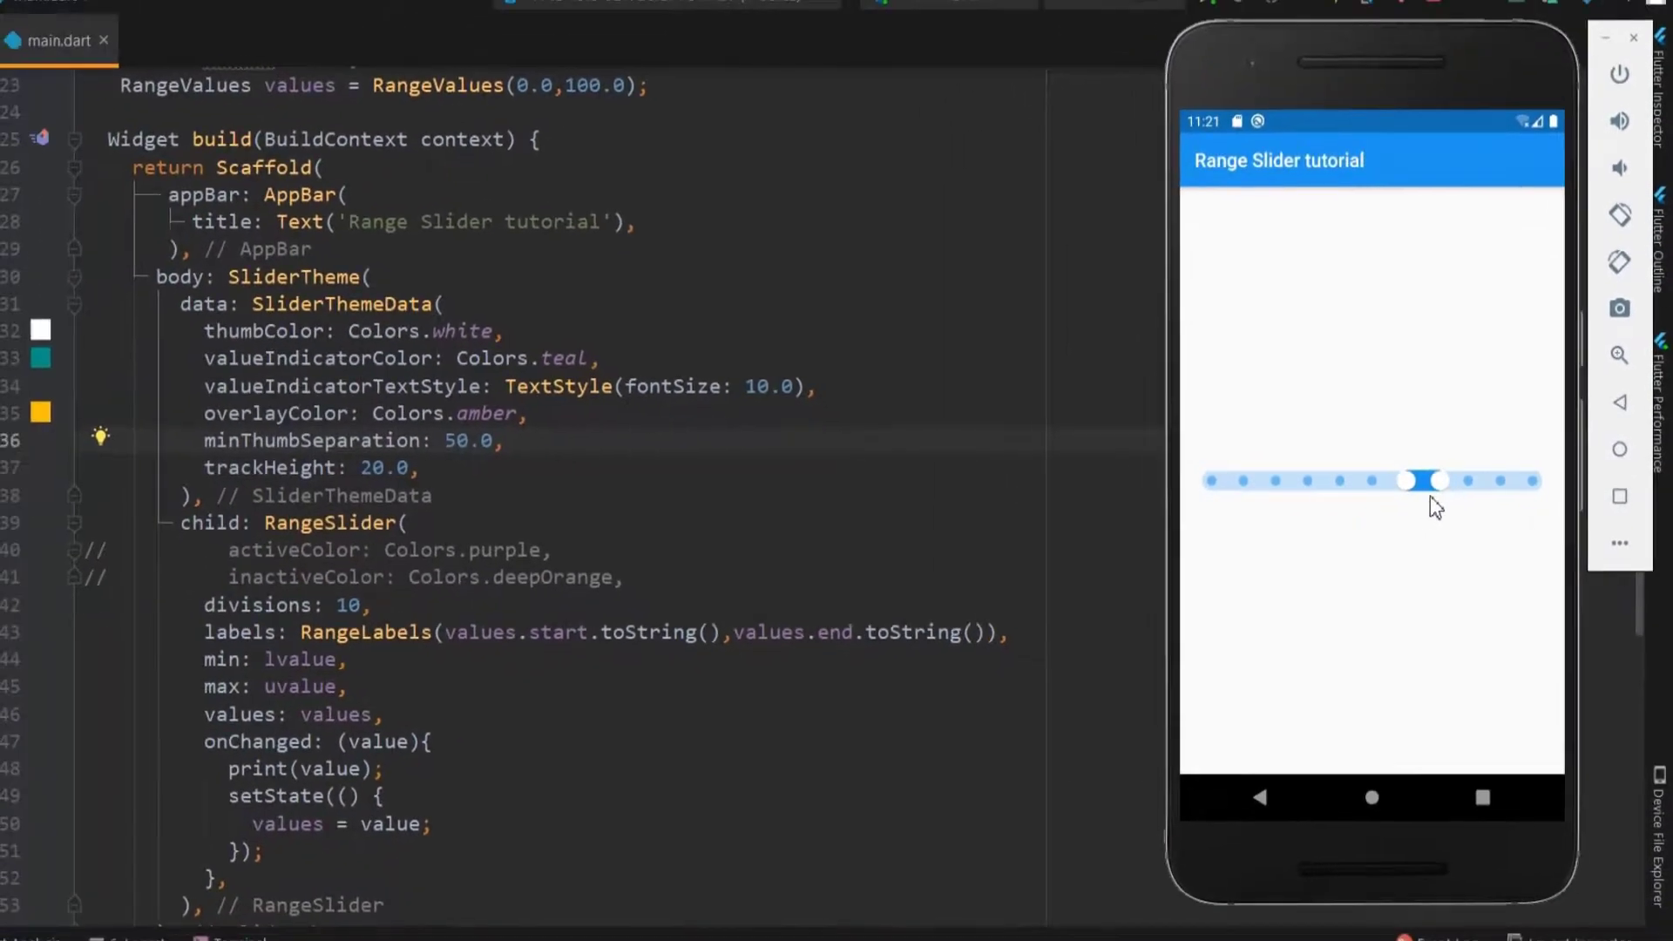
pyautogui.write('100.0')
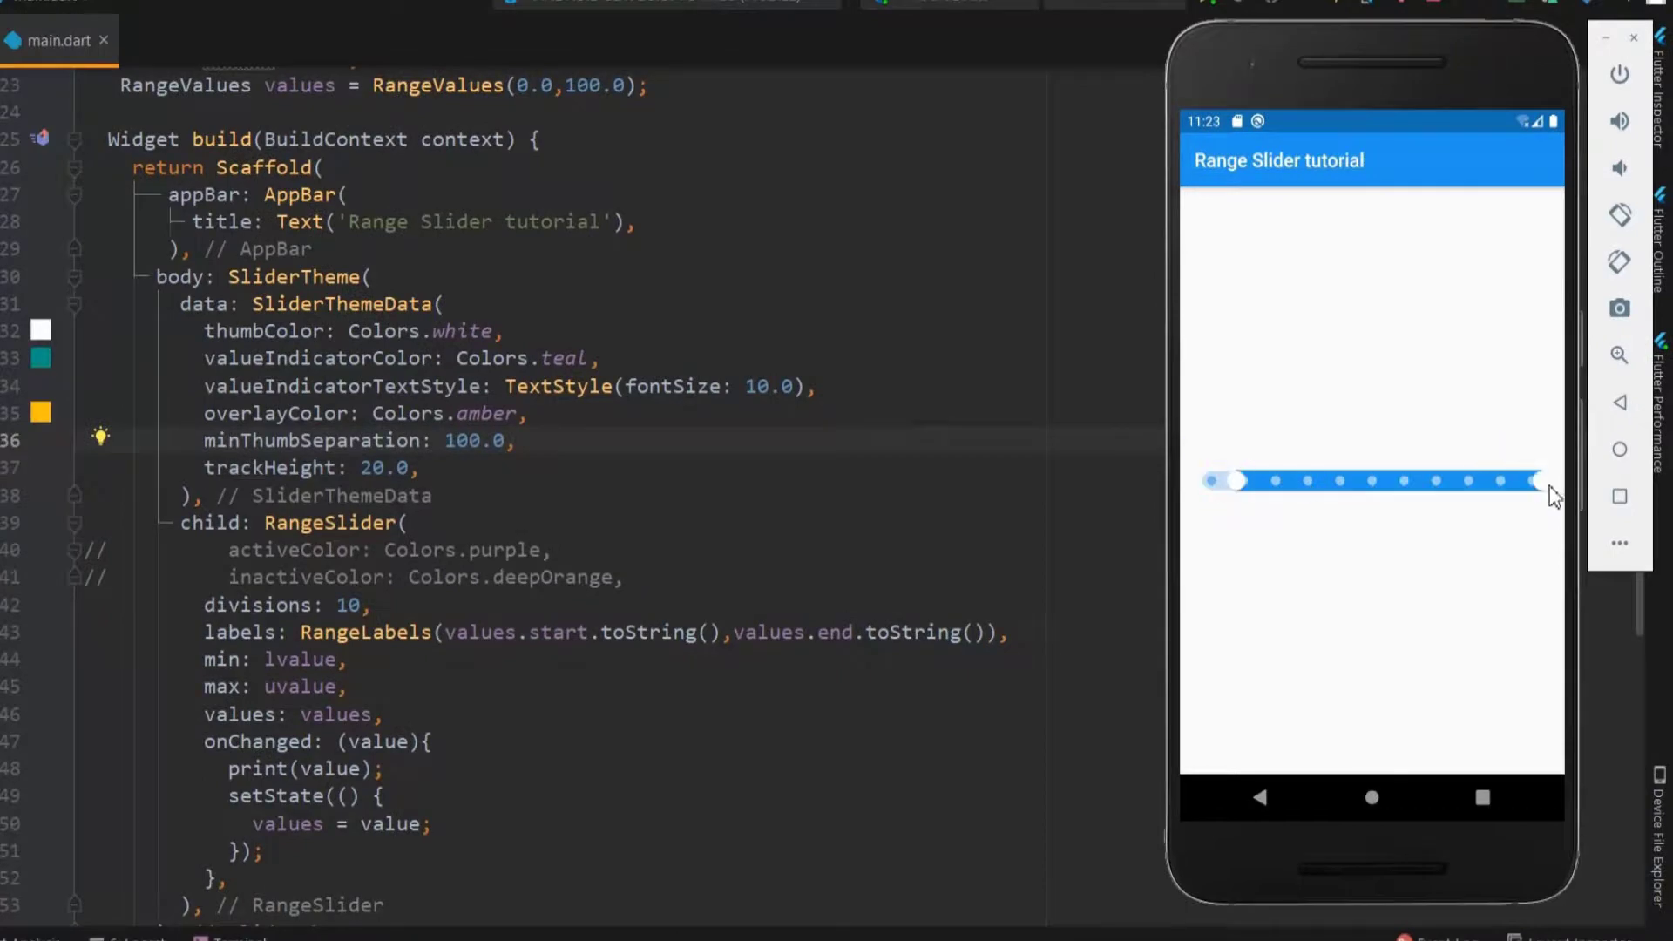
pyautogui.moveTo(1534, 480); pyautogui.dragTo(1513, 481)
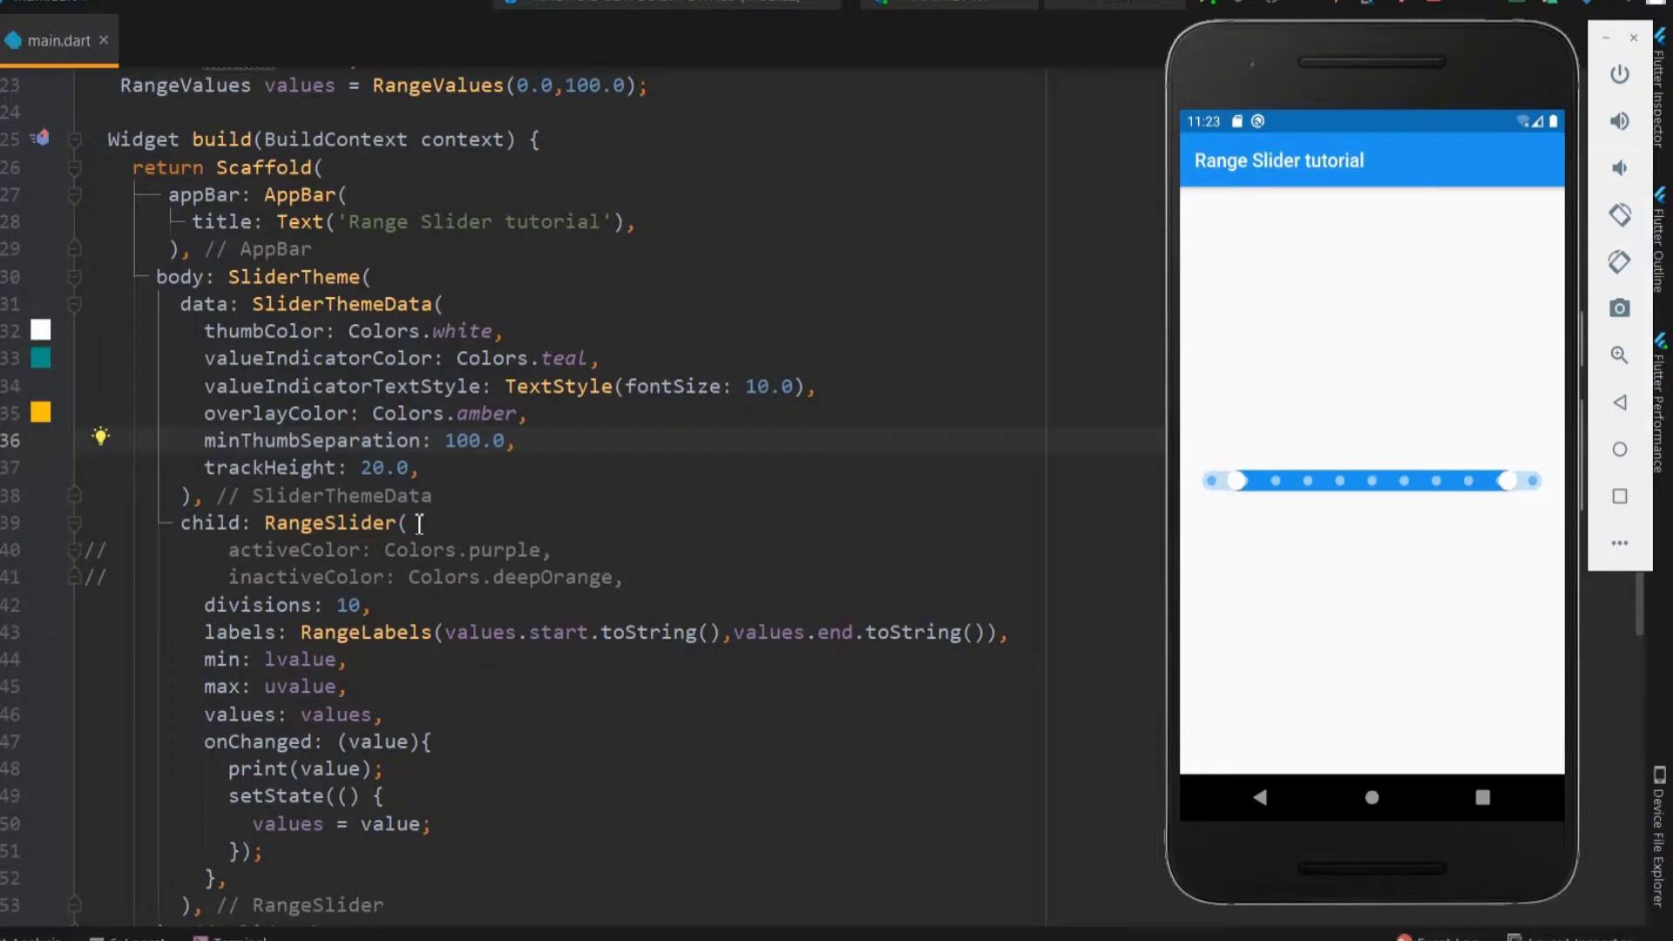
# Step: Declare a new field double count=0.0 in the state class
pyautogui.scroll(-3)
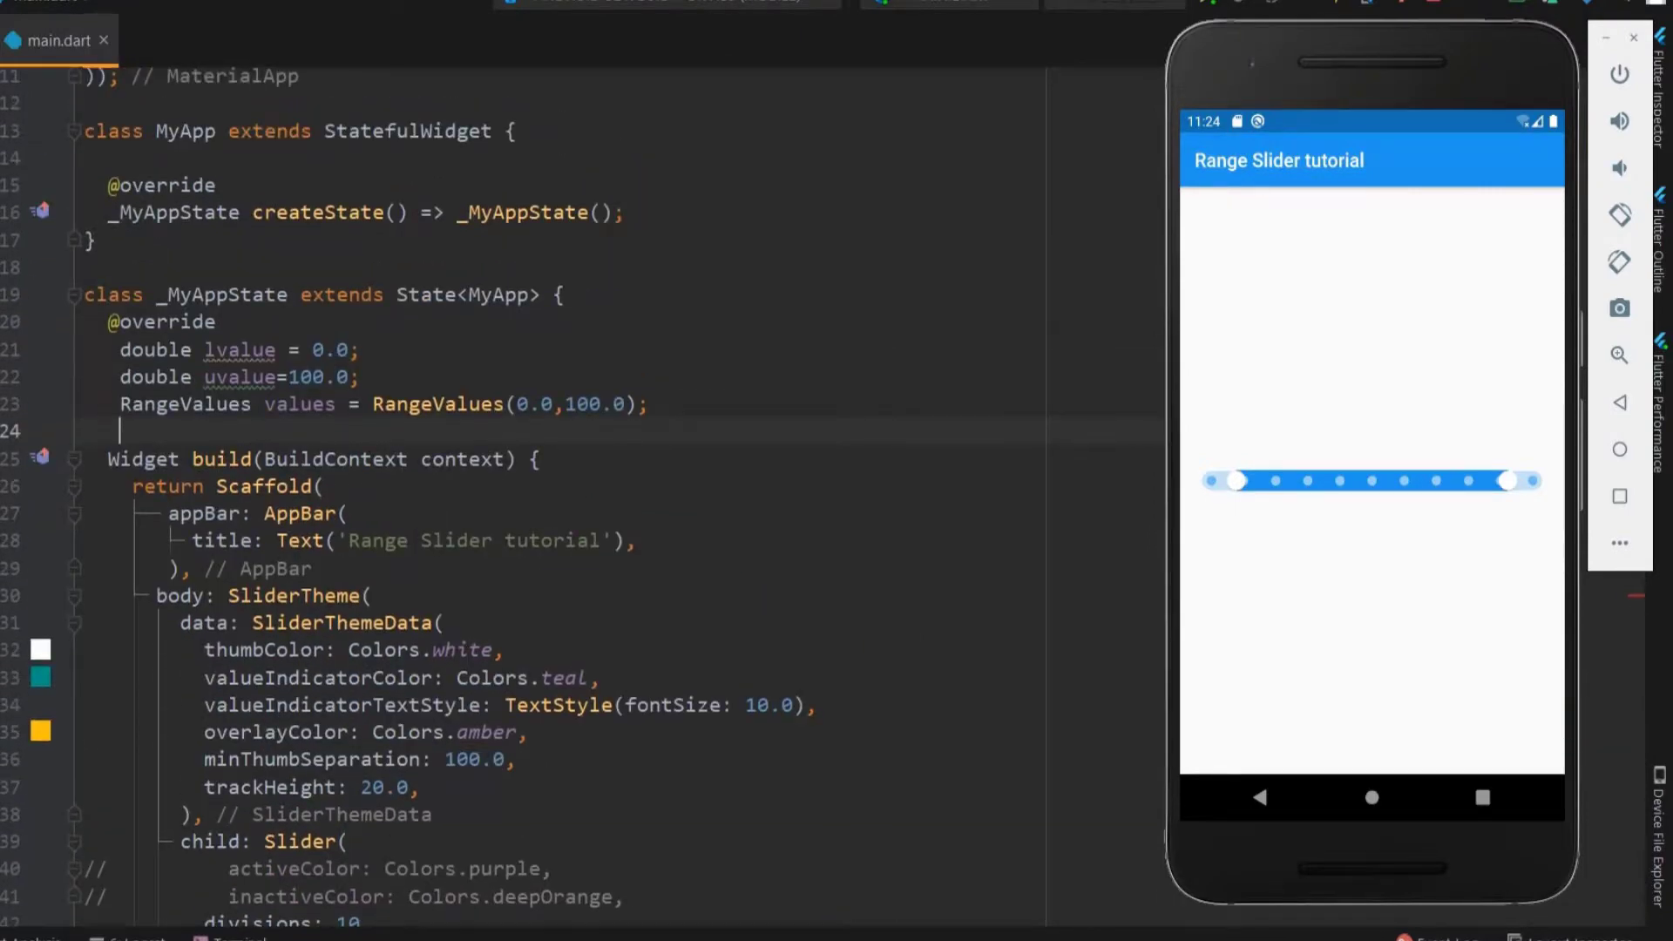
pyautogui.write('double co')
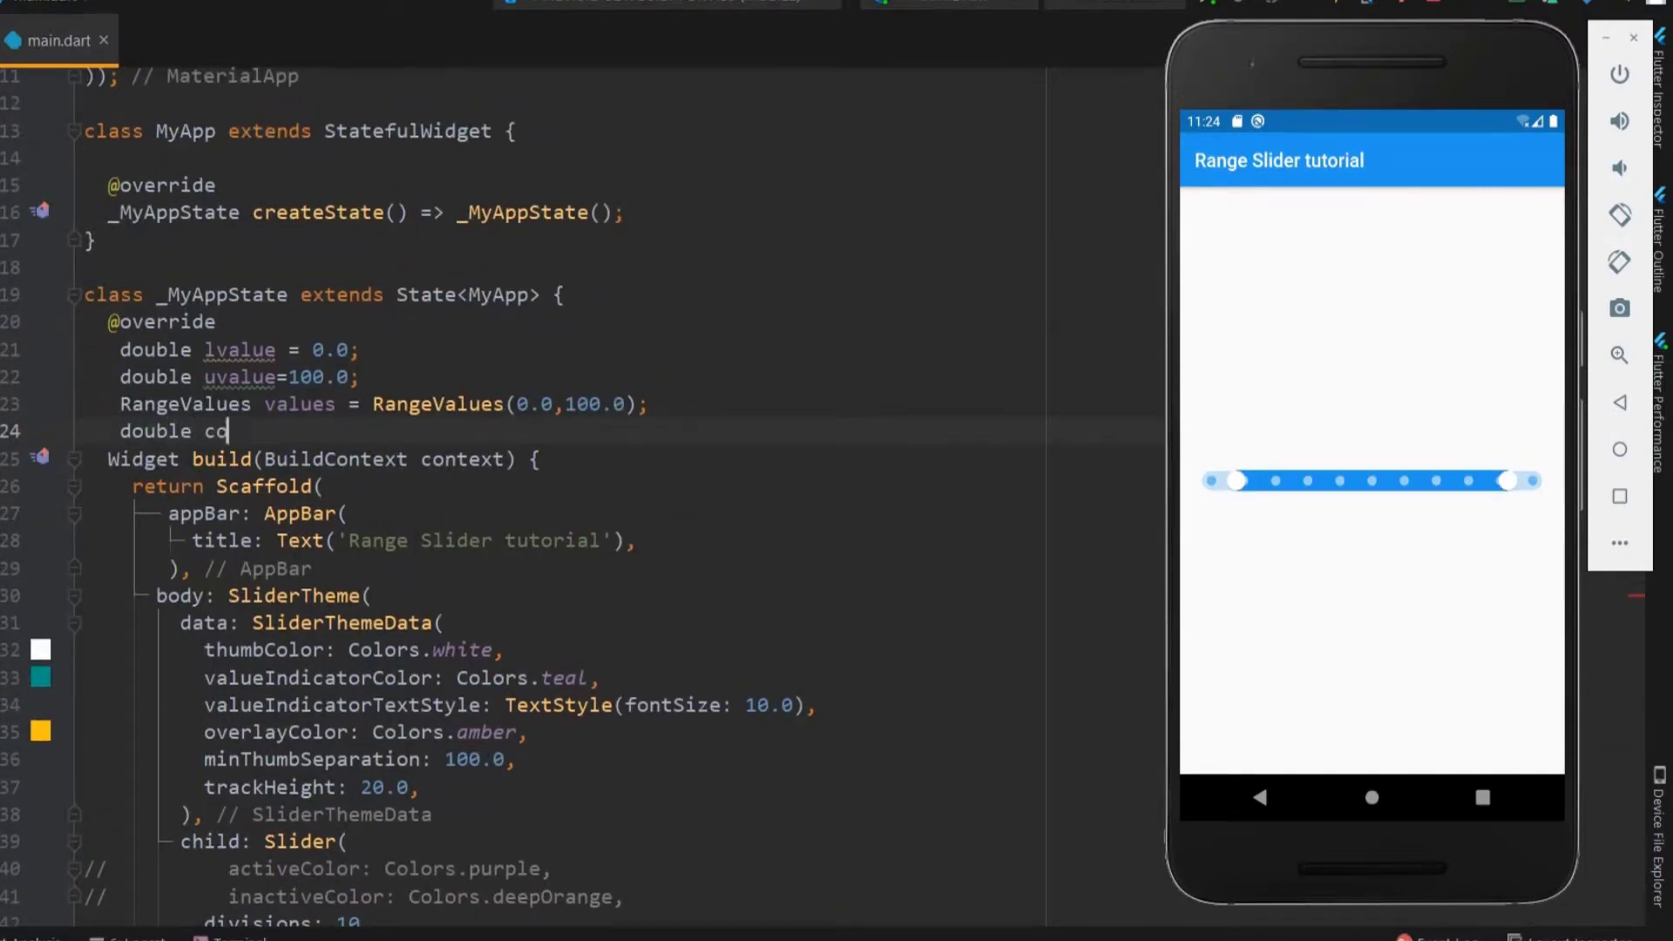
pyautogui.write('unt=0.')
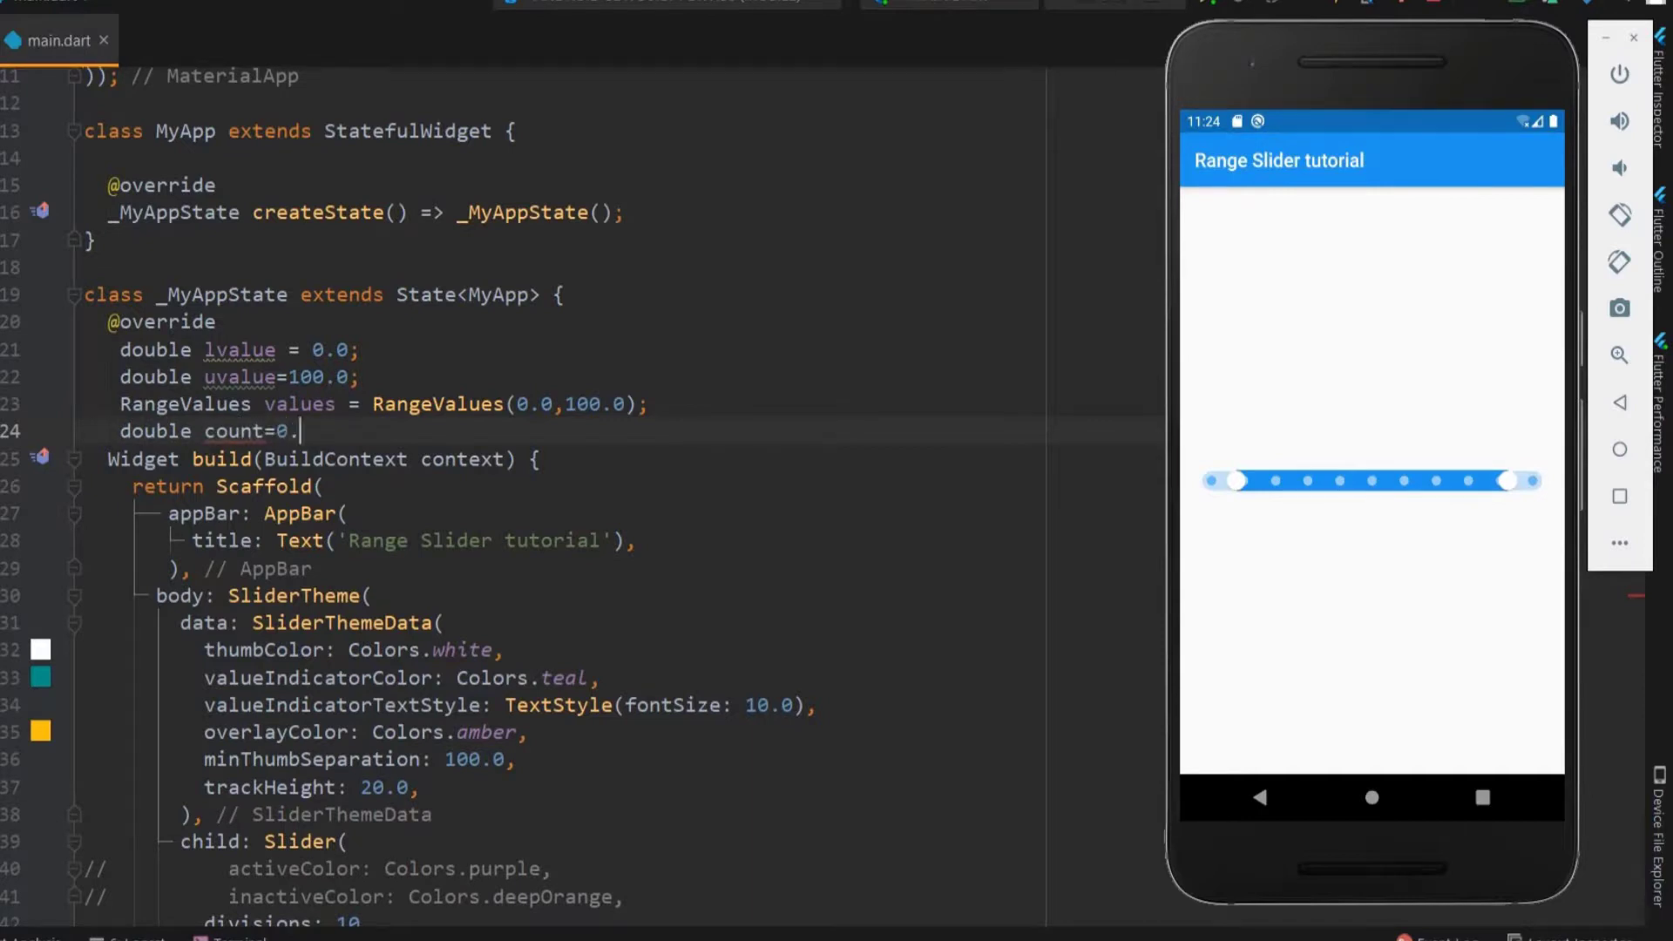
pyautogui.write('0;')
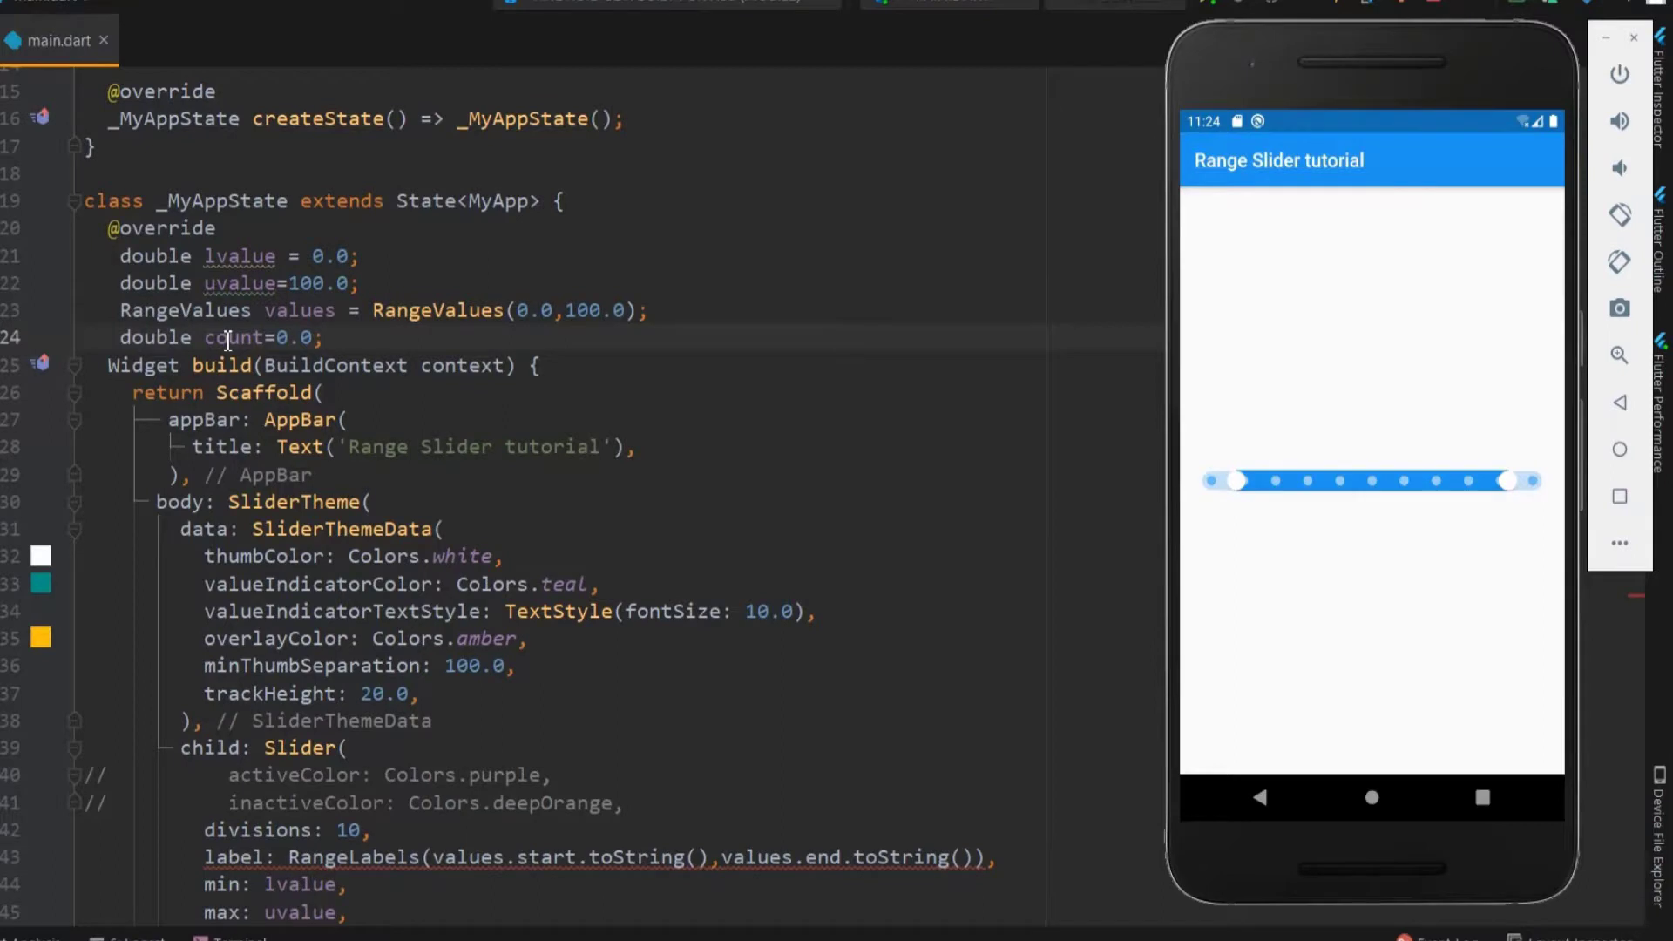
# Step: Set the Slider's label to count.toString(), value to count, and count = value in setState
pyautogui.scroll(-3)
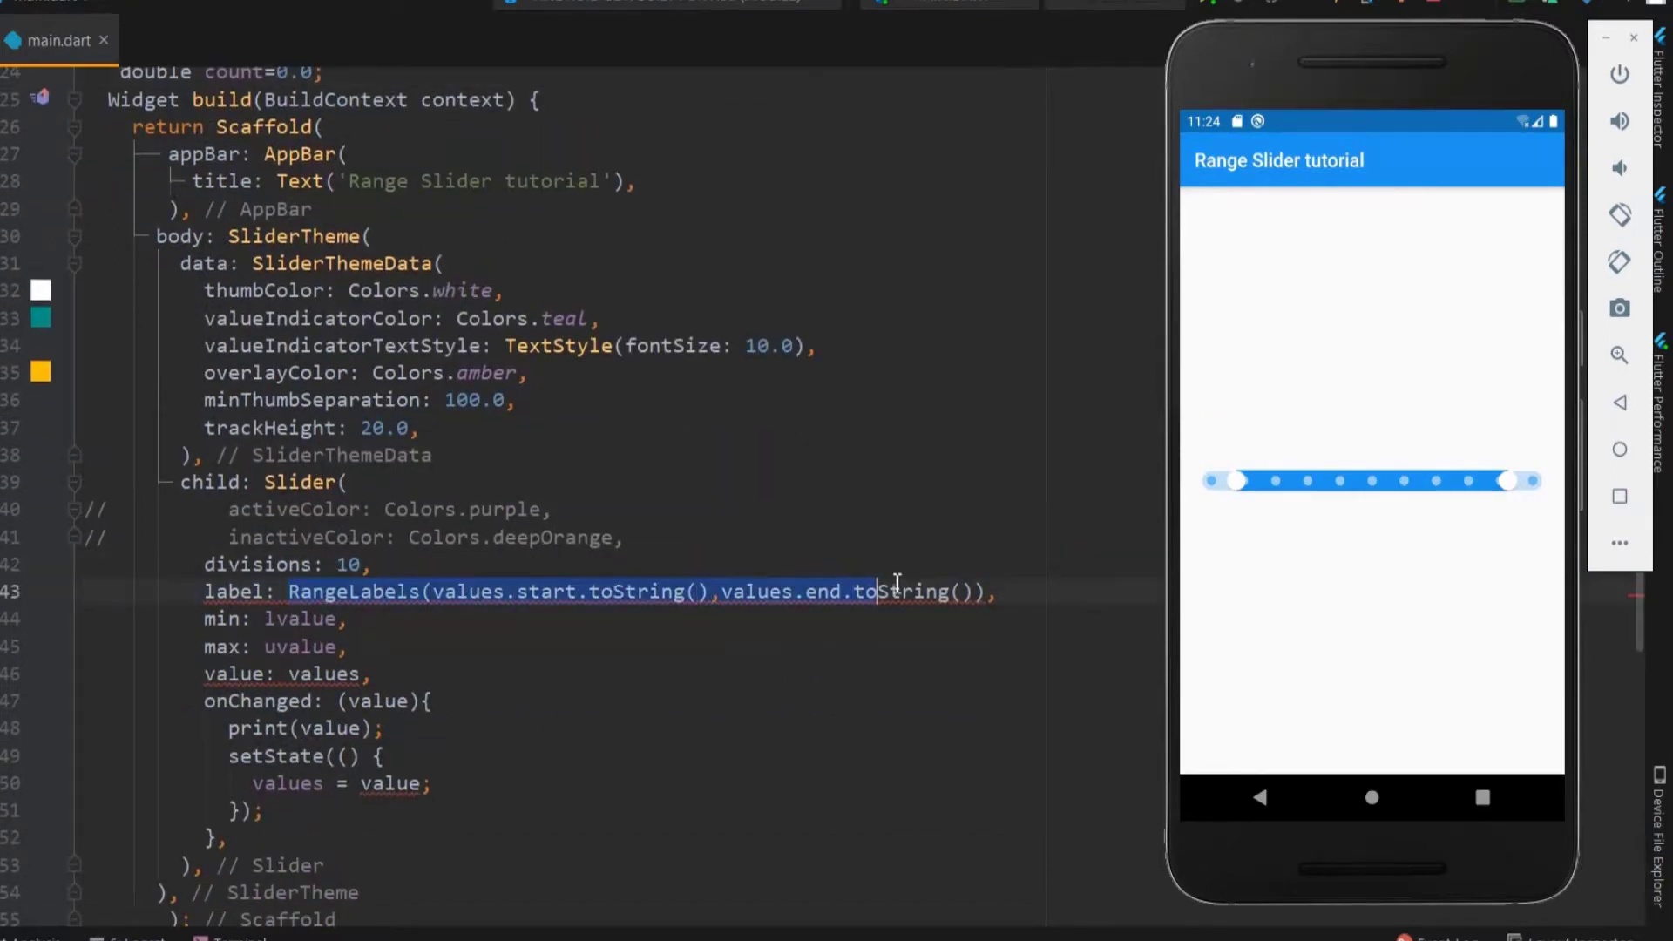
pyautogui.press('Delete')
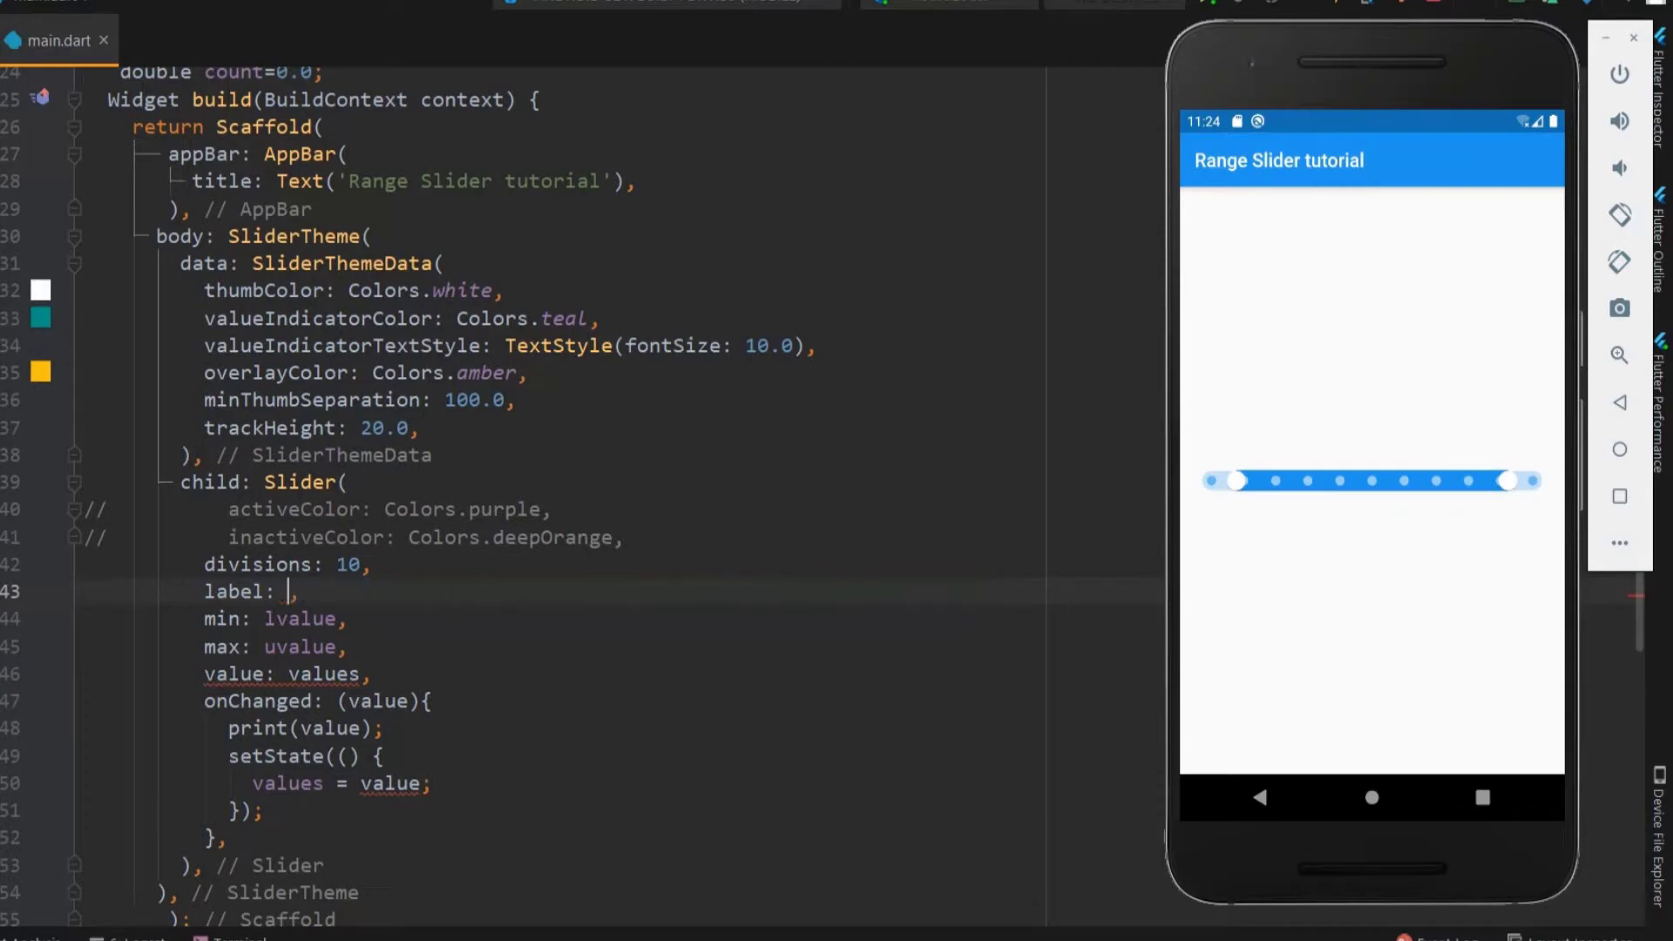
pyautogui.write('count.toString(')
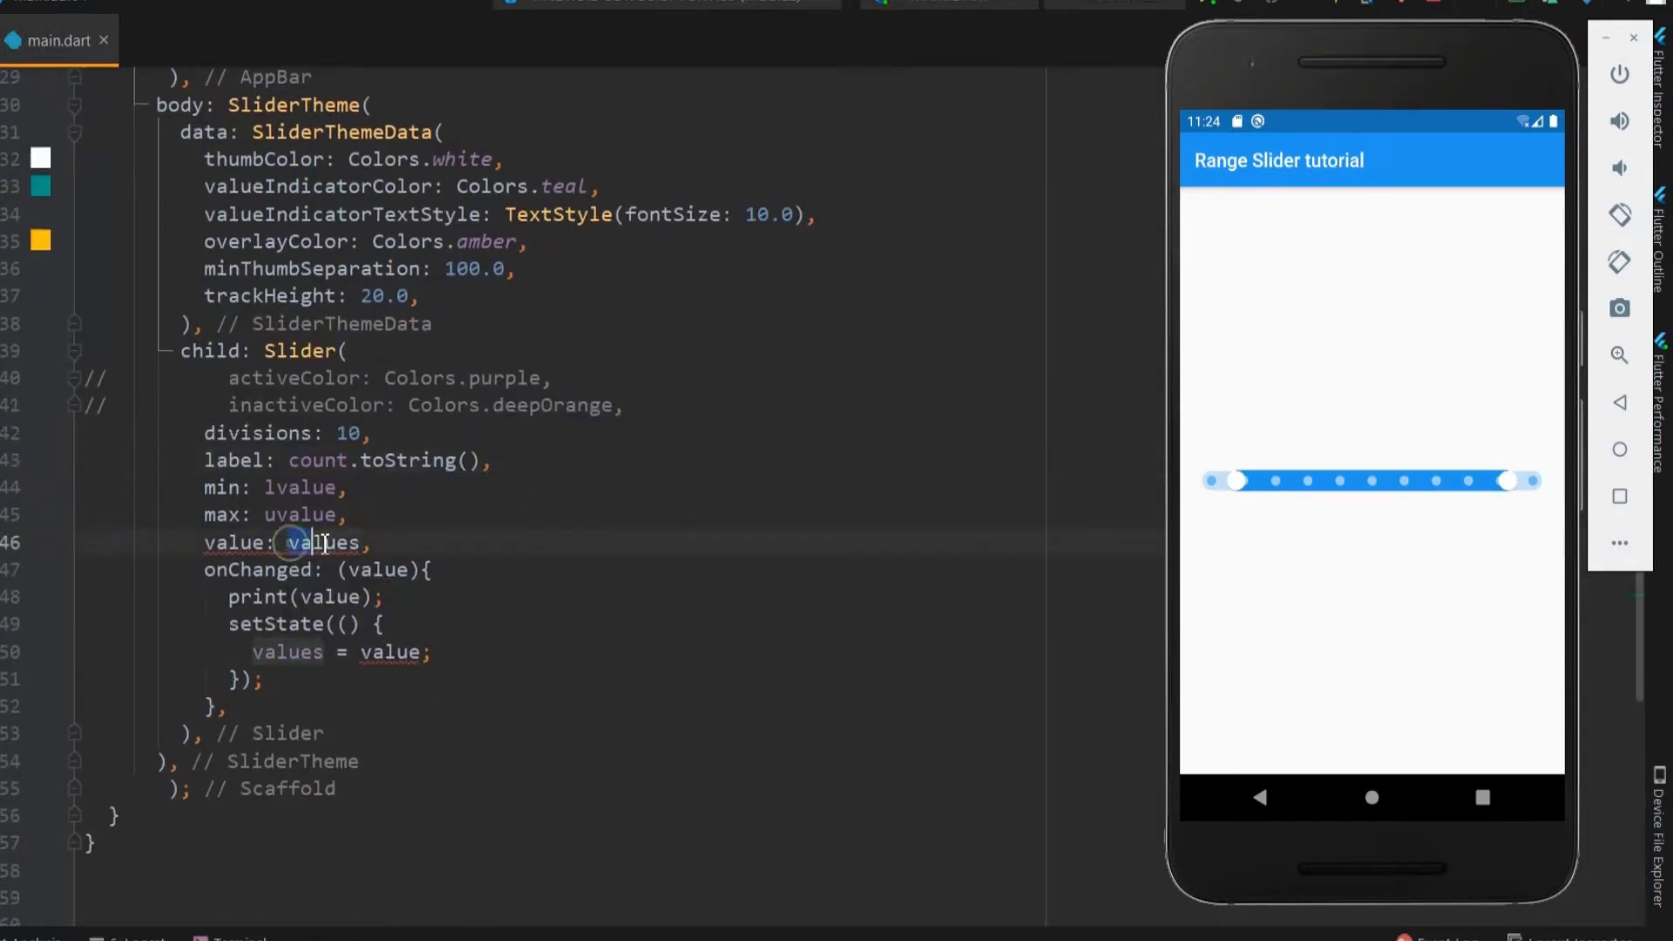
pyautogui.write('count')
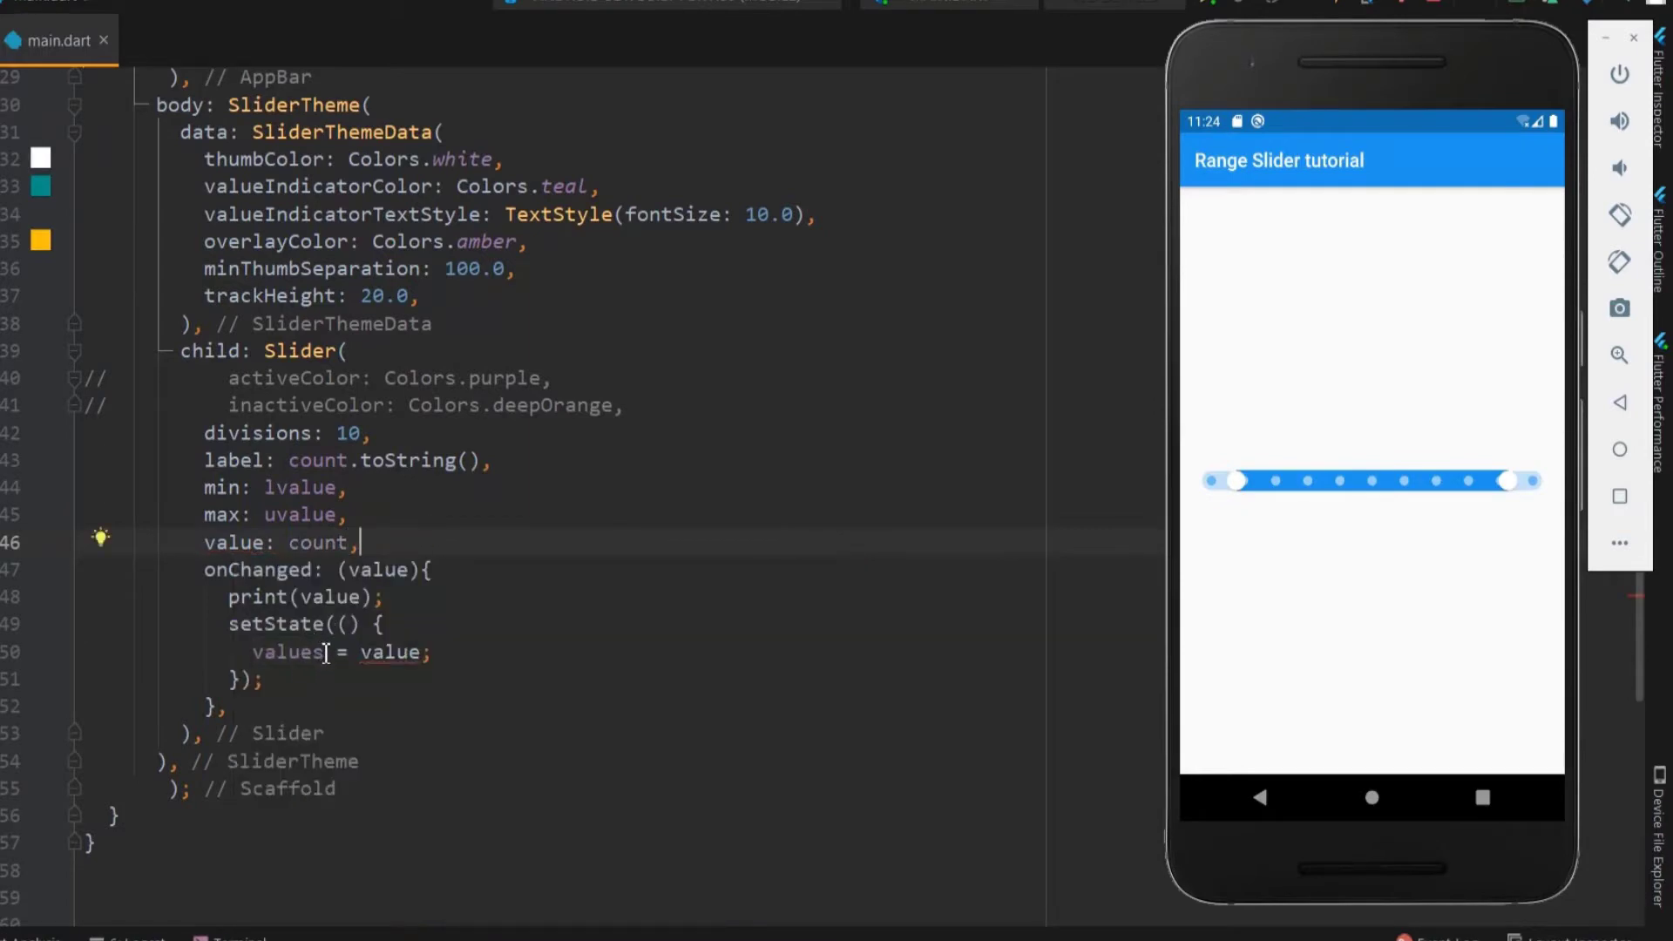
pyautogui.doubleClick(290, 652)
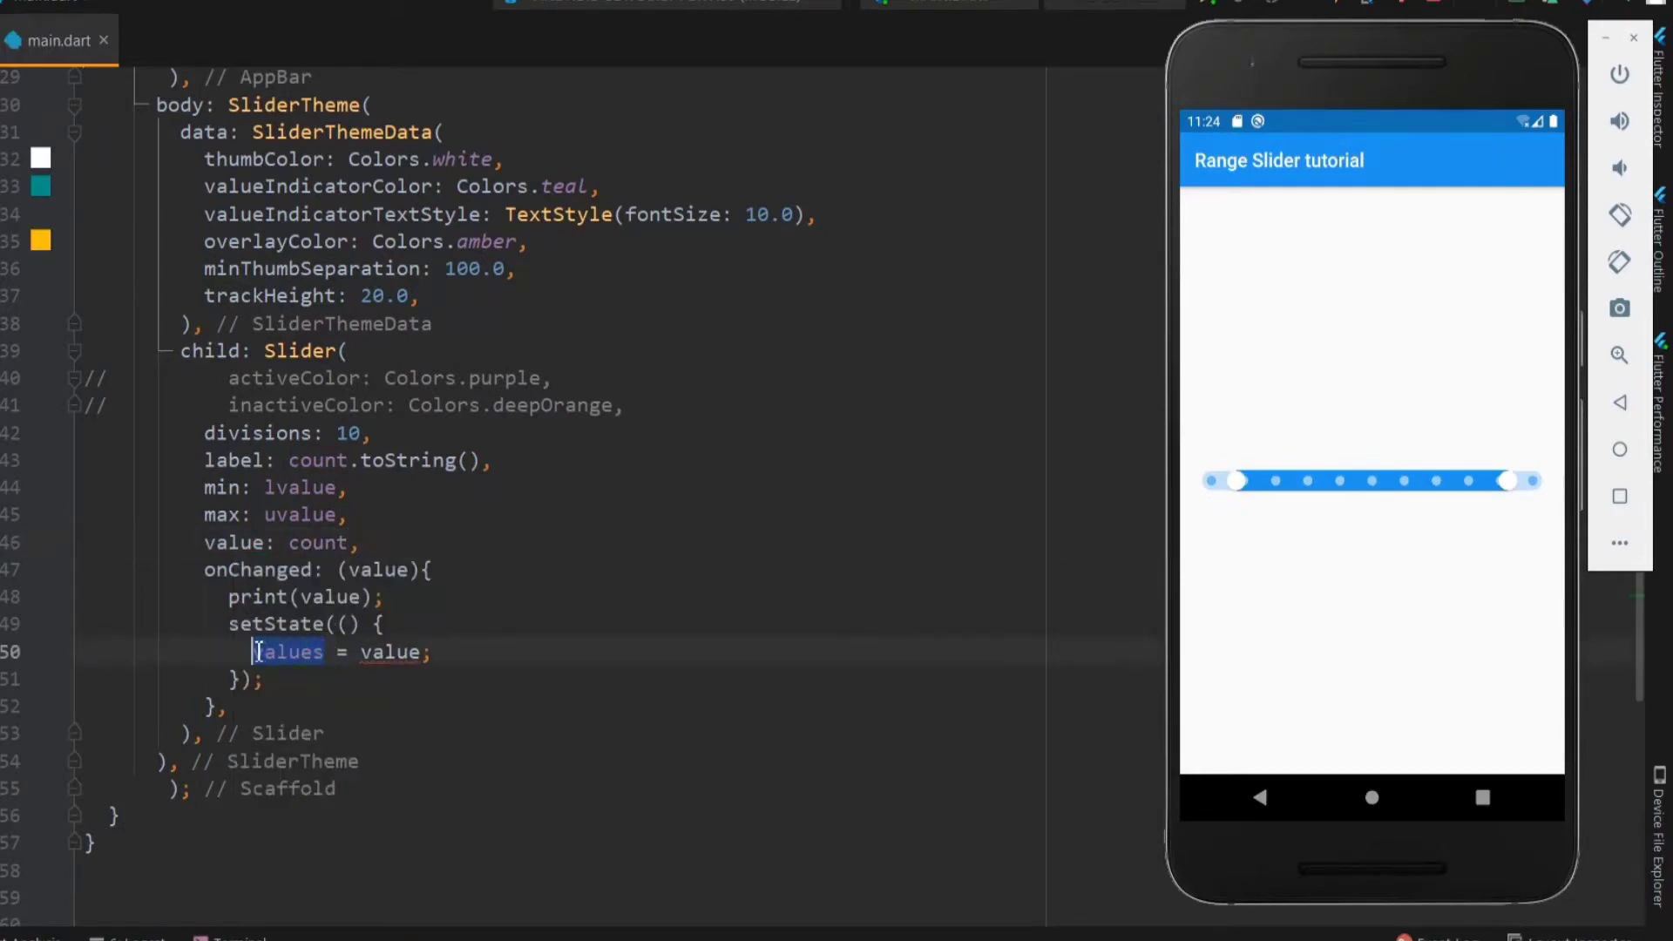
pyautogui.write('count')
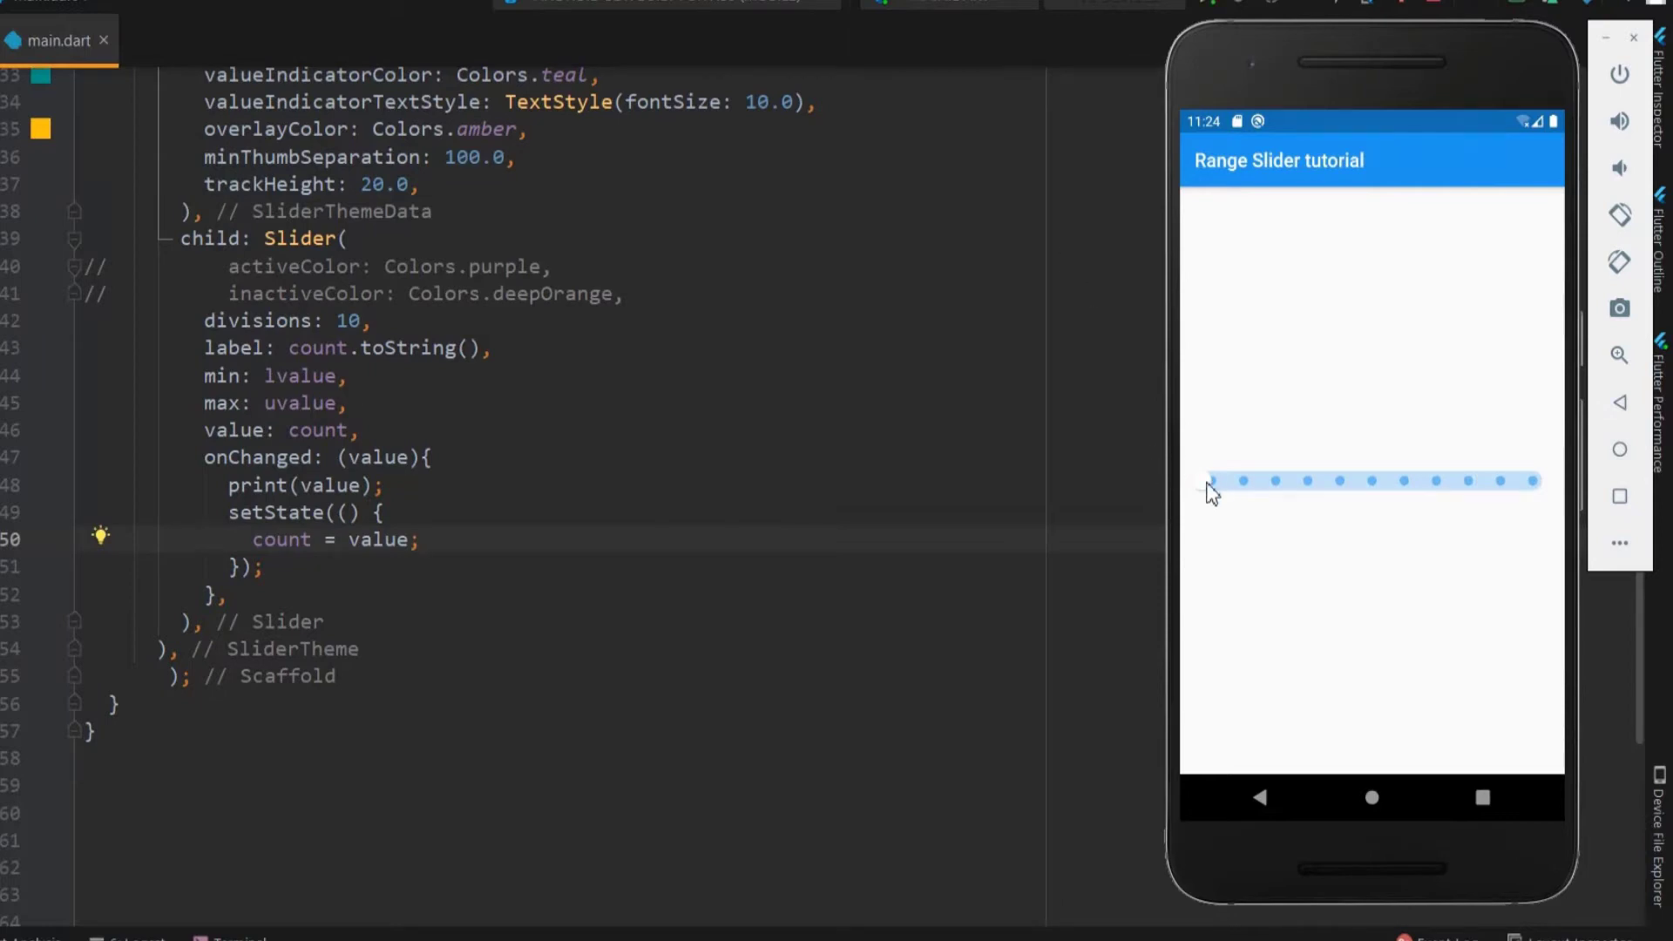
# Step: Drag the division-free slider thumb back and forth along the continuous track
pyautogui.moveTo(1209, 481); pyautogui.dragTo(1304, 482)
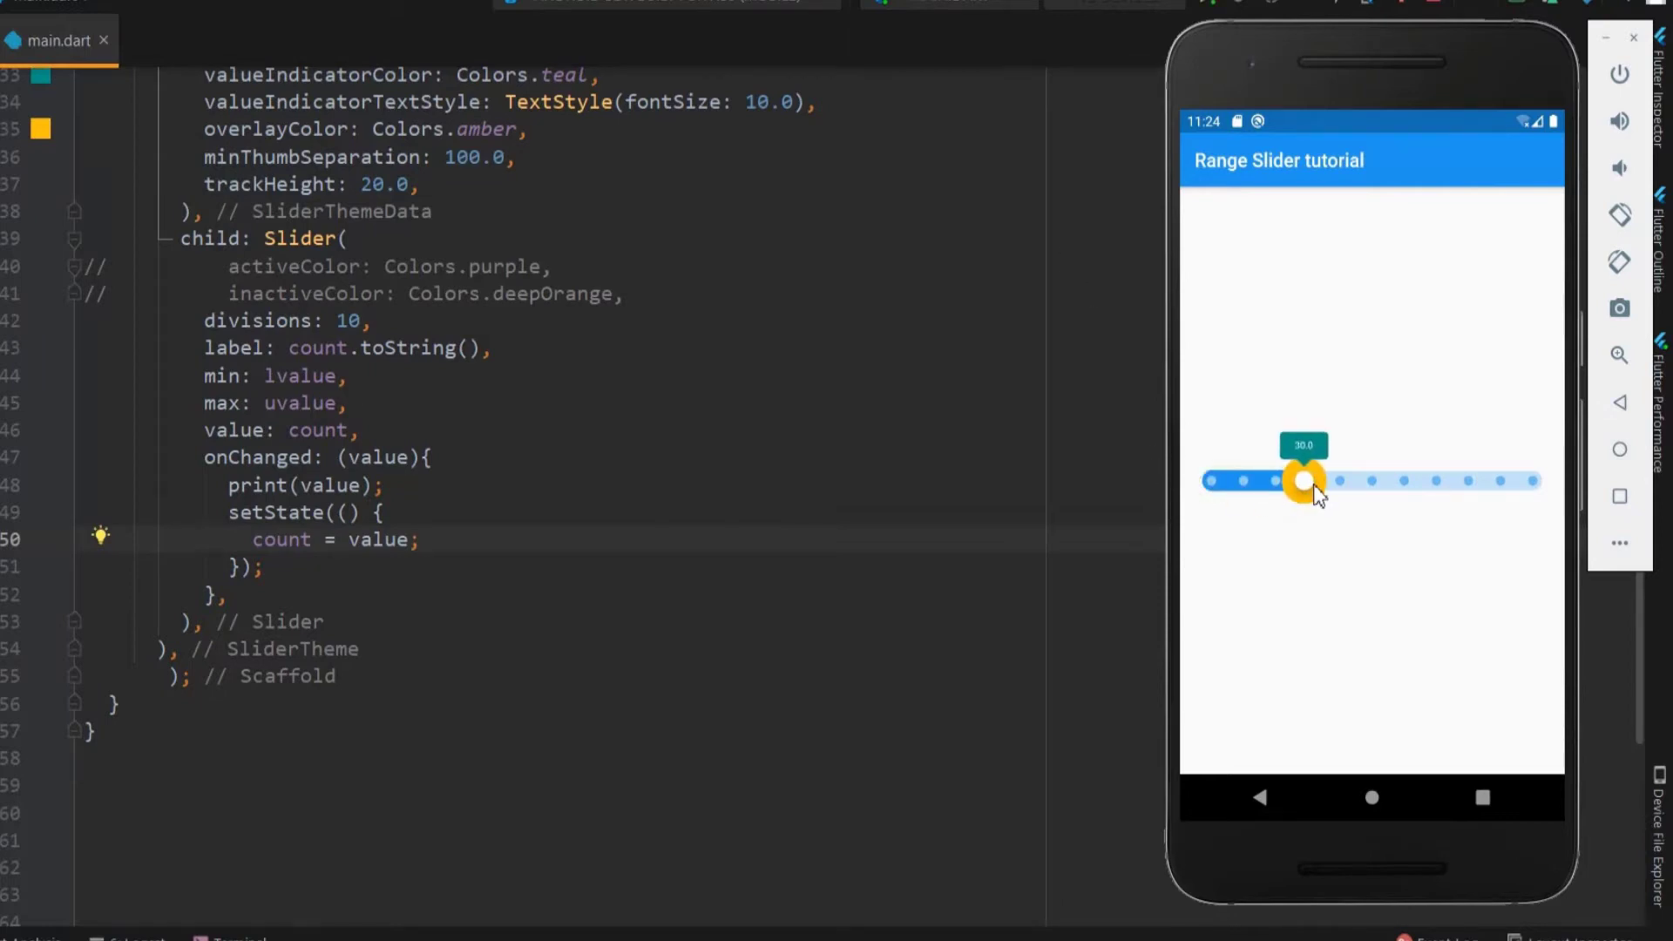
pyautogui.moveTo(1304, 480); pyautogui.dragTo(1406, 480)
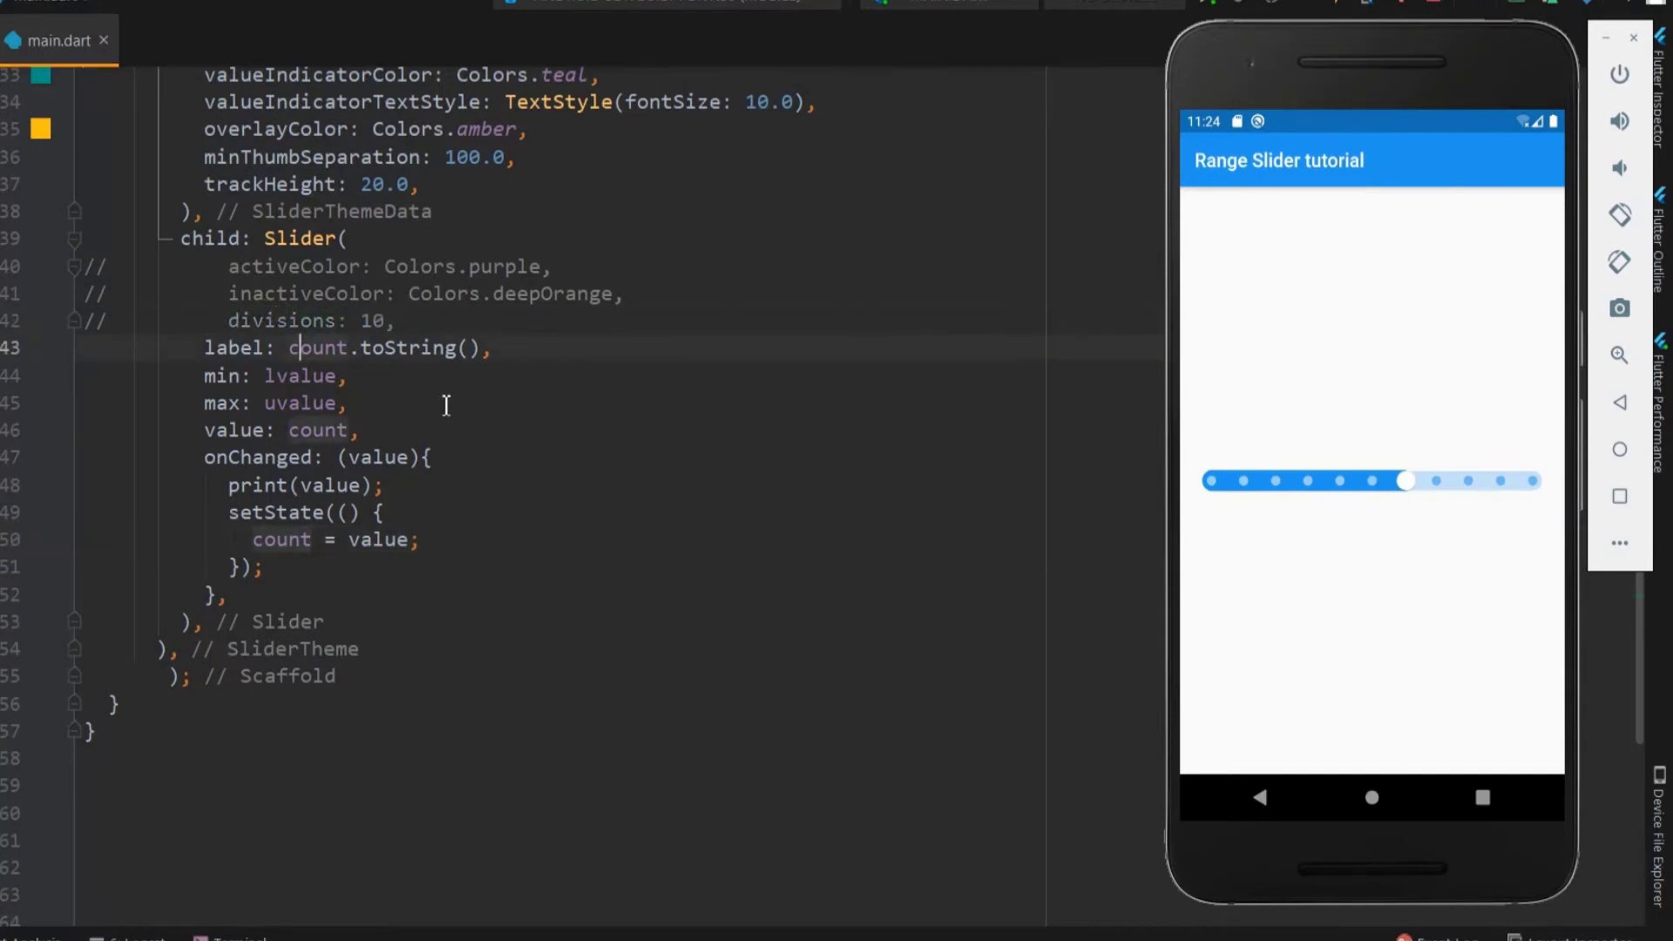
pyautogui.moveTo(1408, 480); pyautogui.dragTo(1222, 480)
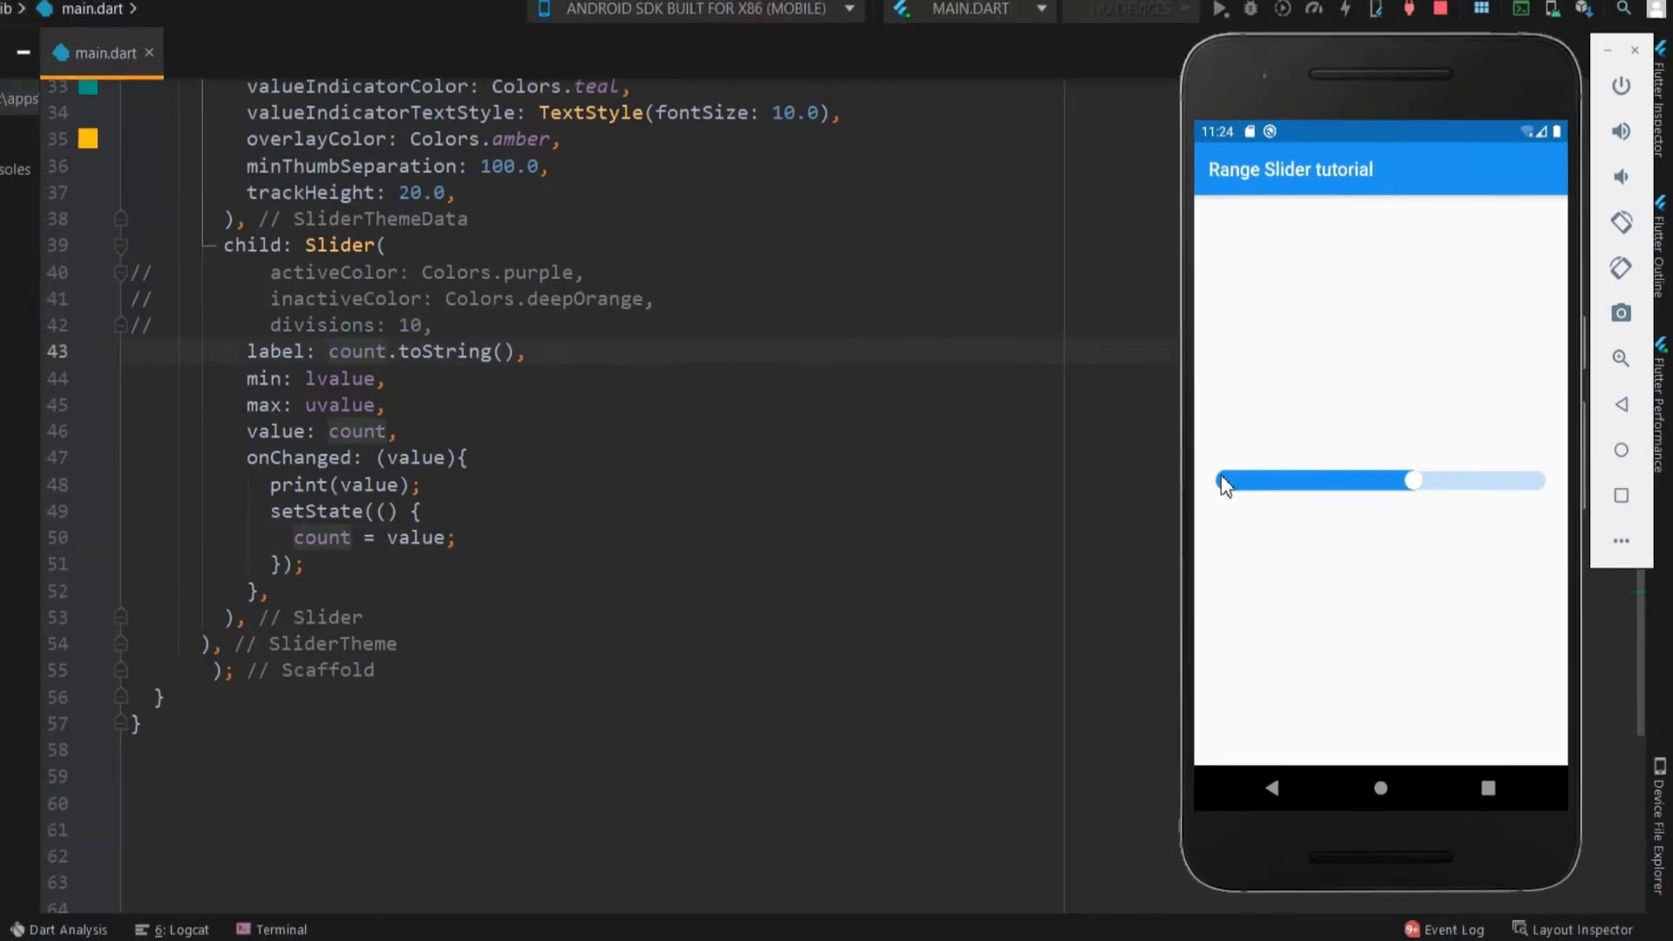
pyautogui.moveTo(1222, 480); pyautogui.dragTo(1455, 479)
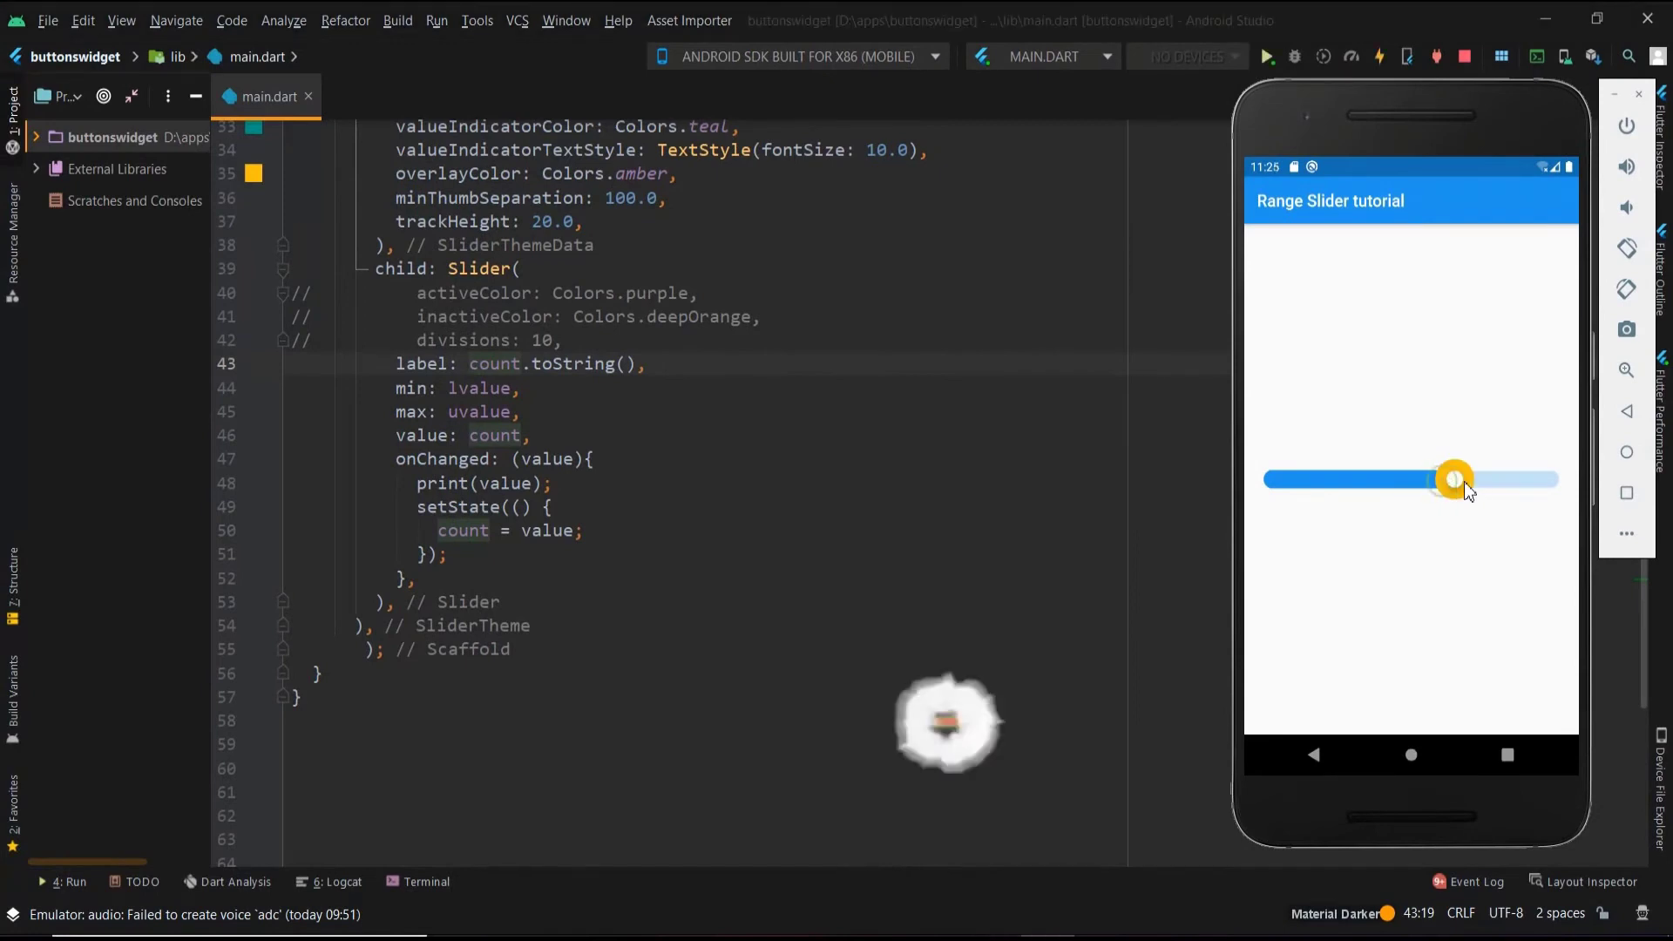
pyautogui.moveTo(1454, 479); pyautogui.dragTo(1377, 479)
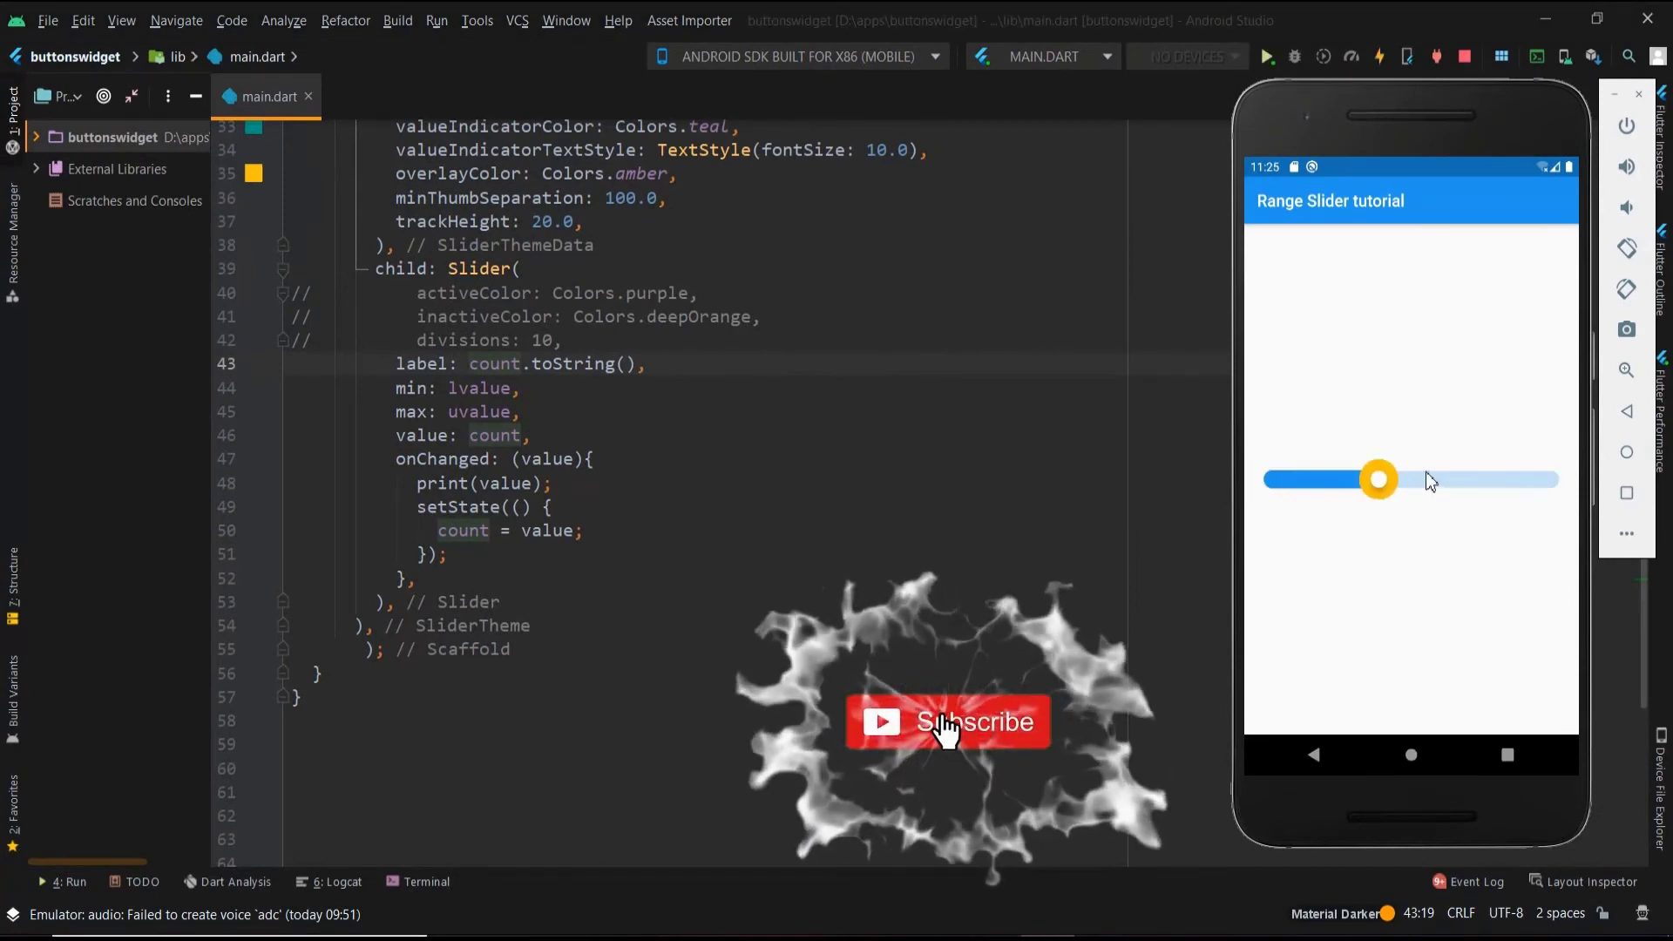
pyautogui.moveTo(1377, 480); pyautogui.dragTo(1526, 479)
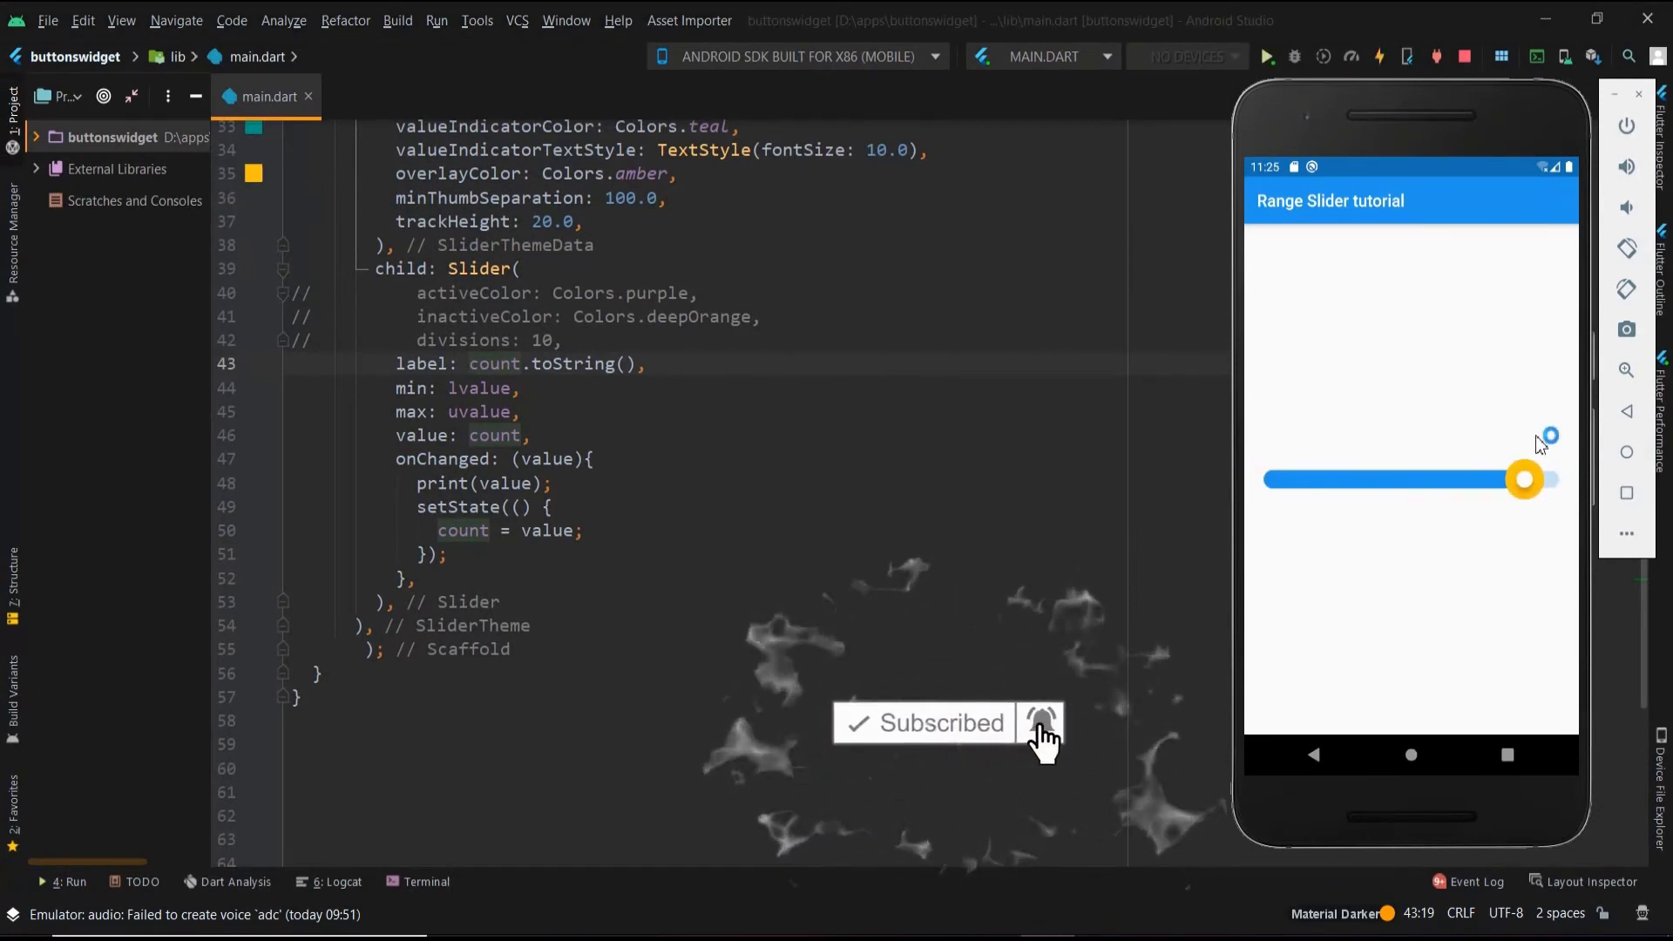